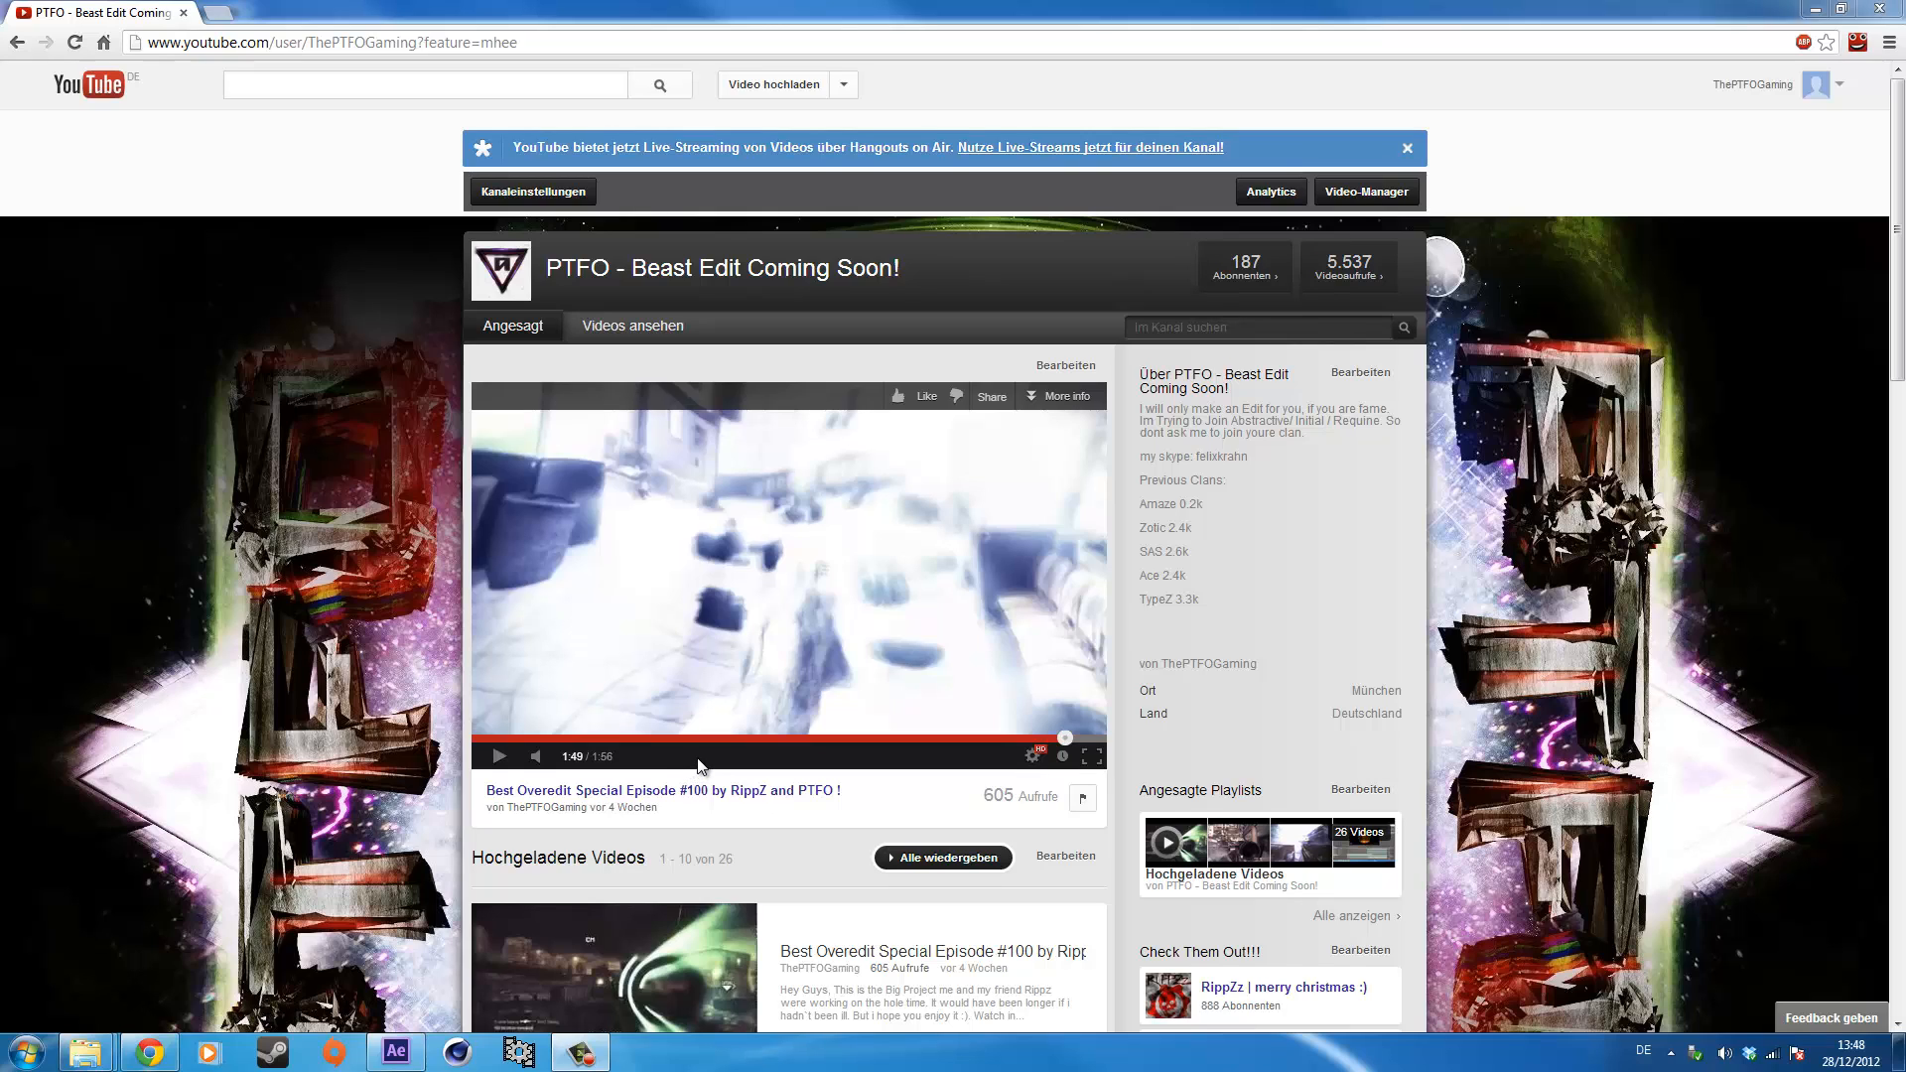
mouse_move(1177, 699)
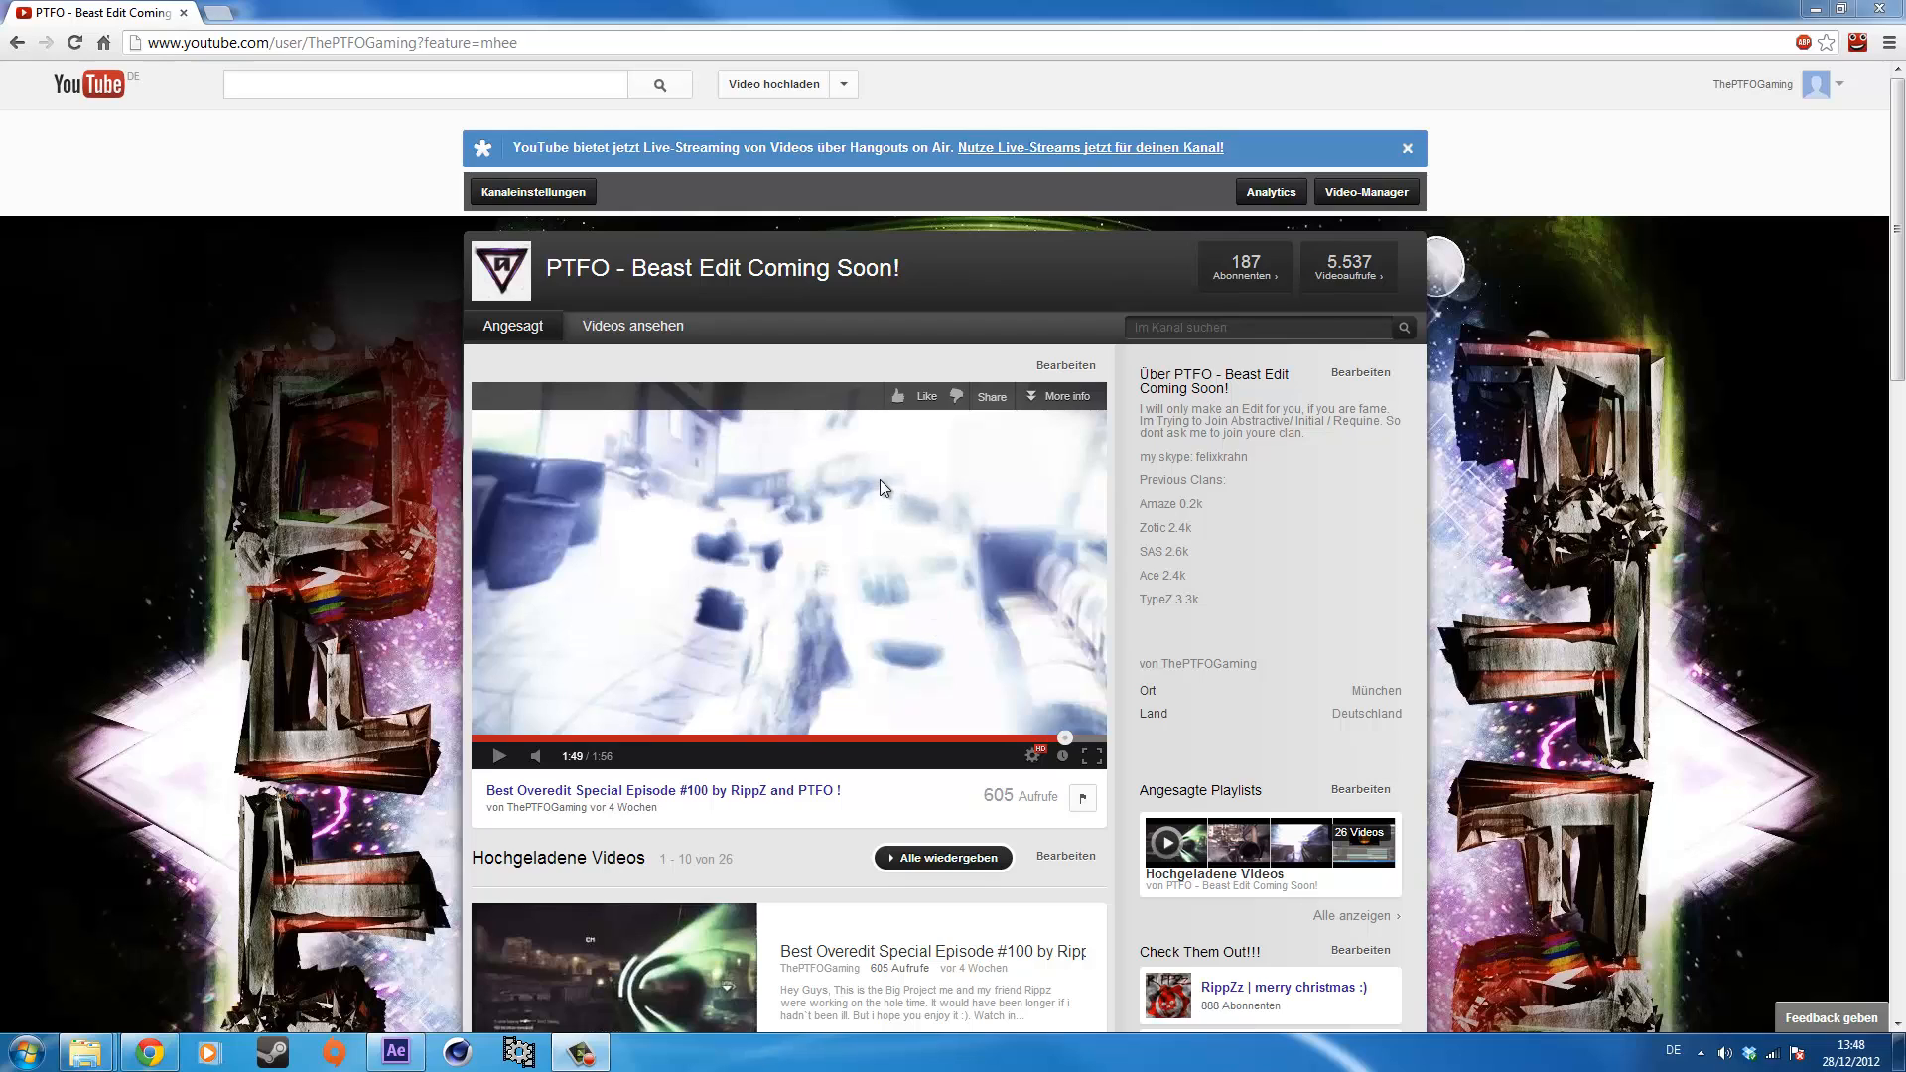
mouse_move(236, 410)
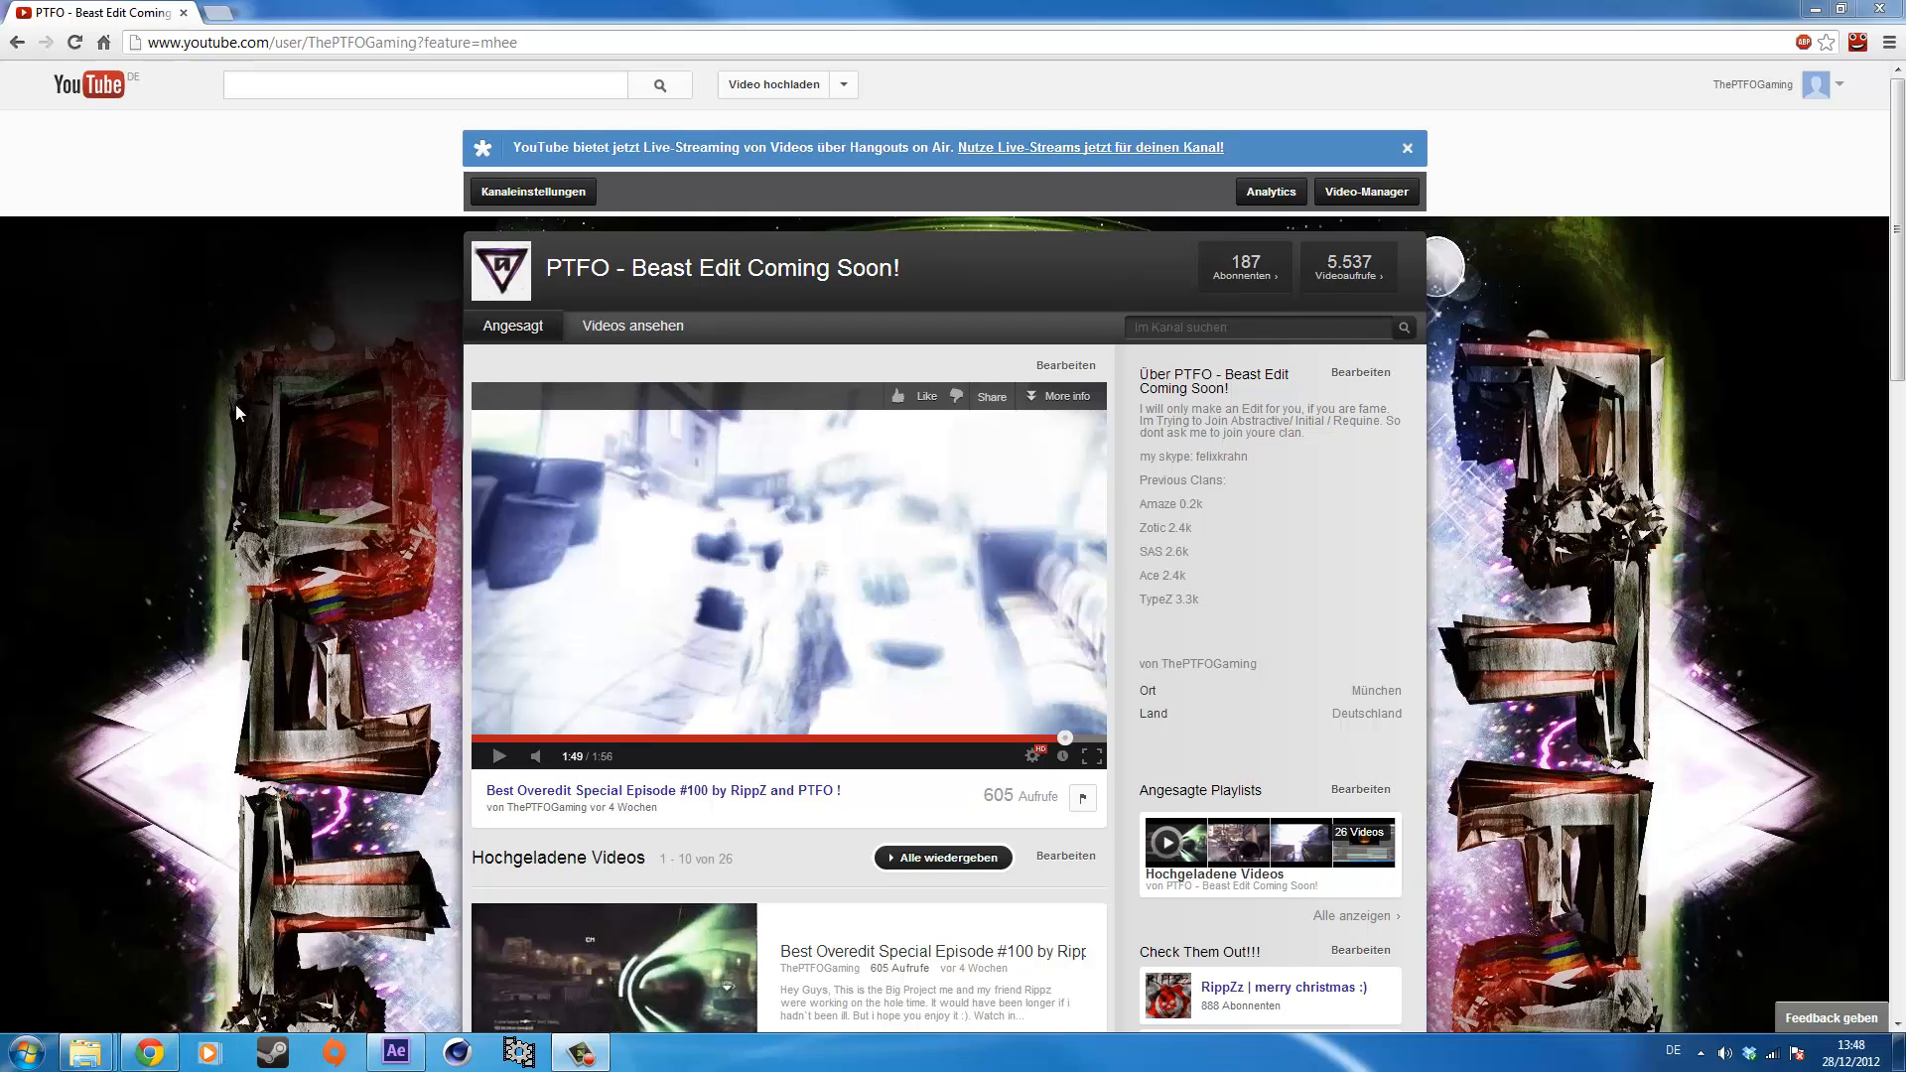
mouse_move(292, 397)
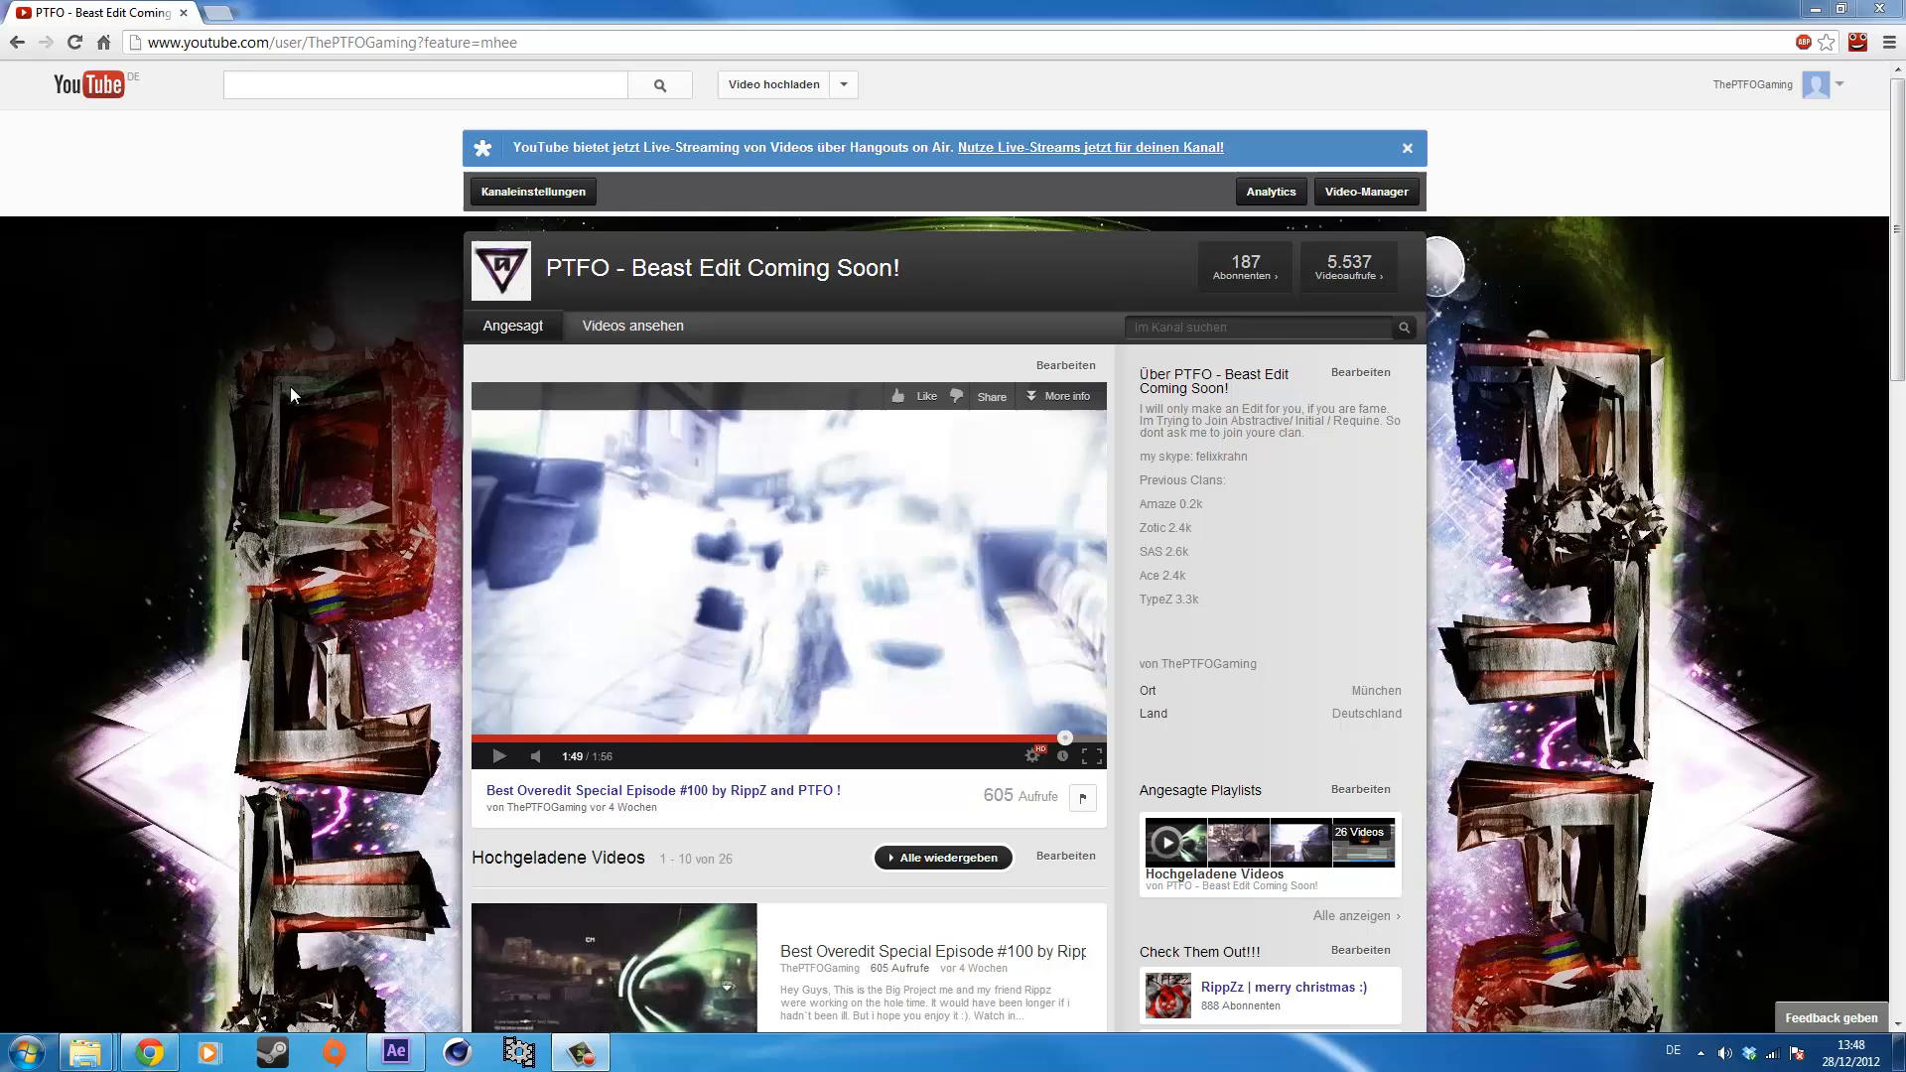
mouse_move(1036, 524)
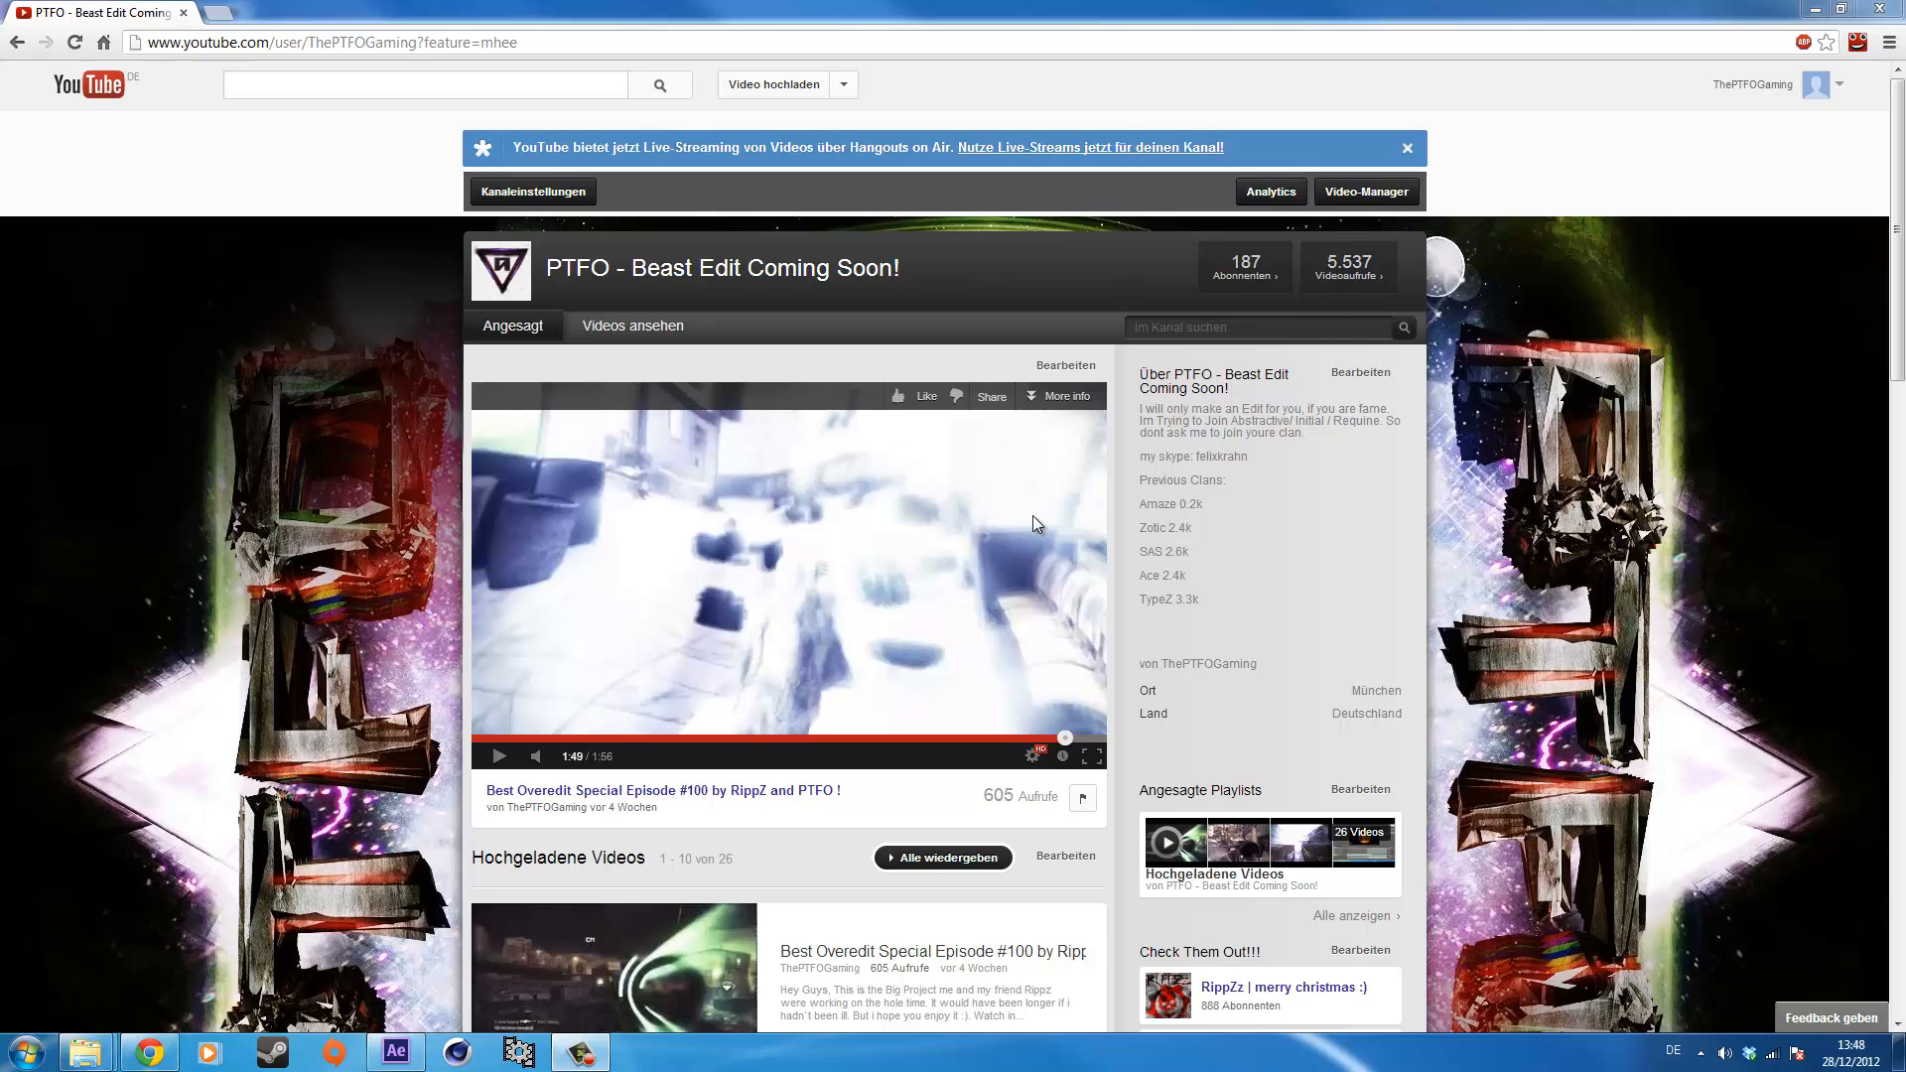
mouse_move(820, 629)
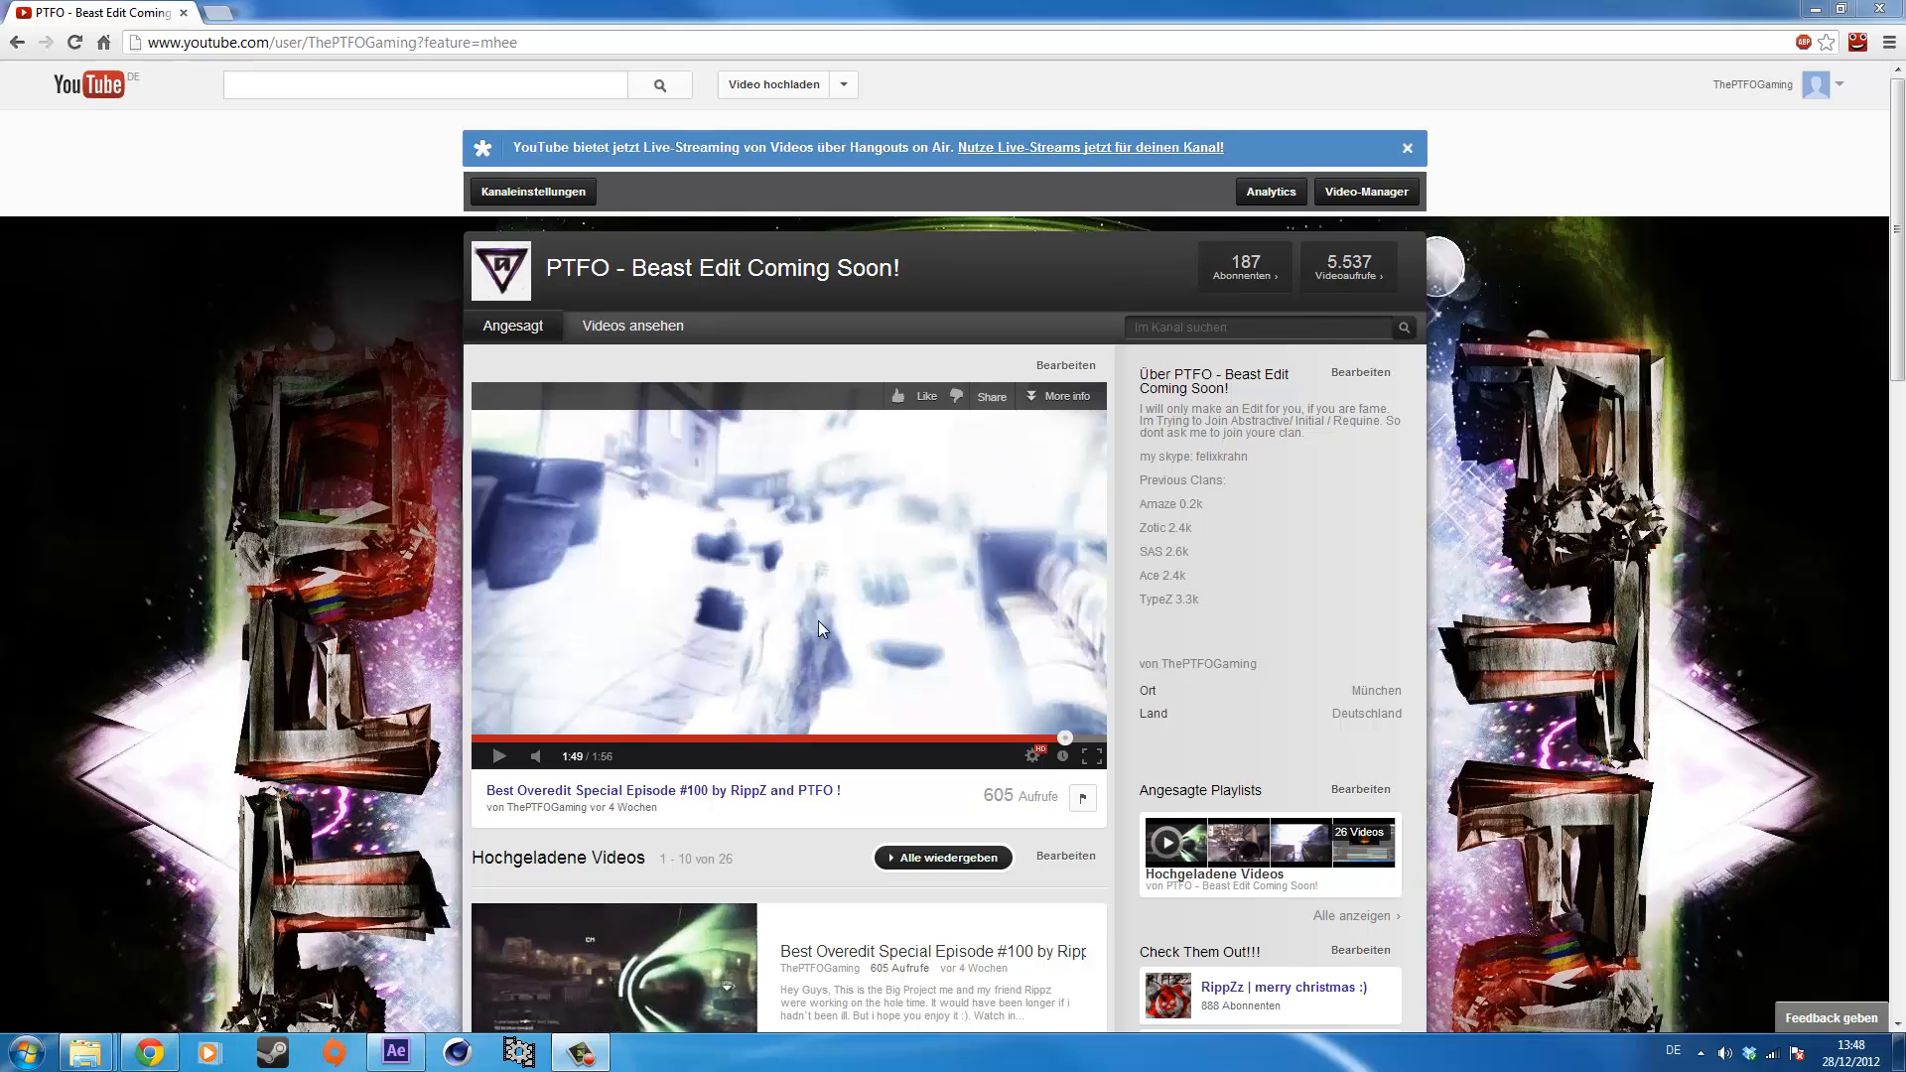
mouse_move(632, 522)
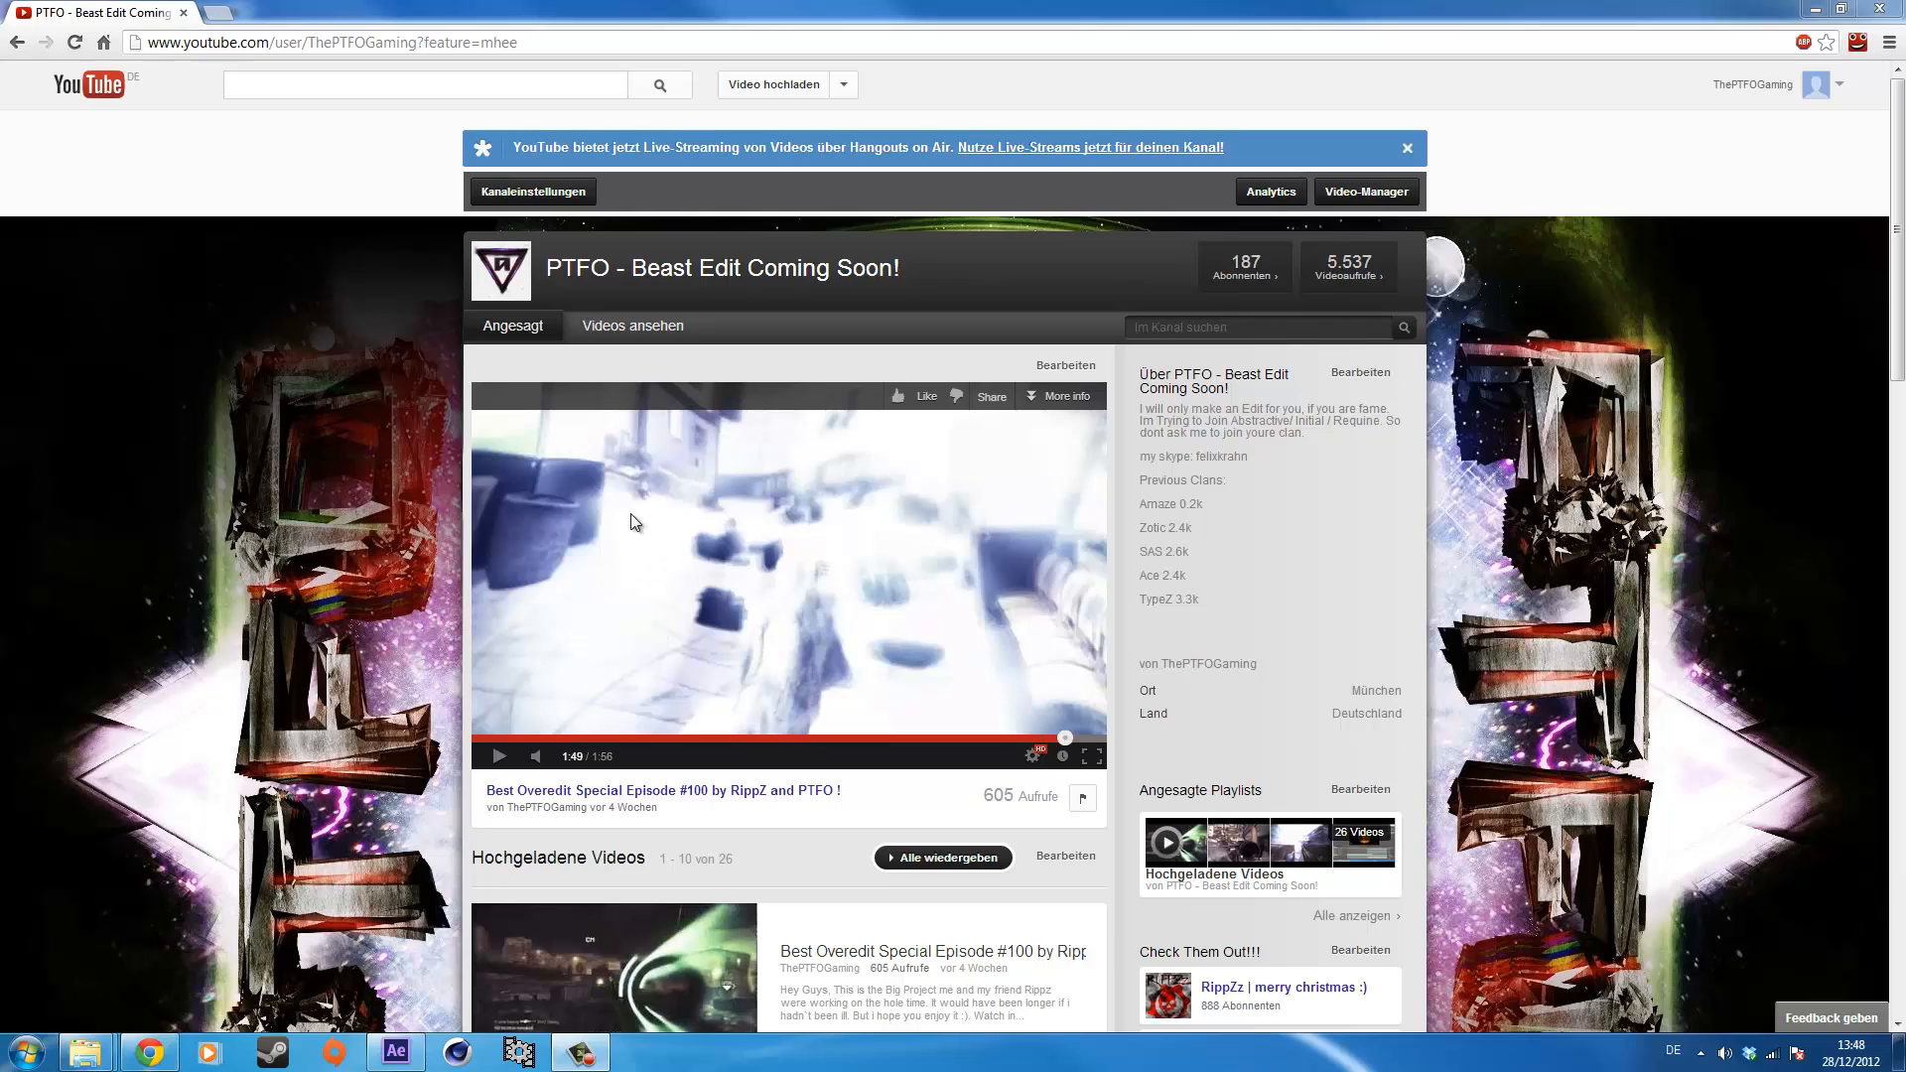
mouse_move(687, 643)
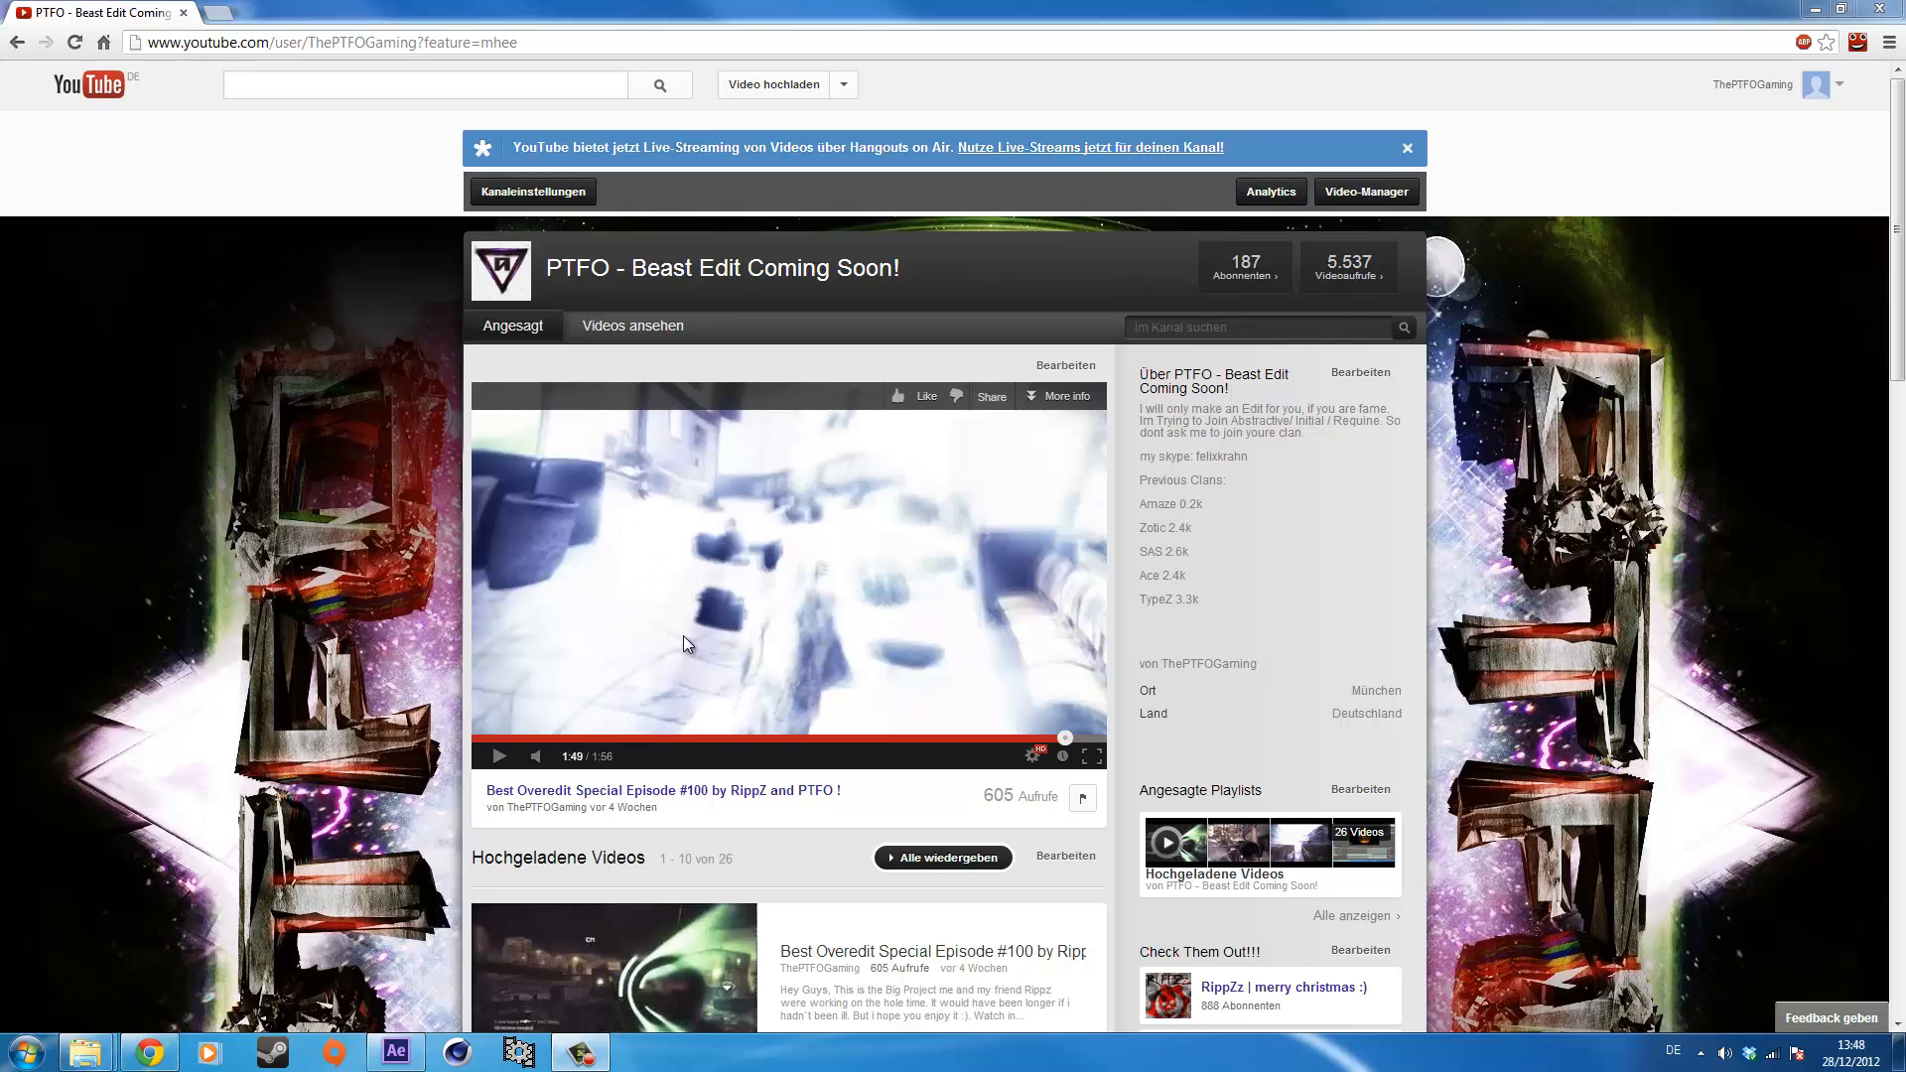
mouse_move(778, 685)
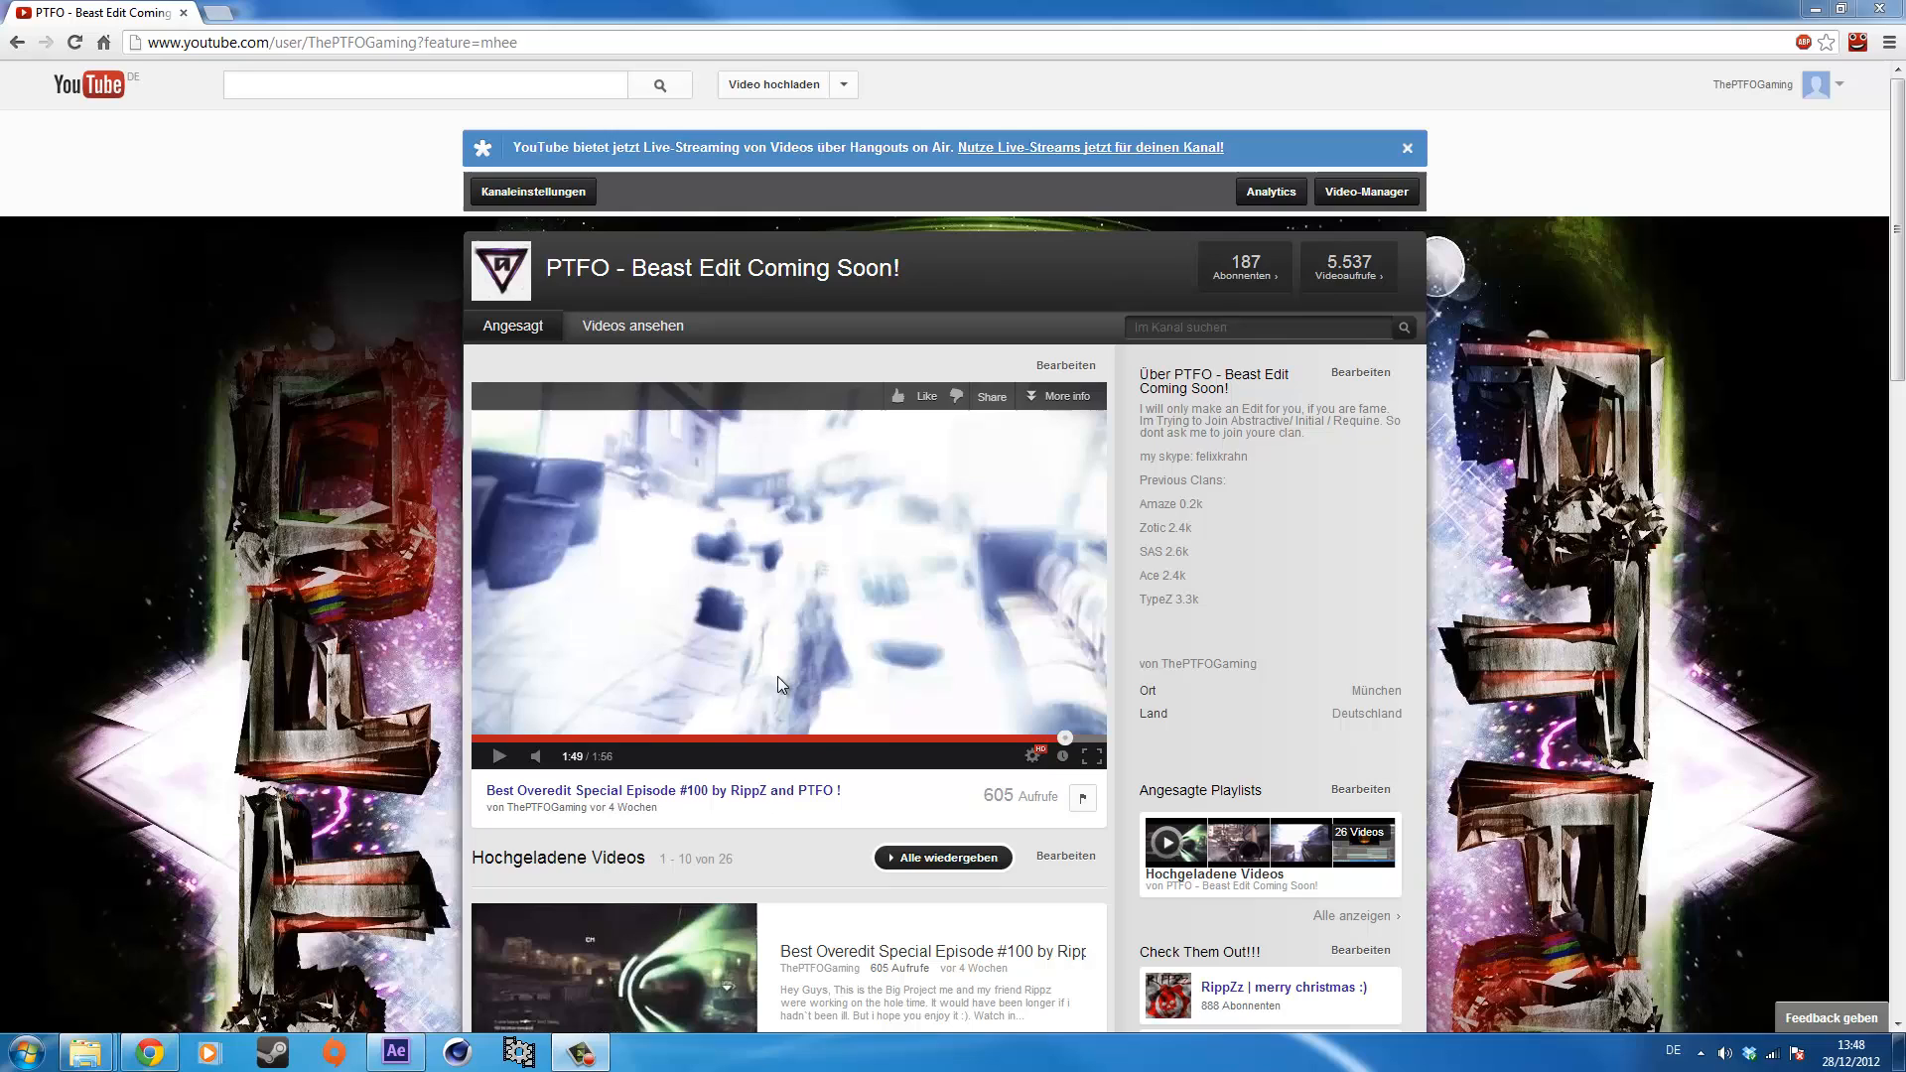
mouse_move(771, 635)
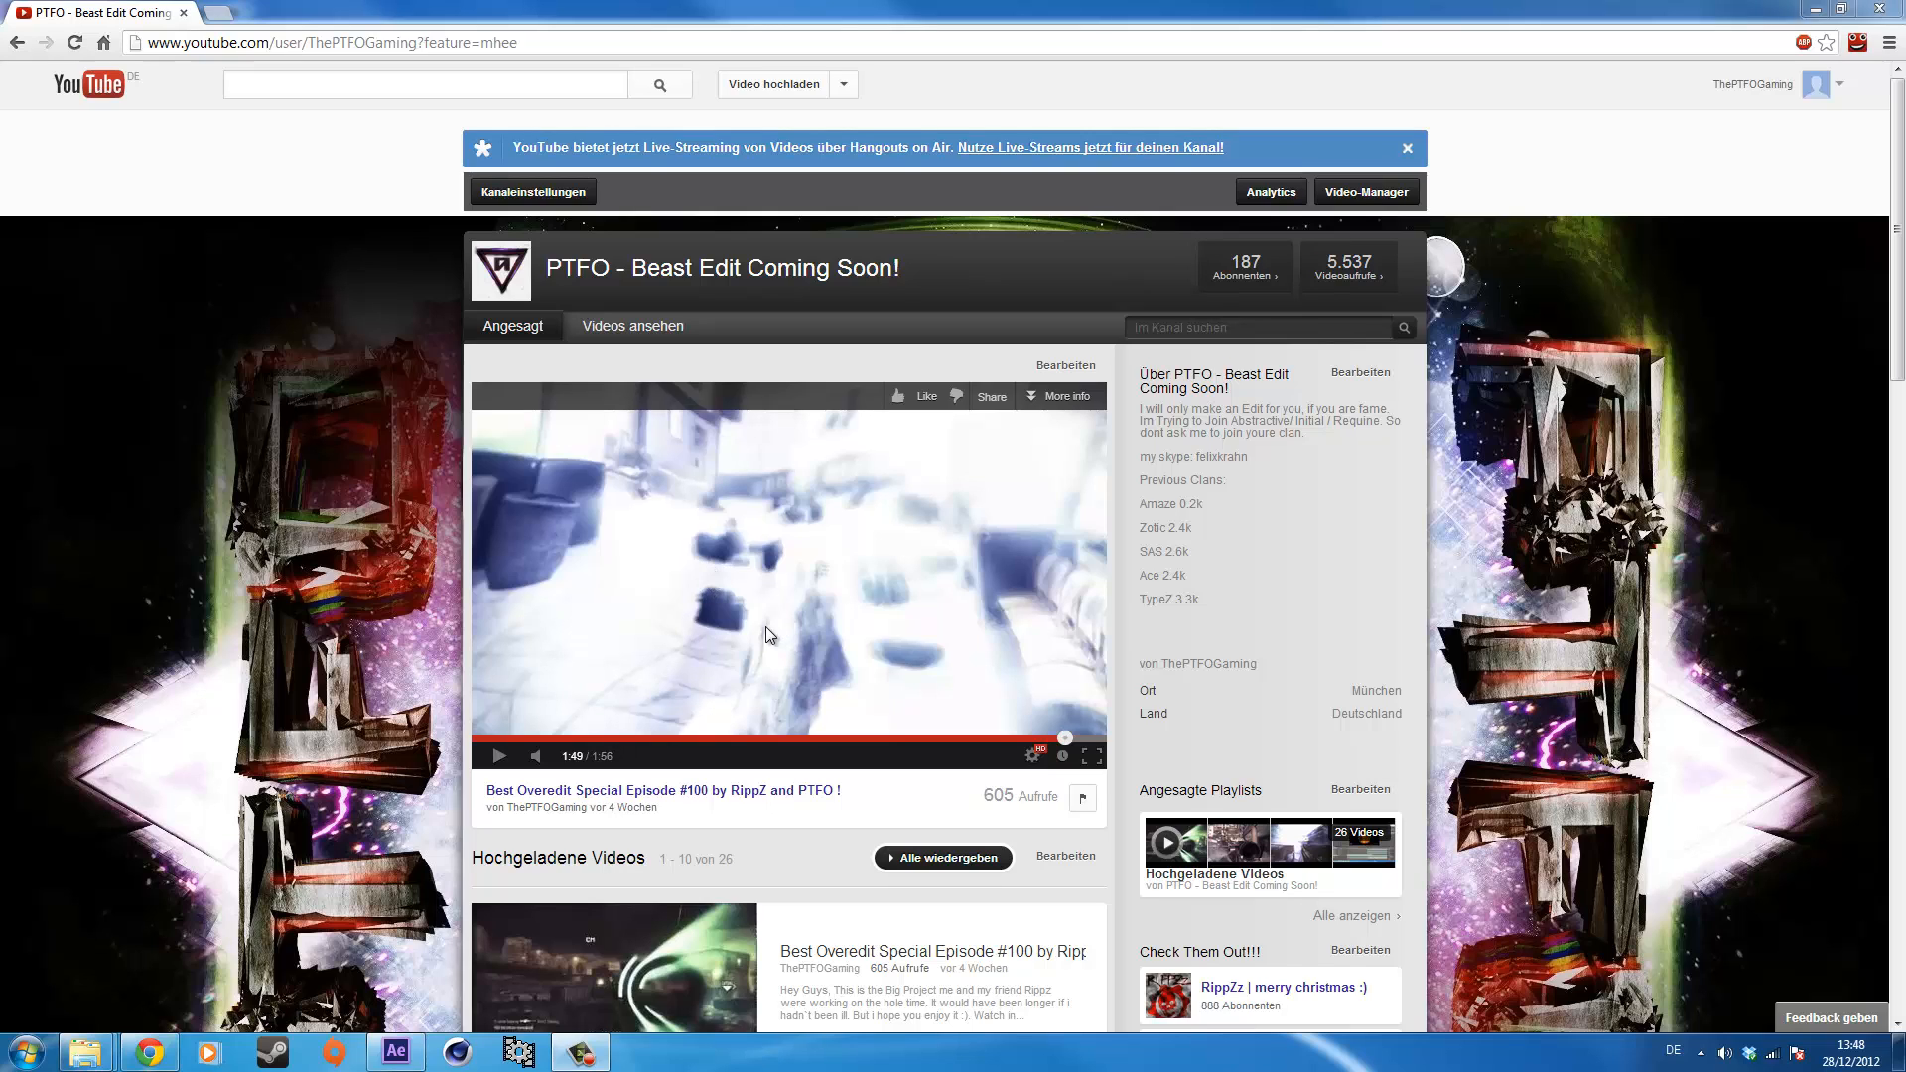
mouse_move(884, 641)
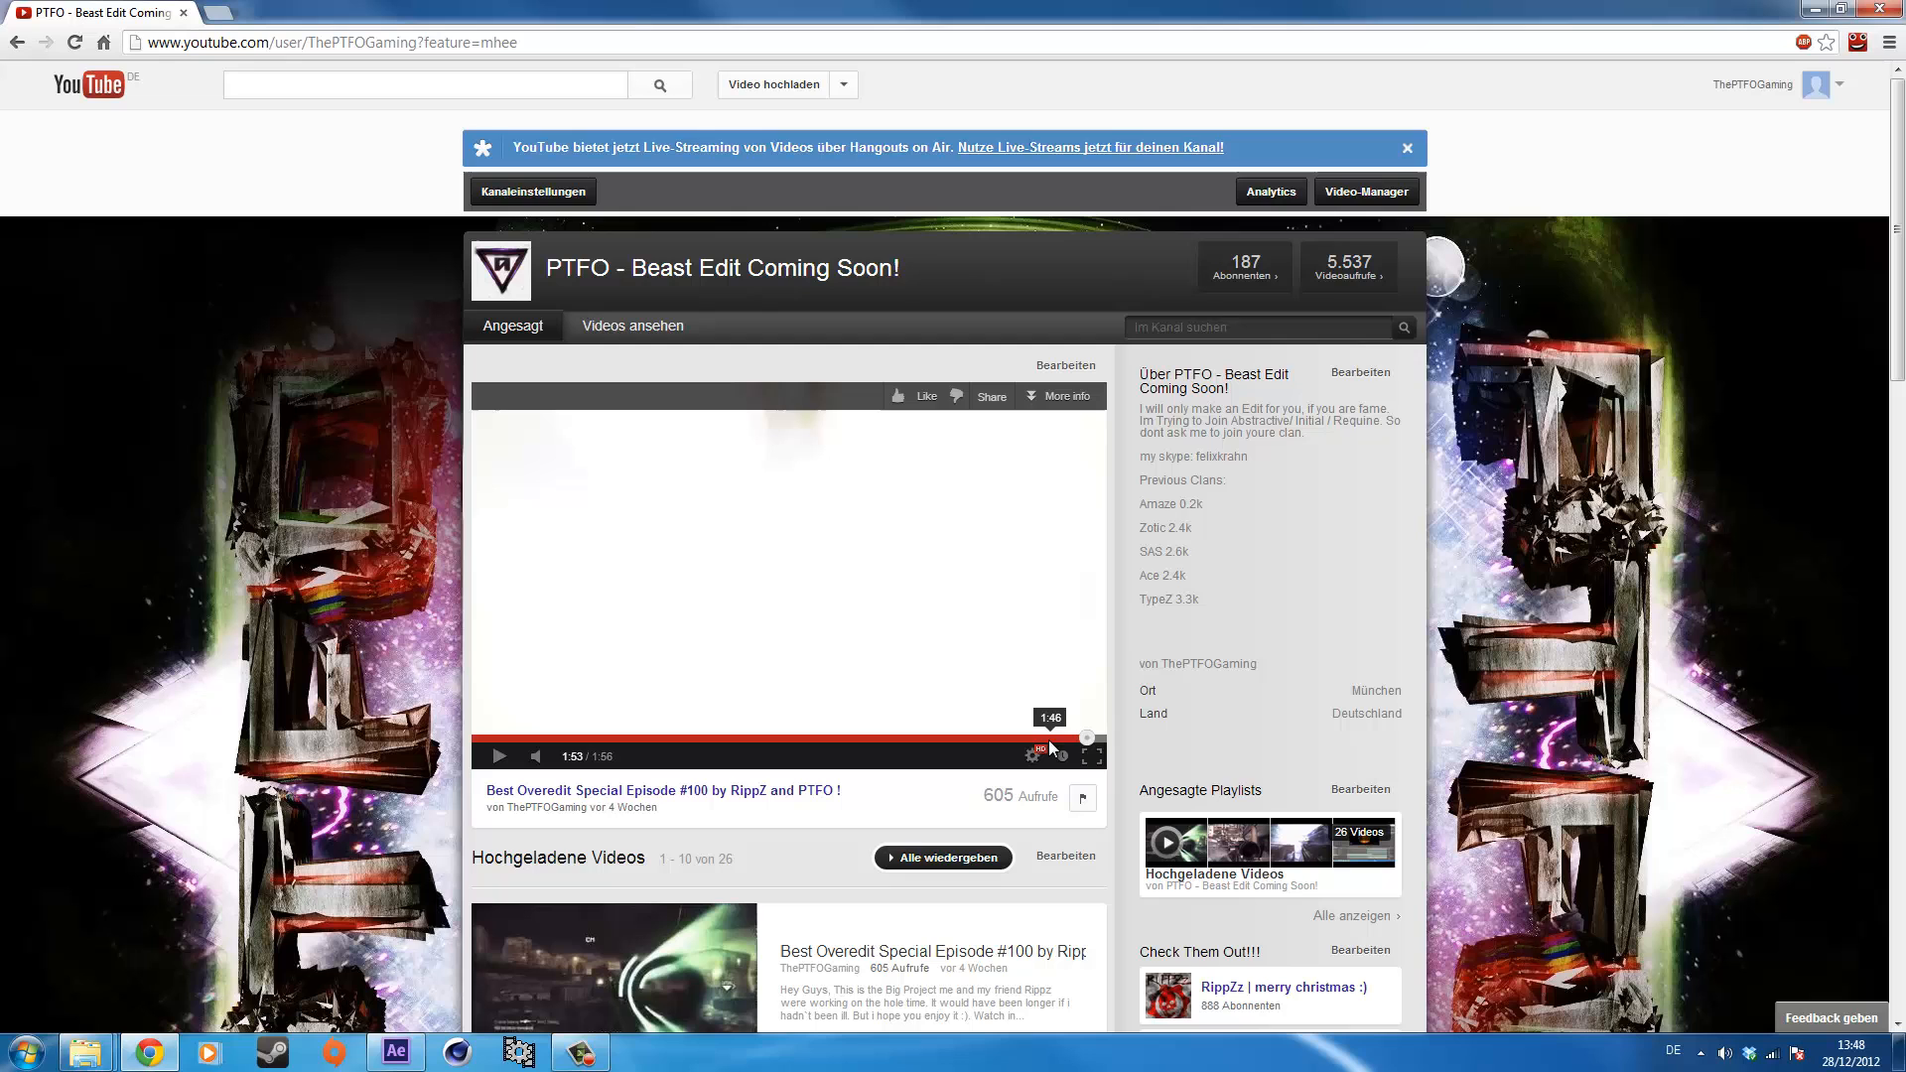
Seek the featured Best Overedit video ahead to its final seconds, around 1:46.
left_click(497, 755)
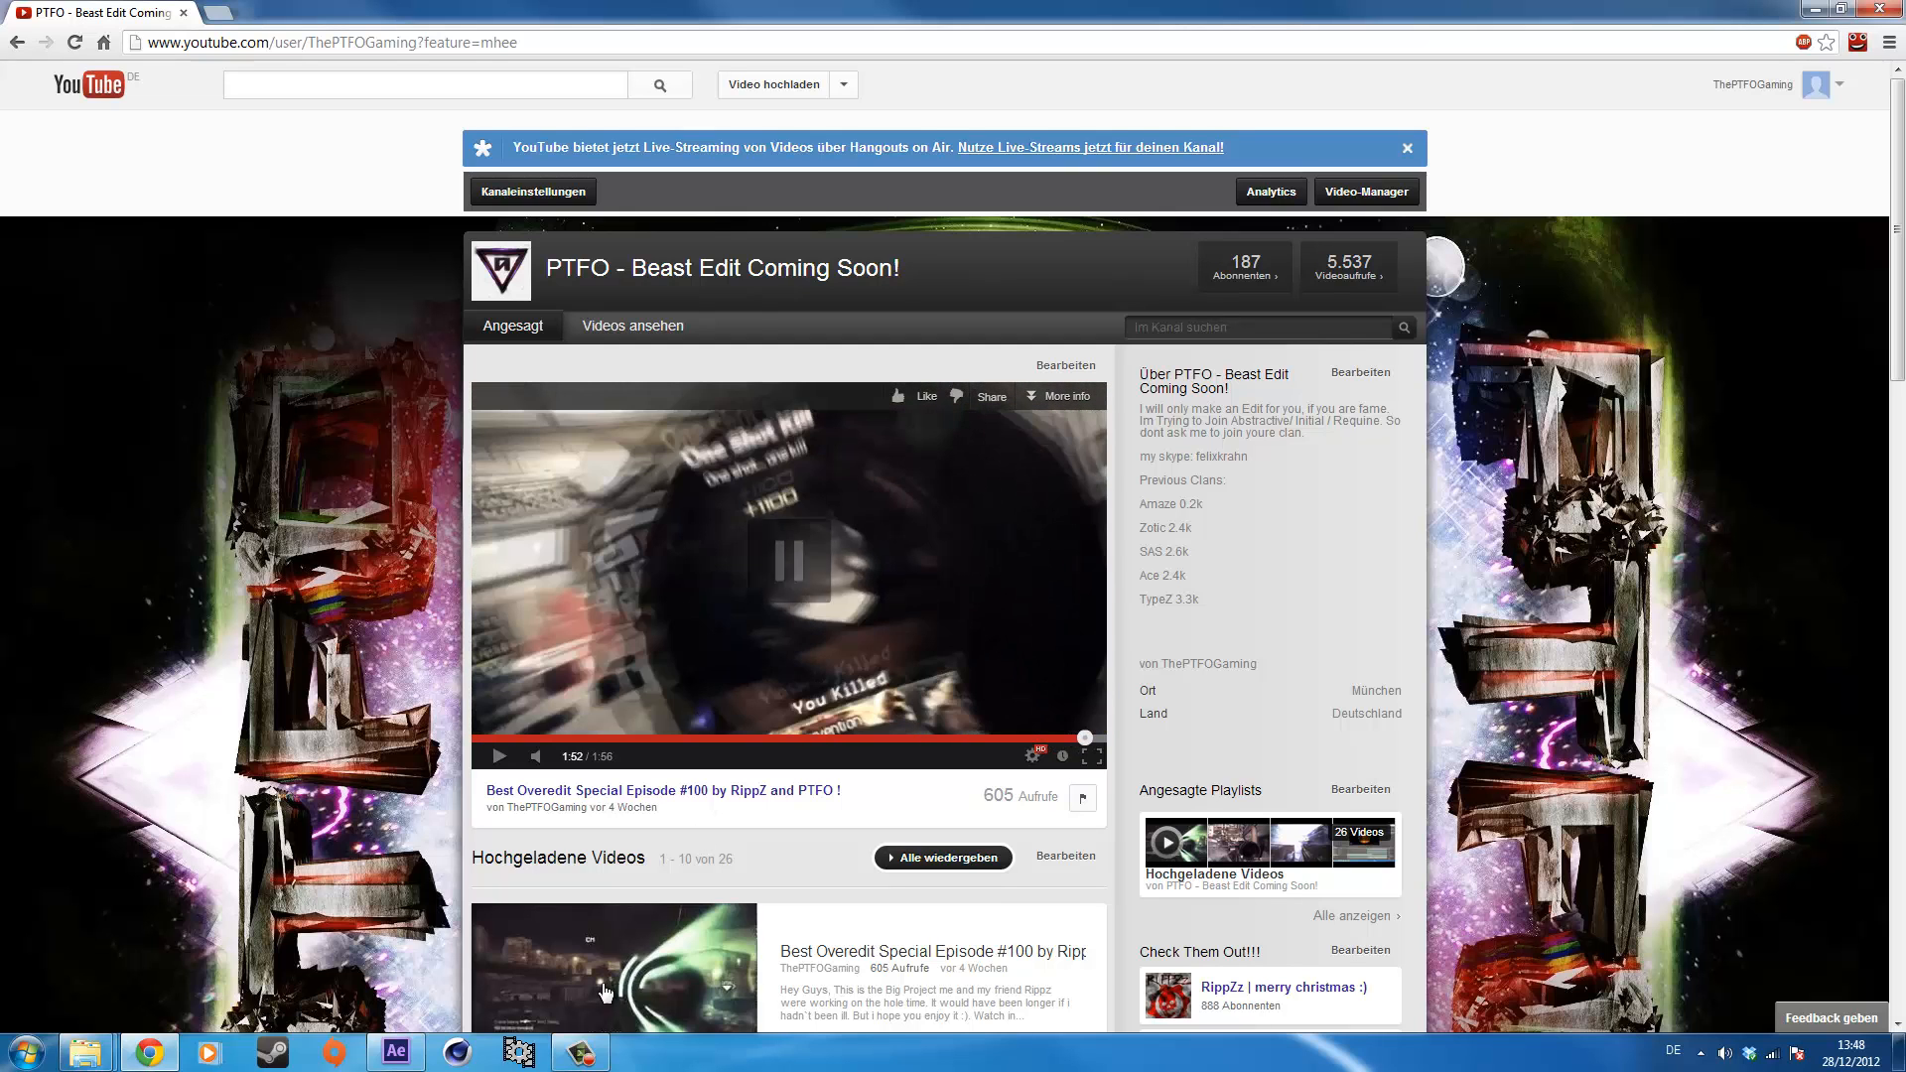
Import 3 piece terminal.mp4 into Comp 1 and apply Twixtor Pro to the gameplay layer.
left_click(393, 1050)
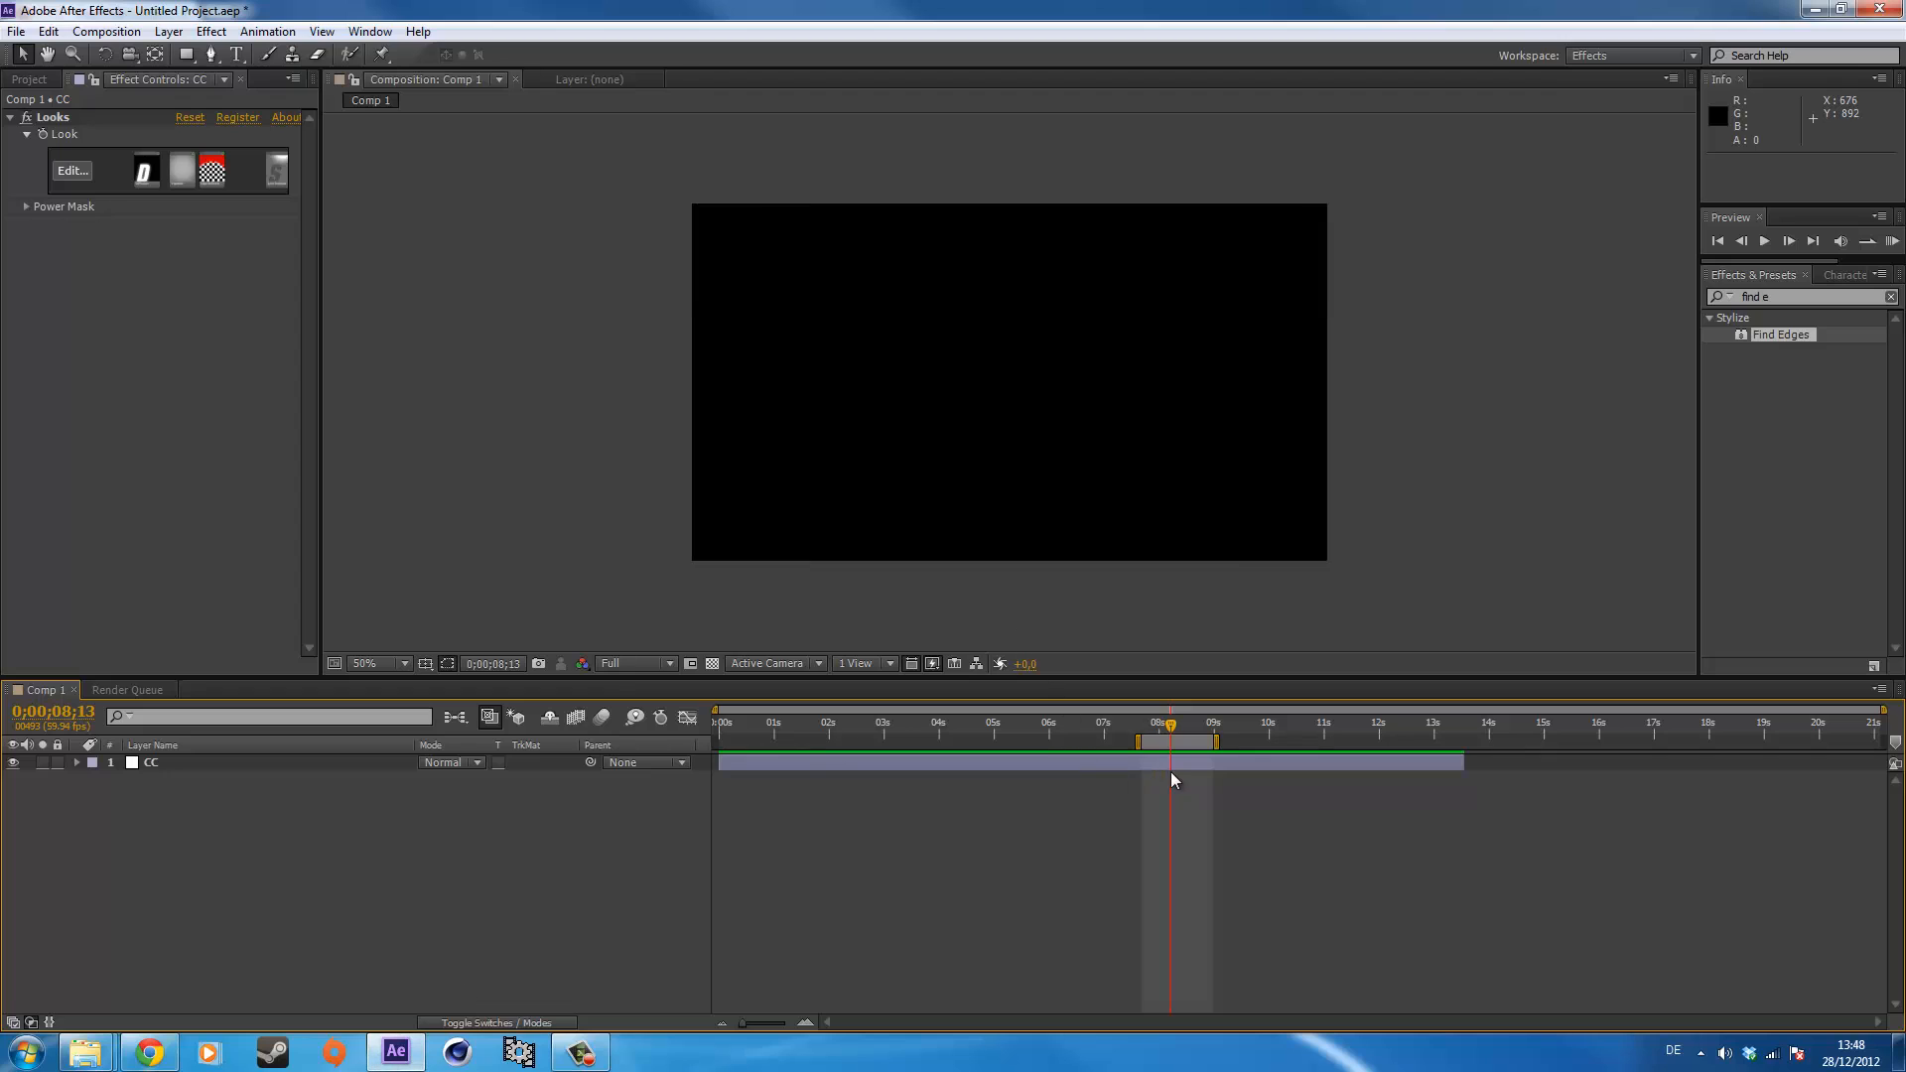
left_click(149, 762)
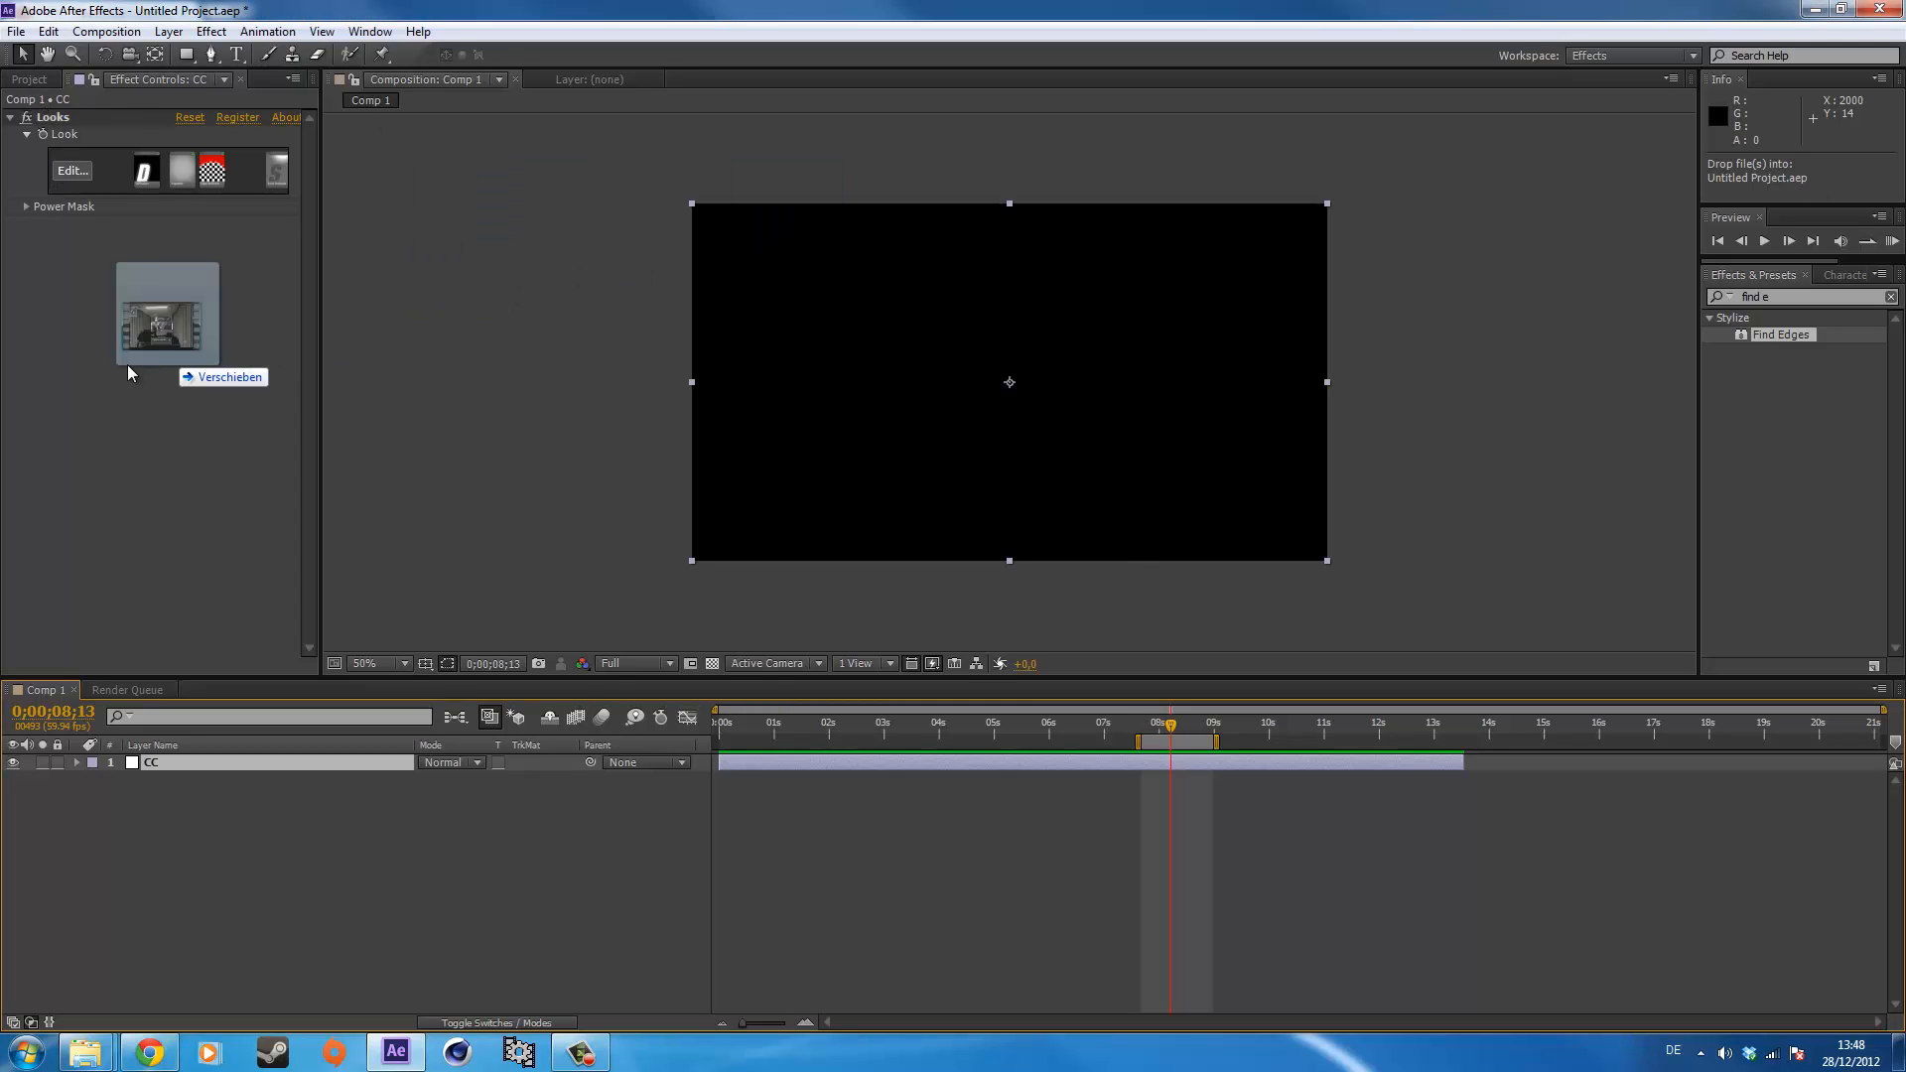
left_click(30, 80)
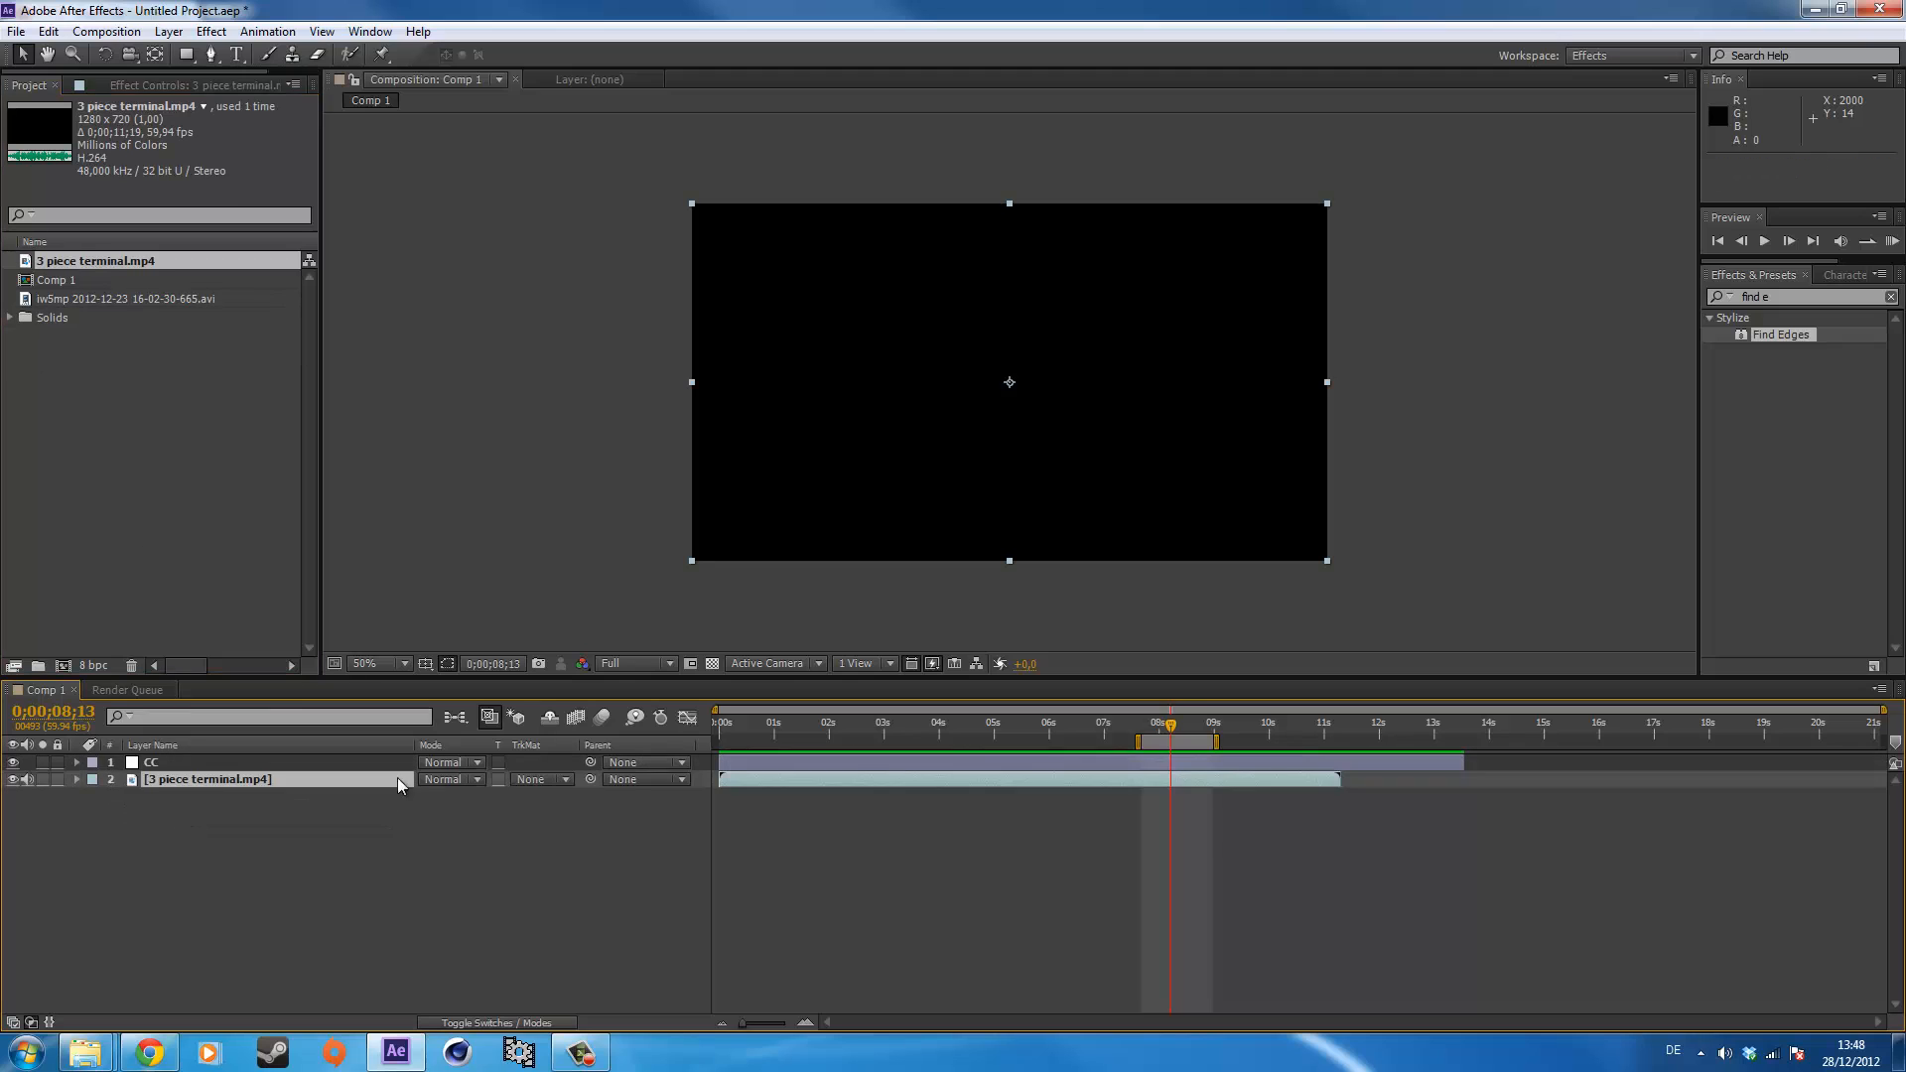
left_click(1172, 723)
type("twix")
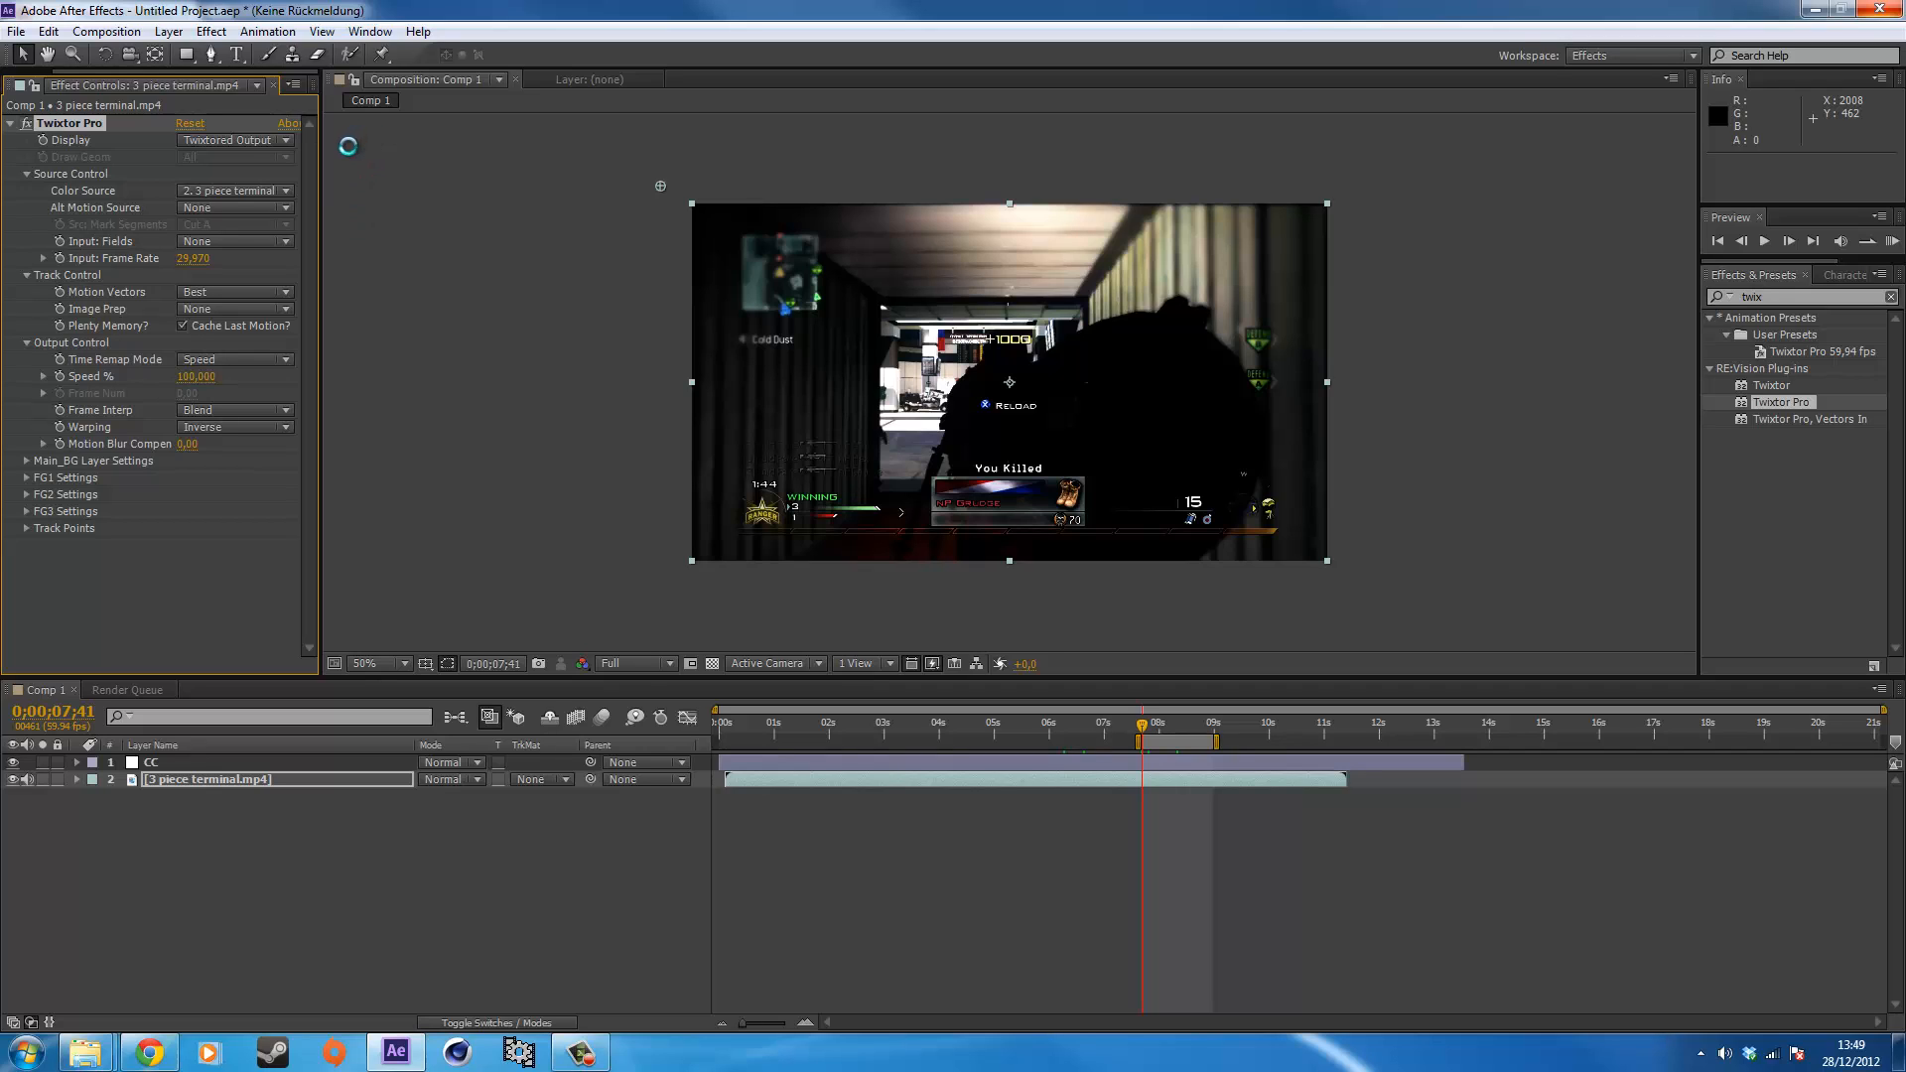
Set Twixtor Pro's Input Frame Rate to 59.94 and try values in Speed %.
double_click(194, 258)
type("59,940")
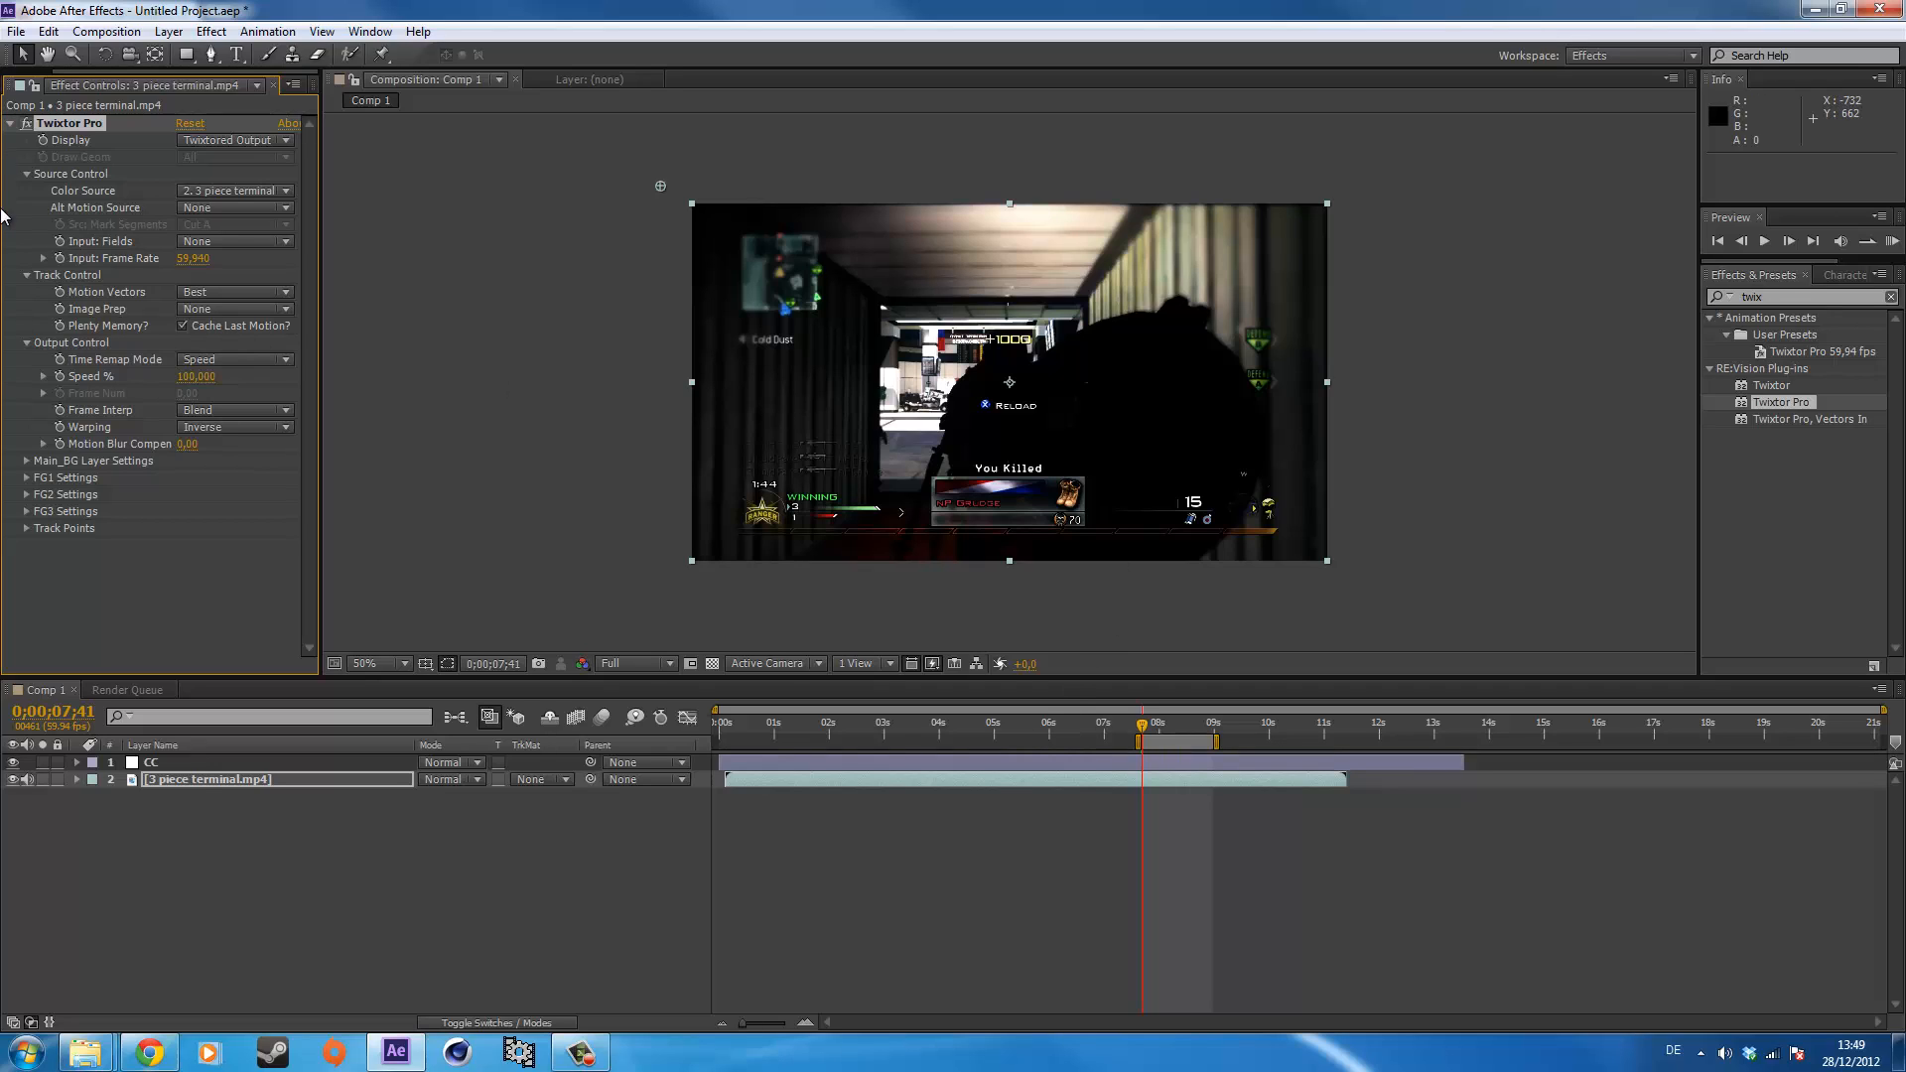
mouse_move(704, 10)
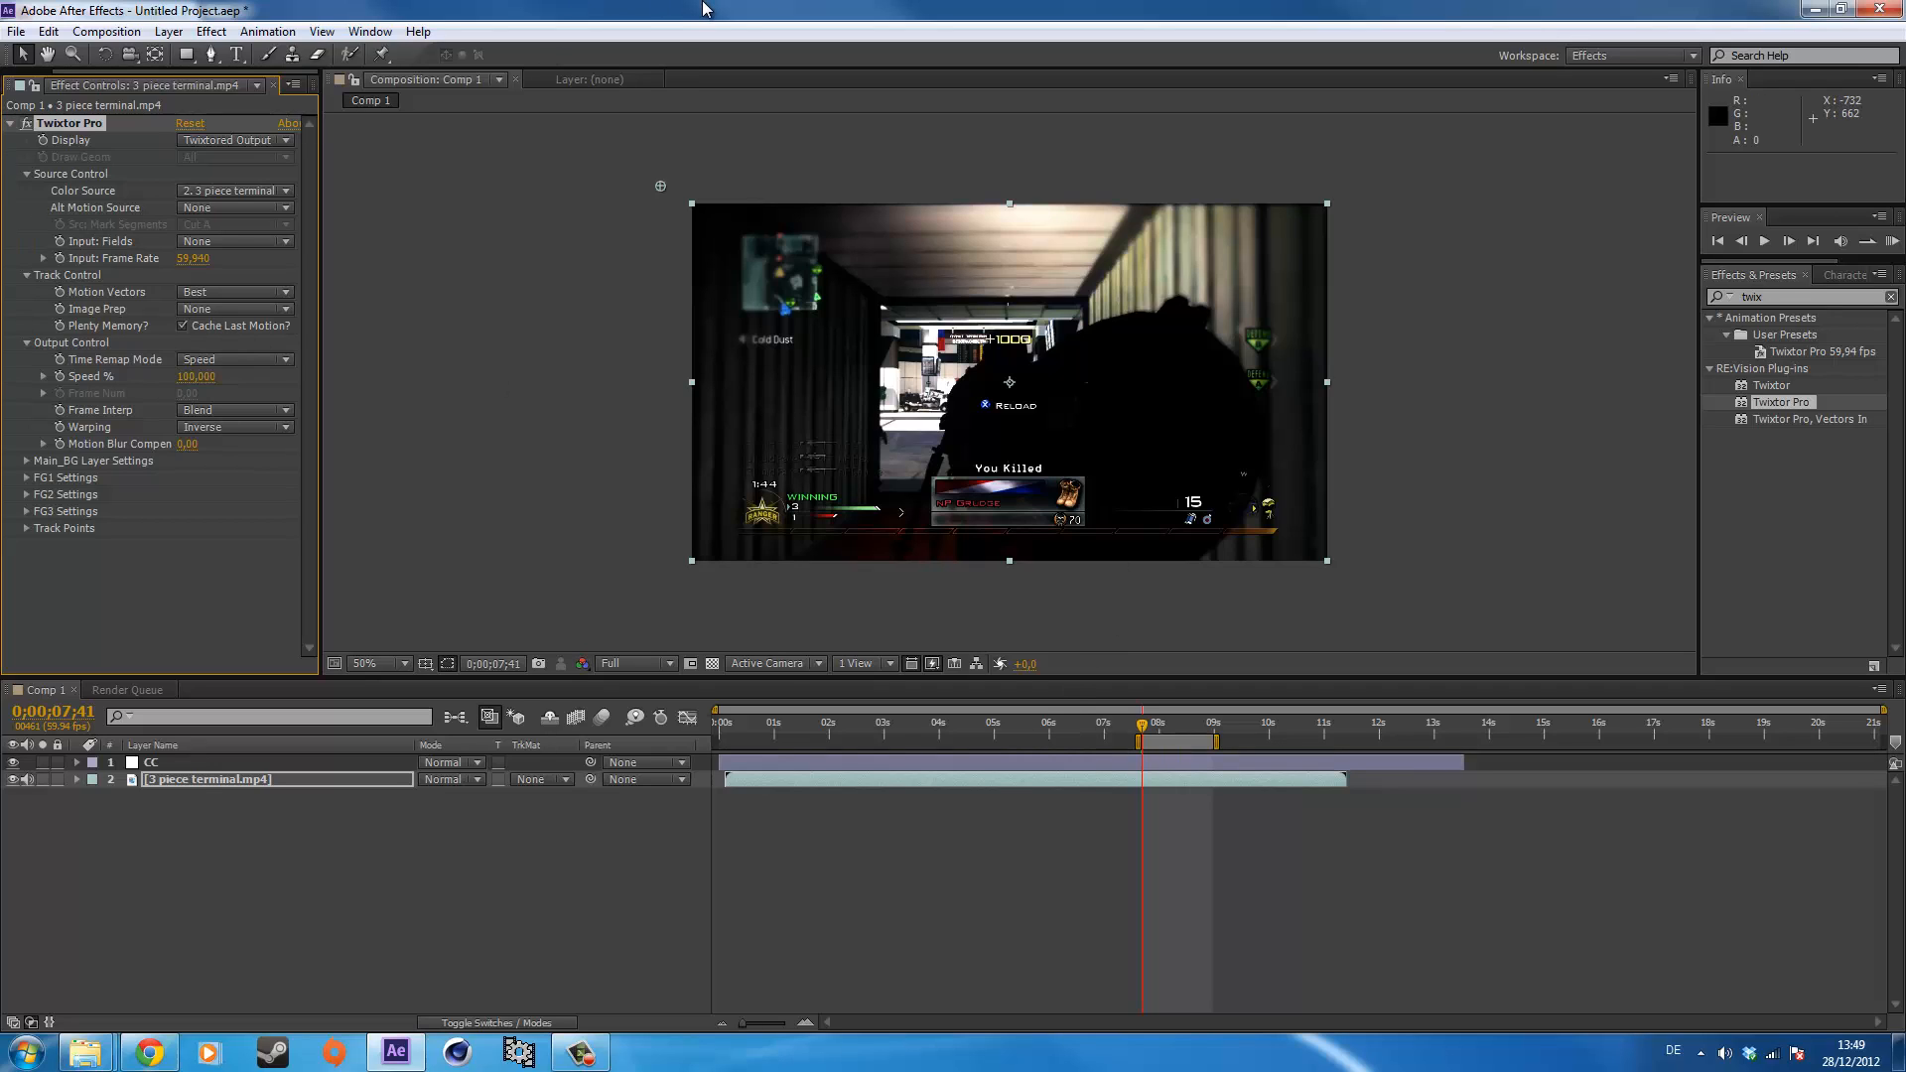
mouse_move(543, 163)
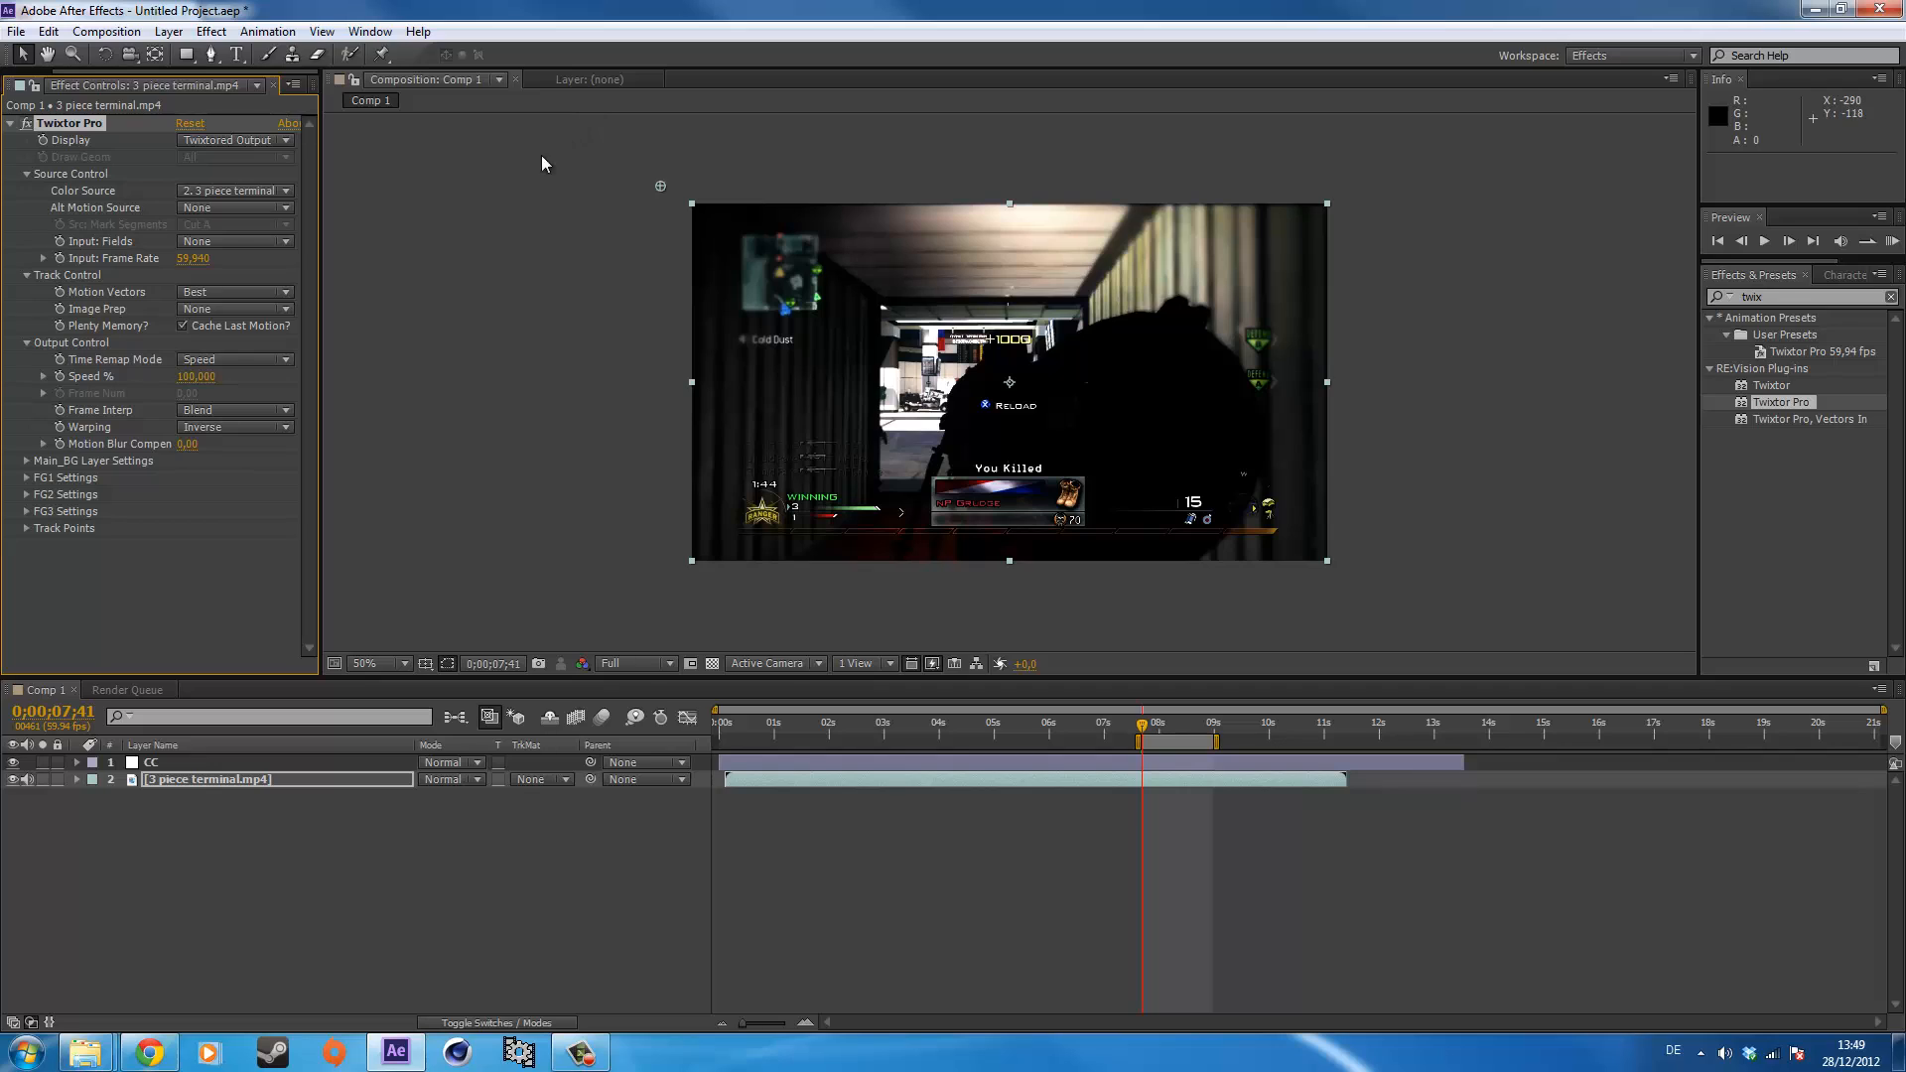
mouse_move(20, 405)
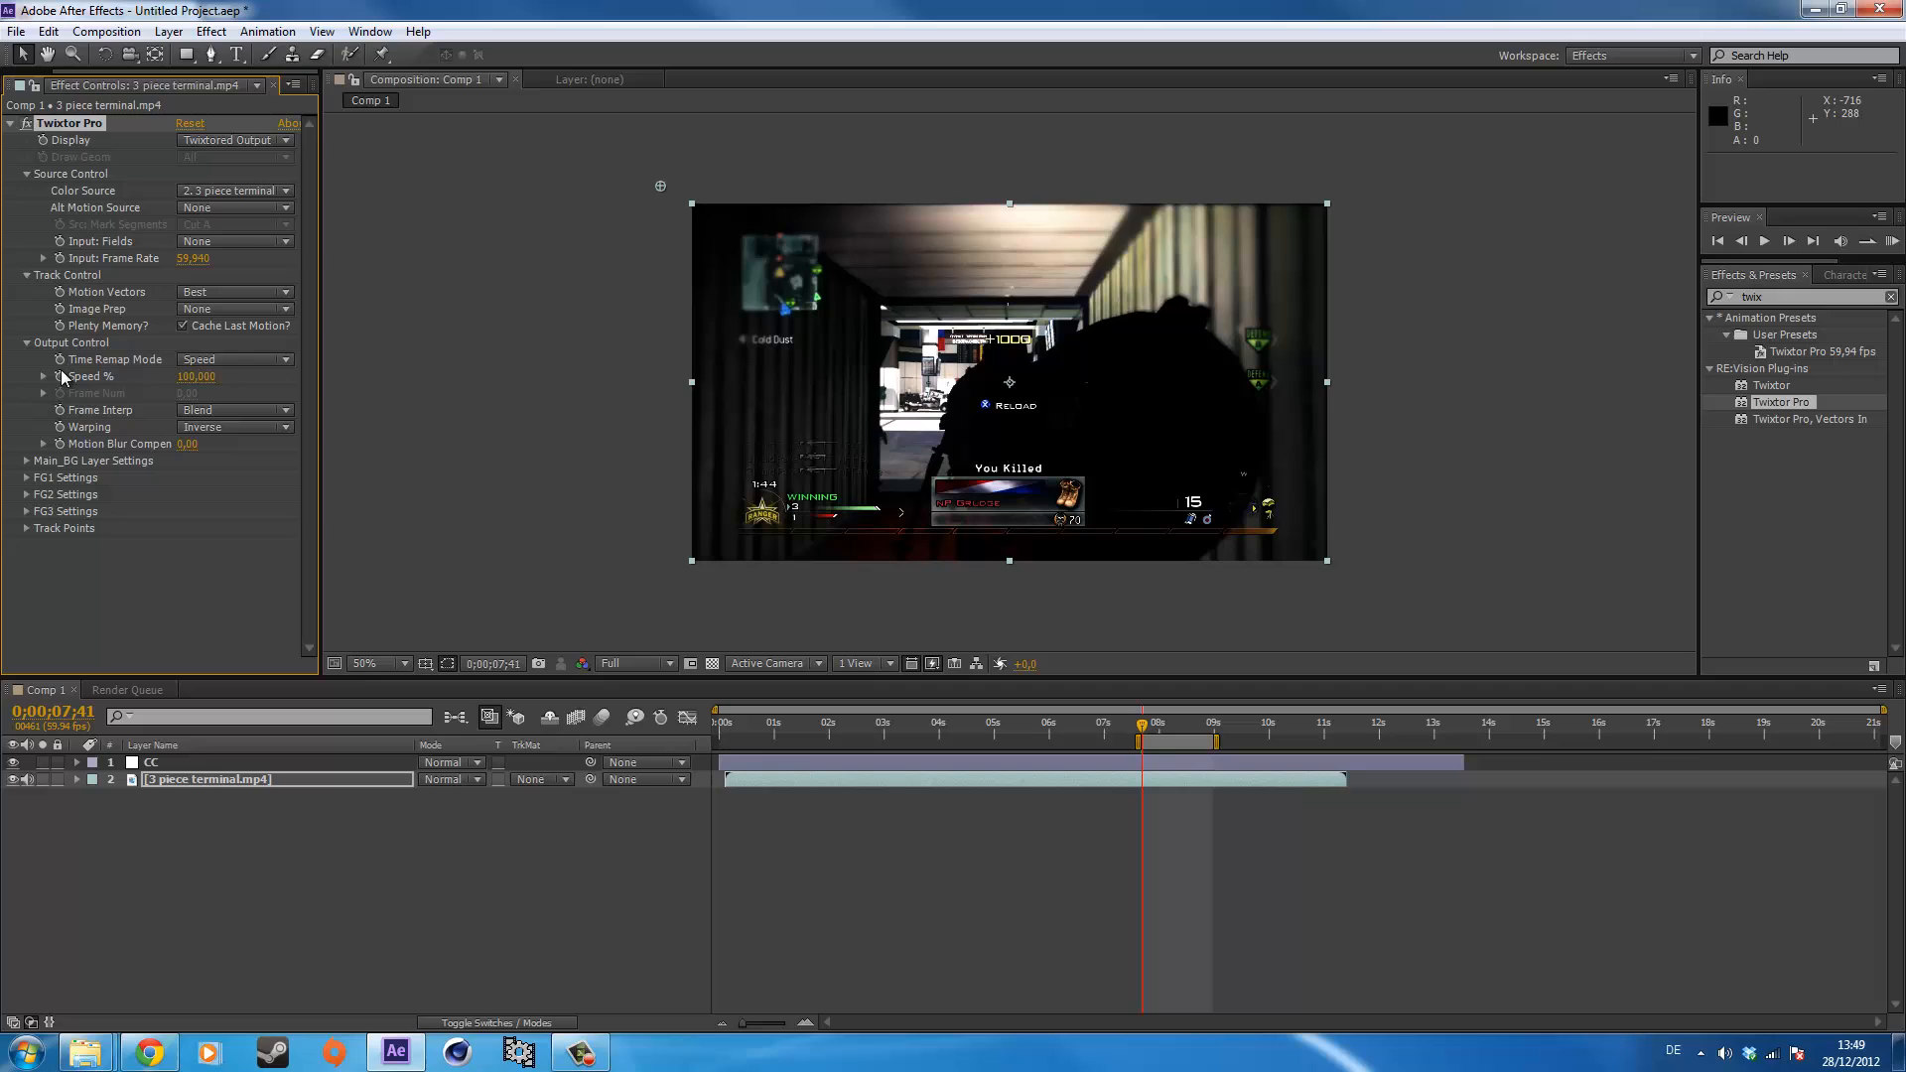
mouse_move(1707, 201)
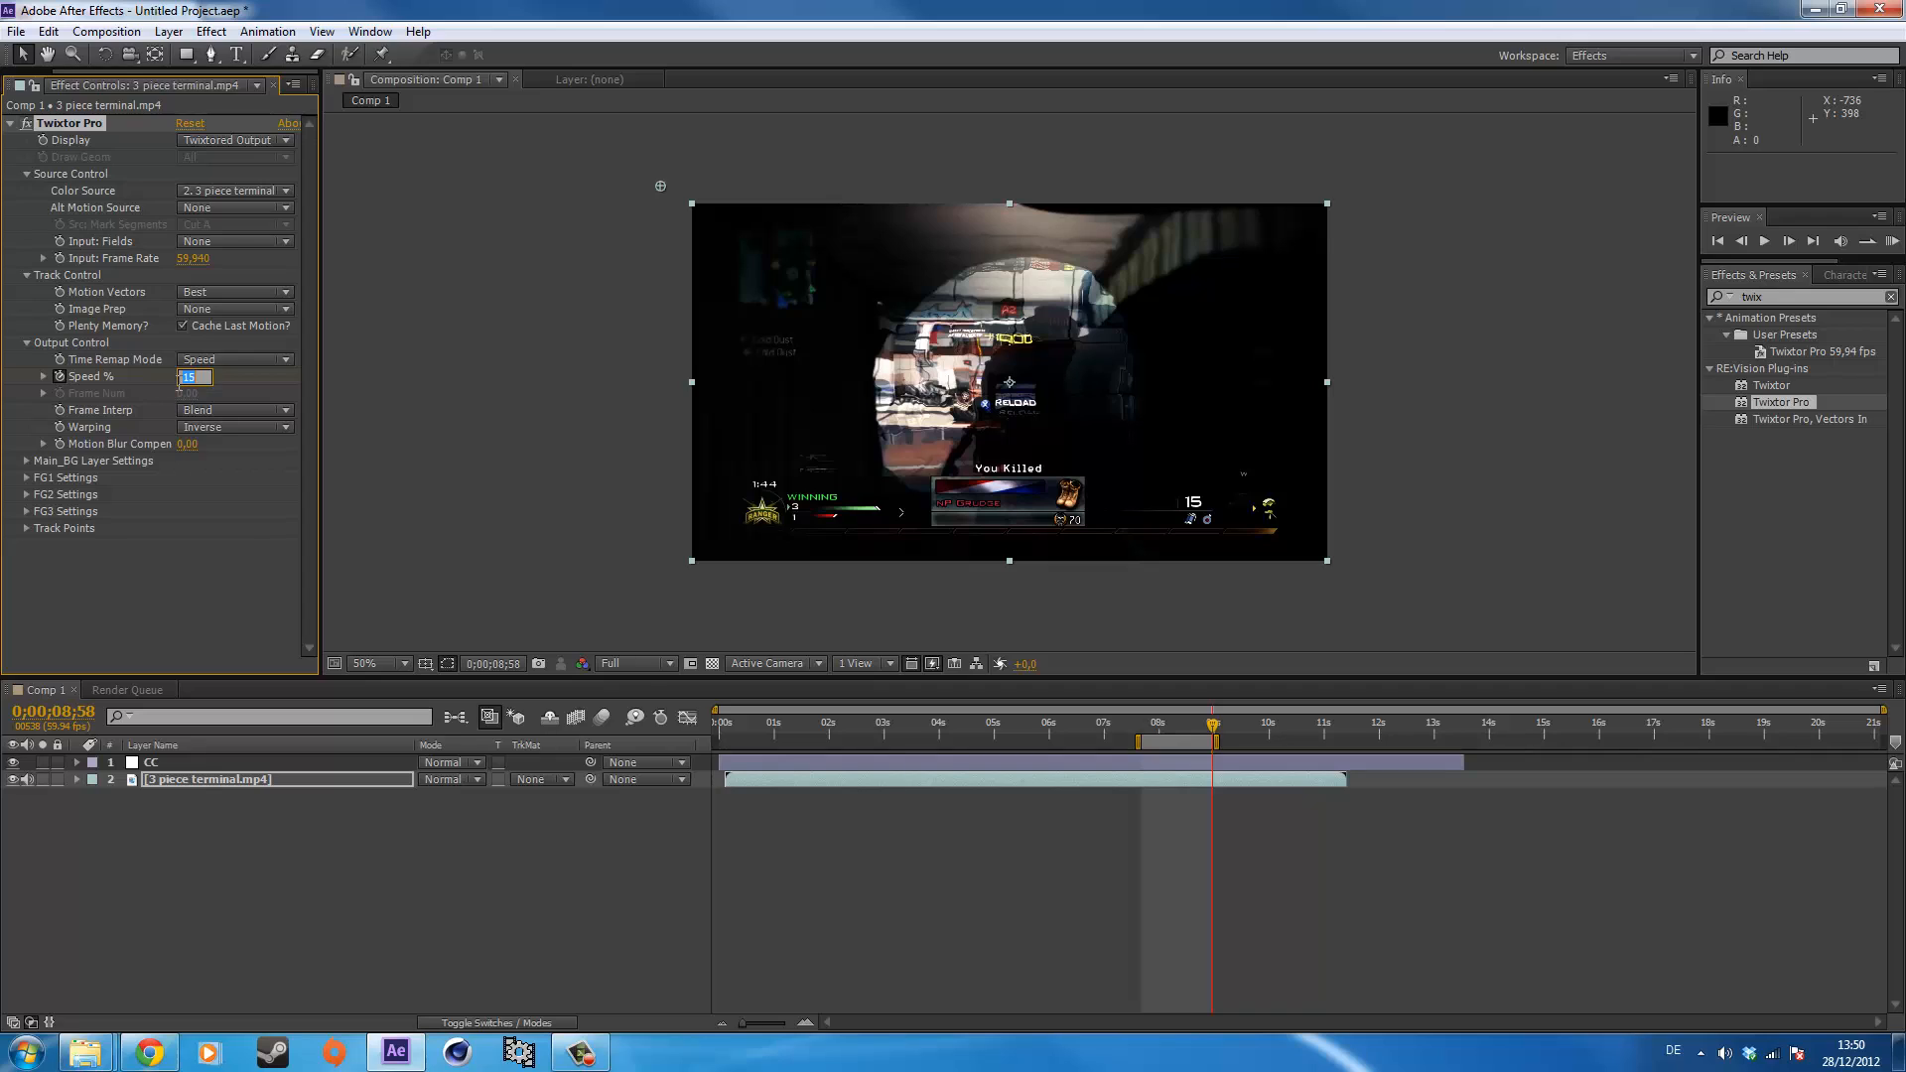
type("1")
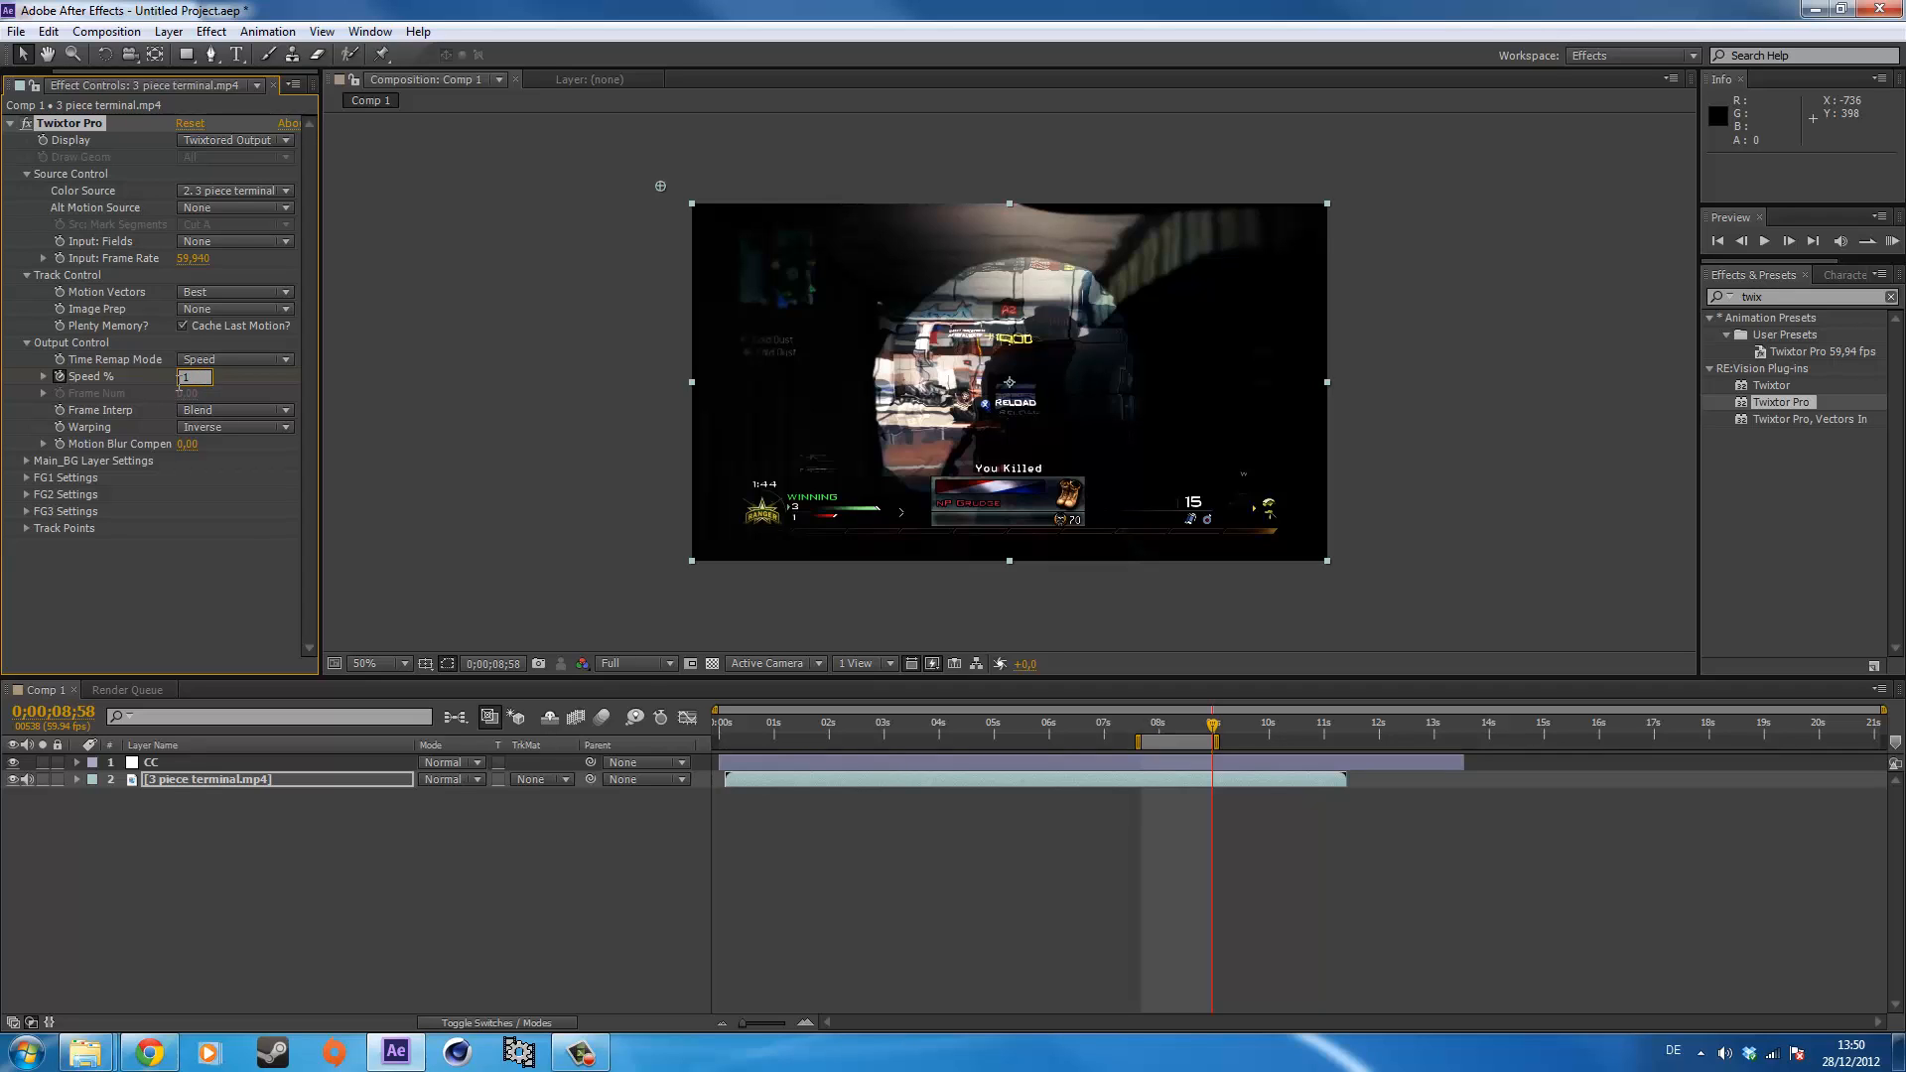
type("14000")
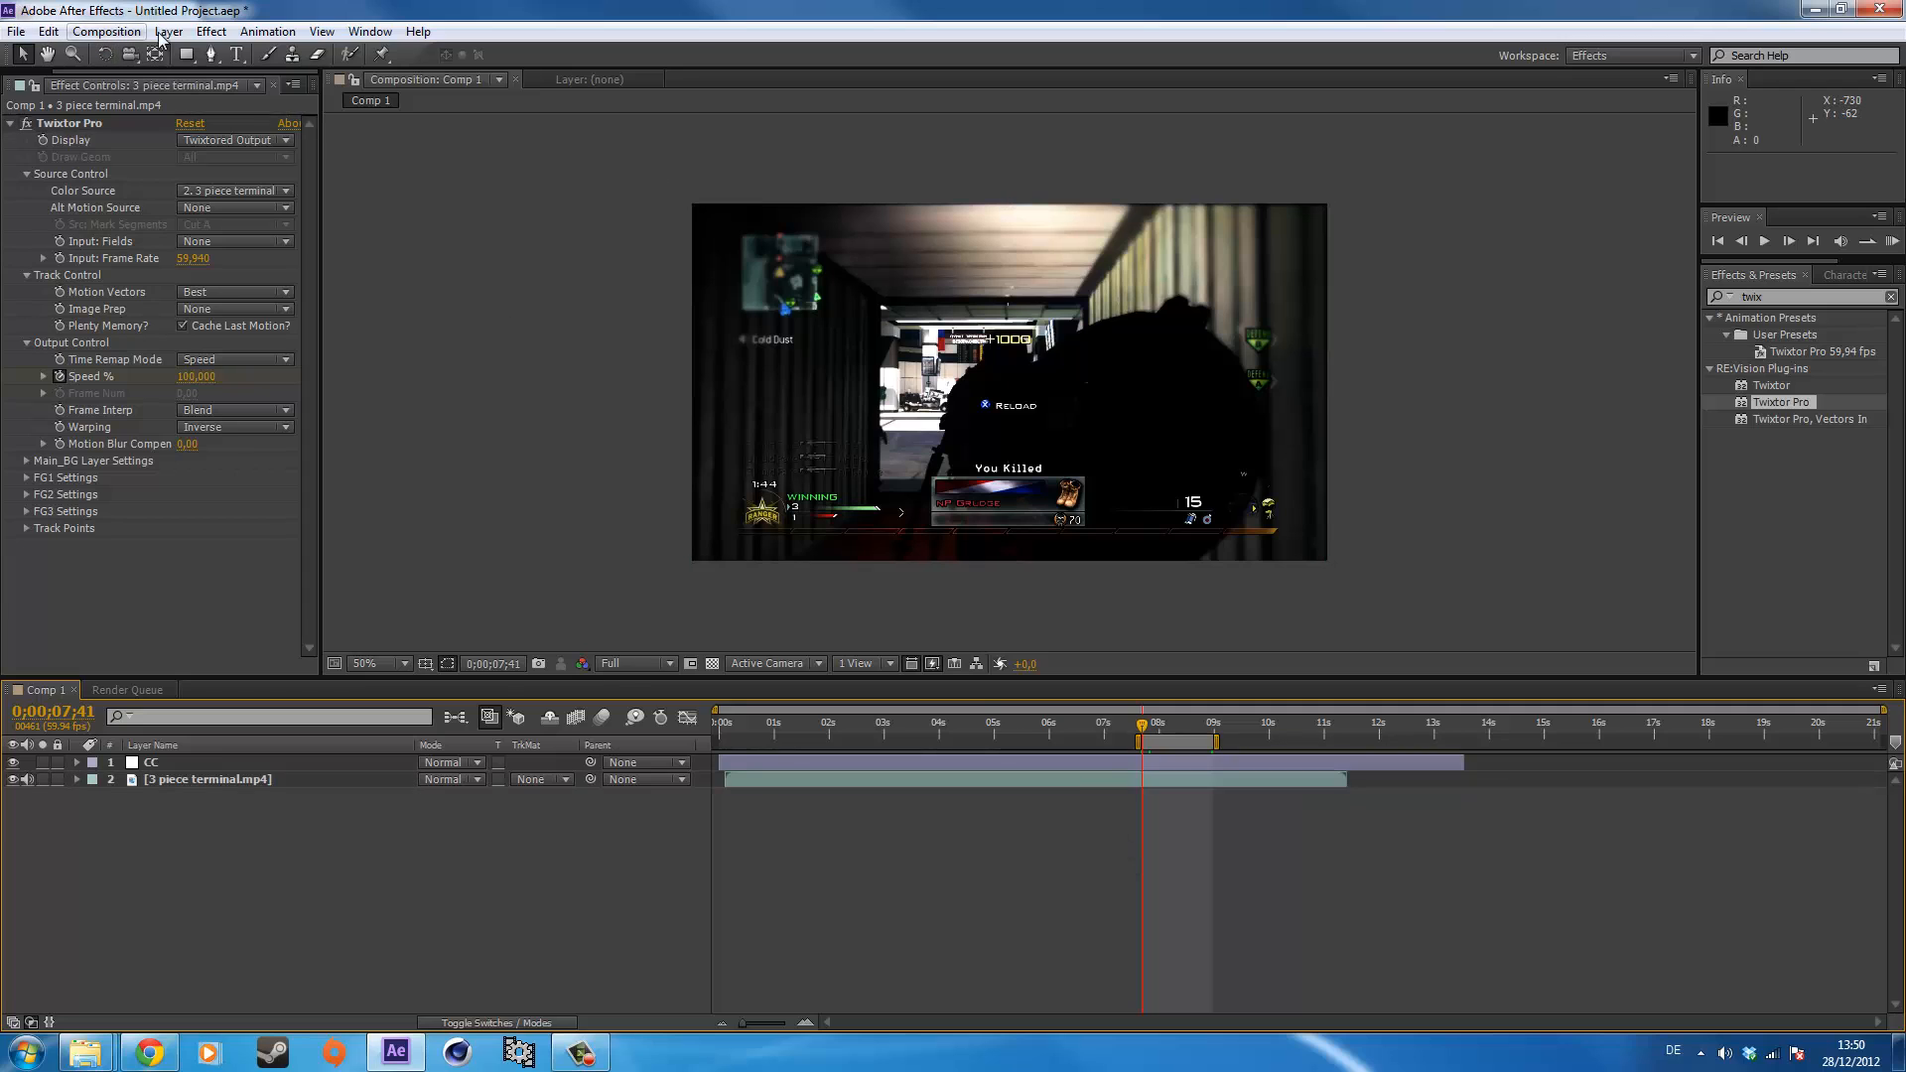
Add an adjustment layer, delete the duplicate Adjustment Layer 5, and keep one short layer above the clip.
left_click(167, 30)
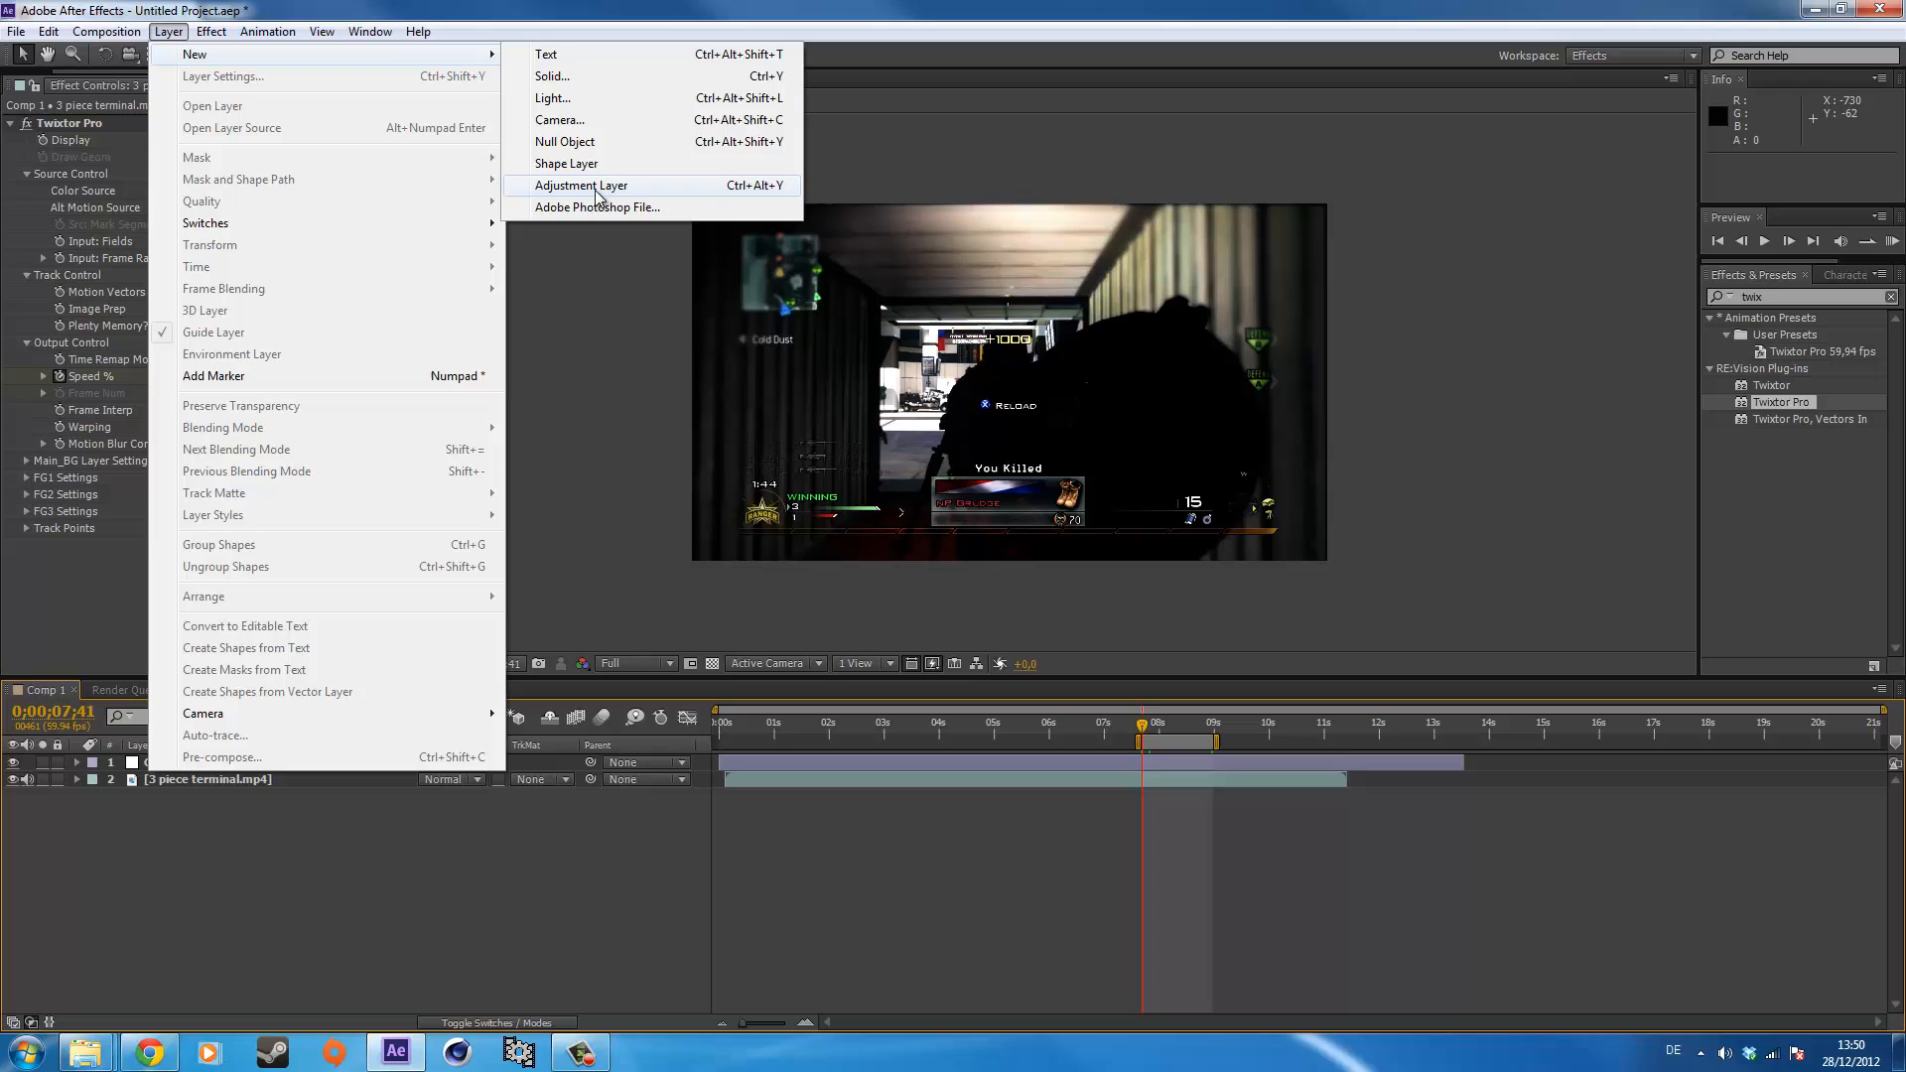
mouse_move(292, 64)
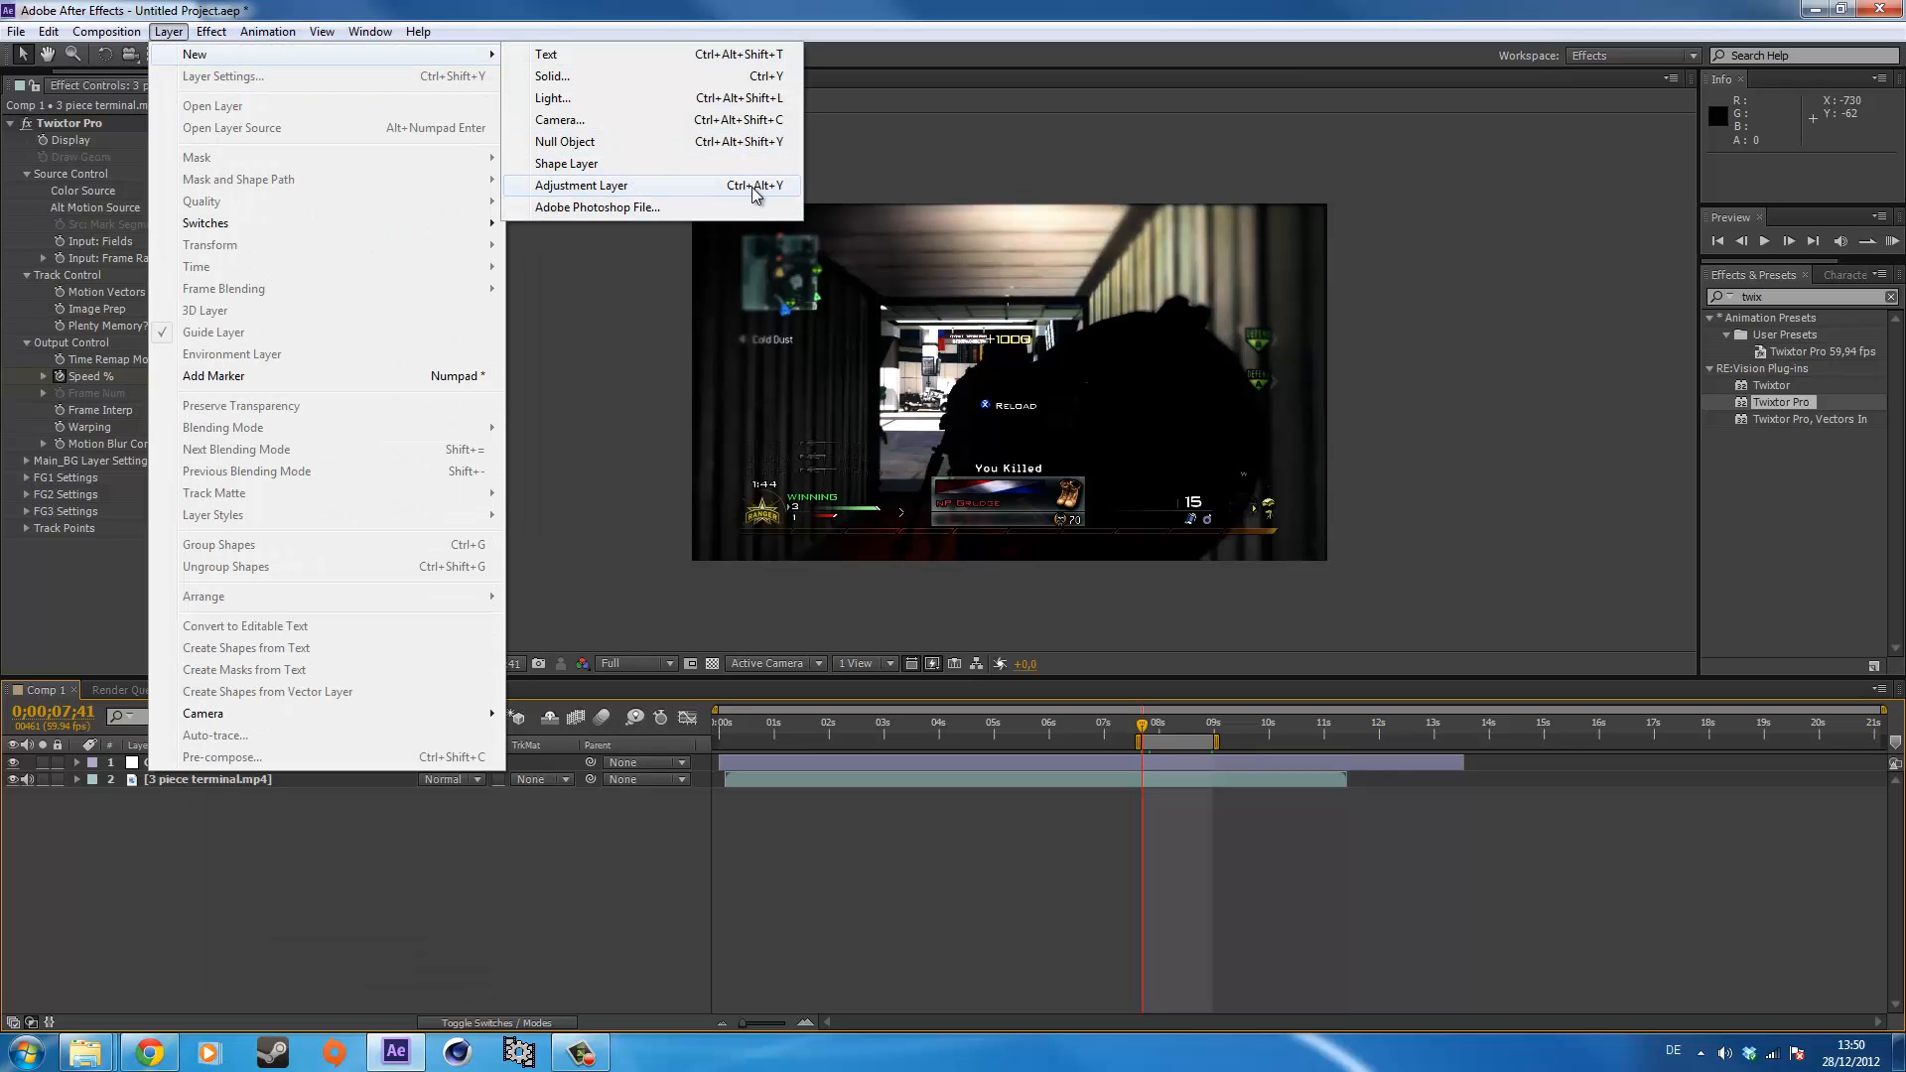
left_click(581, 185)
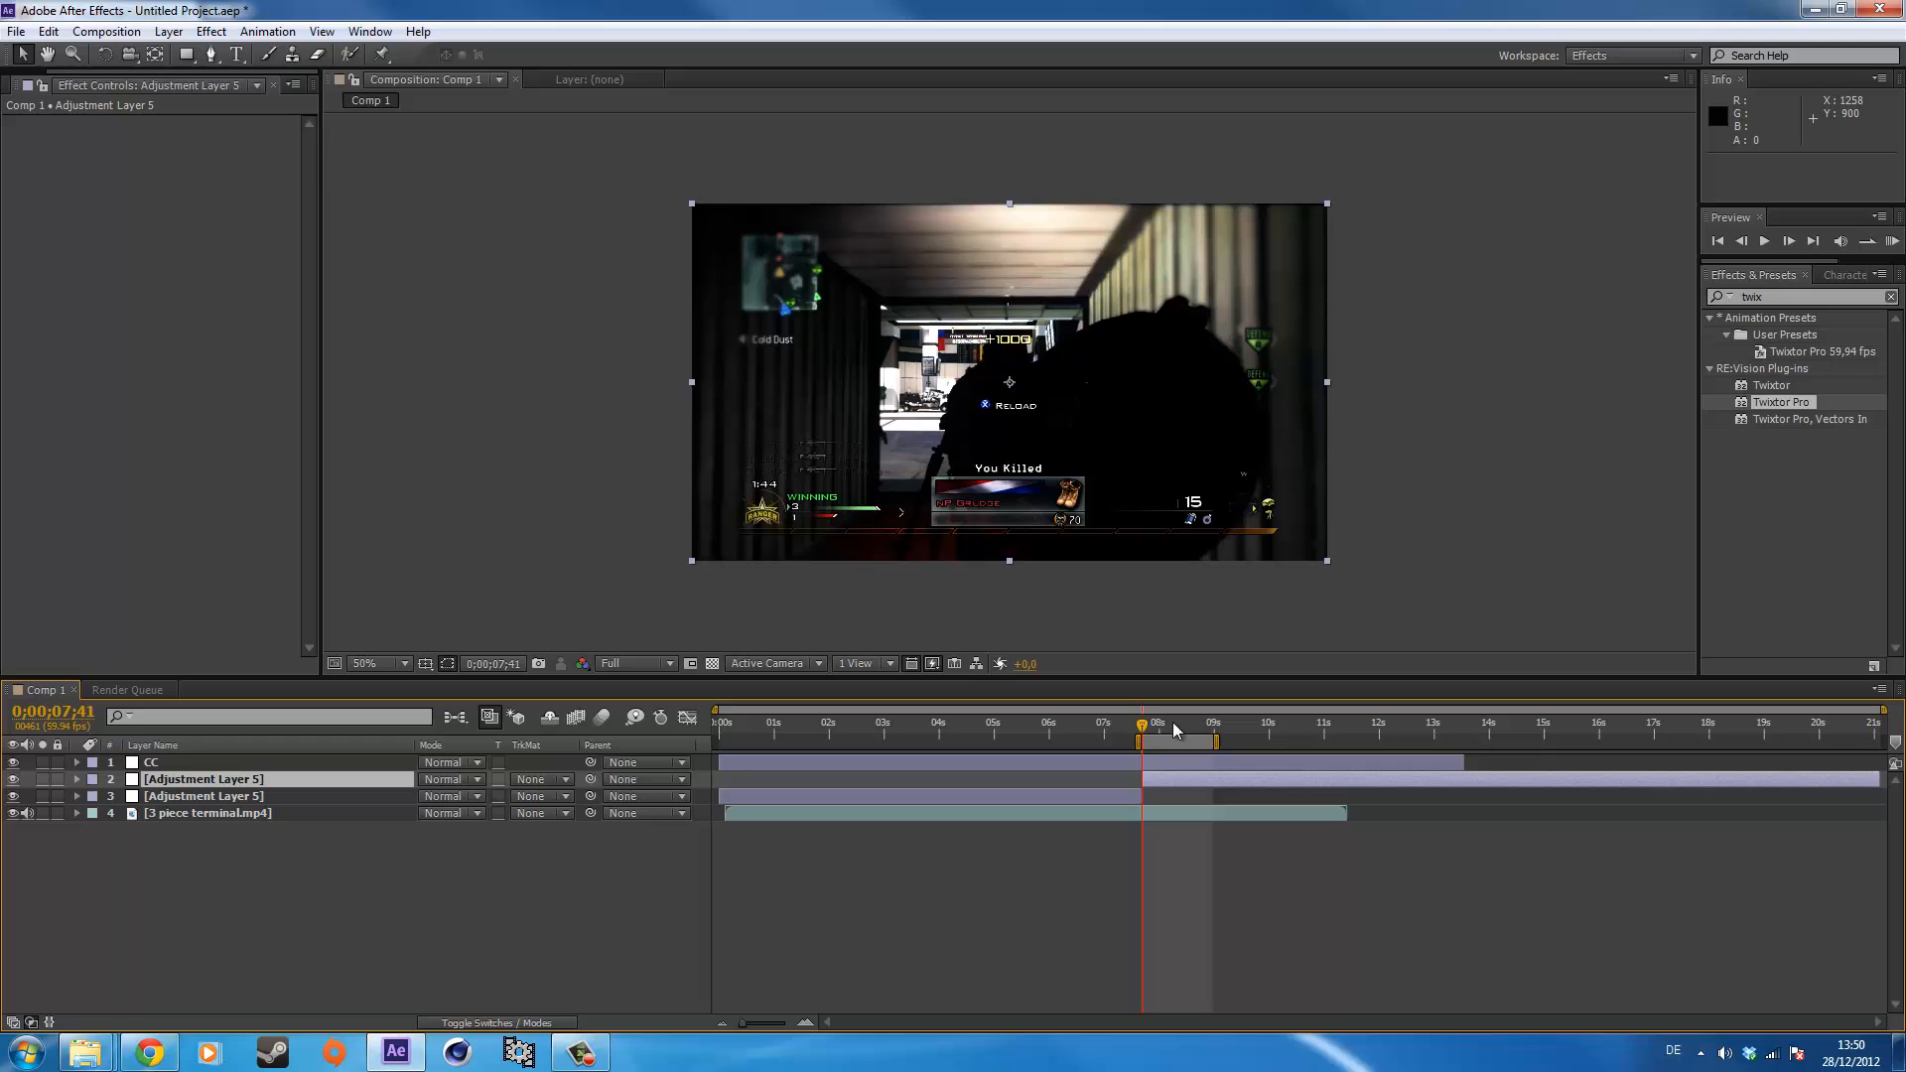
left_click(1211, 725)
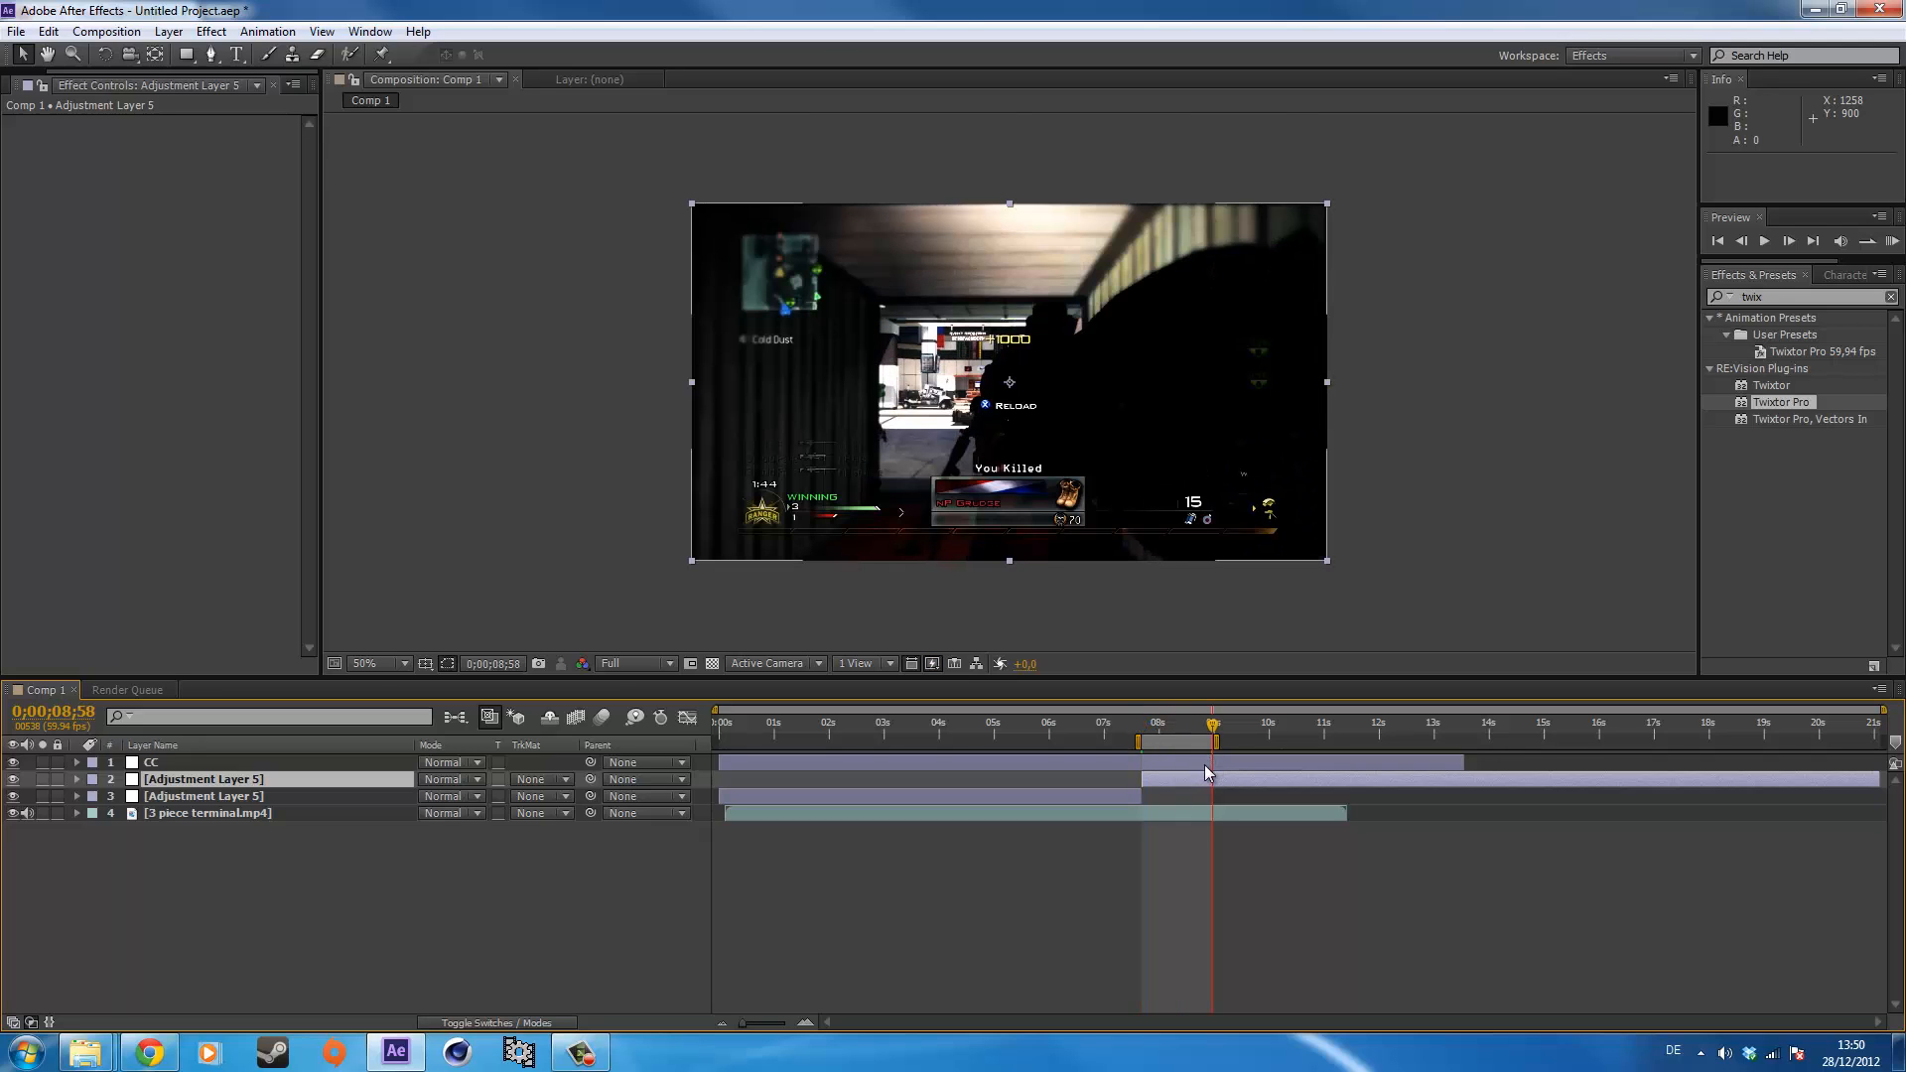
left_click(206, 812)
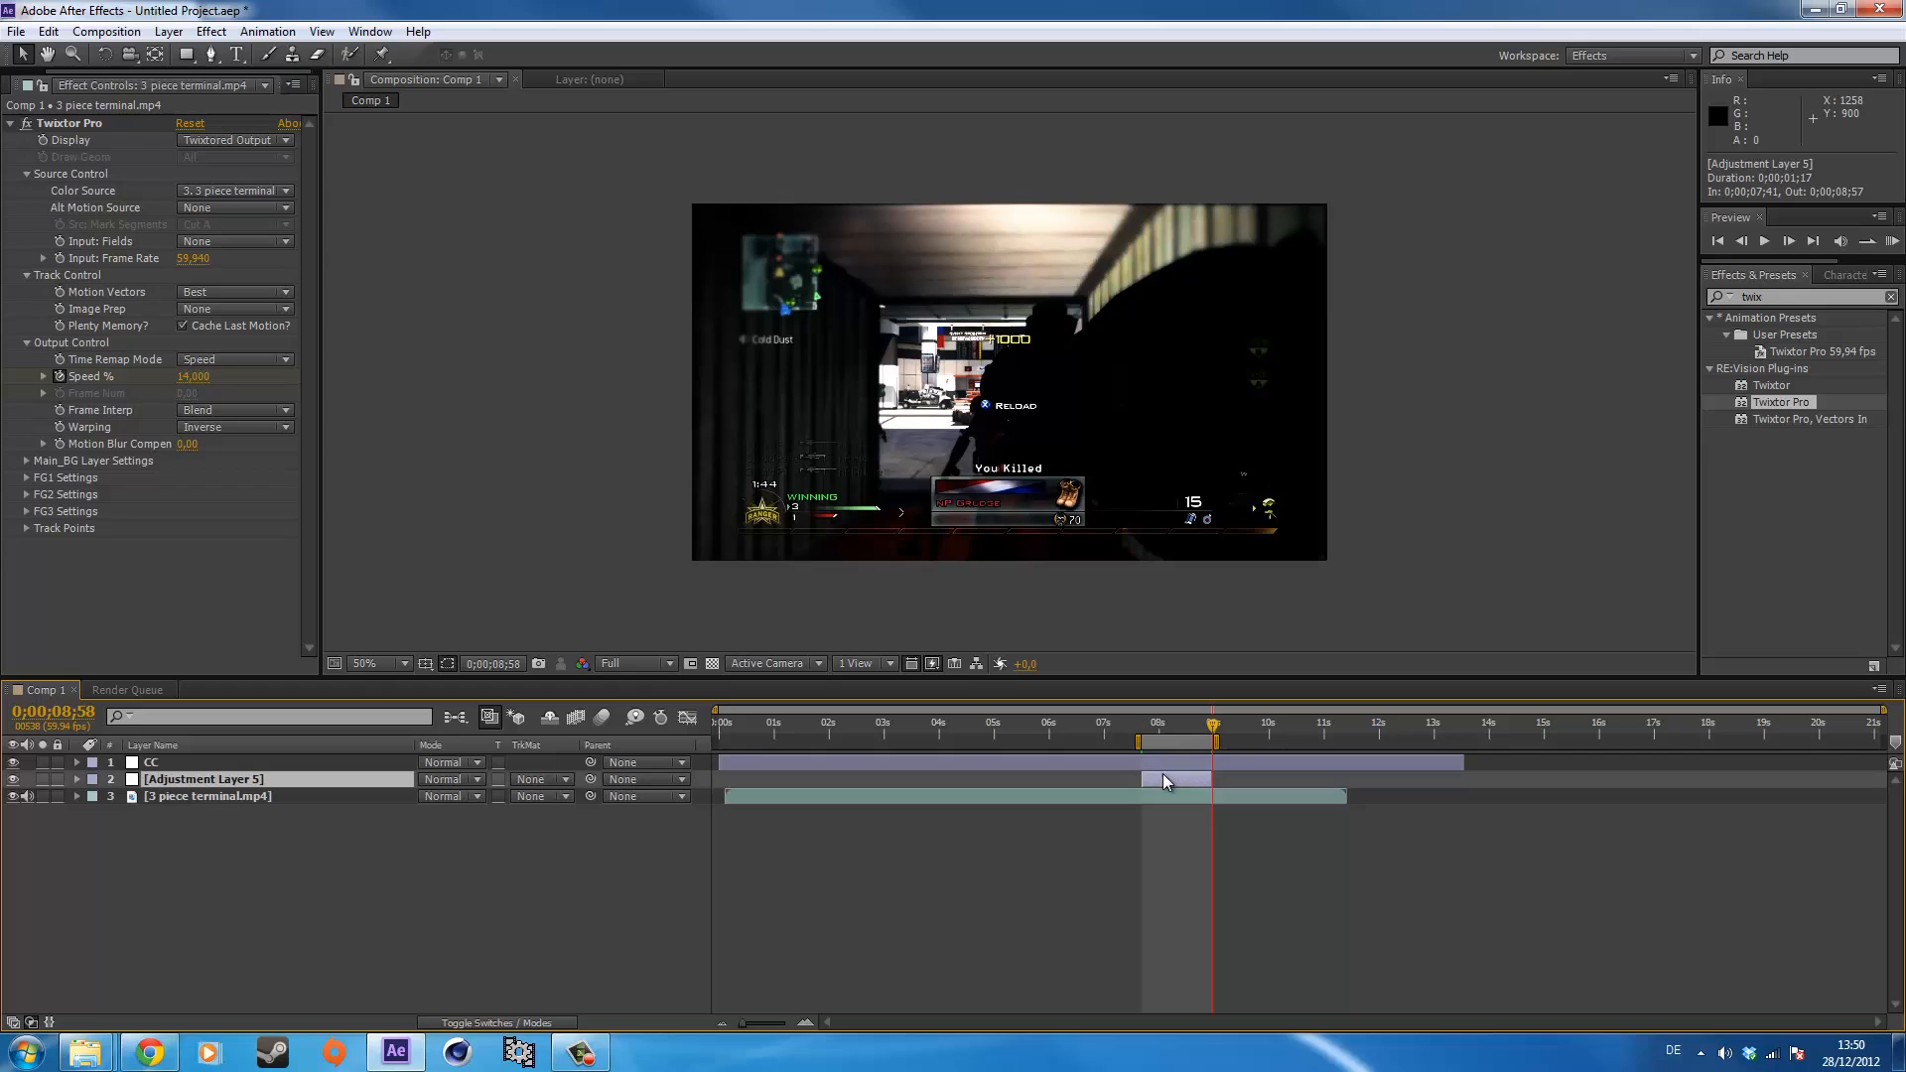
left_click(201, 778)
type("glow")
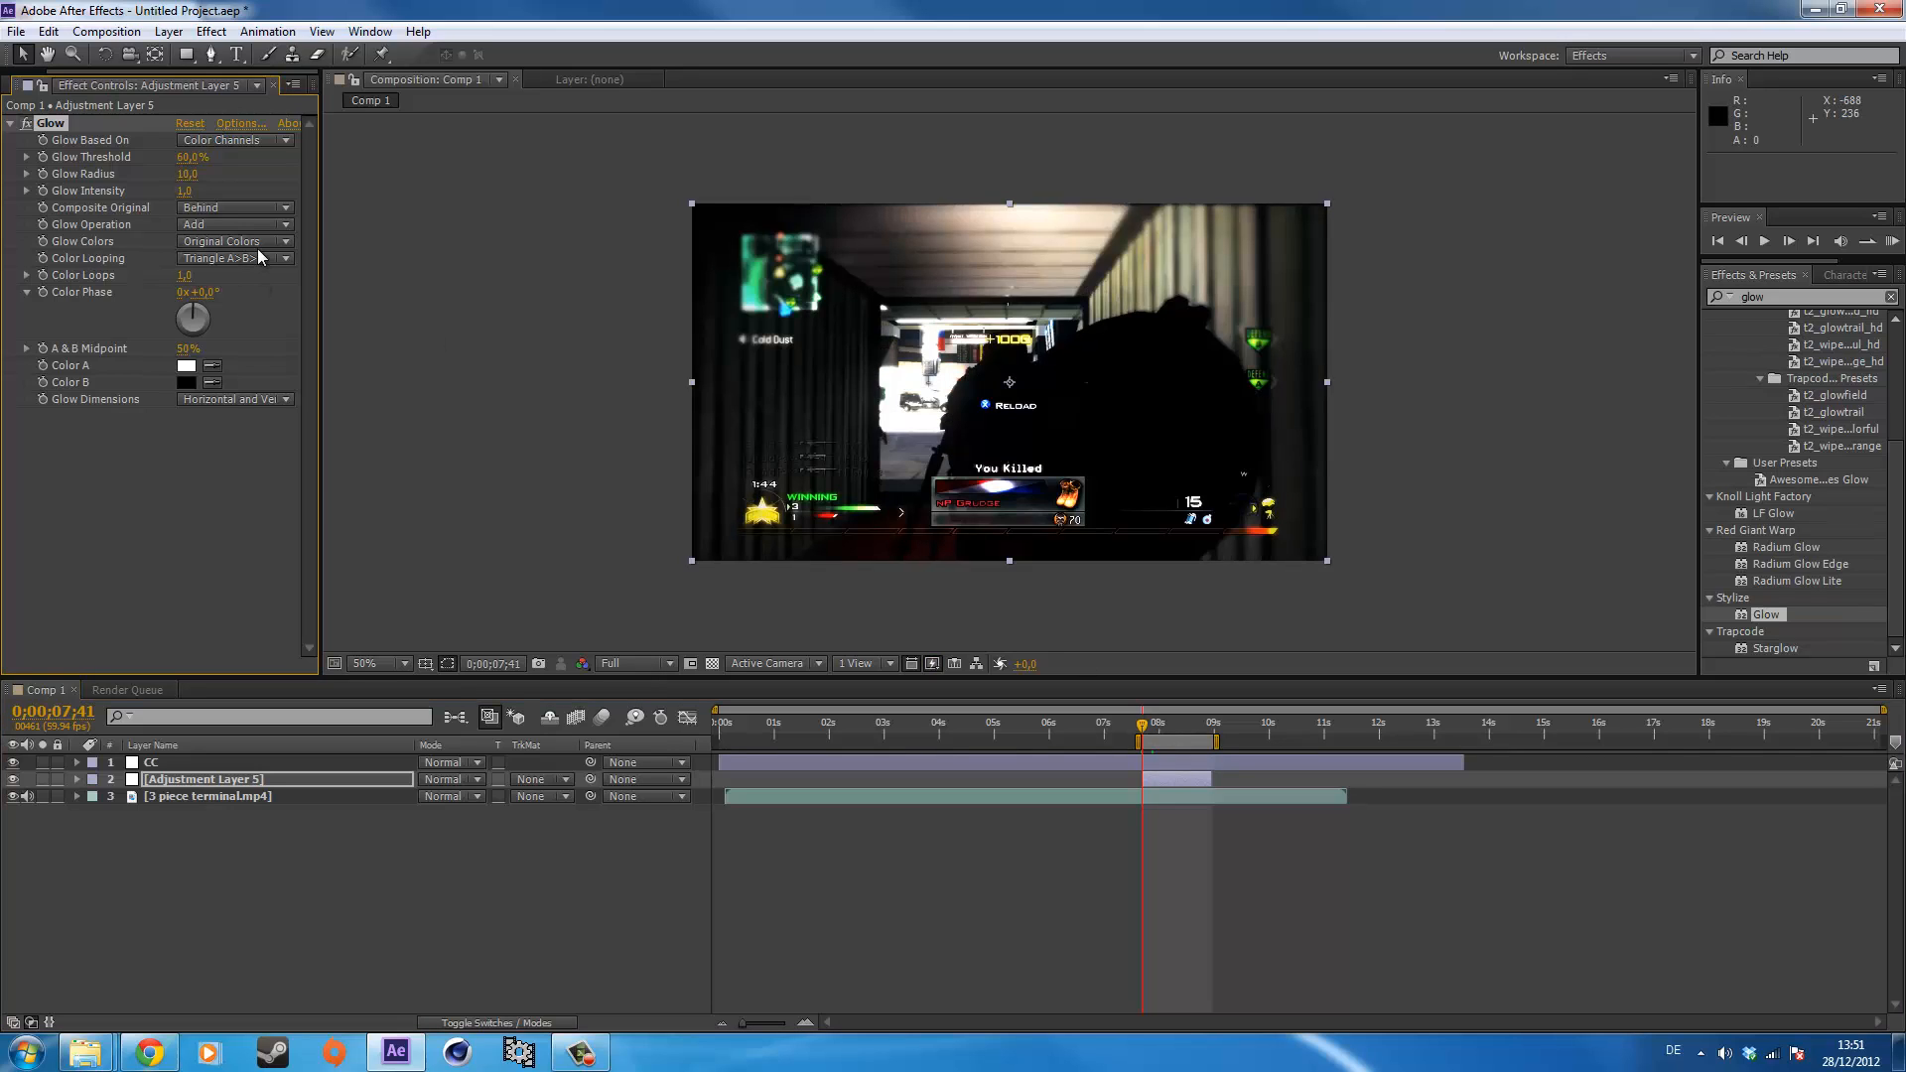
Set Glow Colors to A & B Colors and make Color A bright green.
left_click(234, 240)
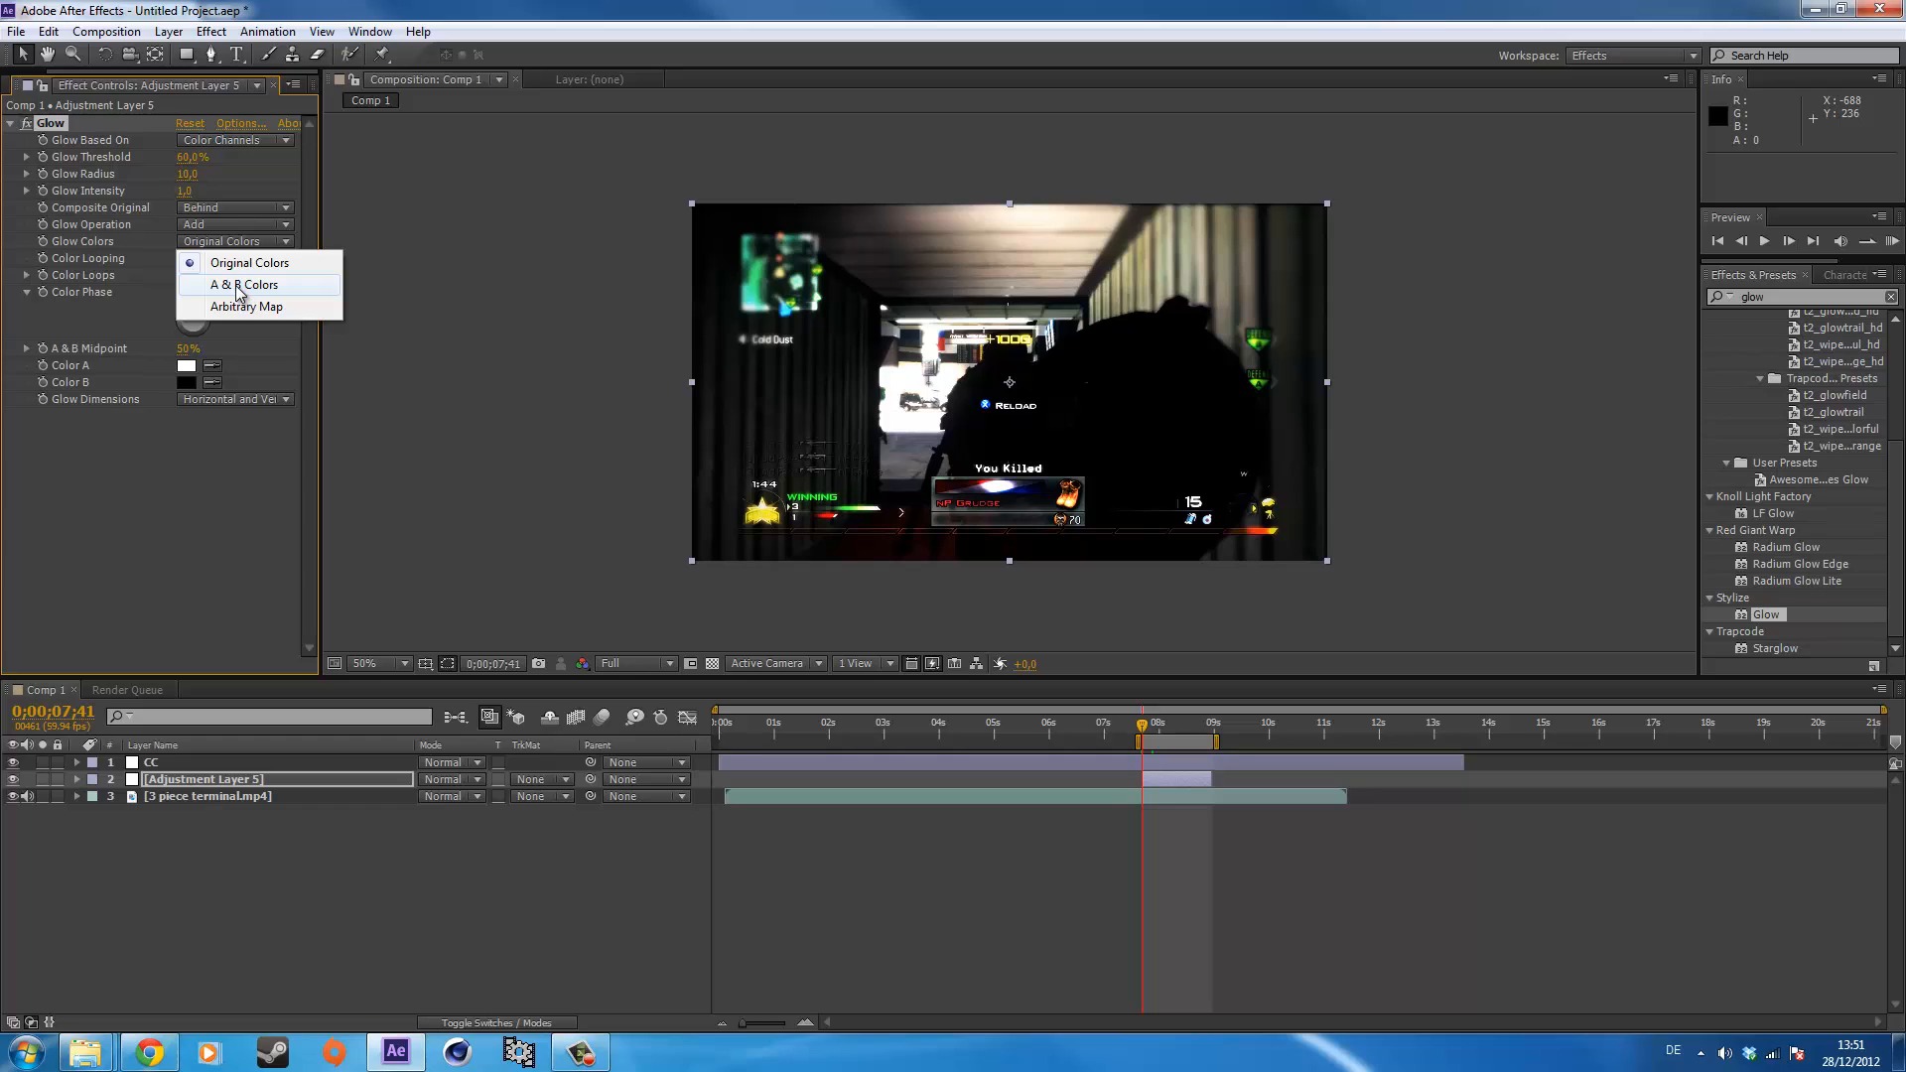
mouse_move(224, 302)
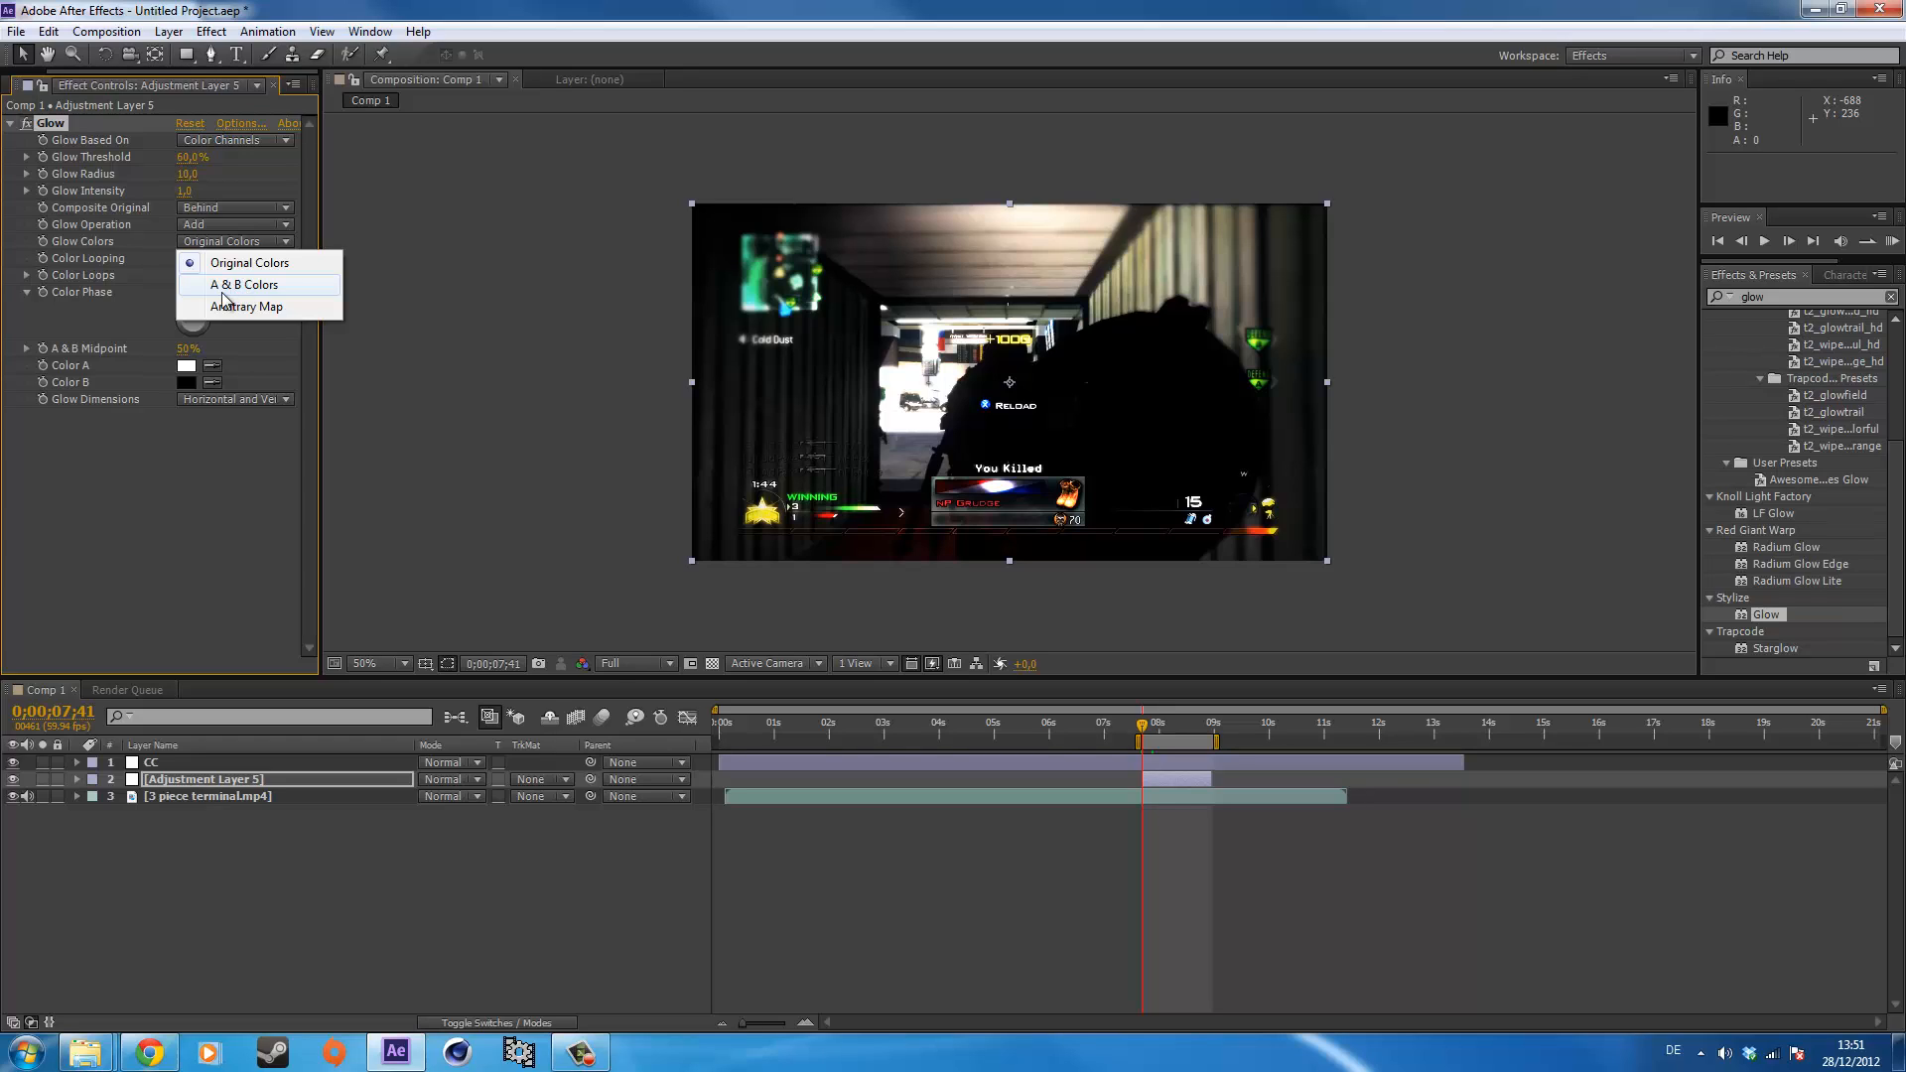
left_click(244, 284)
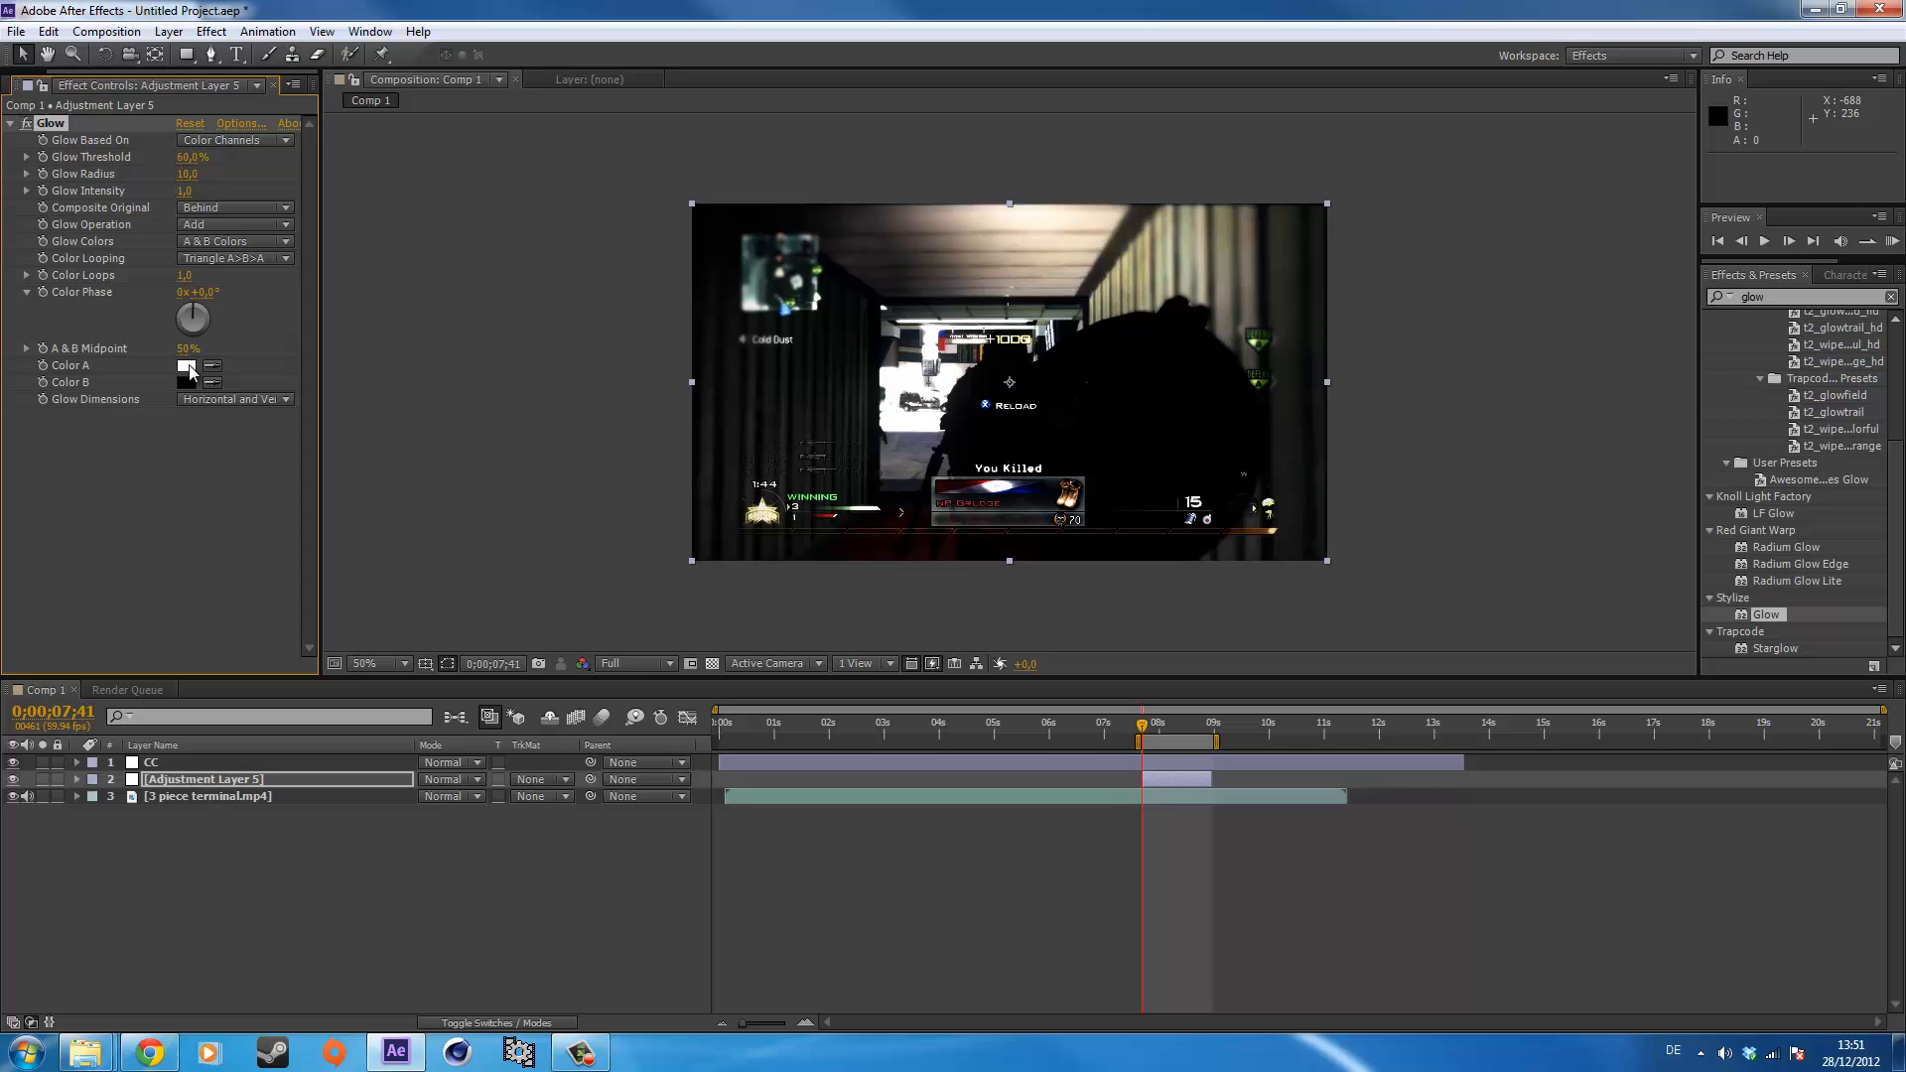
left_click(186, 365)
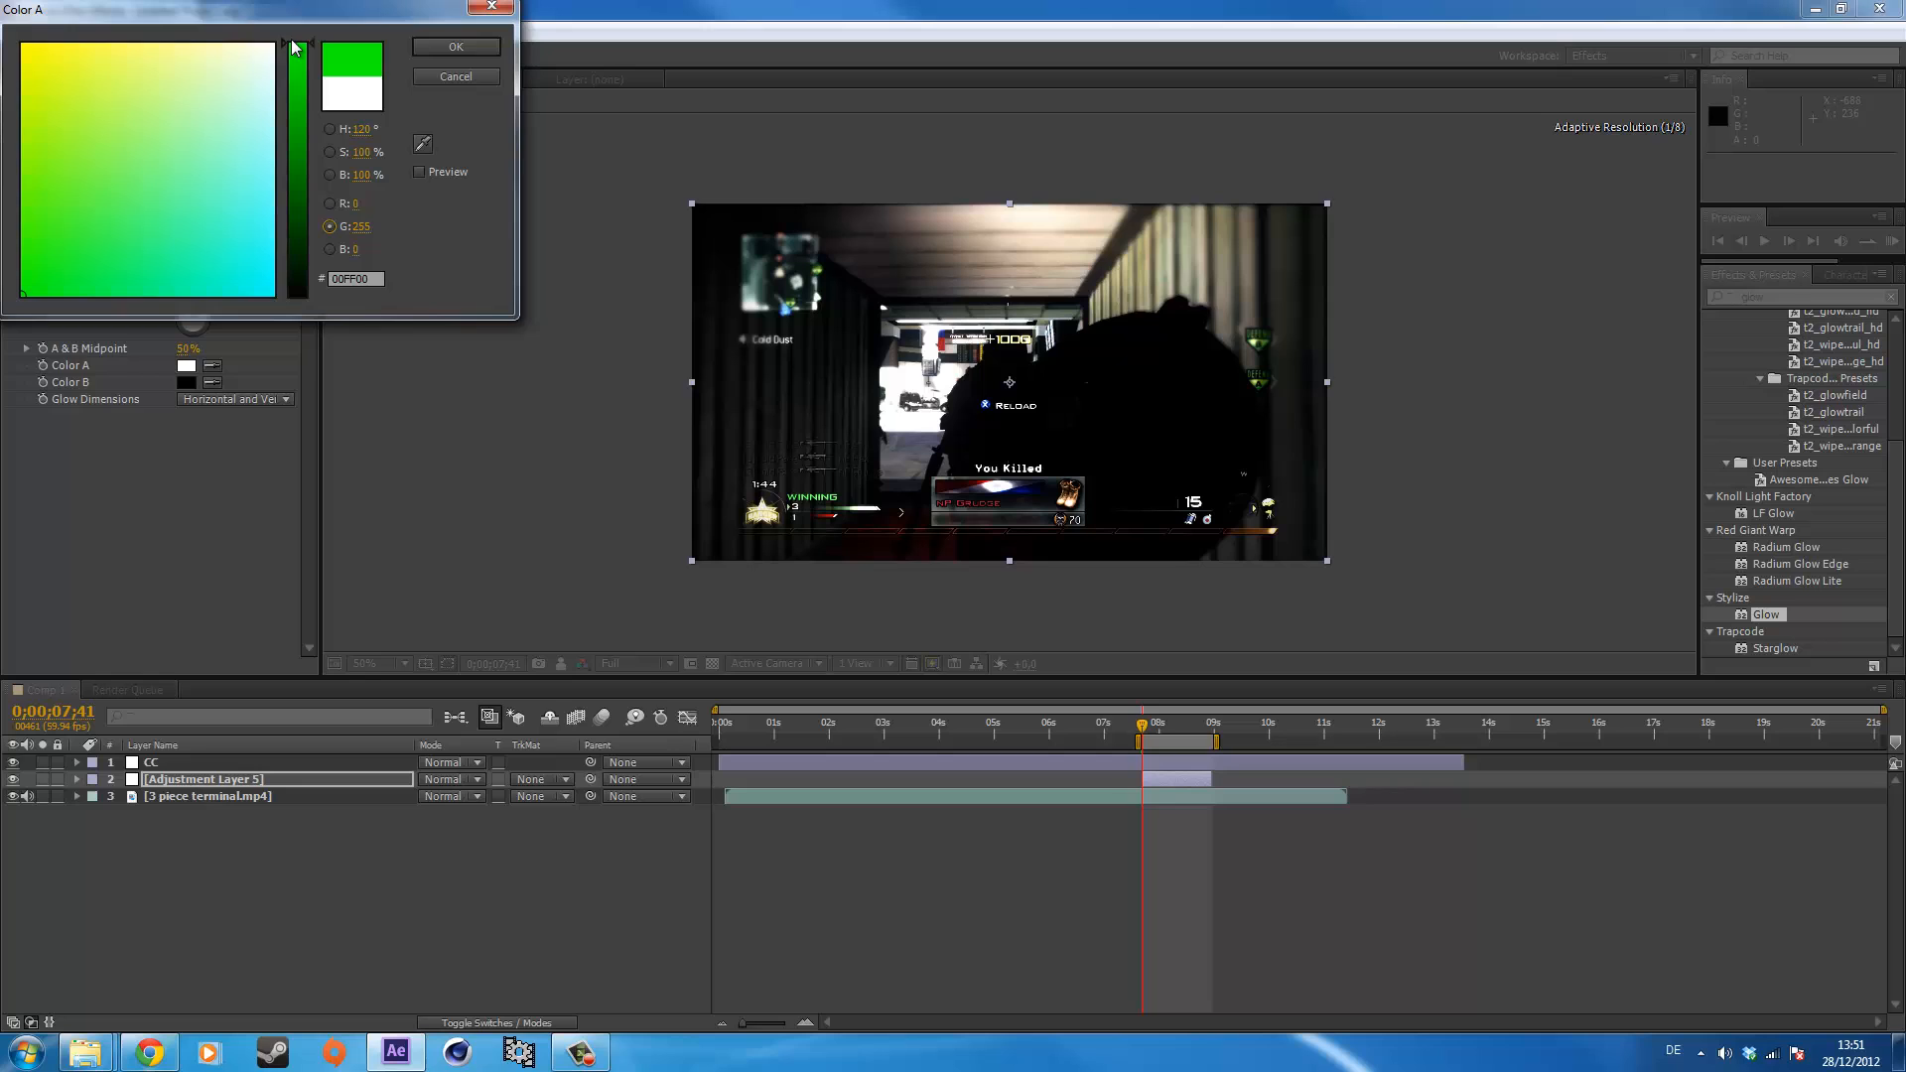
left_click(455, 46)
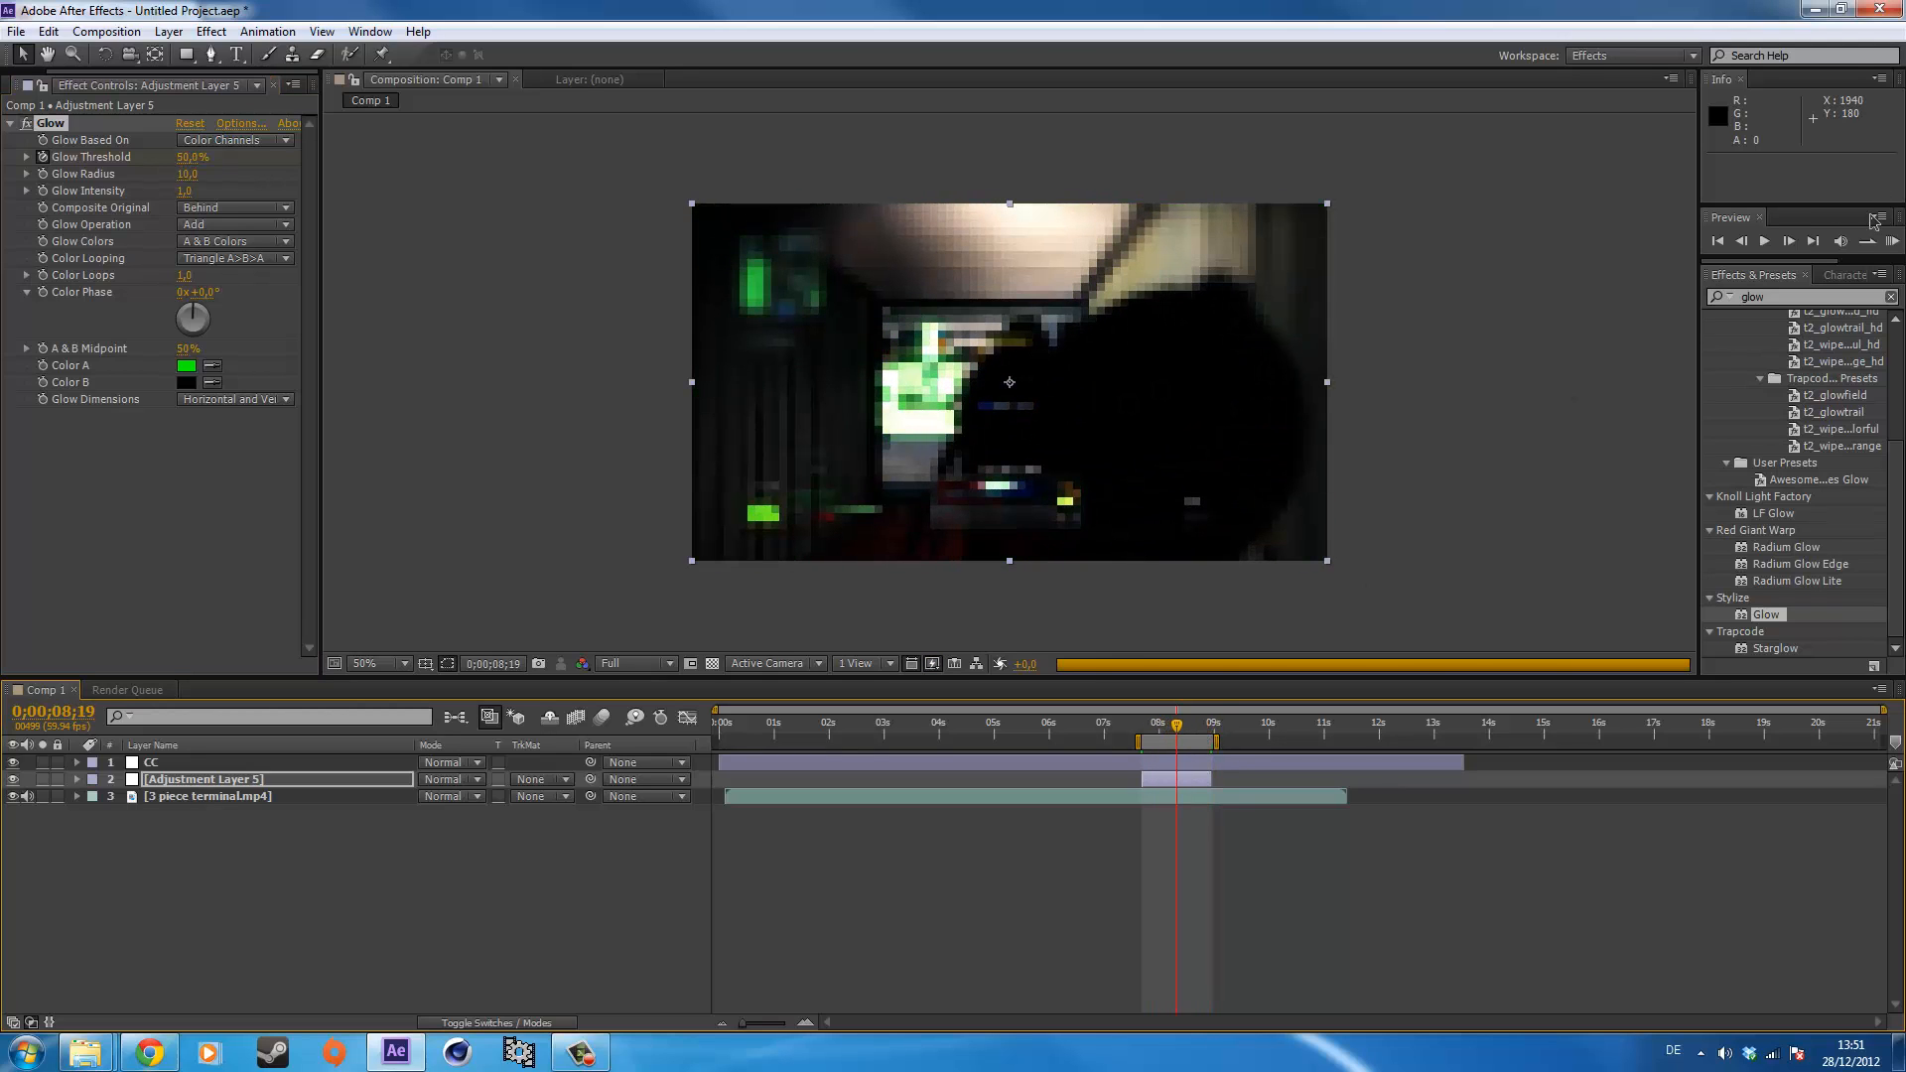
Lower preview resolution to Third, RAM preview, and keyframe Glow Threshold across the slowed section.
left_click(626, 663)
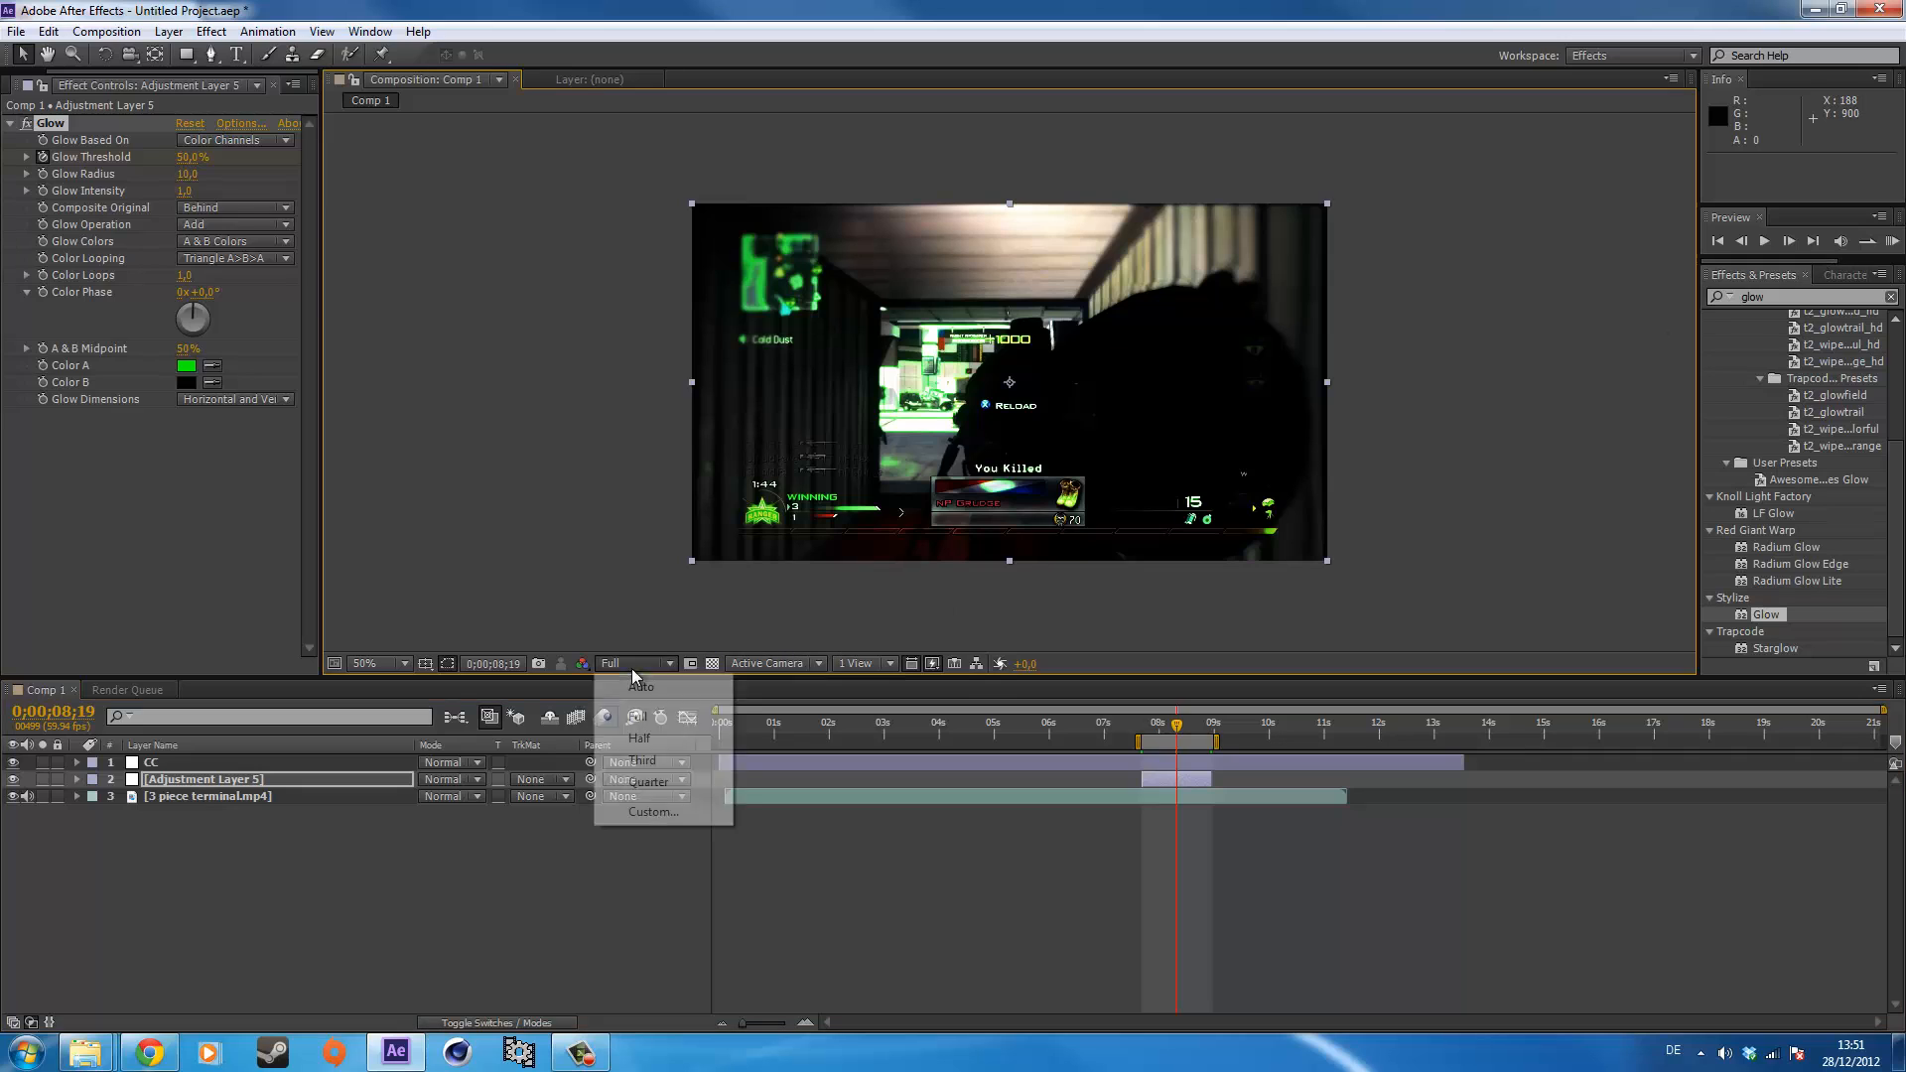
left_click(635, 760)
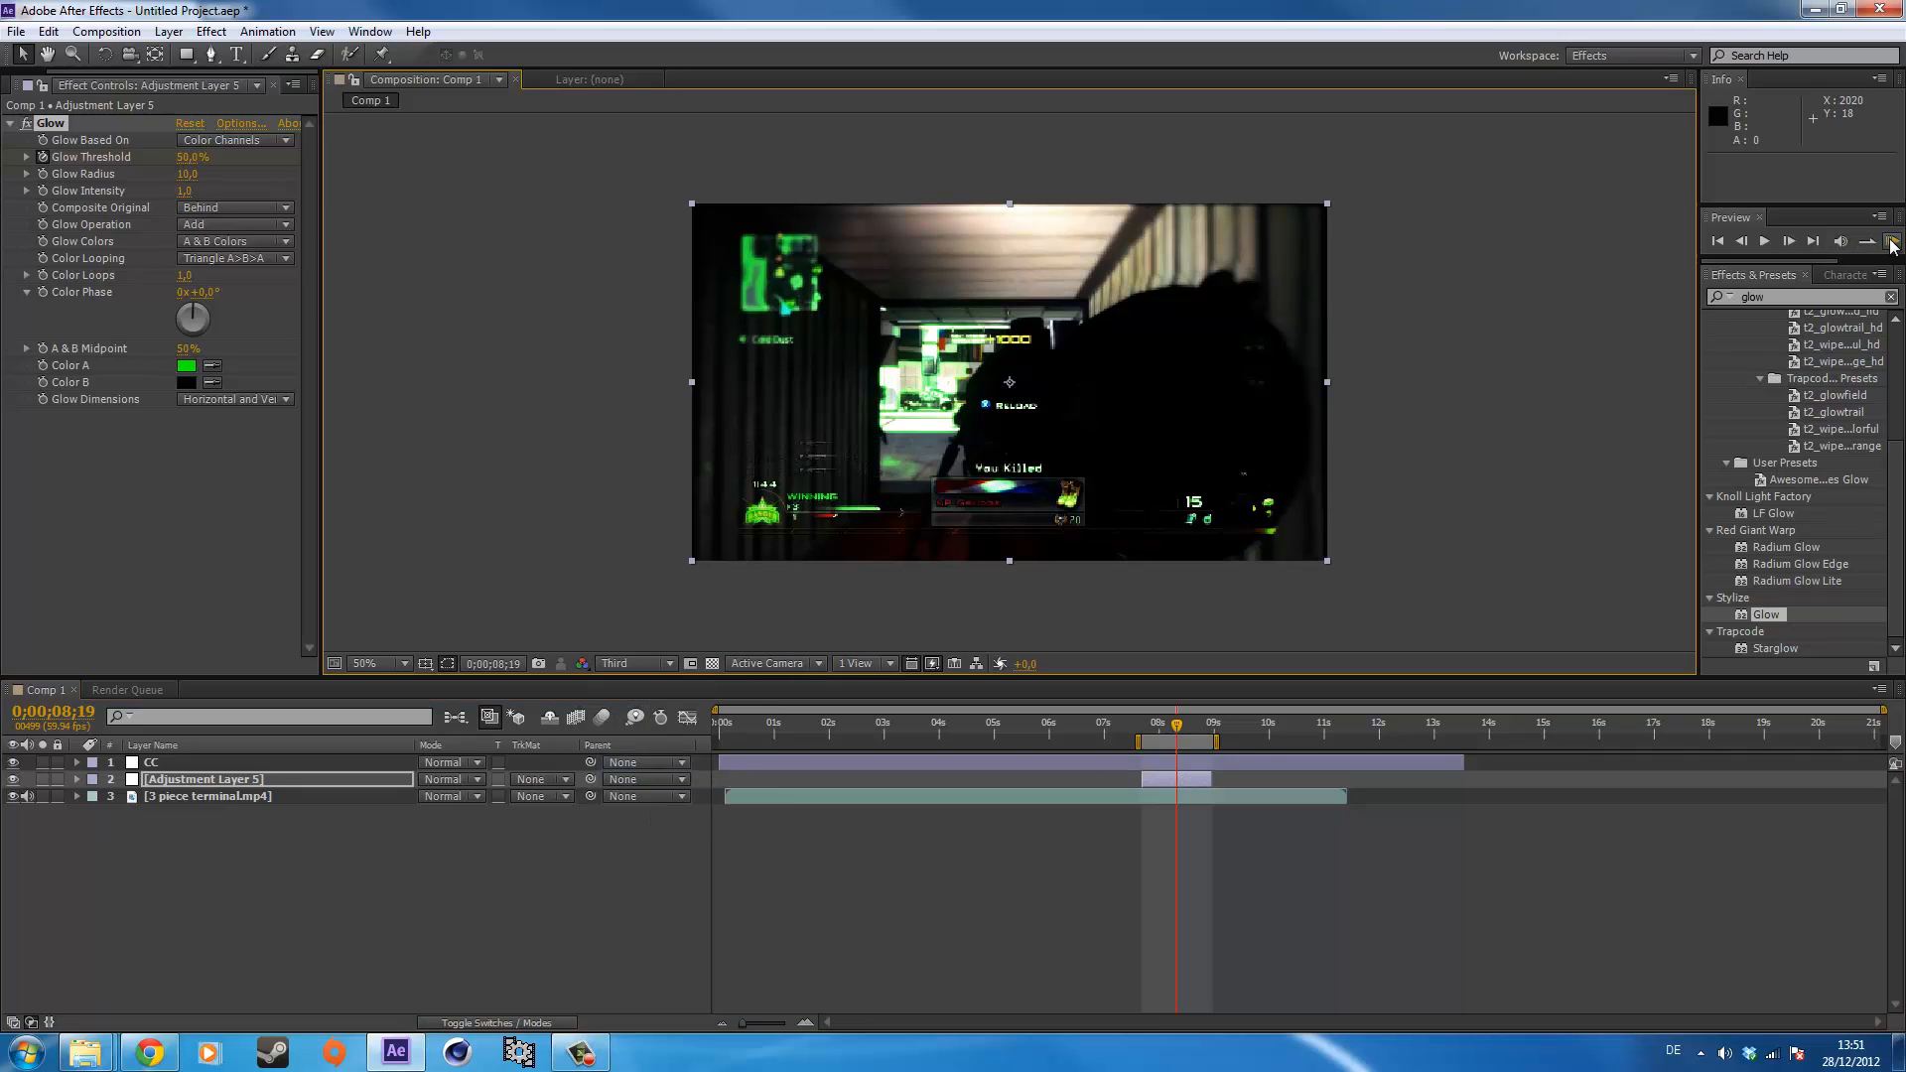
left_click(1888, 240)
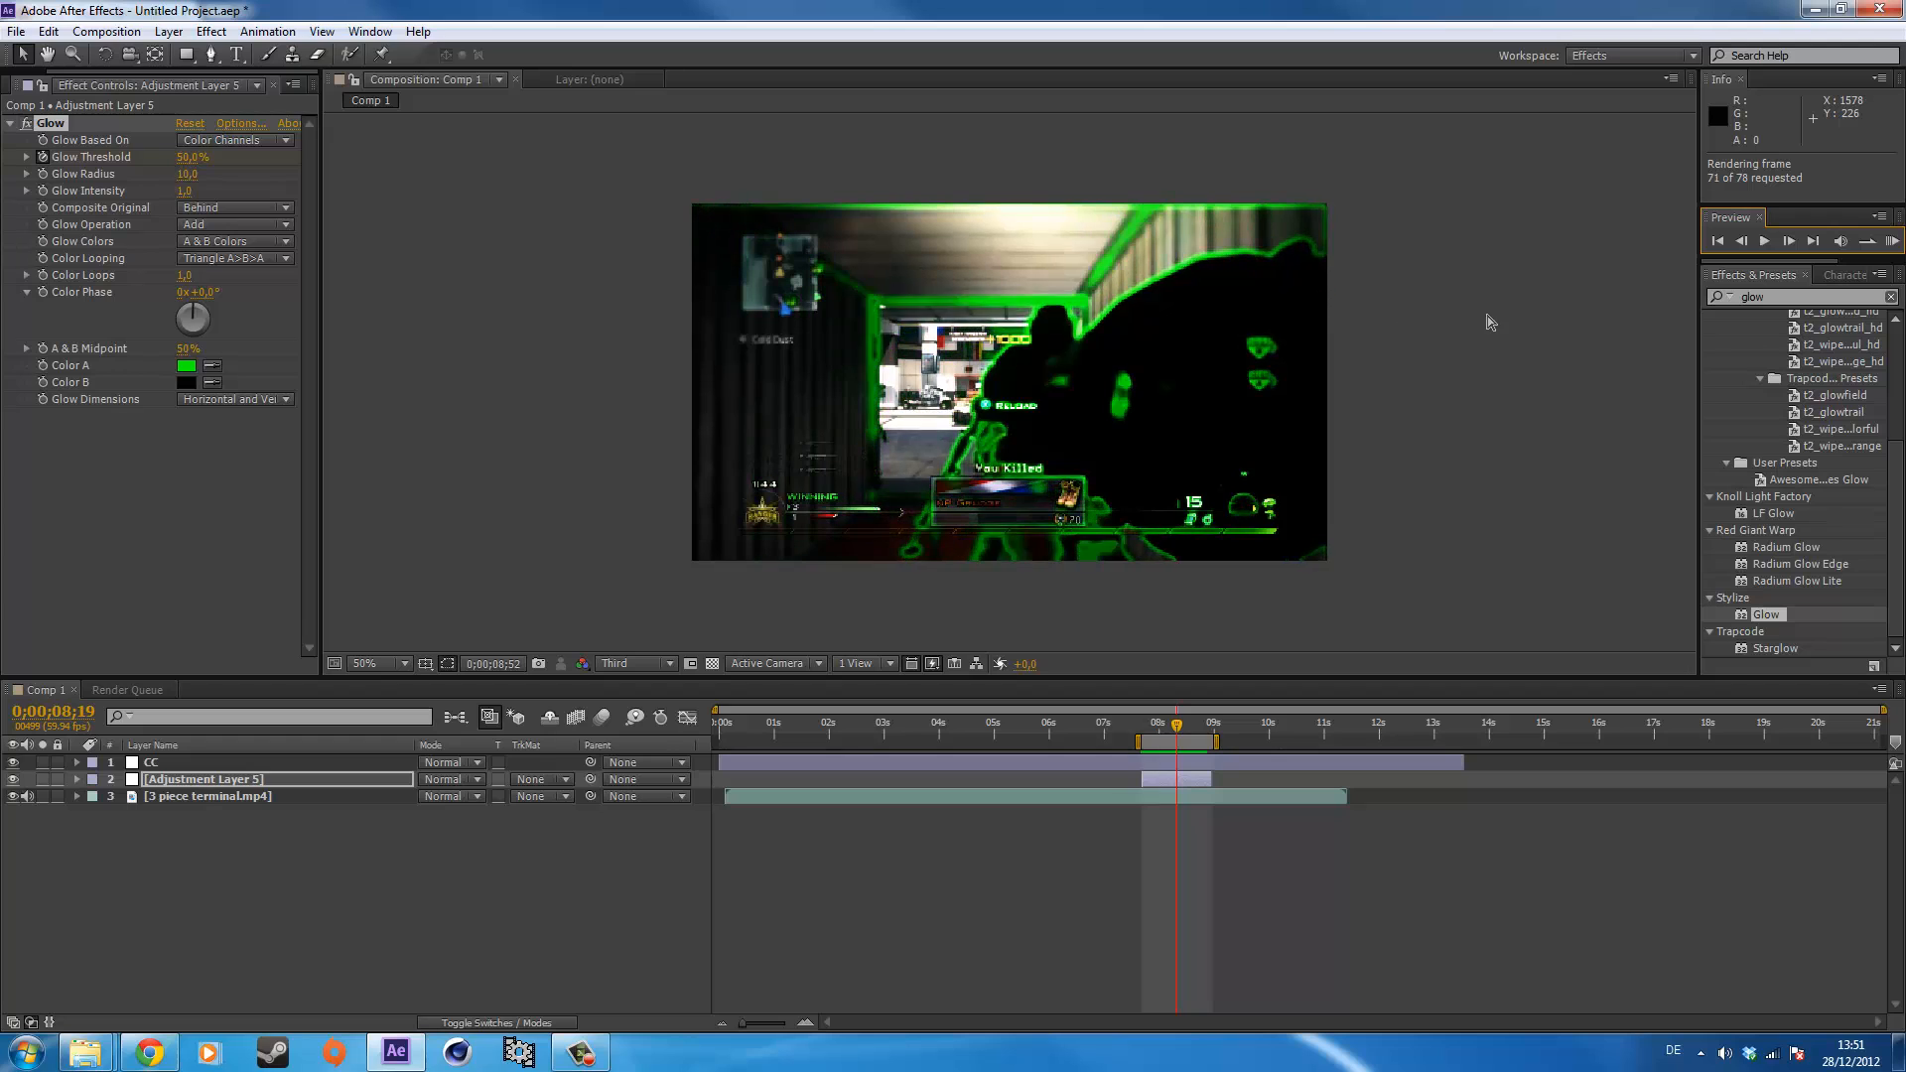
left_click(1763, 240)
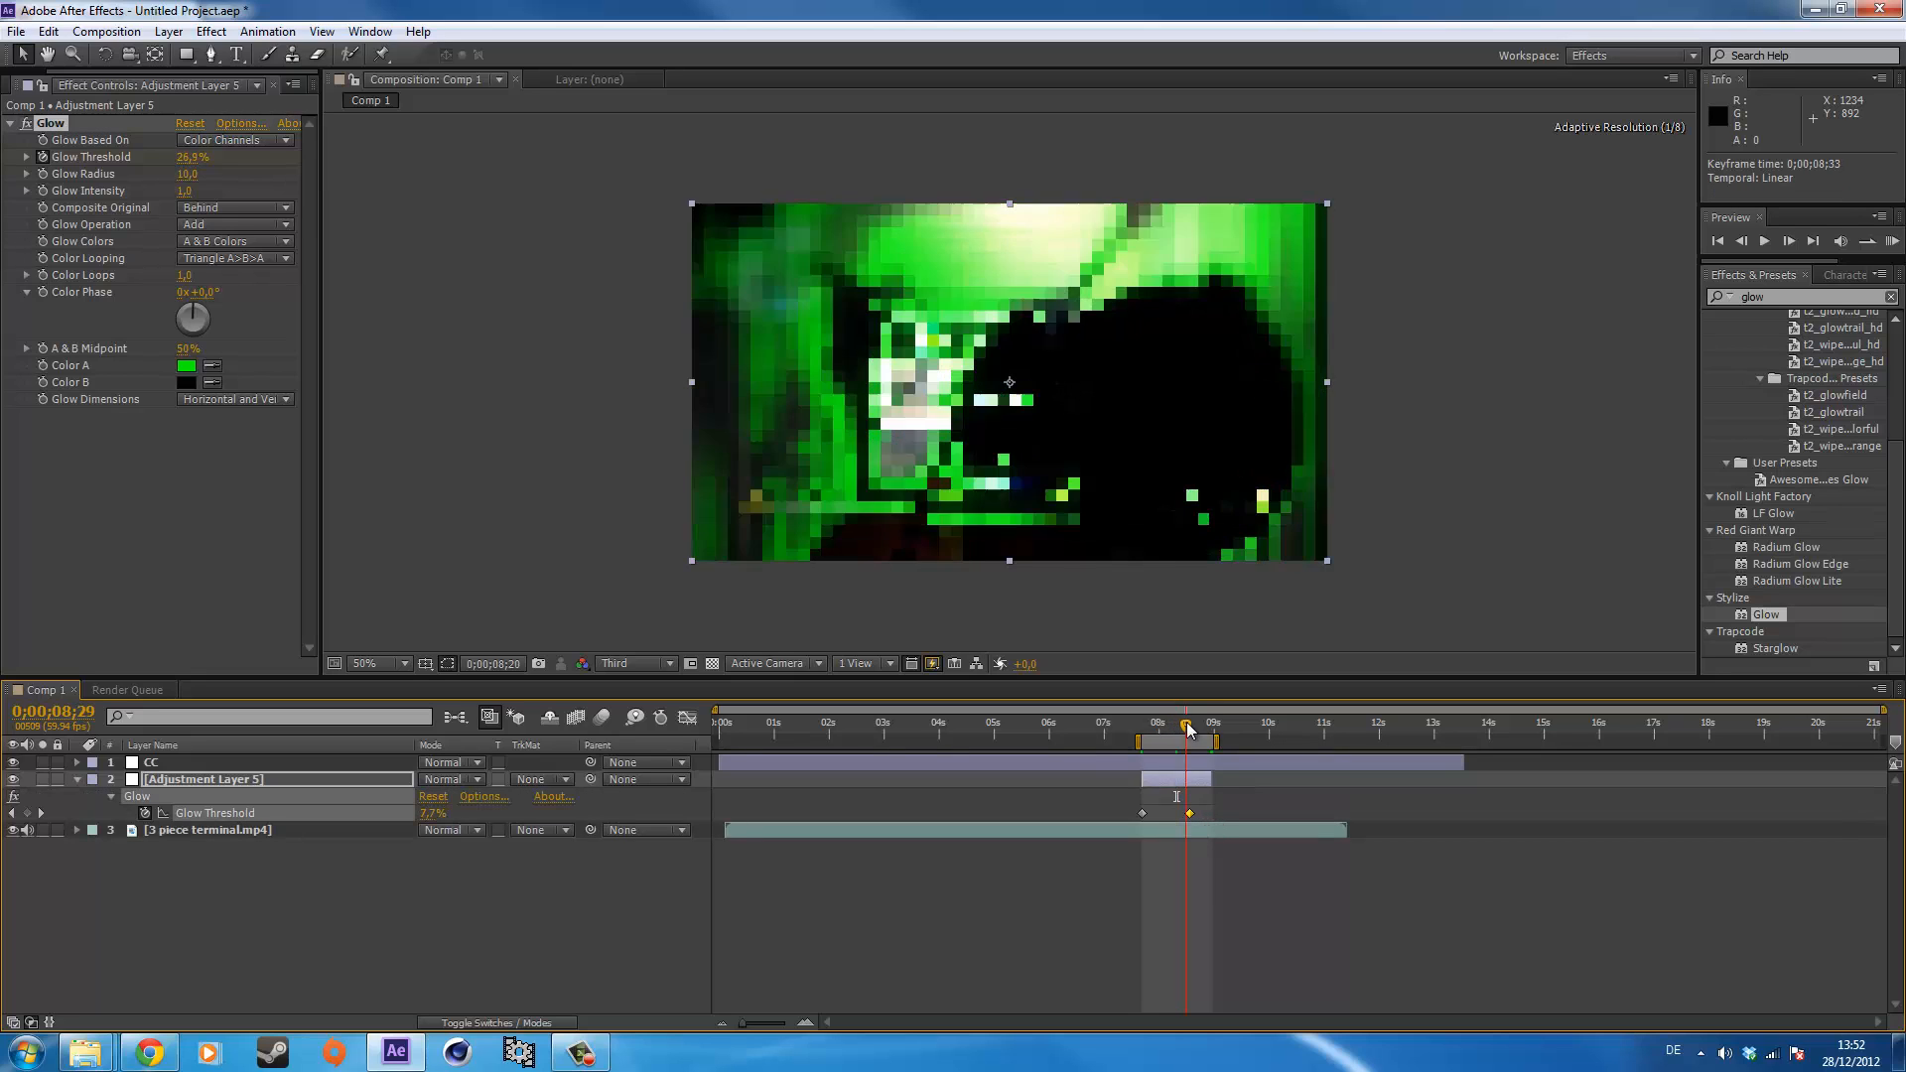
left_click(1203, 726)
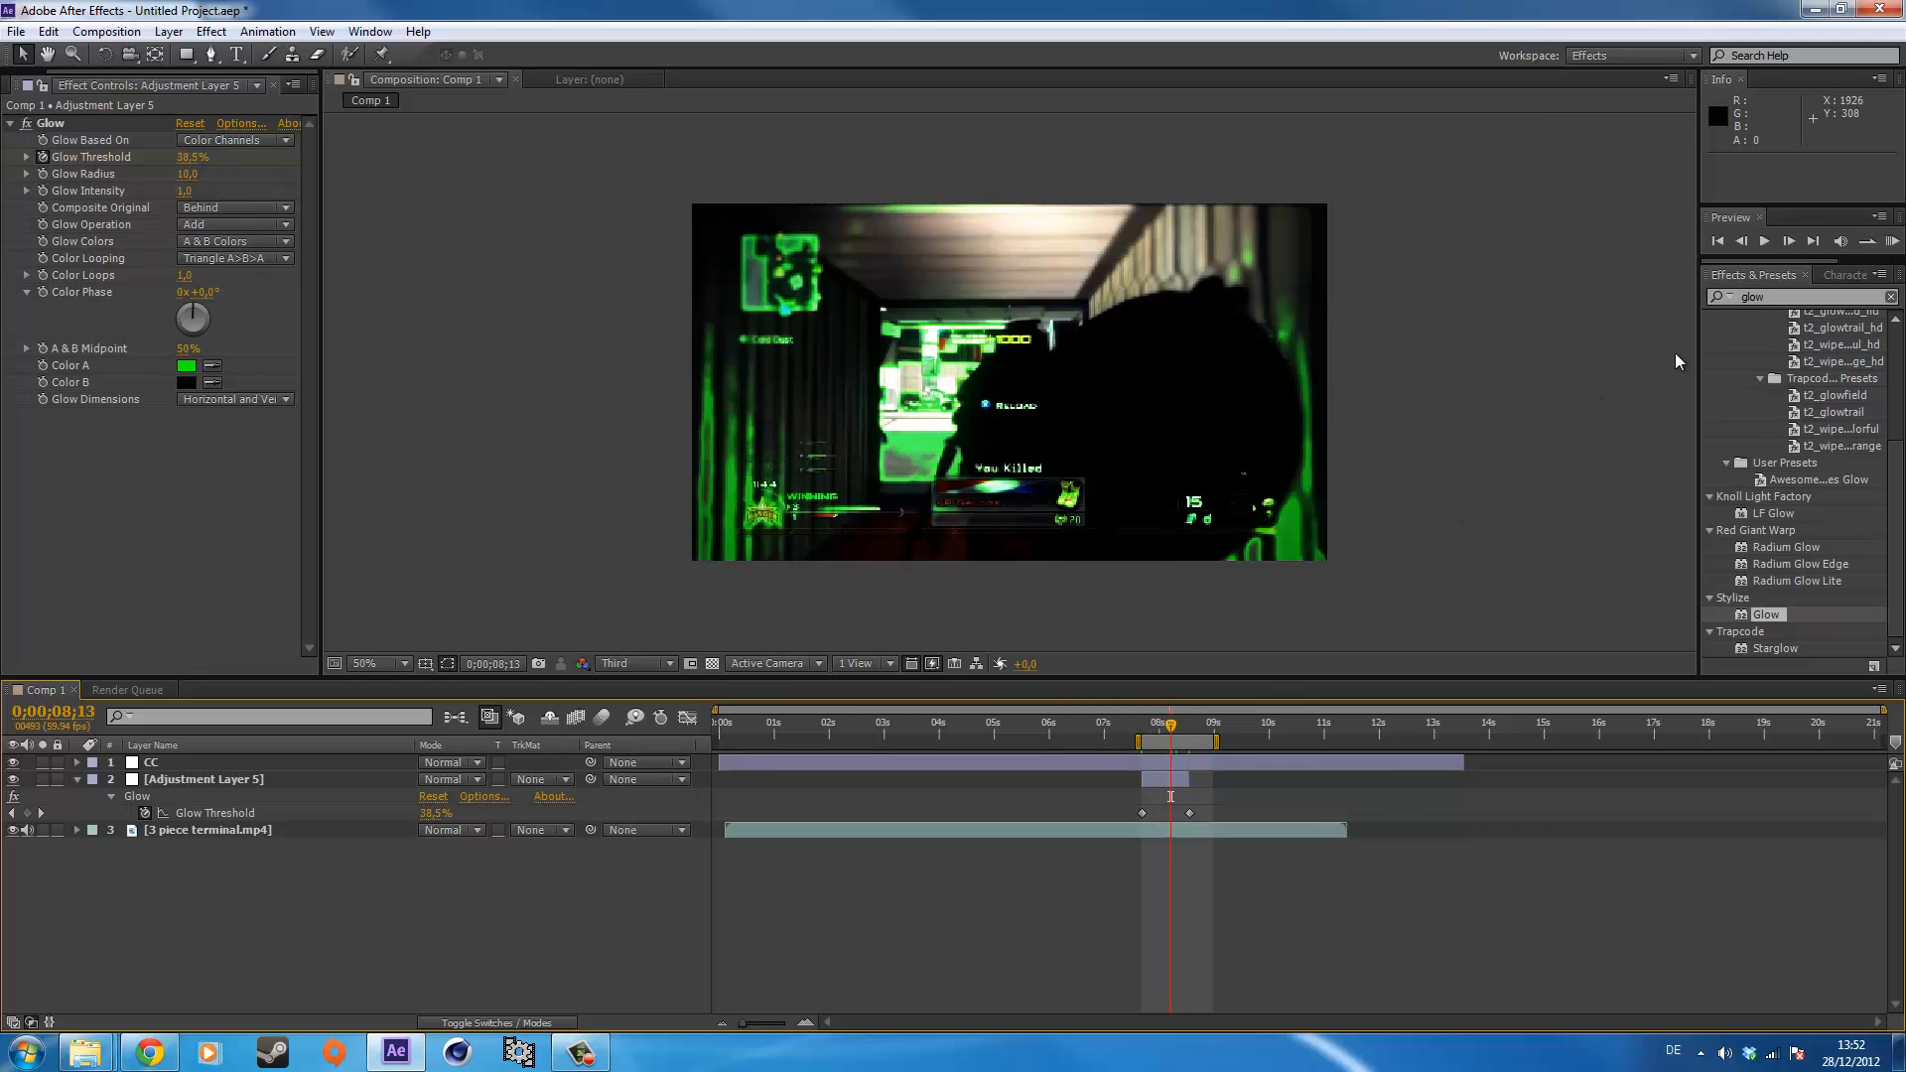
mouse_move(1791, 450)
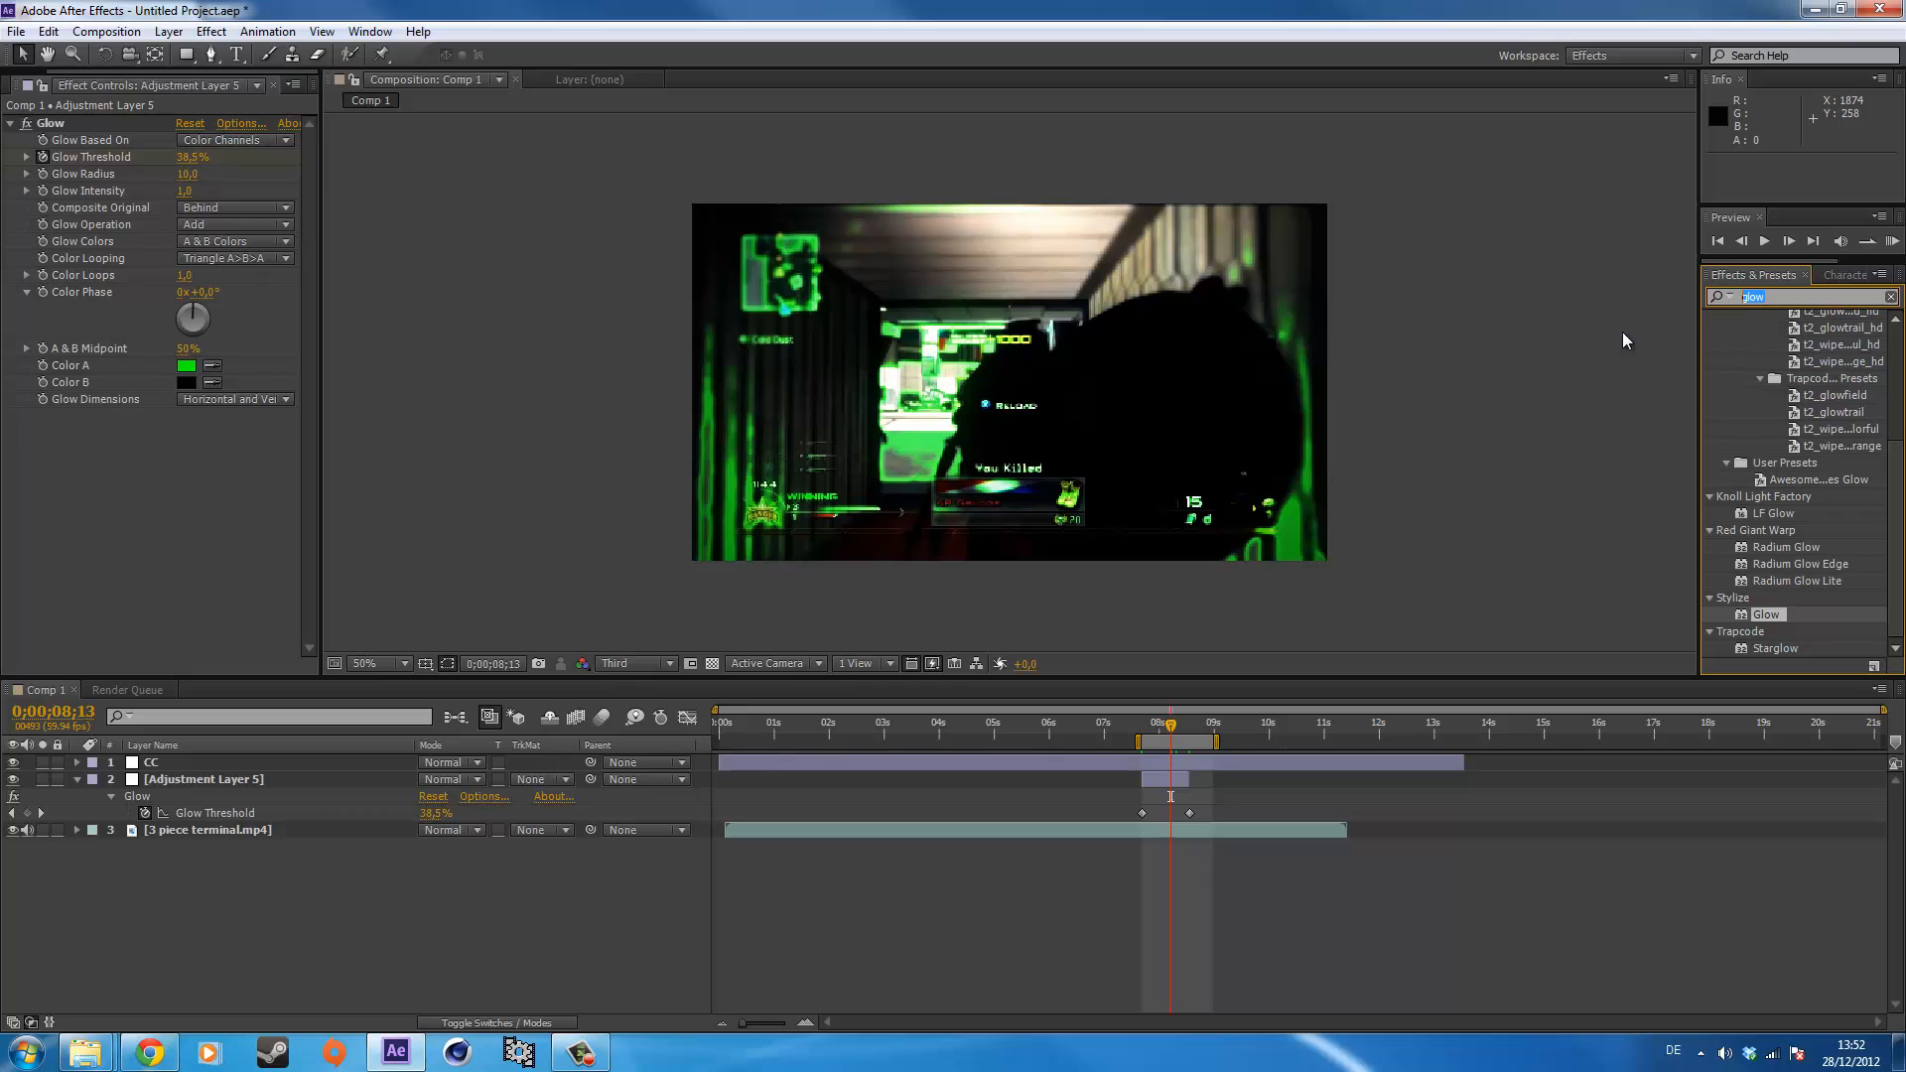
Apply Find Edges to Adjustment Layer 5 with Invert on and Blend With Original at 100%.
type("find")
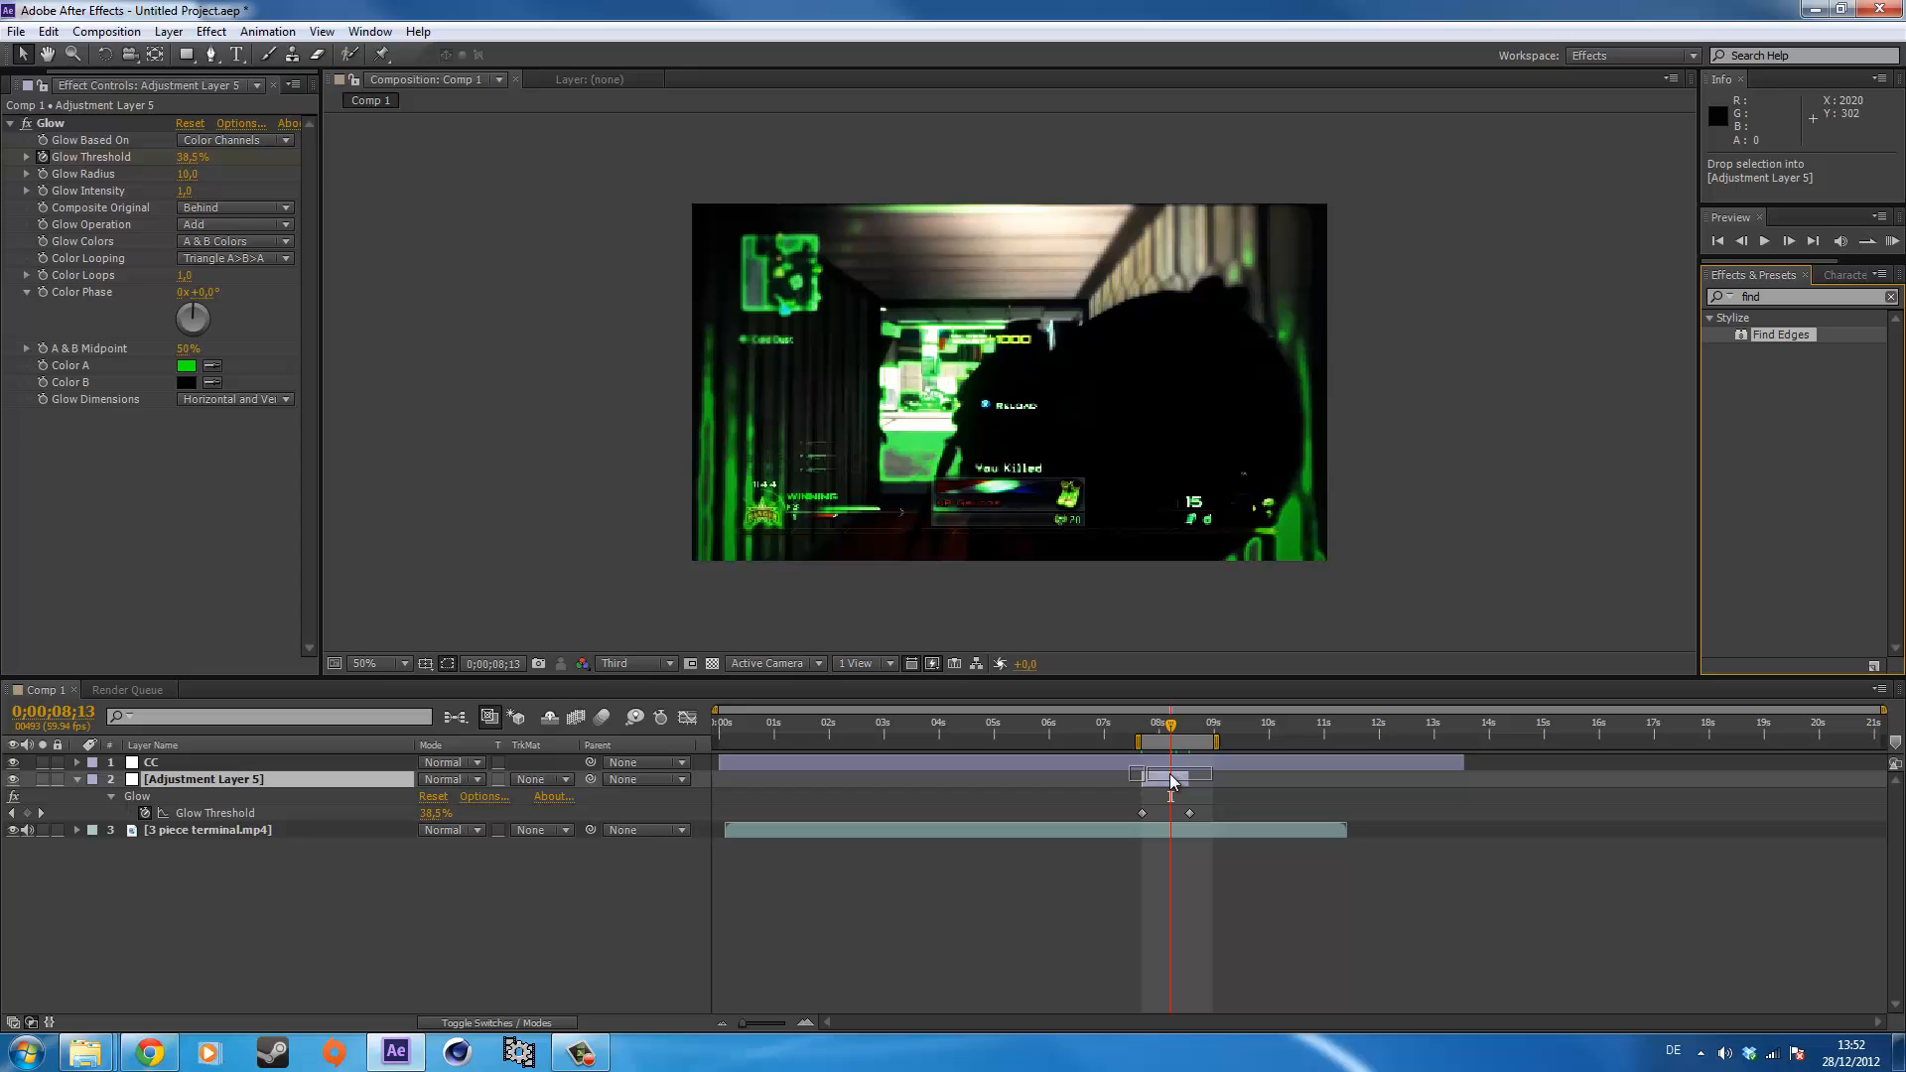
double_click(1779, 334)
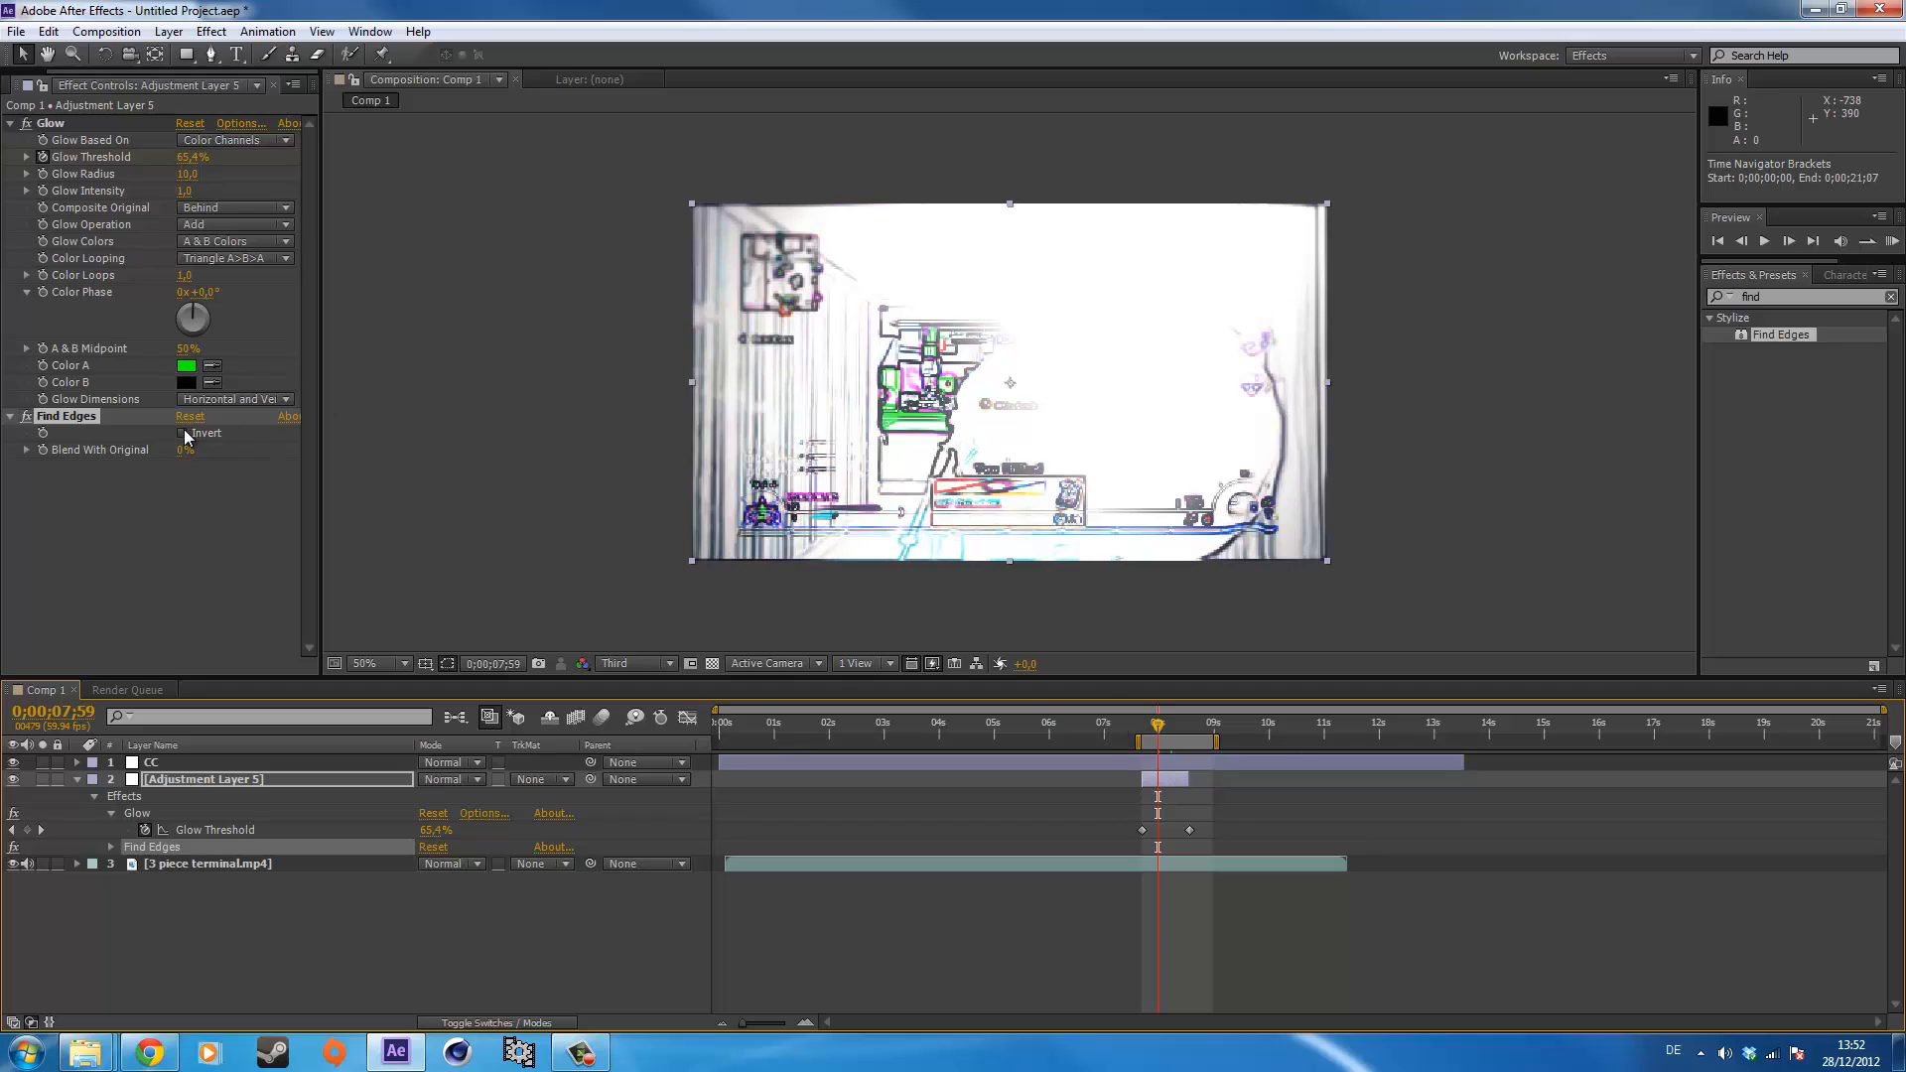
left_click(181, 433)
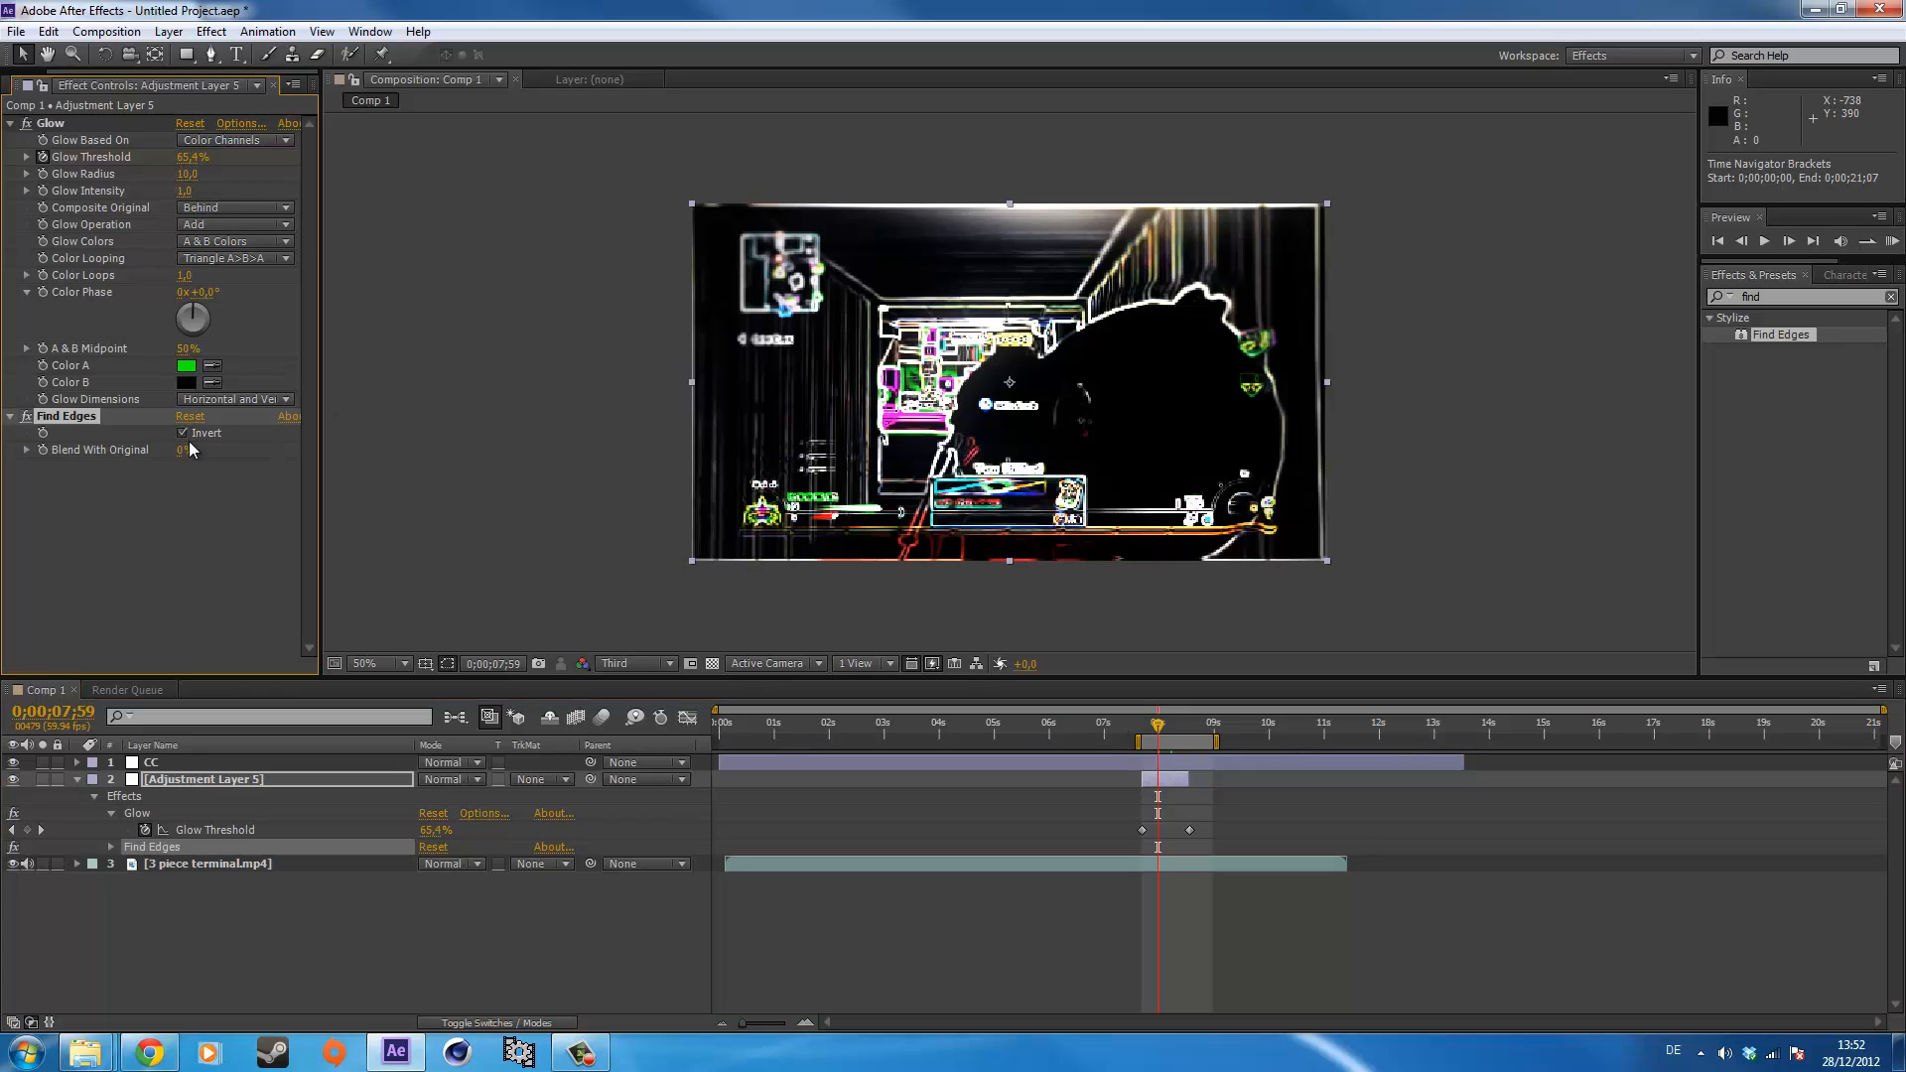
left_click(625, 663)
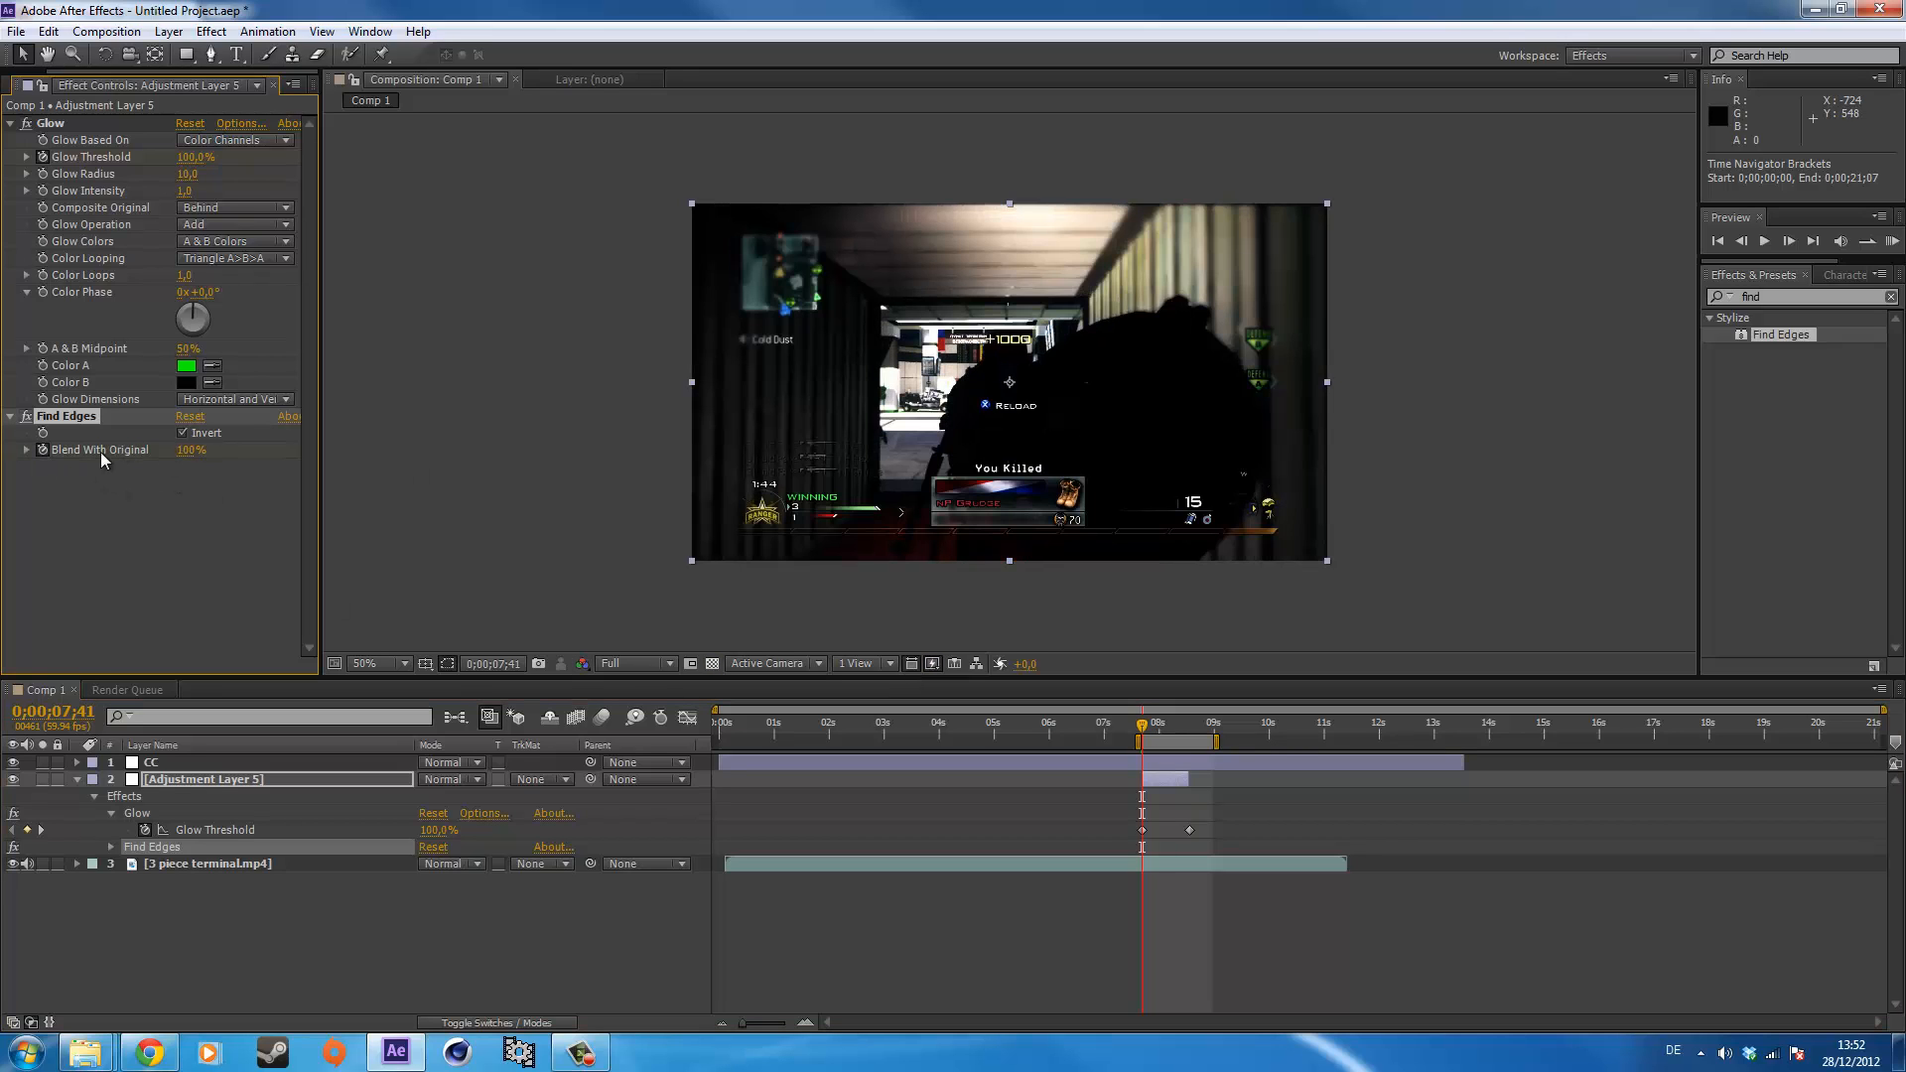
mouse_move(220, 524)
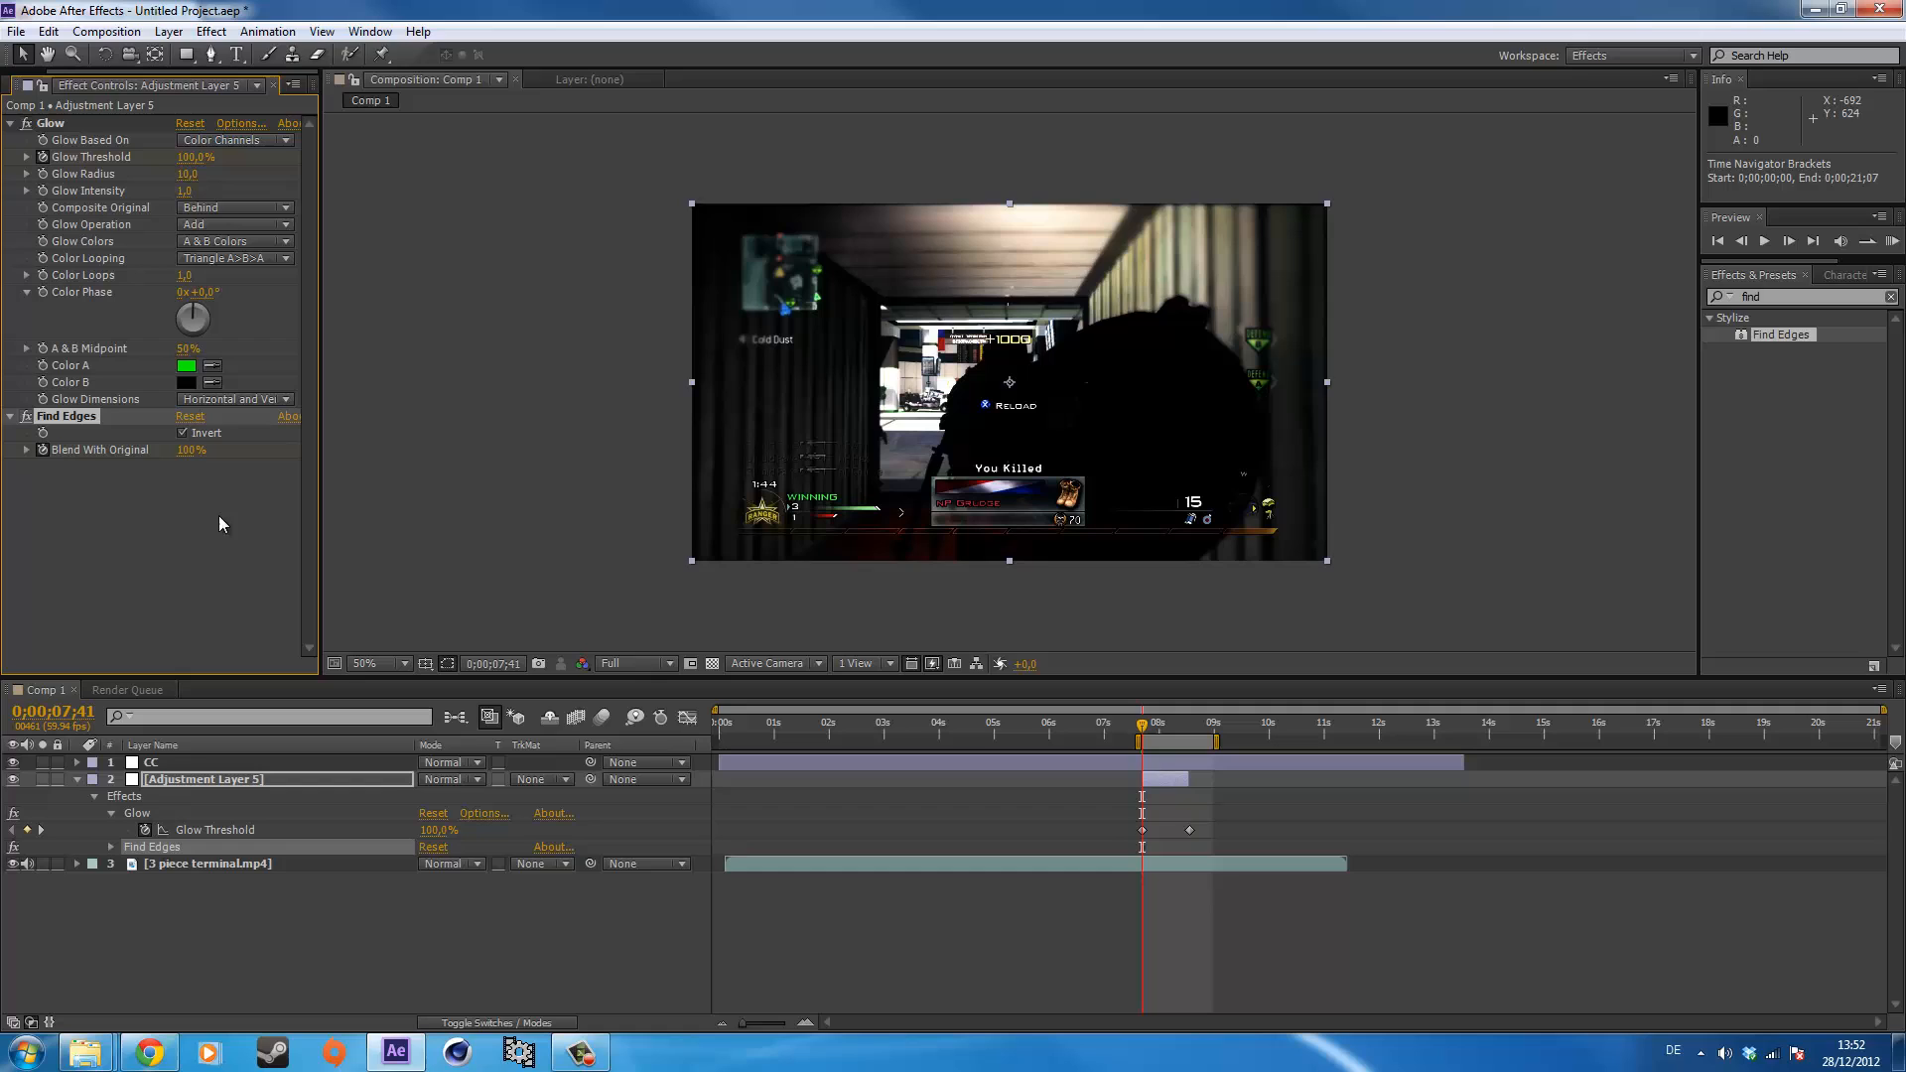
mouse_move(220, 685)
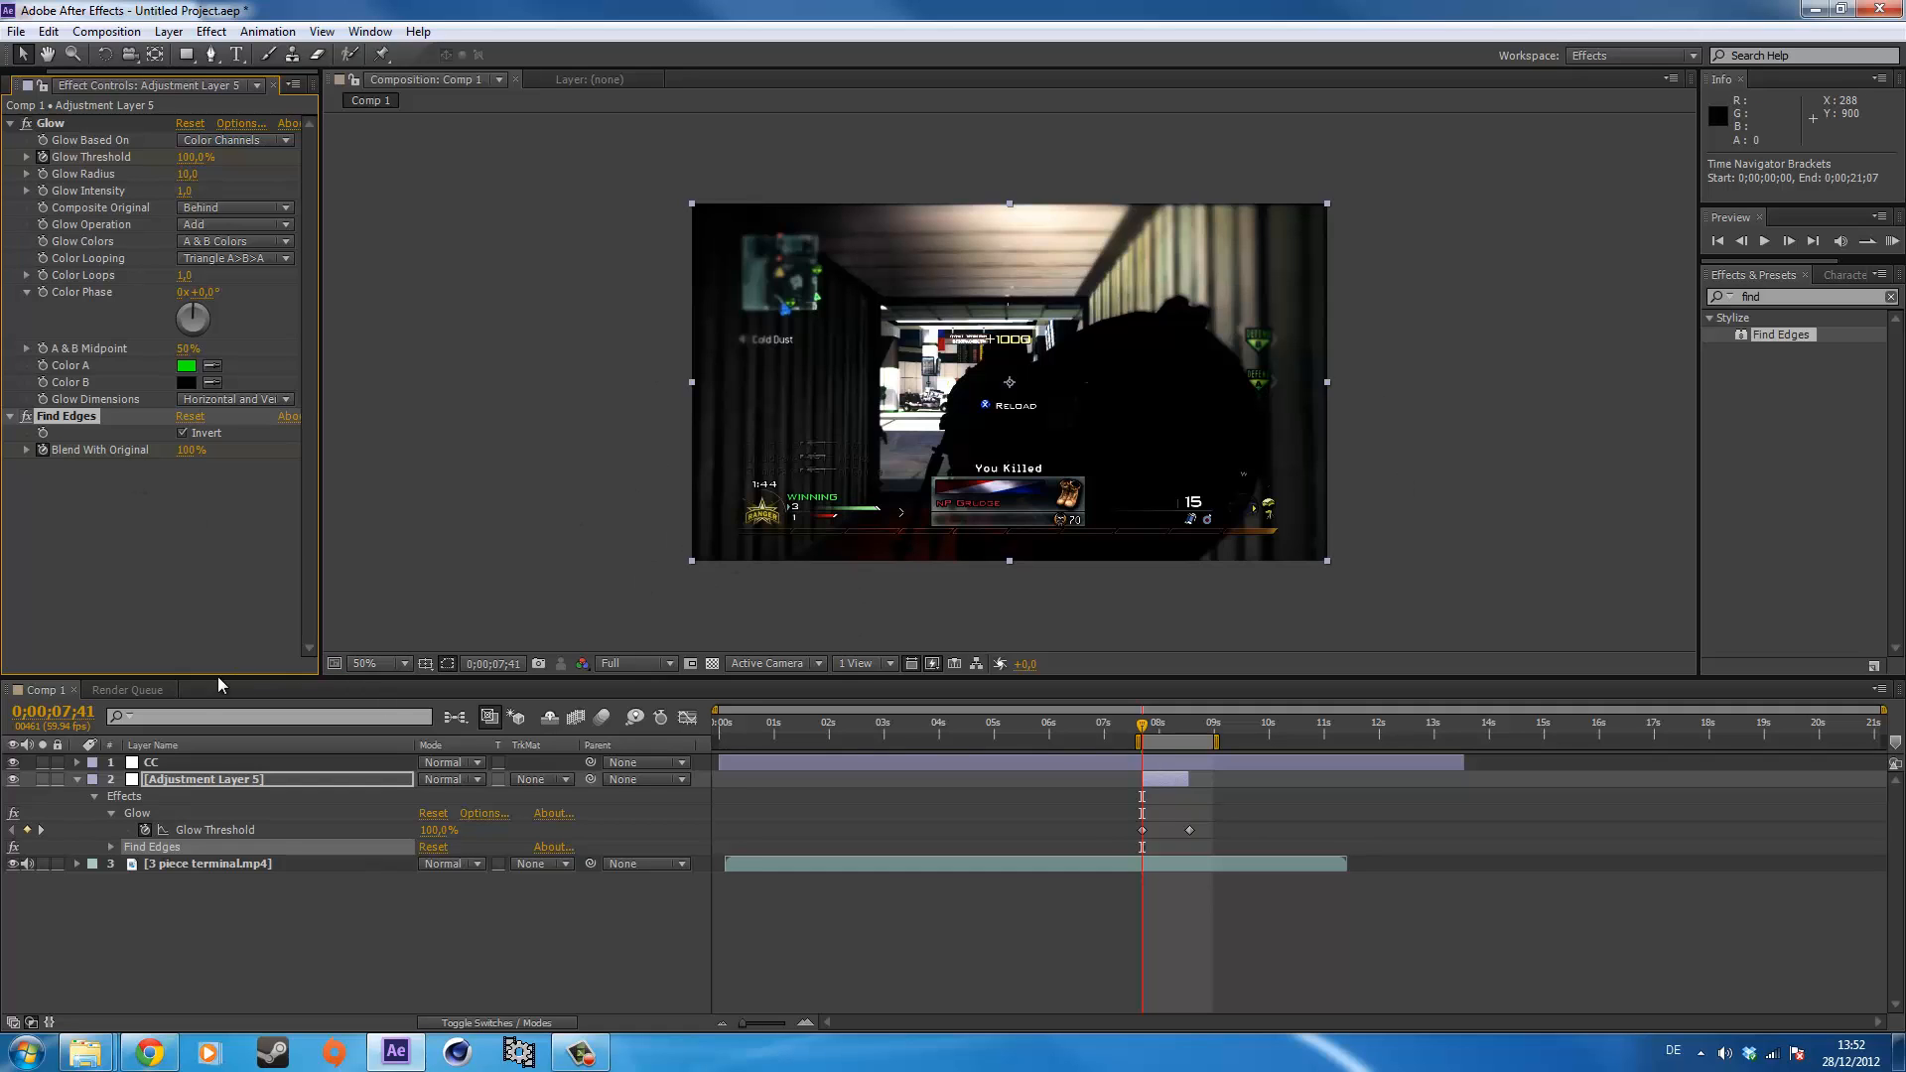
mouse_move(1769, 175)
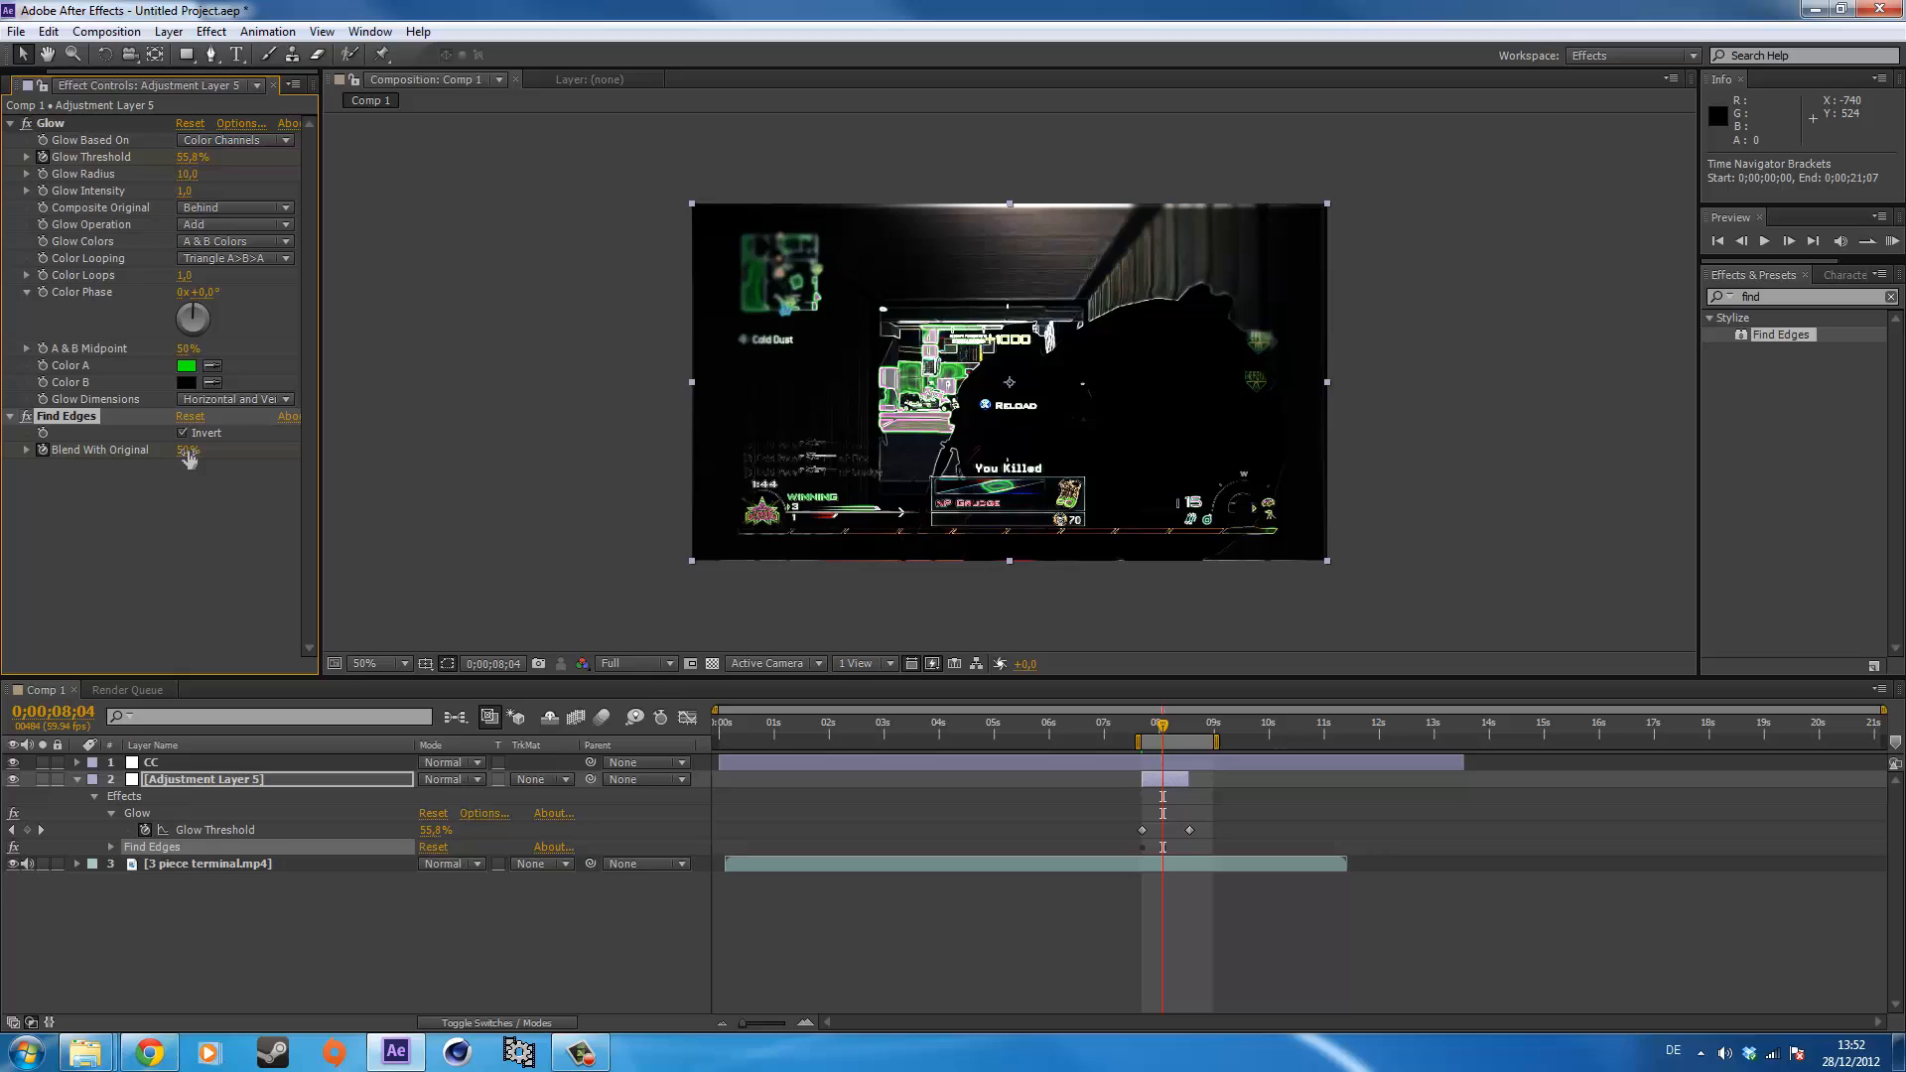
Keyframe Find Edges Blend With Original from 100% down to about 52% later in the layer.
double_click(185, 450)
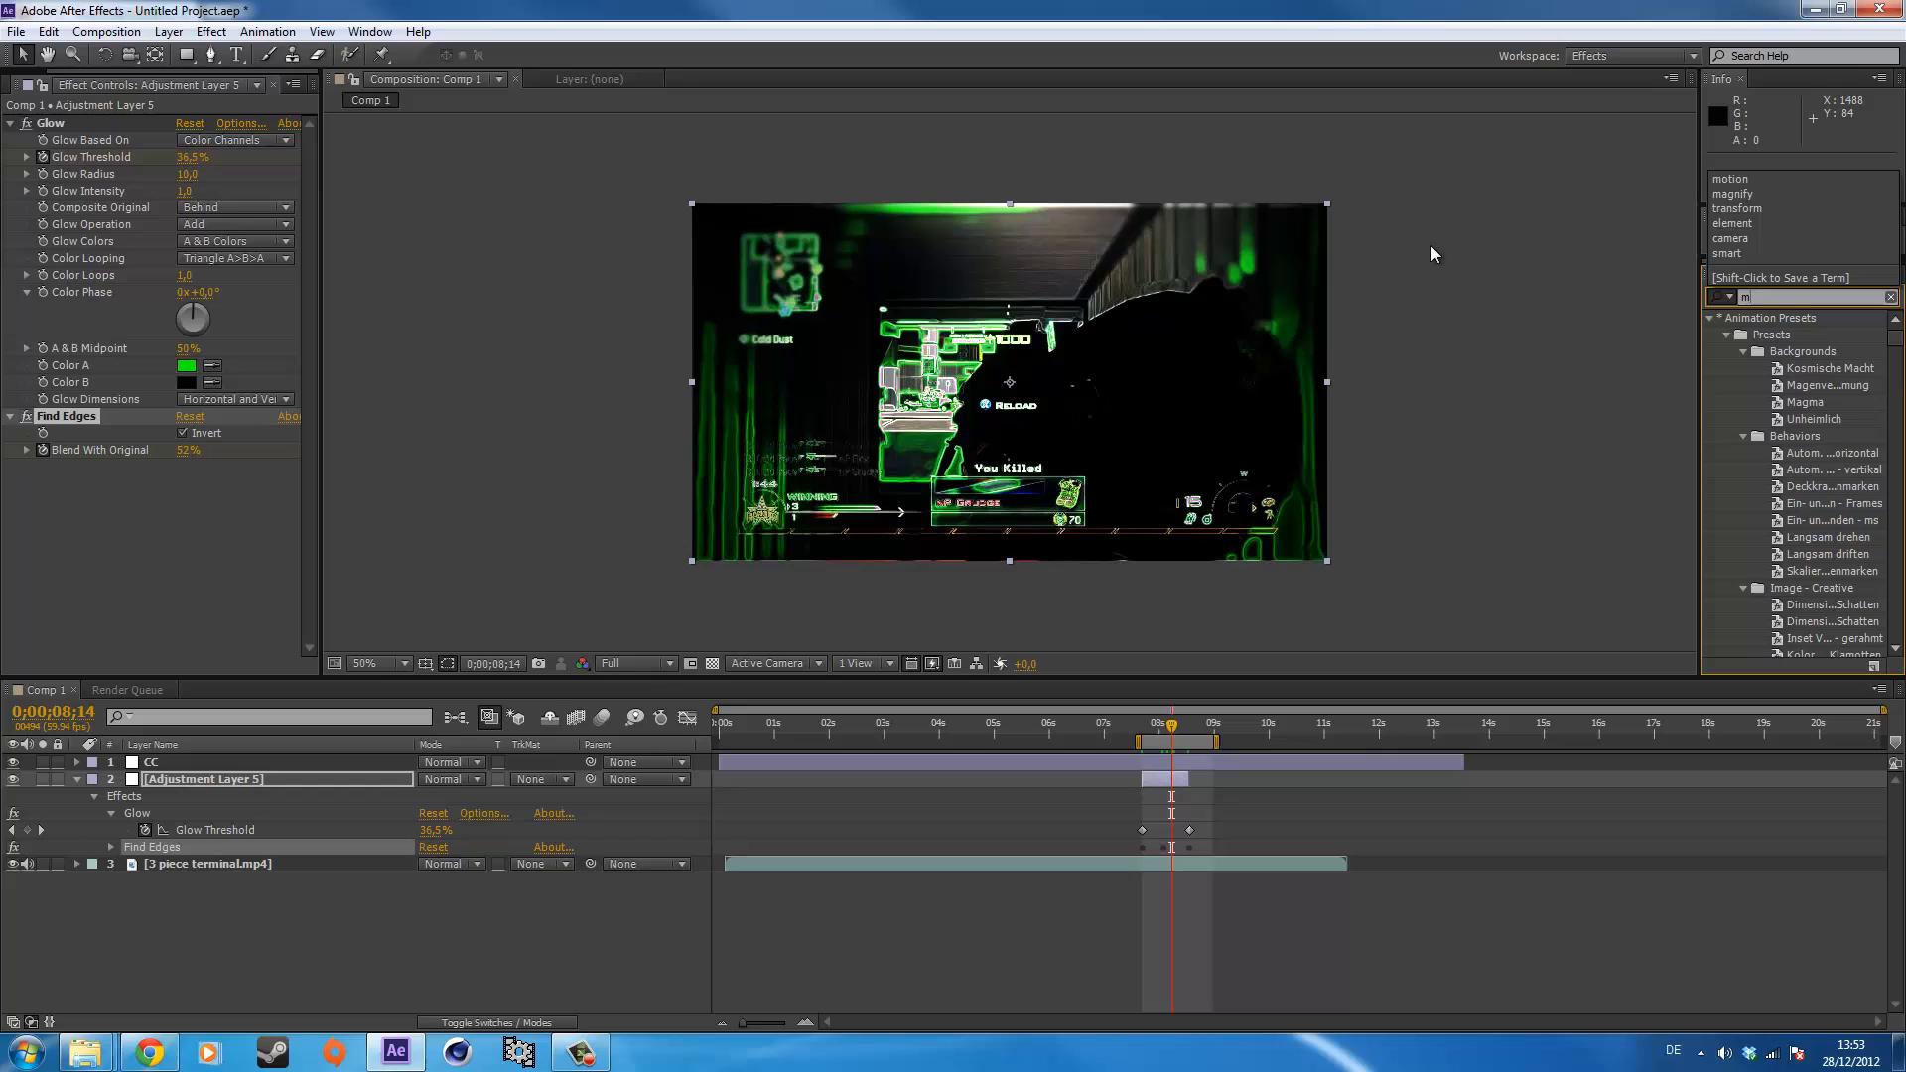
Apply Magic Bullet Mojo to the adjustment layer with Mojo amount about 72.25.
type("mojo")
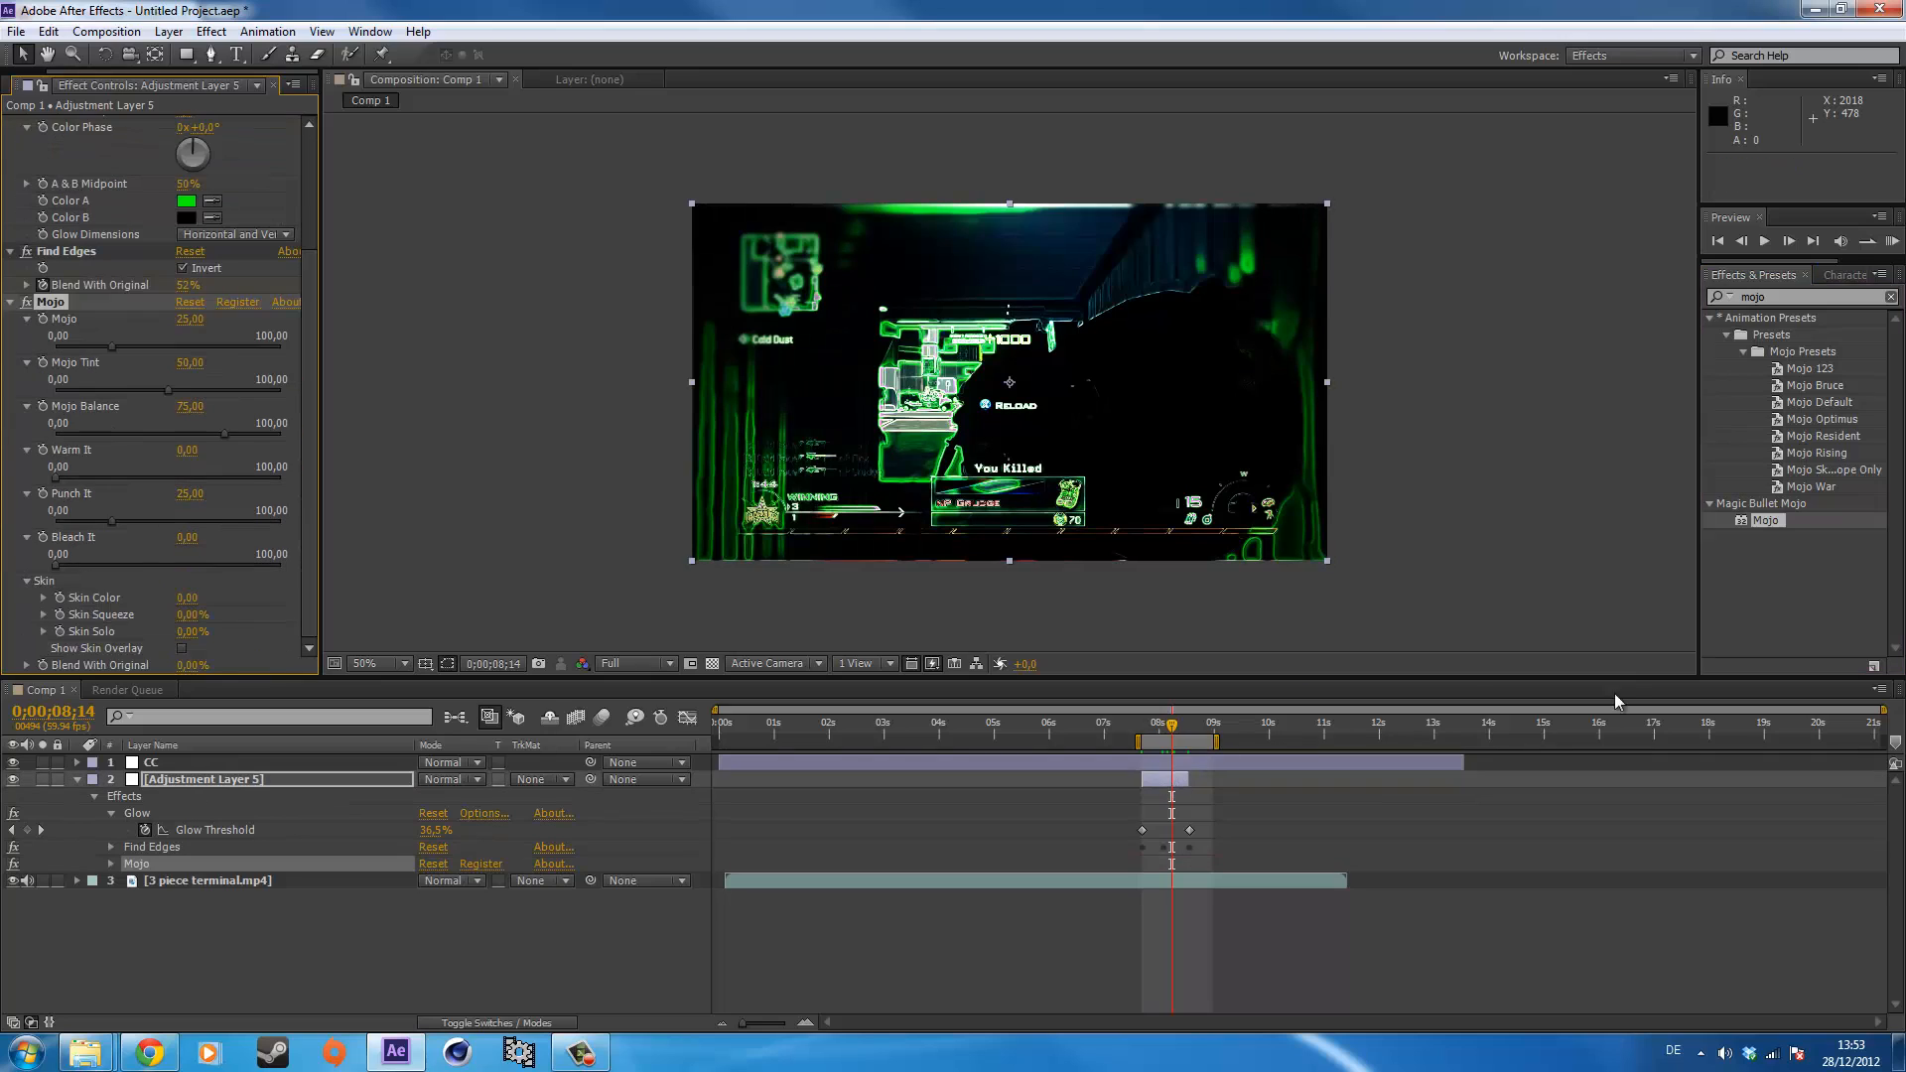
mouse_move(97, 355)
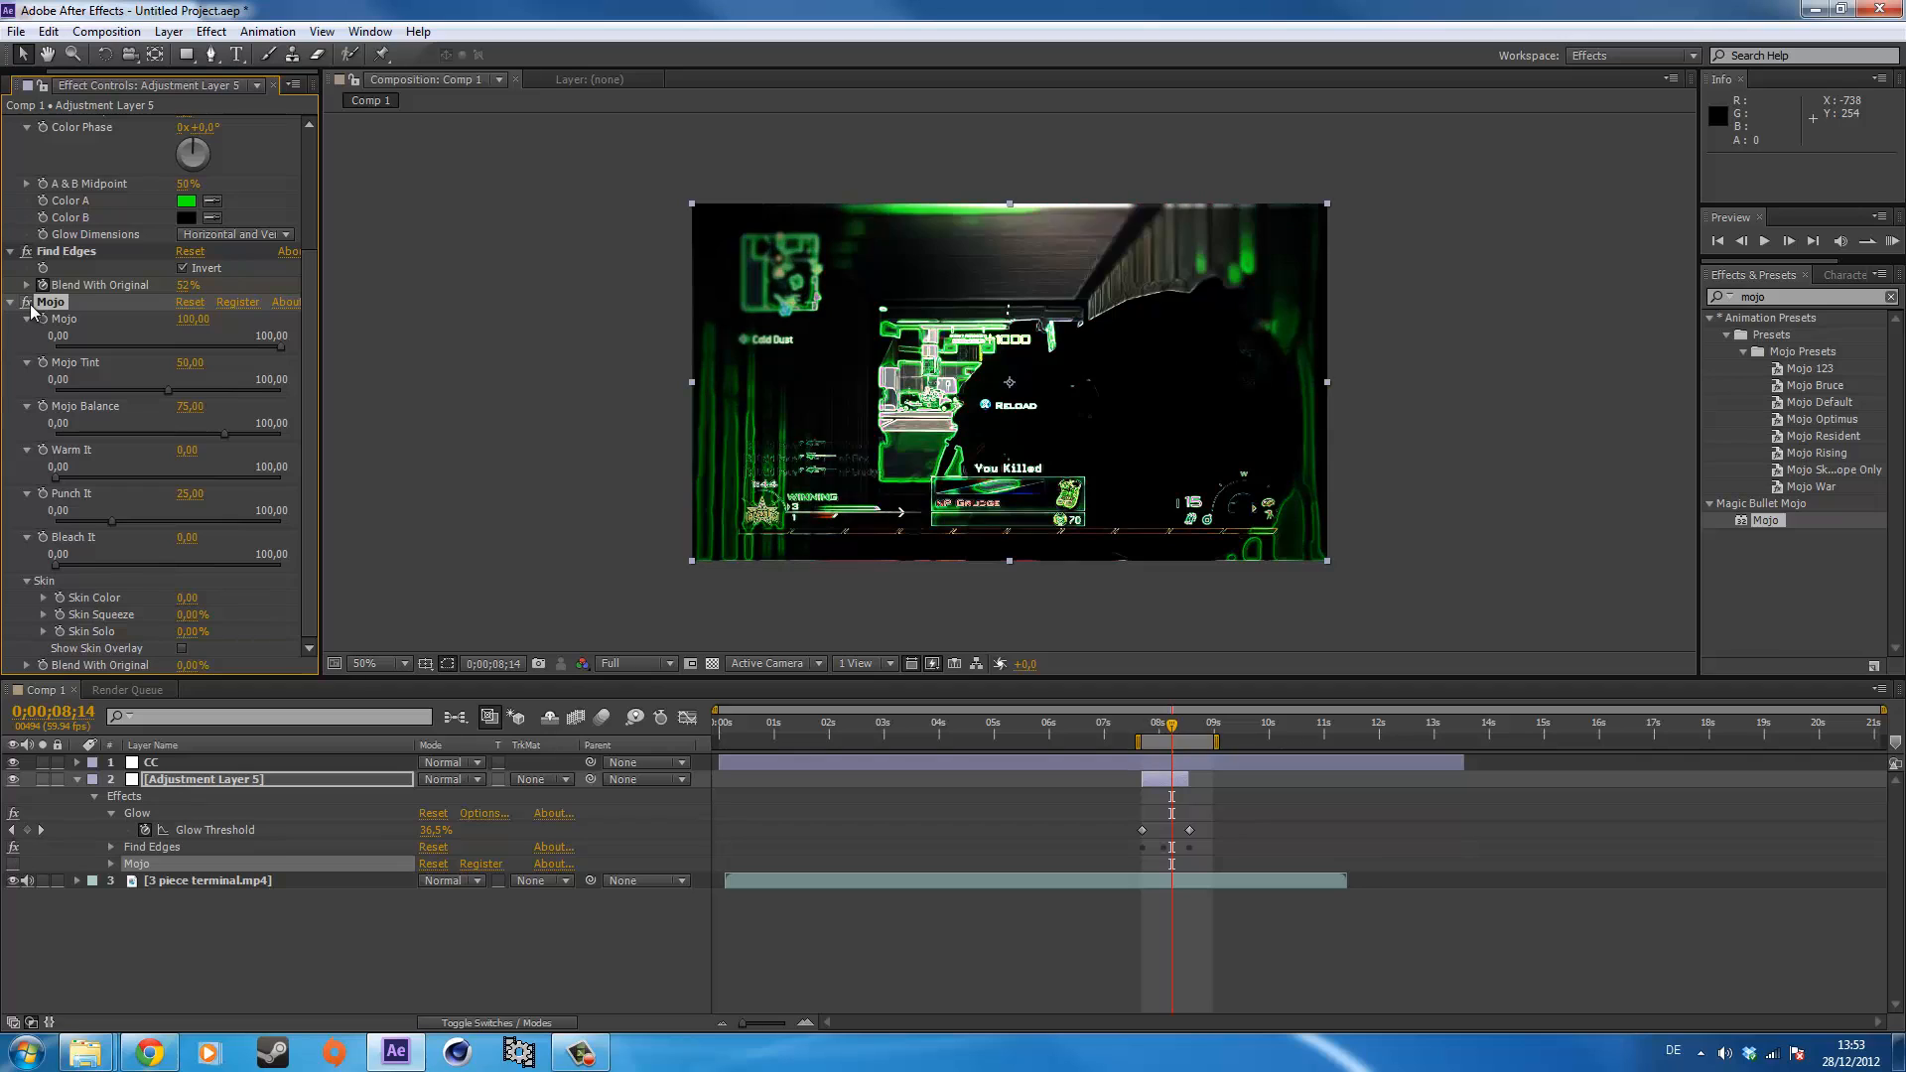
left_click_drag(188, 318, 159, 318)
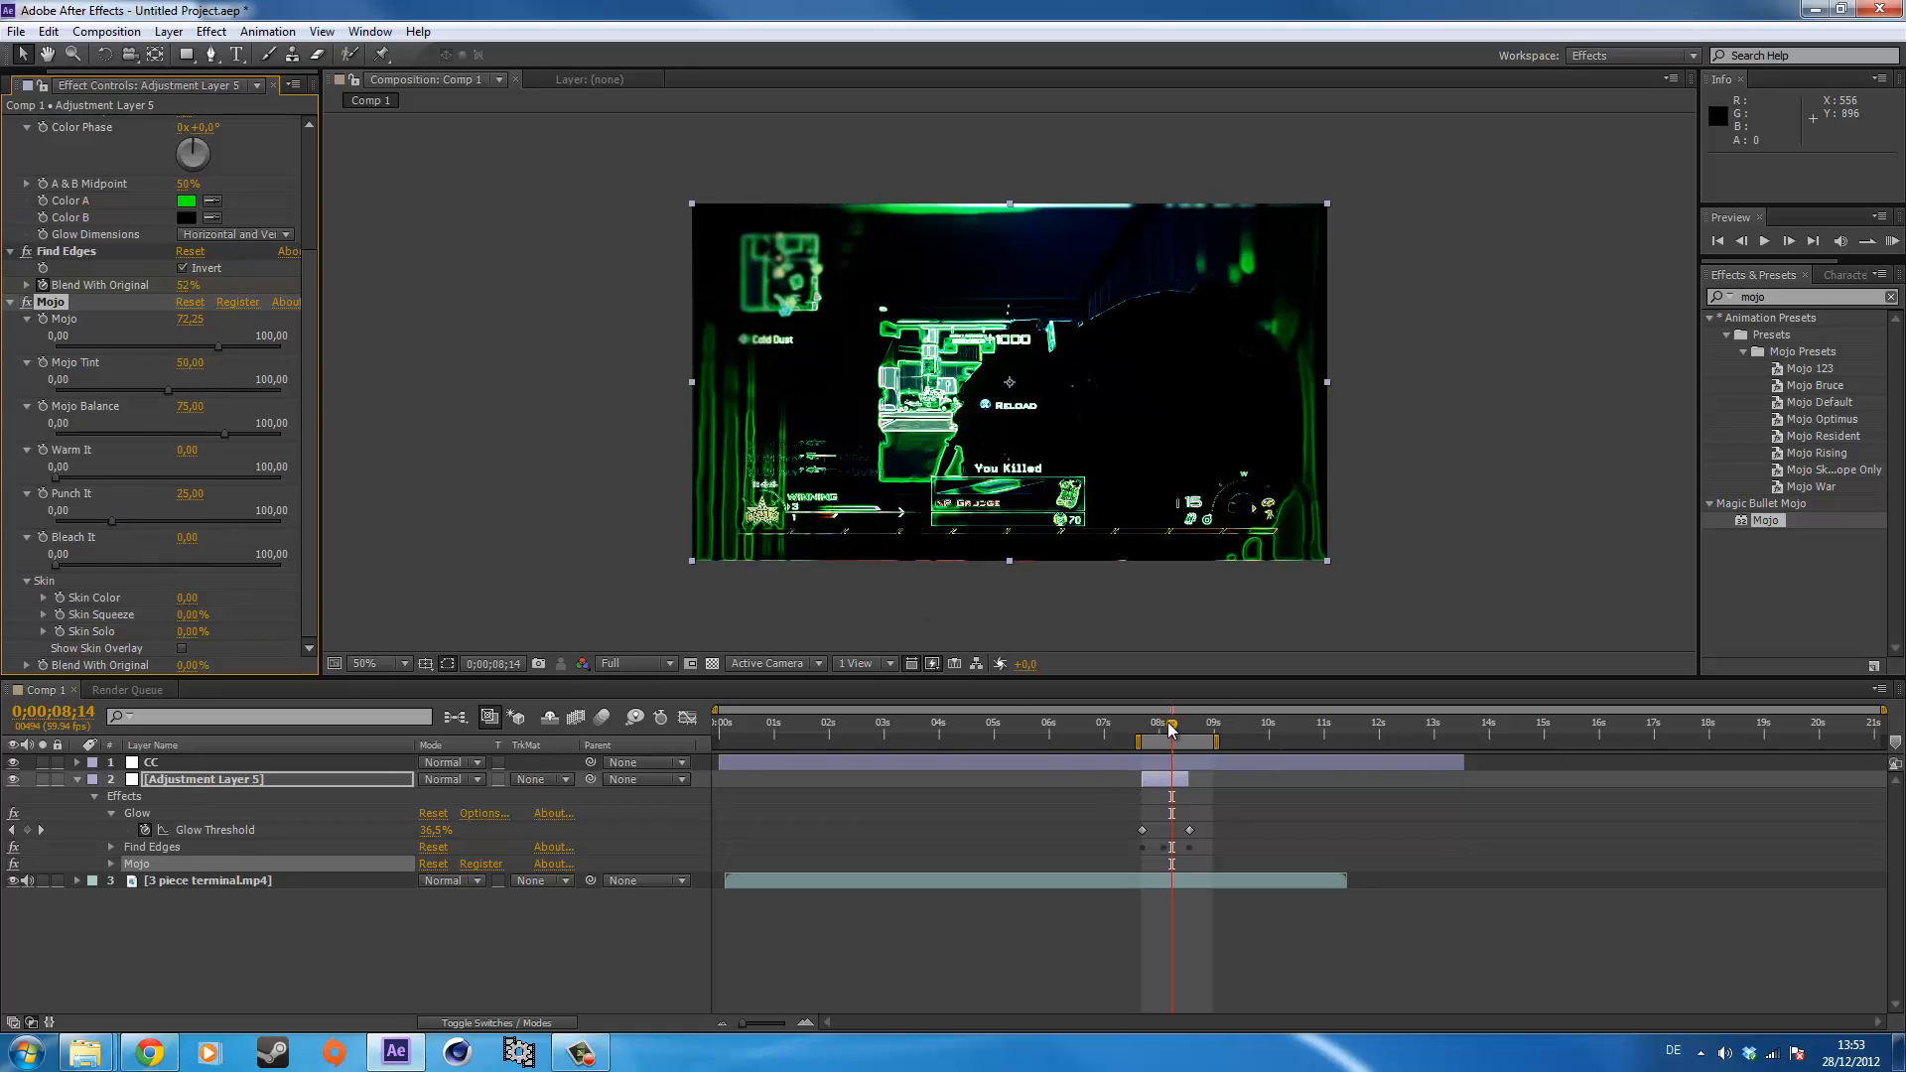
left_click(1144, 723)
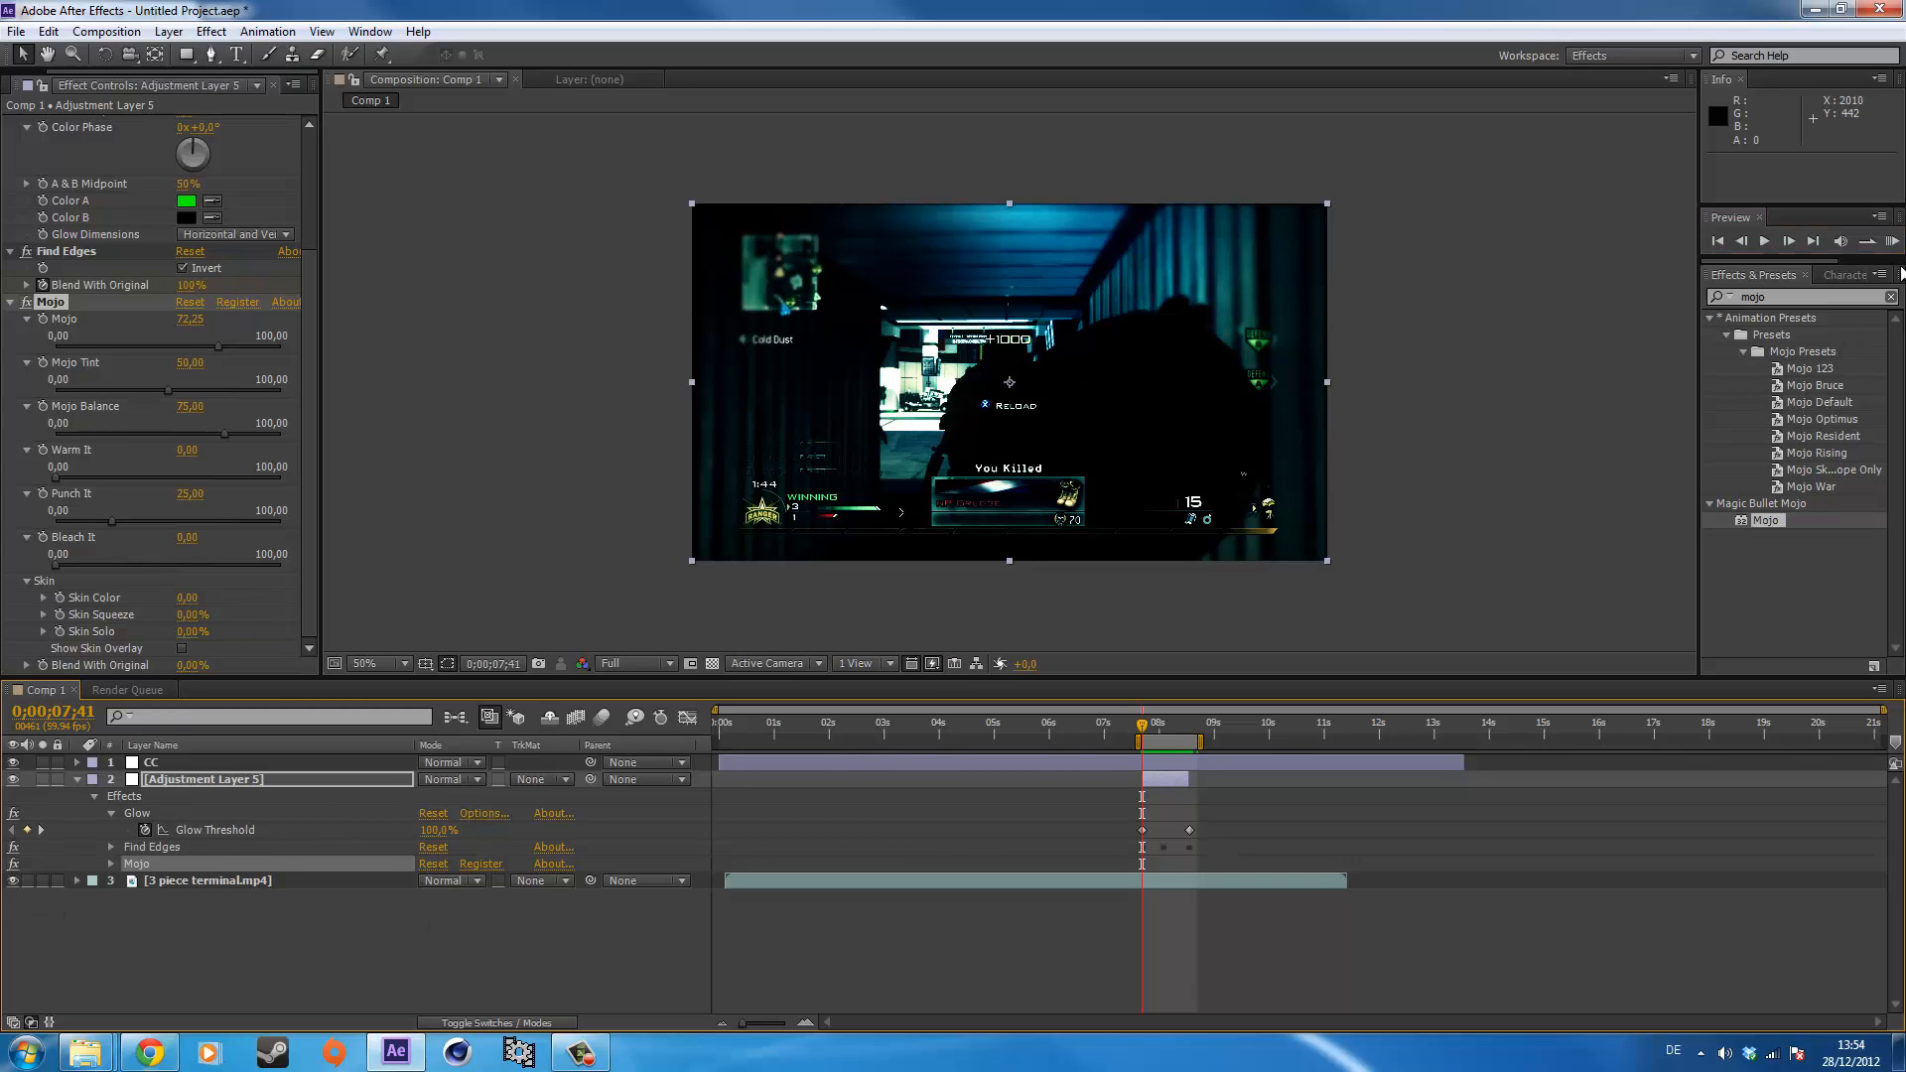
Preview the bluish result, collapse the layer and show keyed properties near the 8-second mark.
left_click(1888, 240)
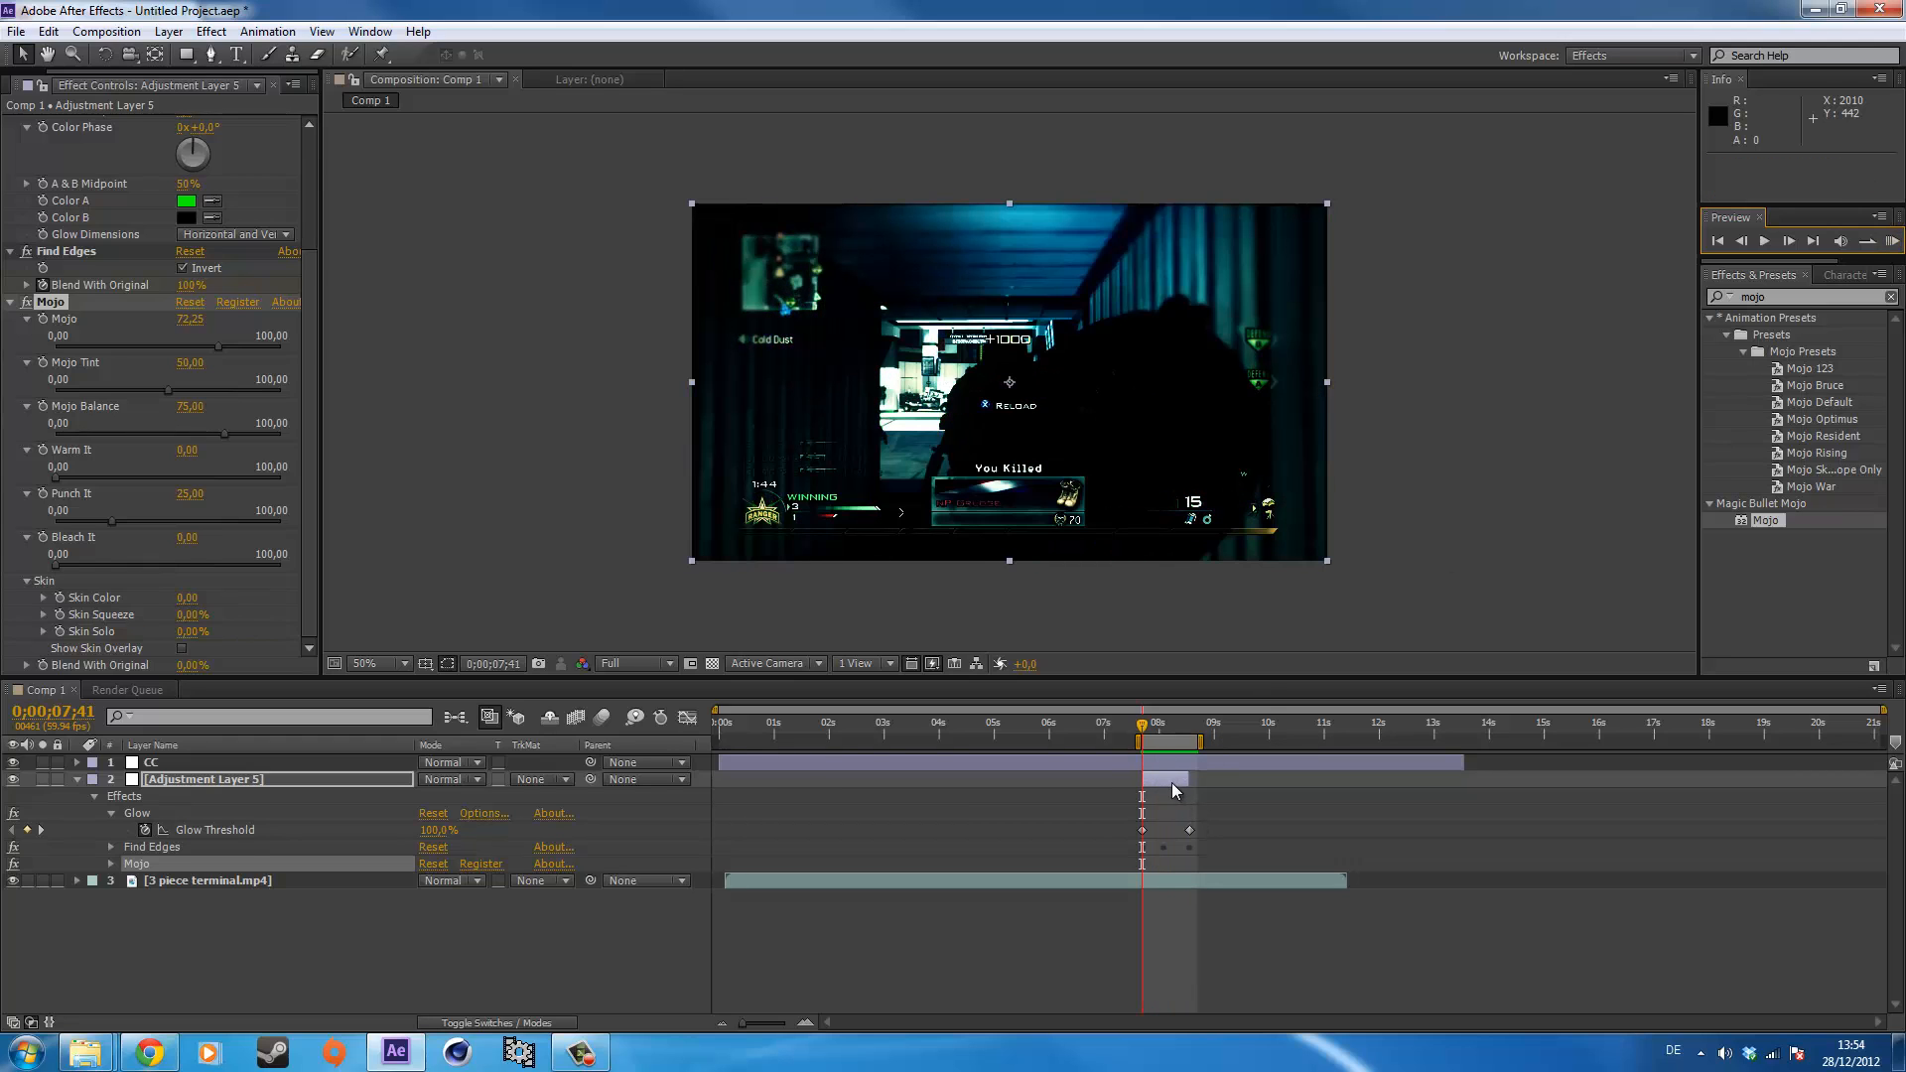
left_click(76, 778)
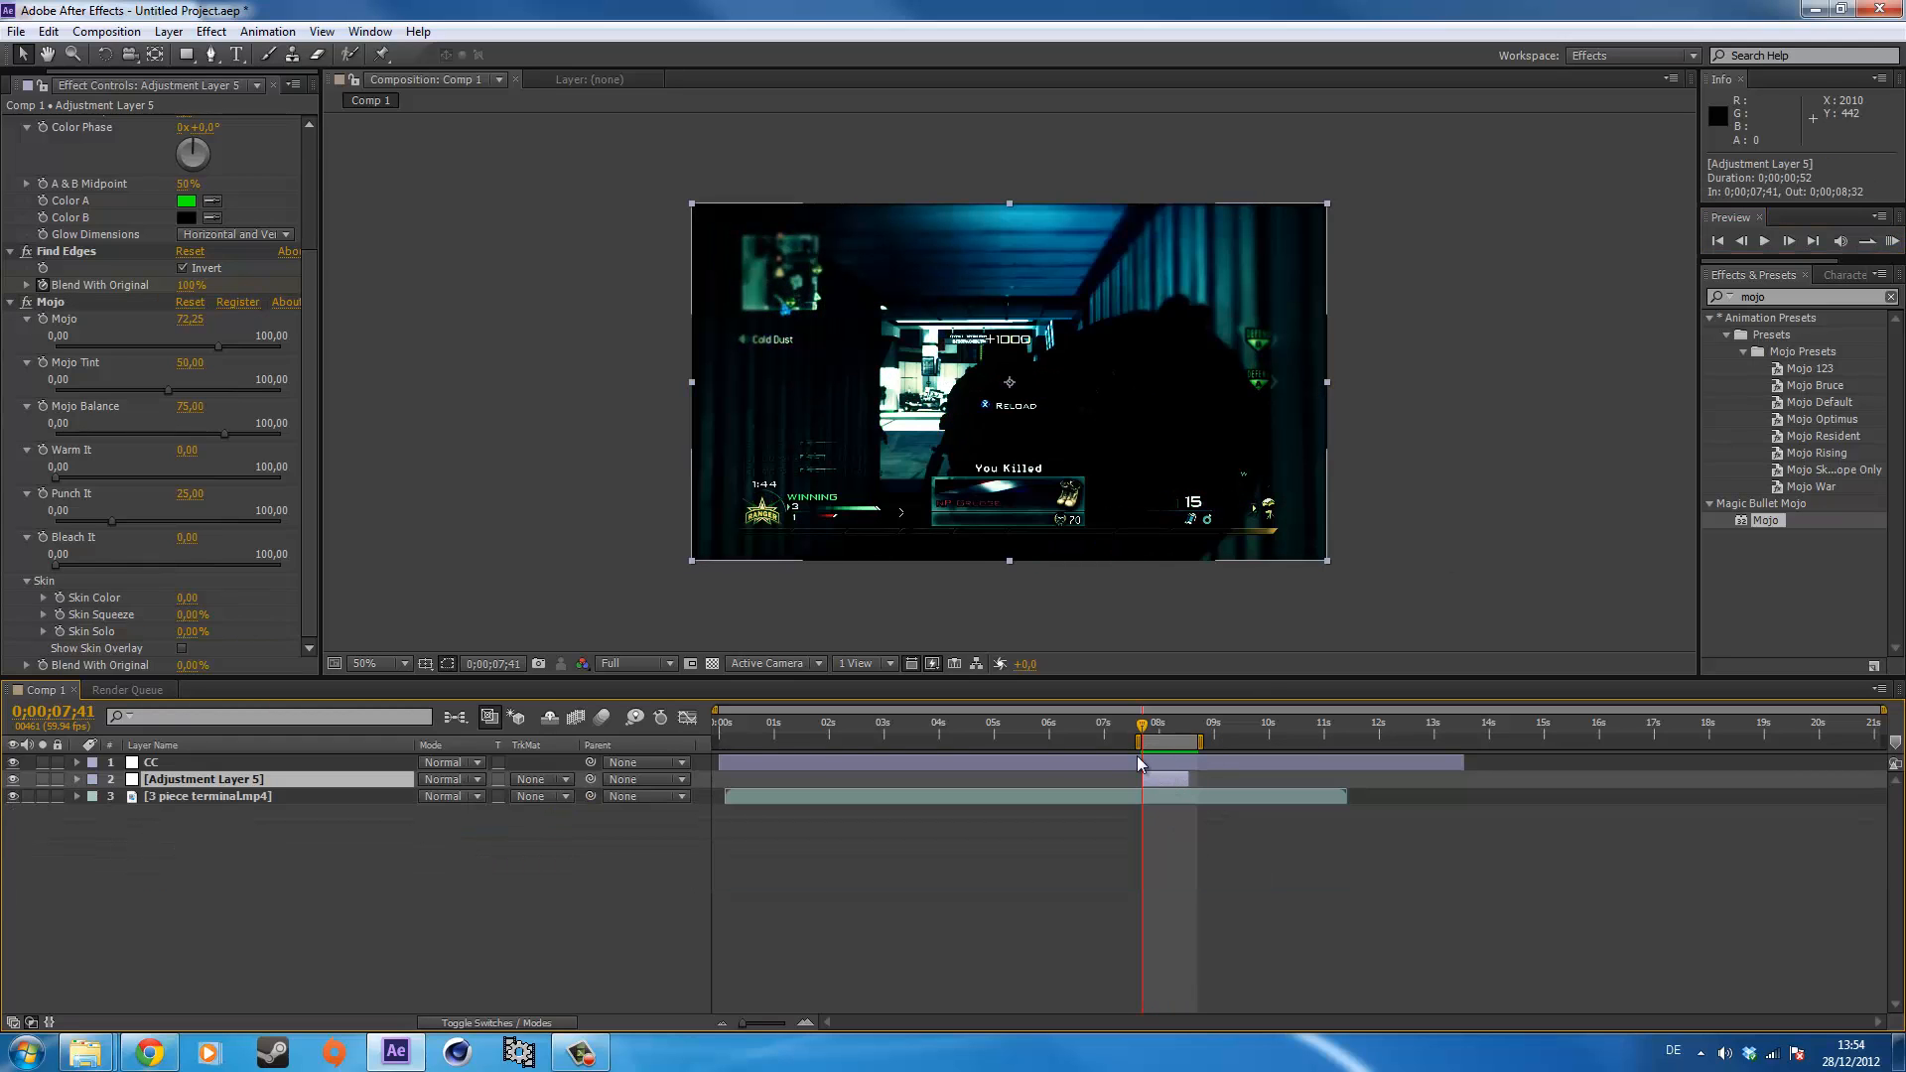
left_click(75, 778)
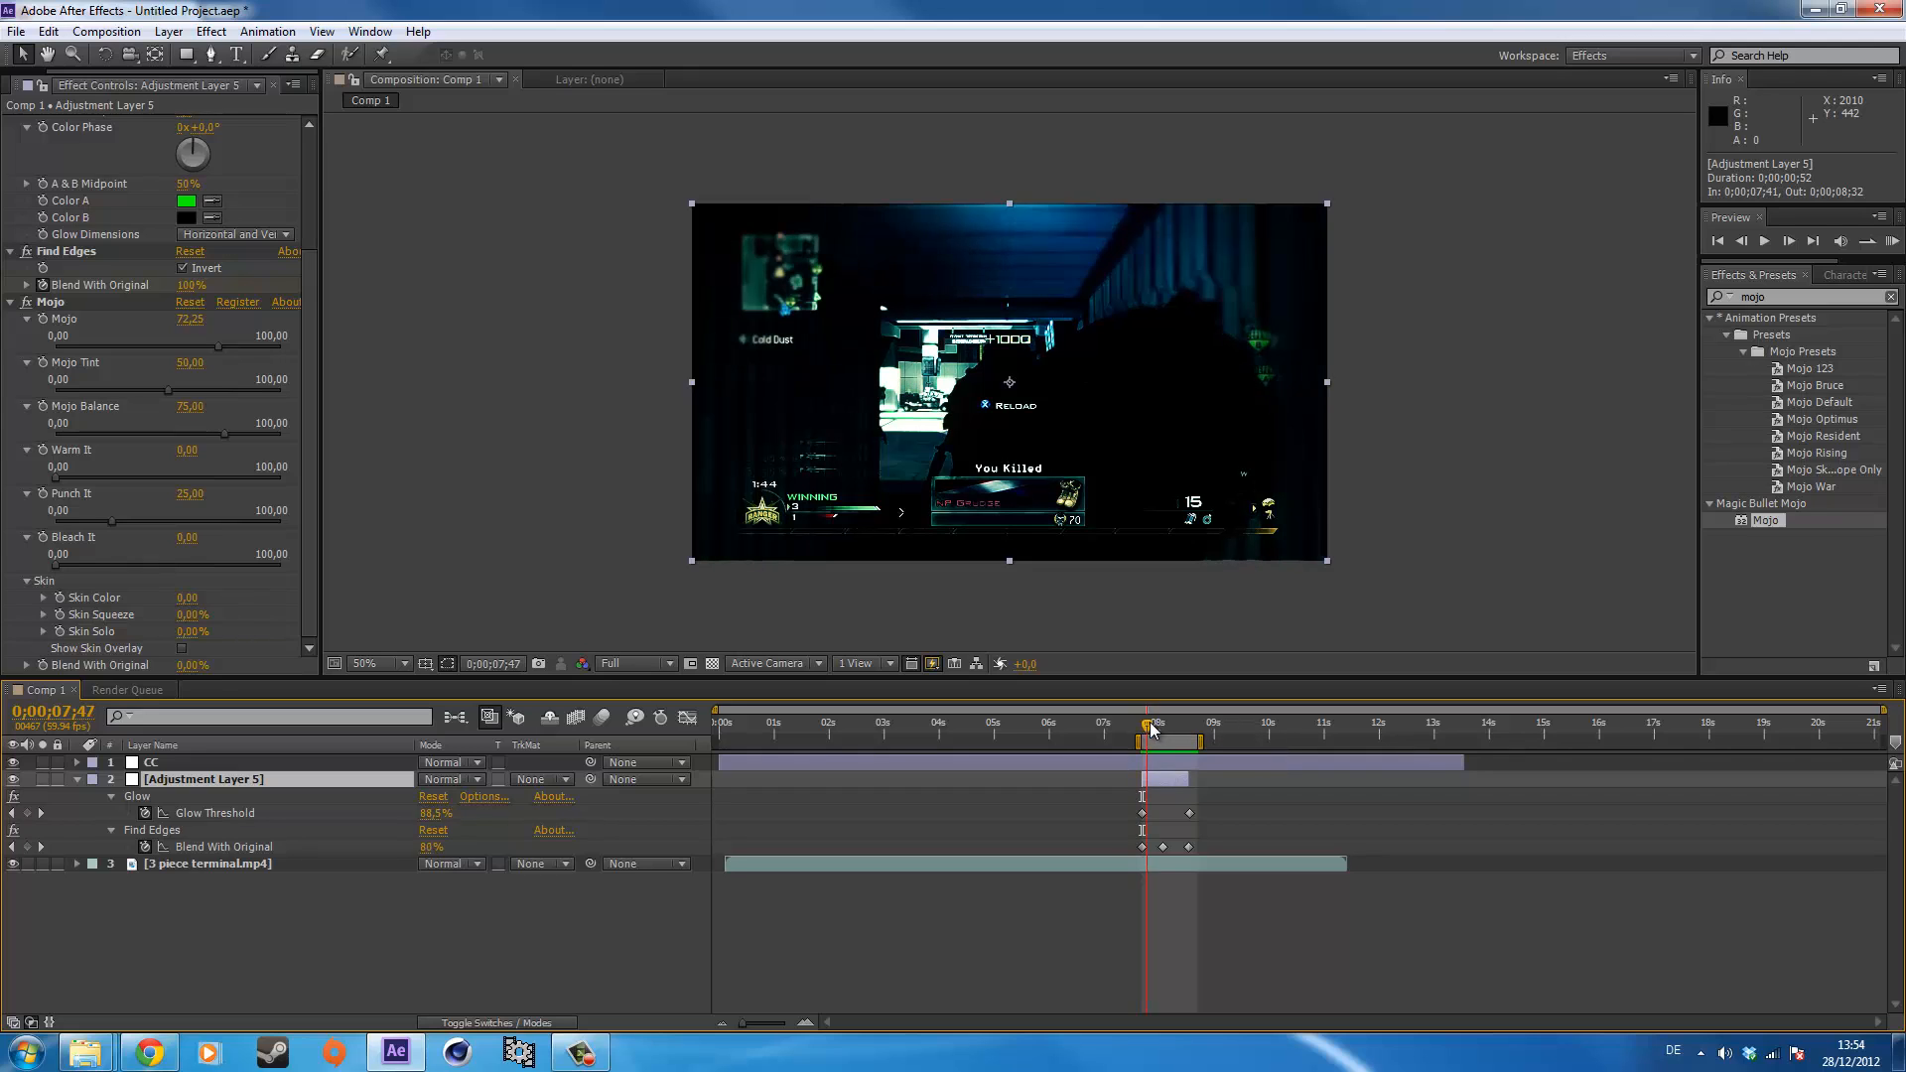
left_click(1151, 724)
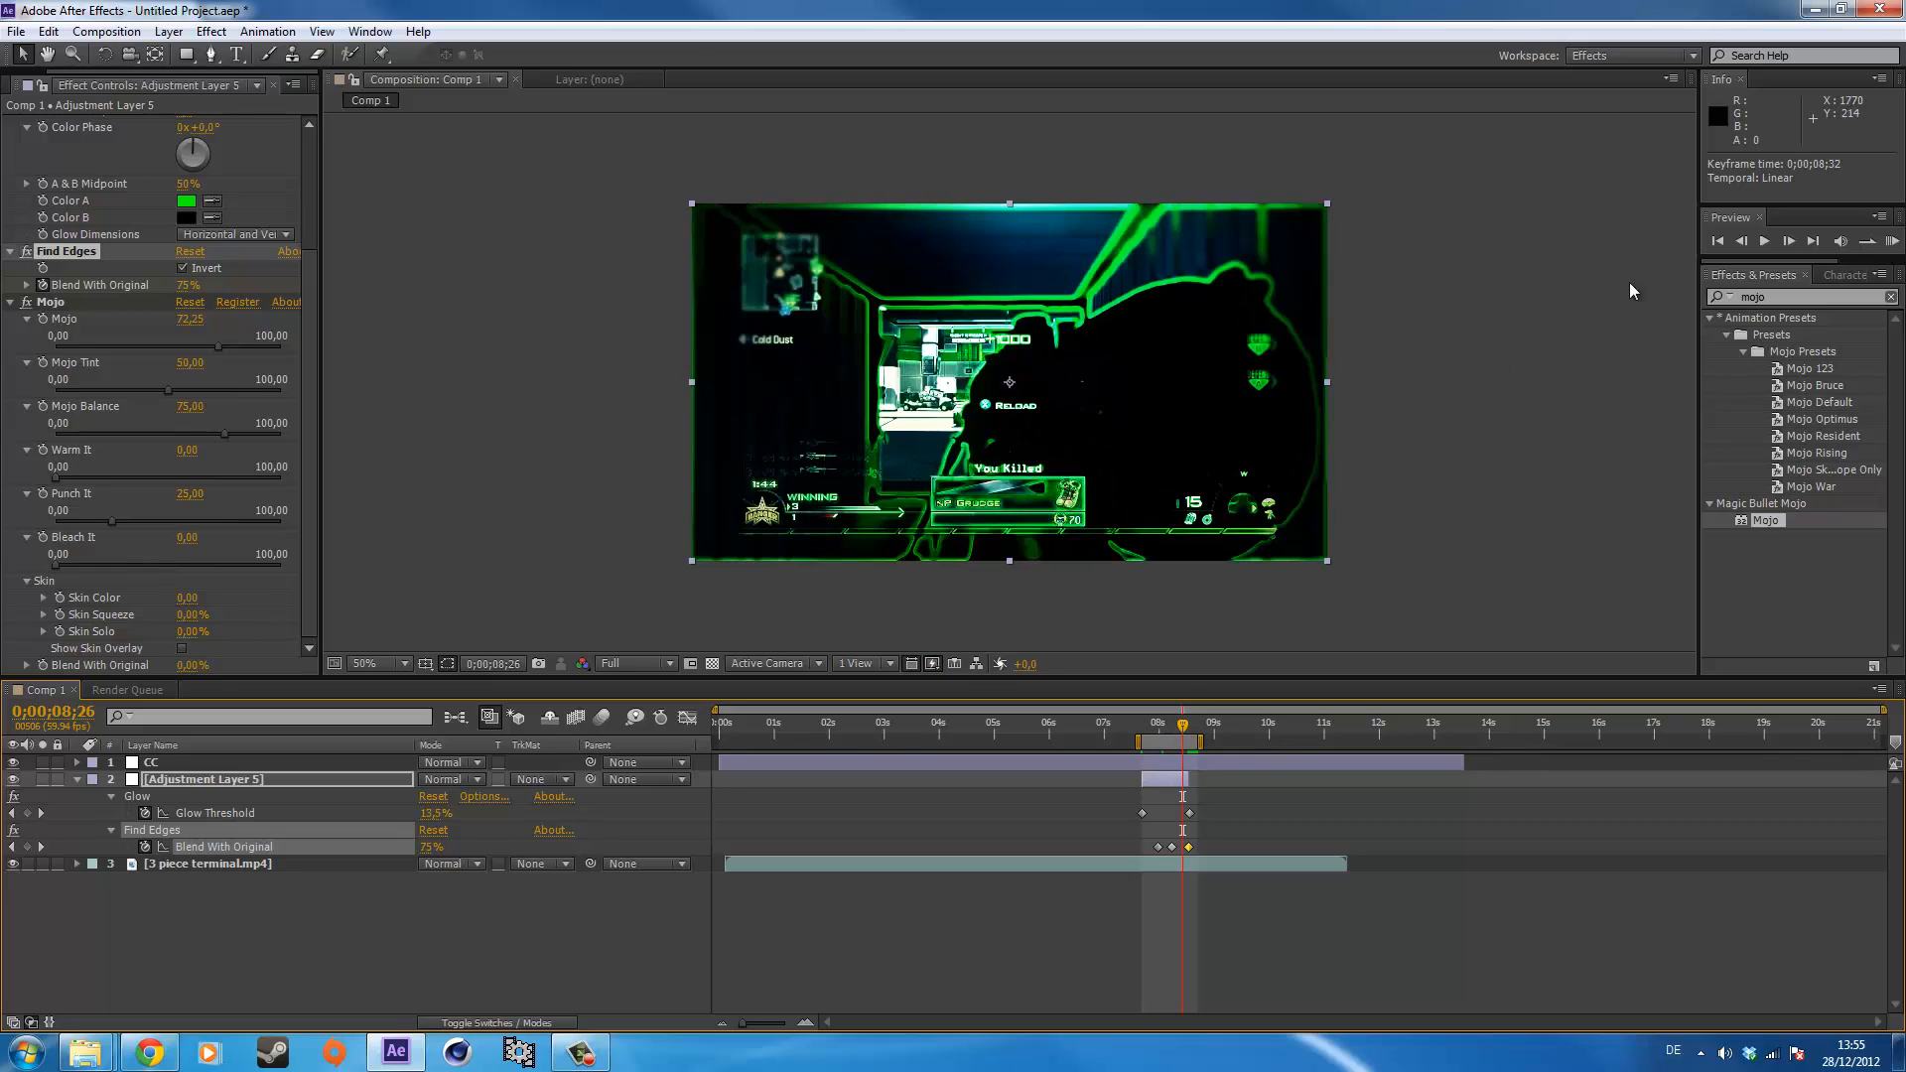
Set Glow Threshold 13.5% and Find Edges blend 75% keyframes and RAM preview the outline scan.
left_click(1891, 240)
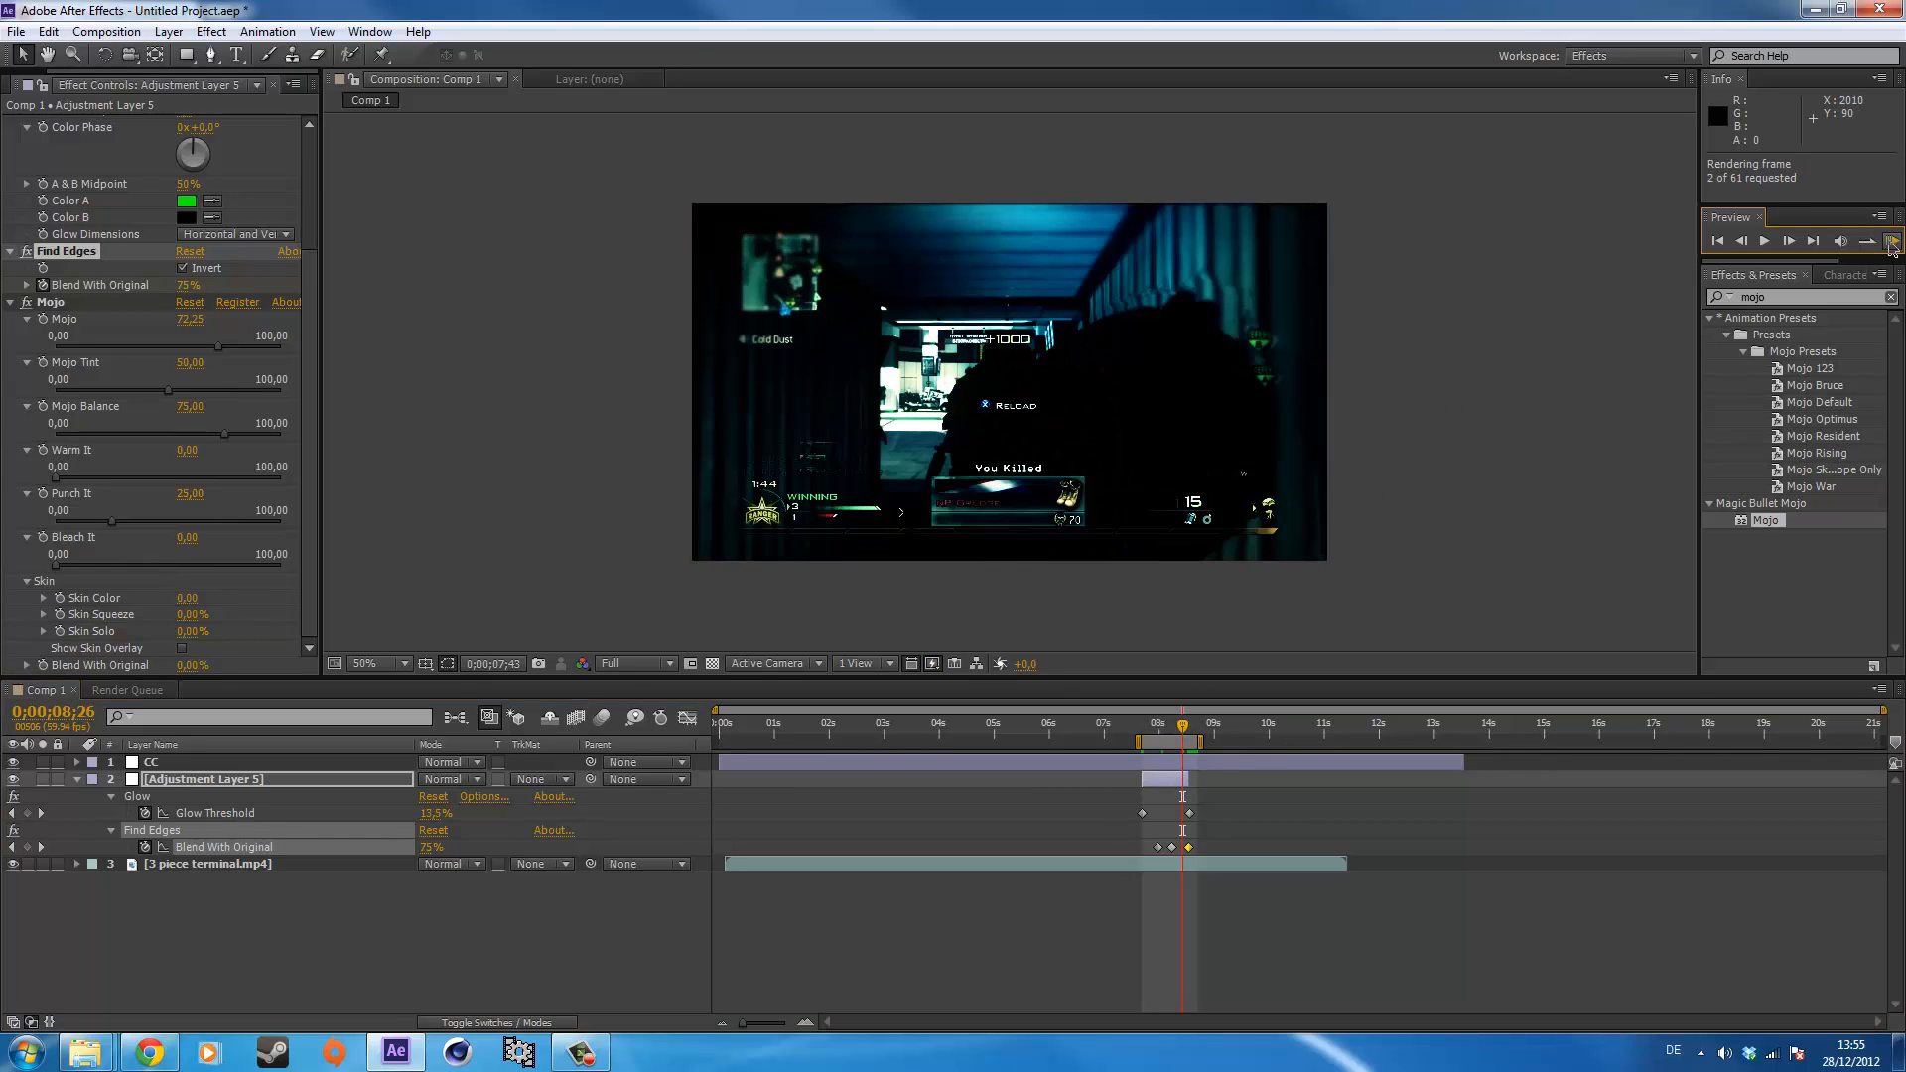
left_click(1890, 240)
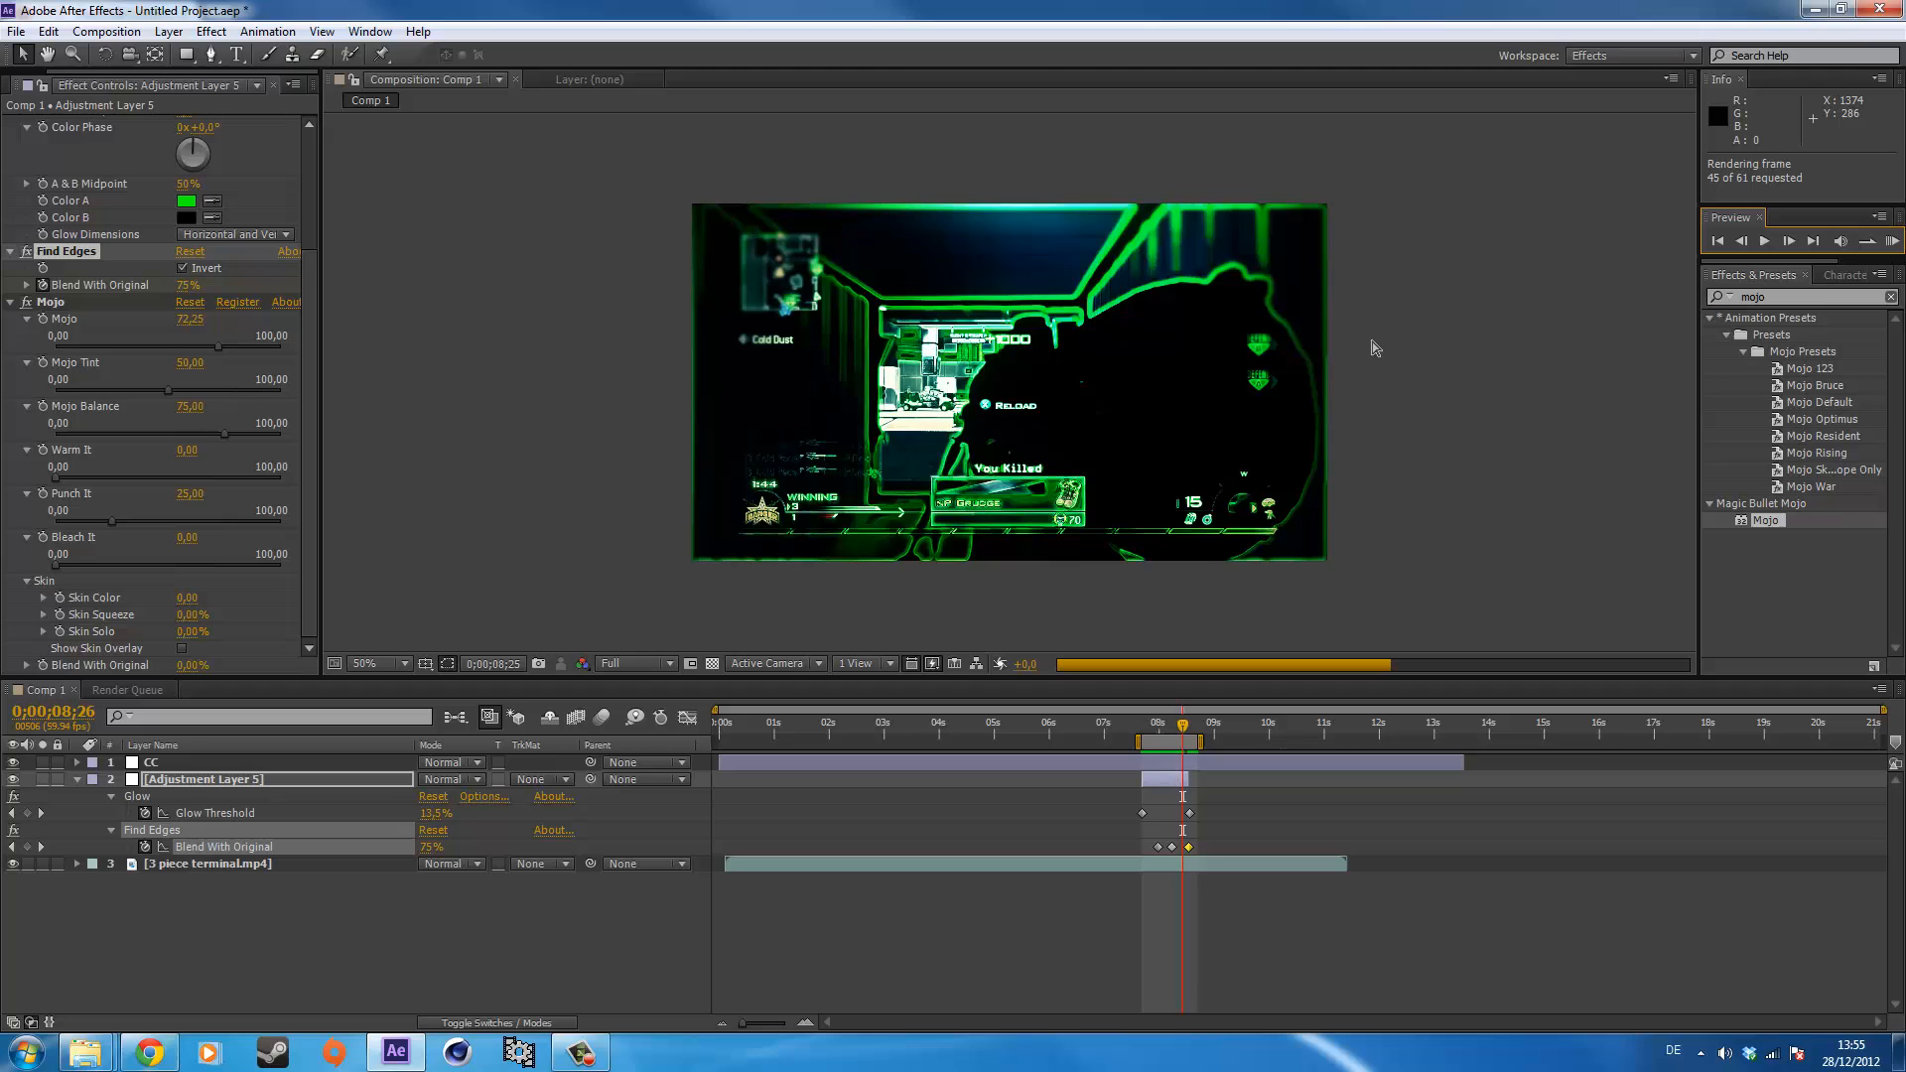
left_click(1761, 240)
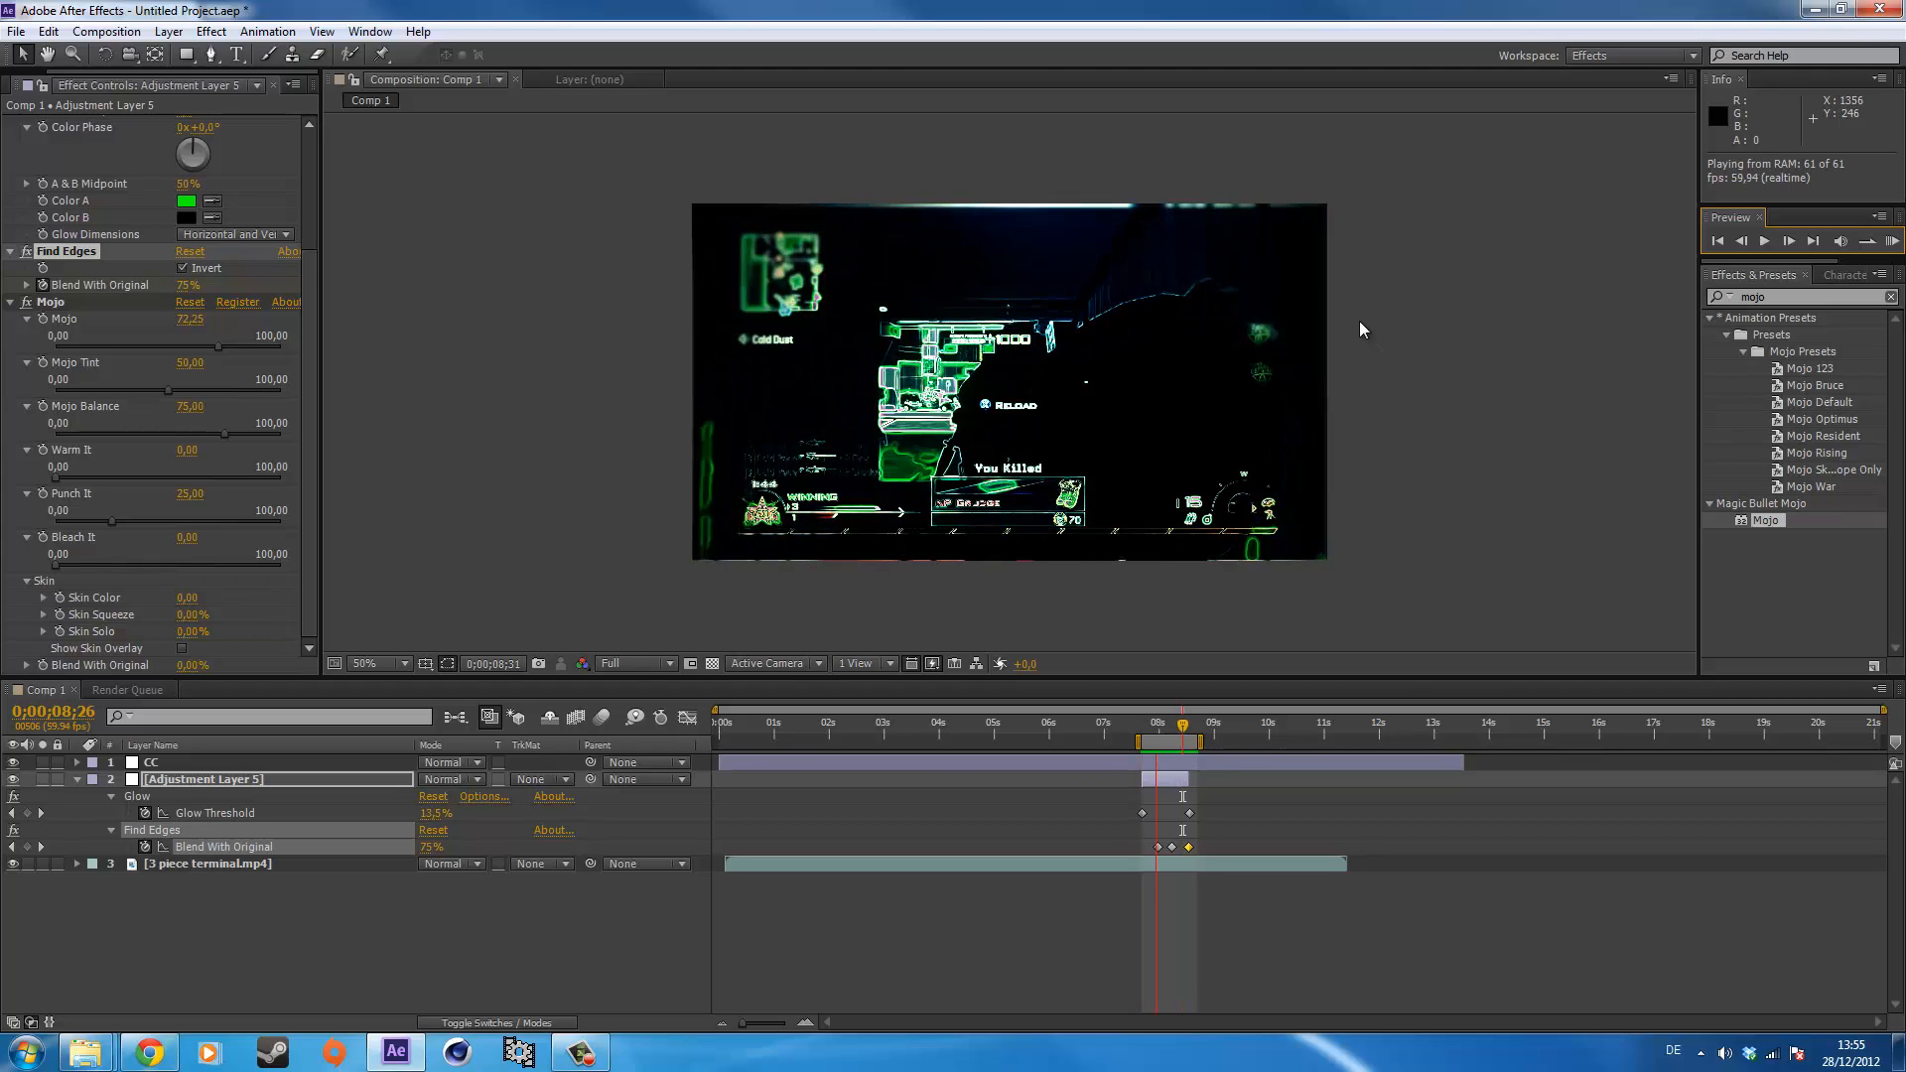
left_click(1887, 240)
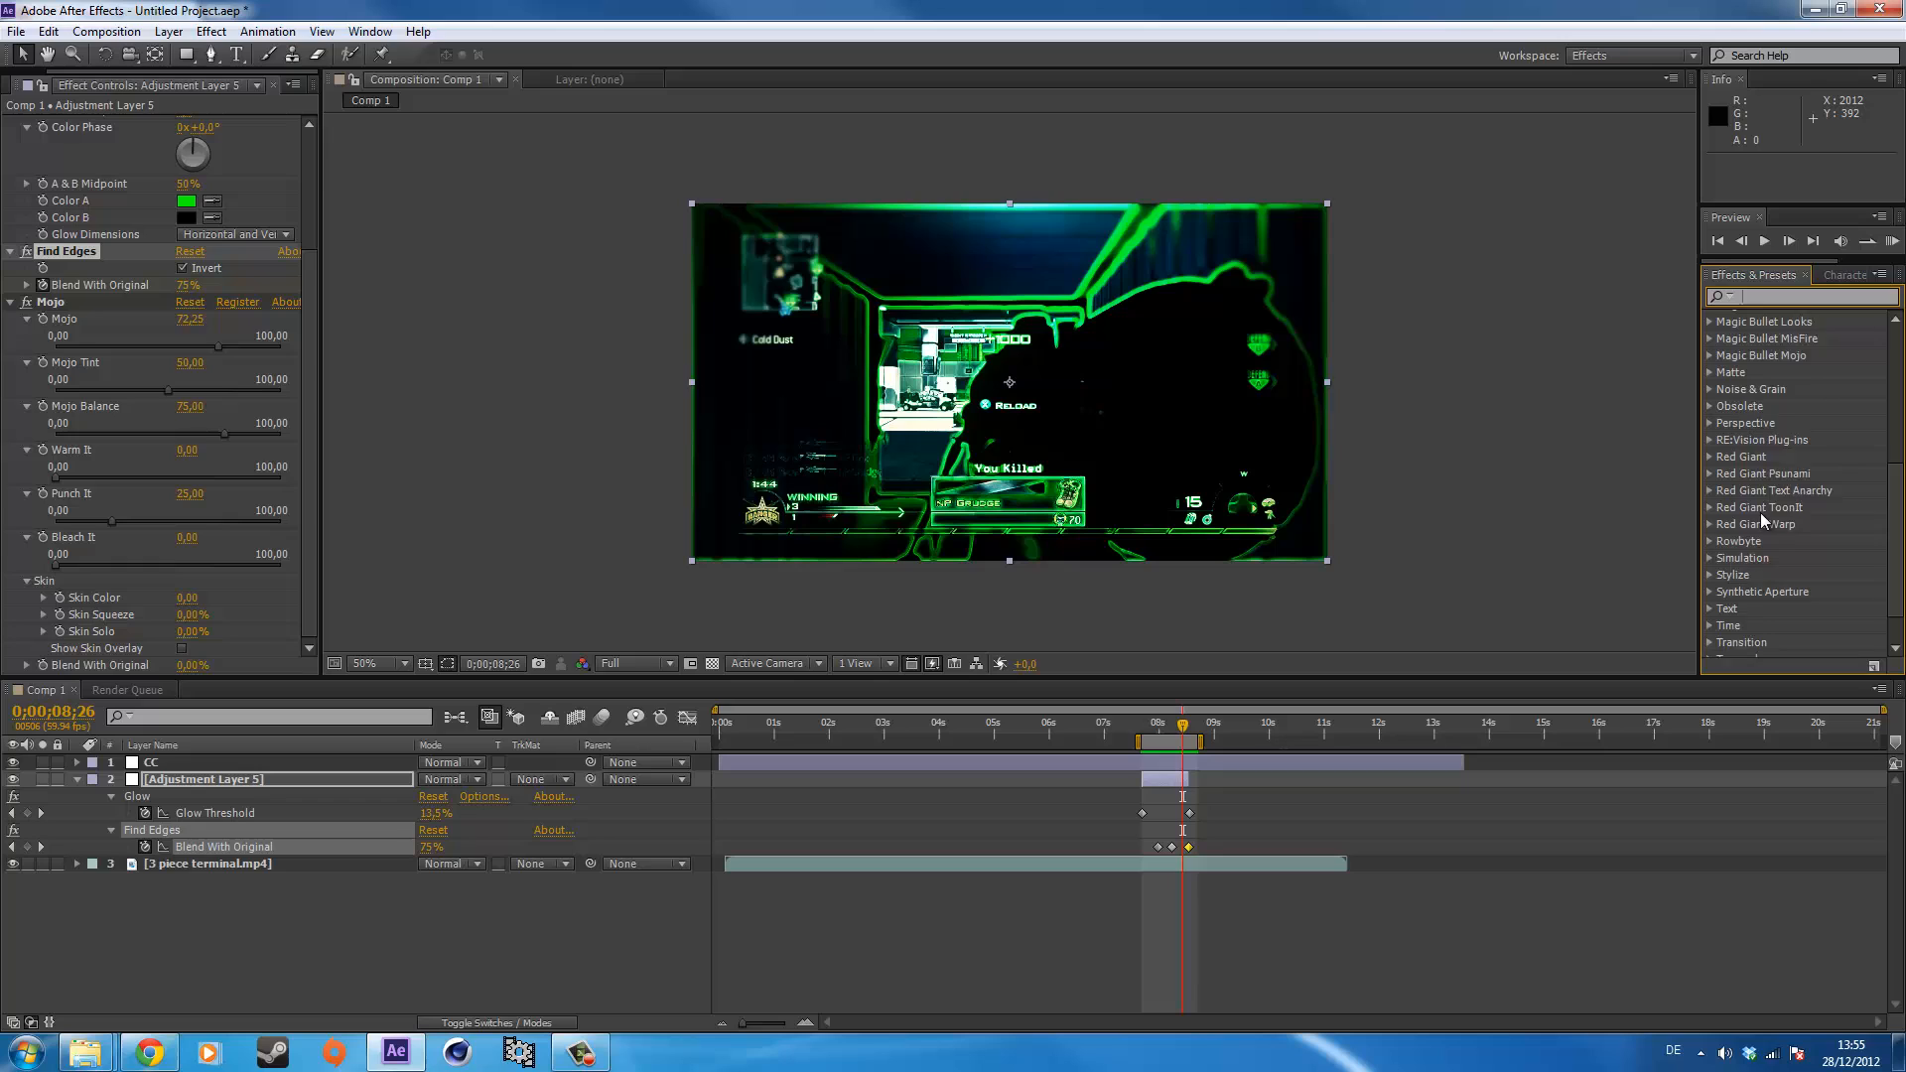
Apply Gaussian Blur to the adjustment layer and edit its Blurriness at the scan's first keyframe.
scroll("up", 3)
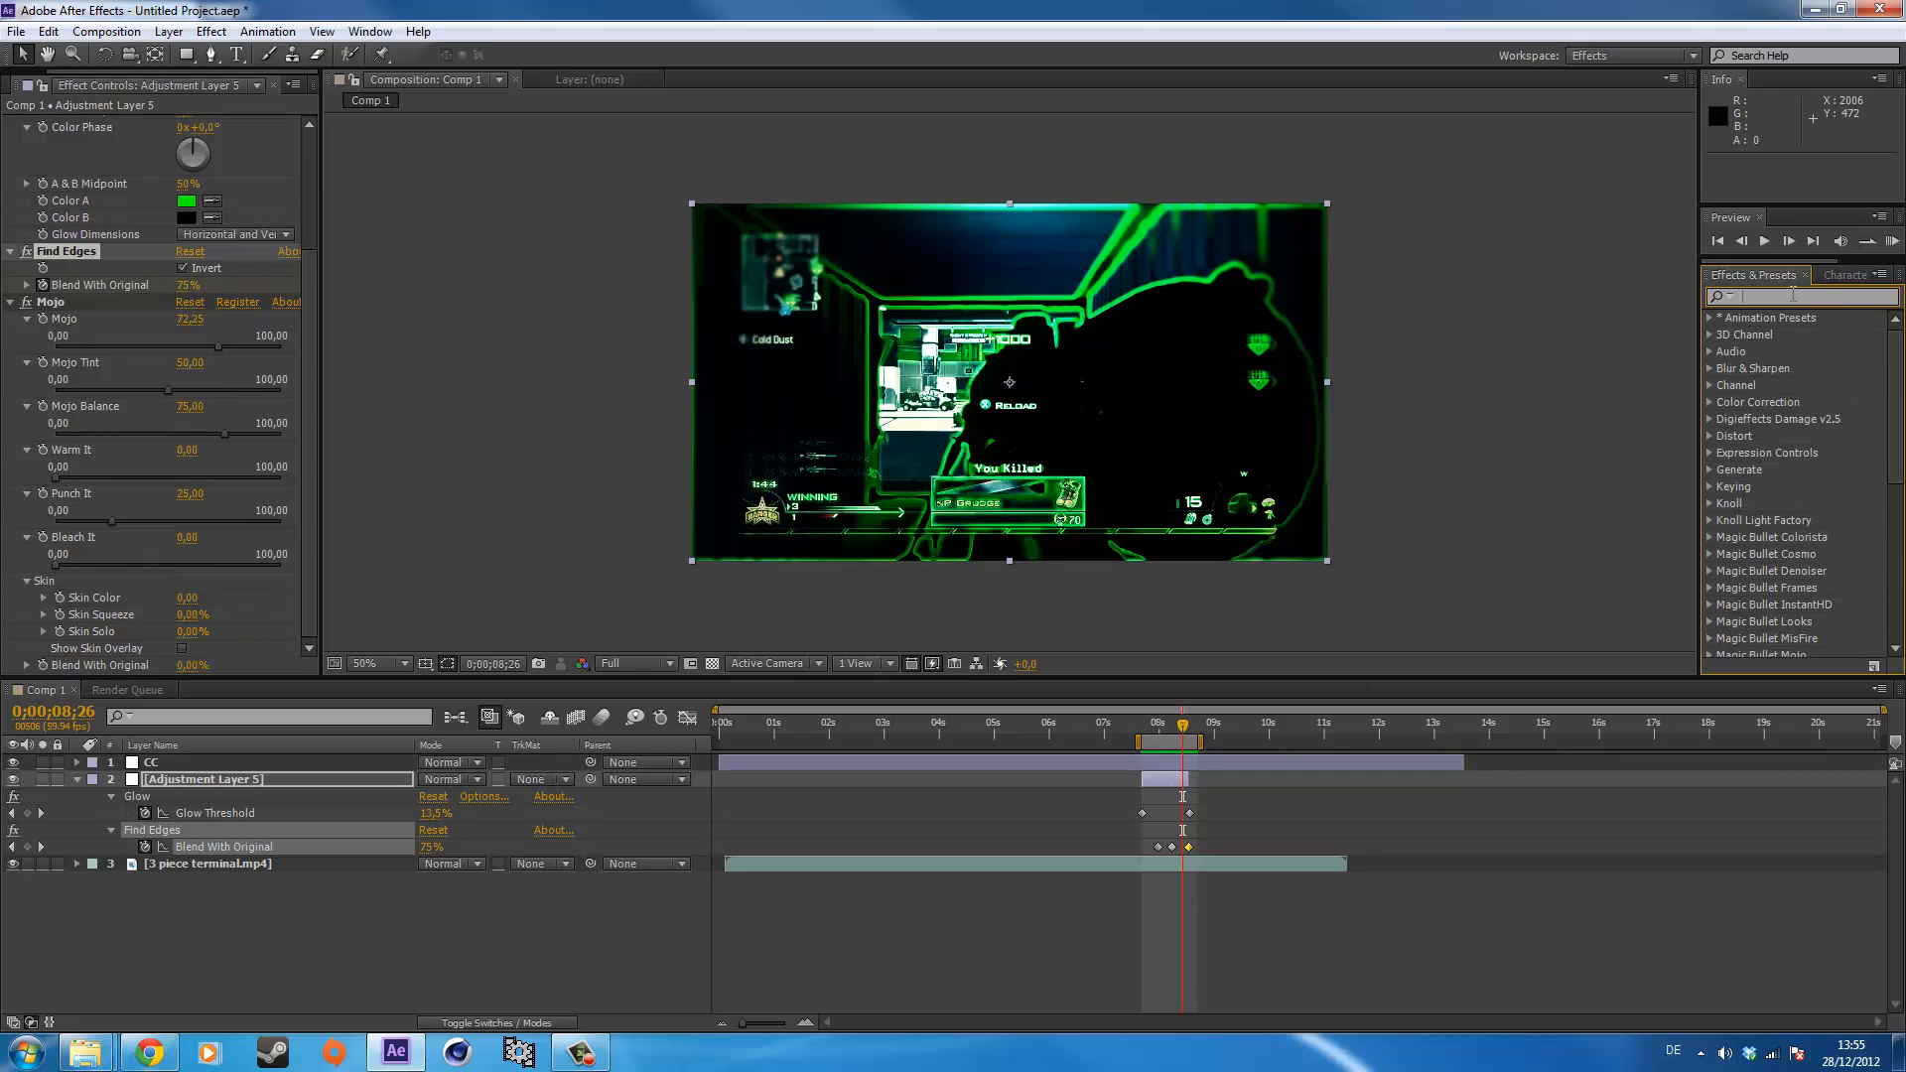
type("gaus")
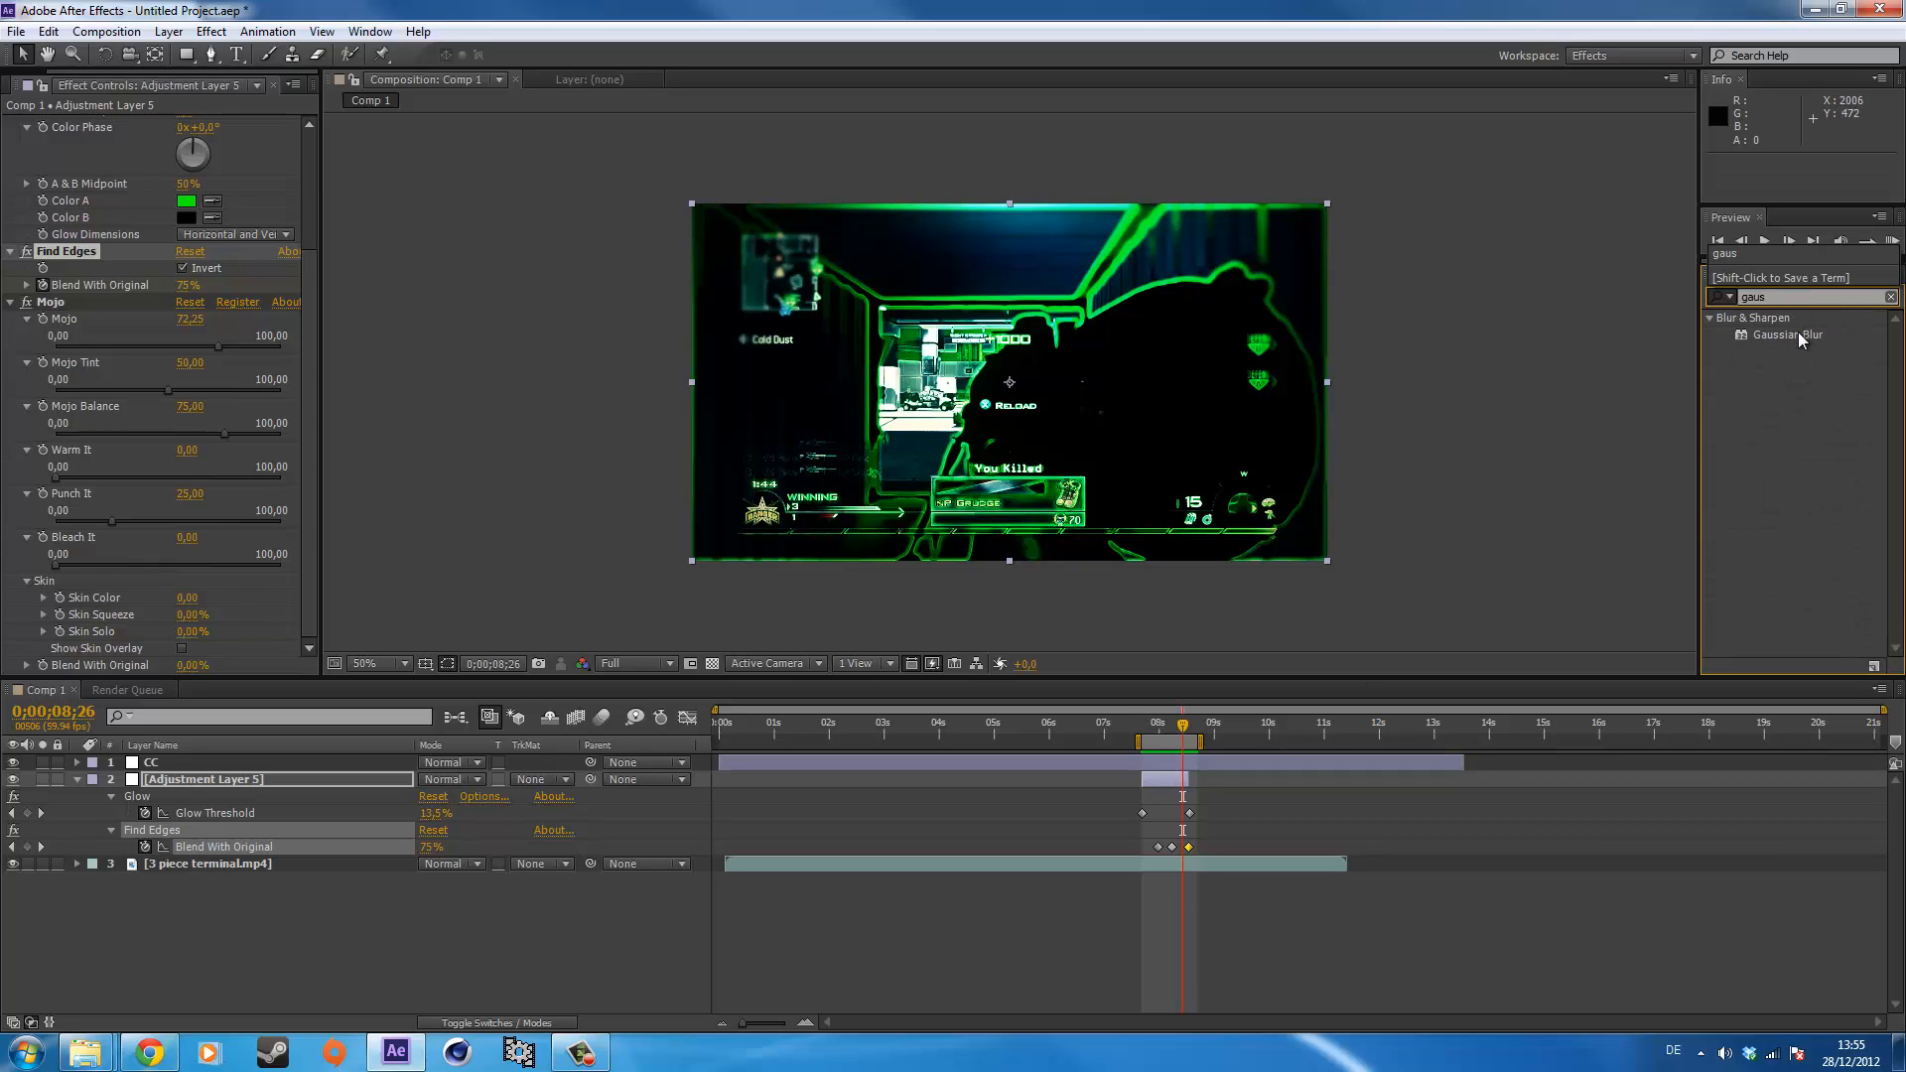
double_click(1785, 334)
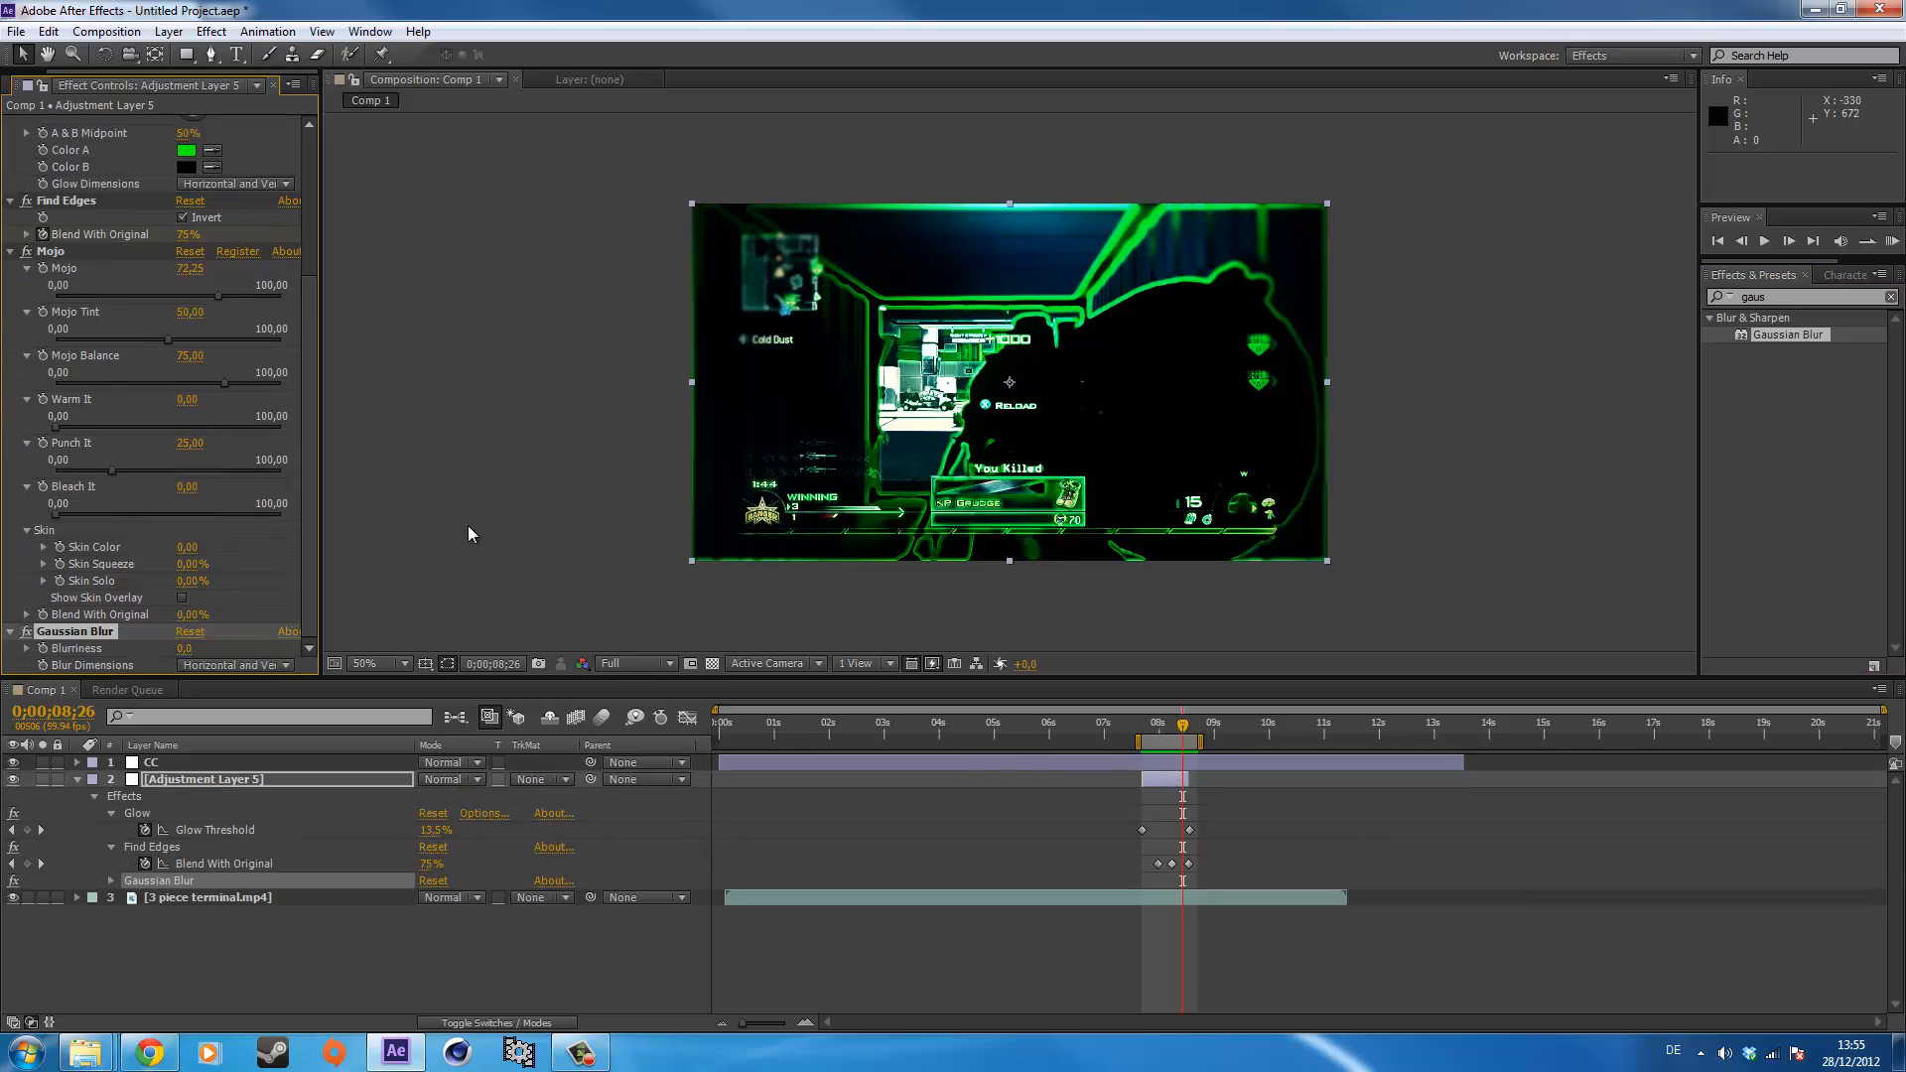
left_click(186, 647)
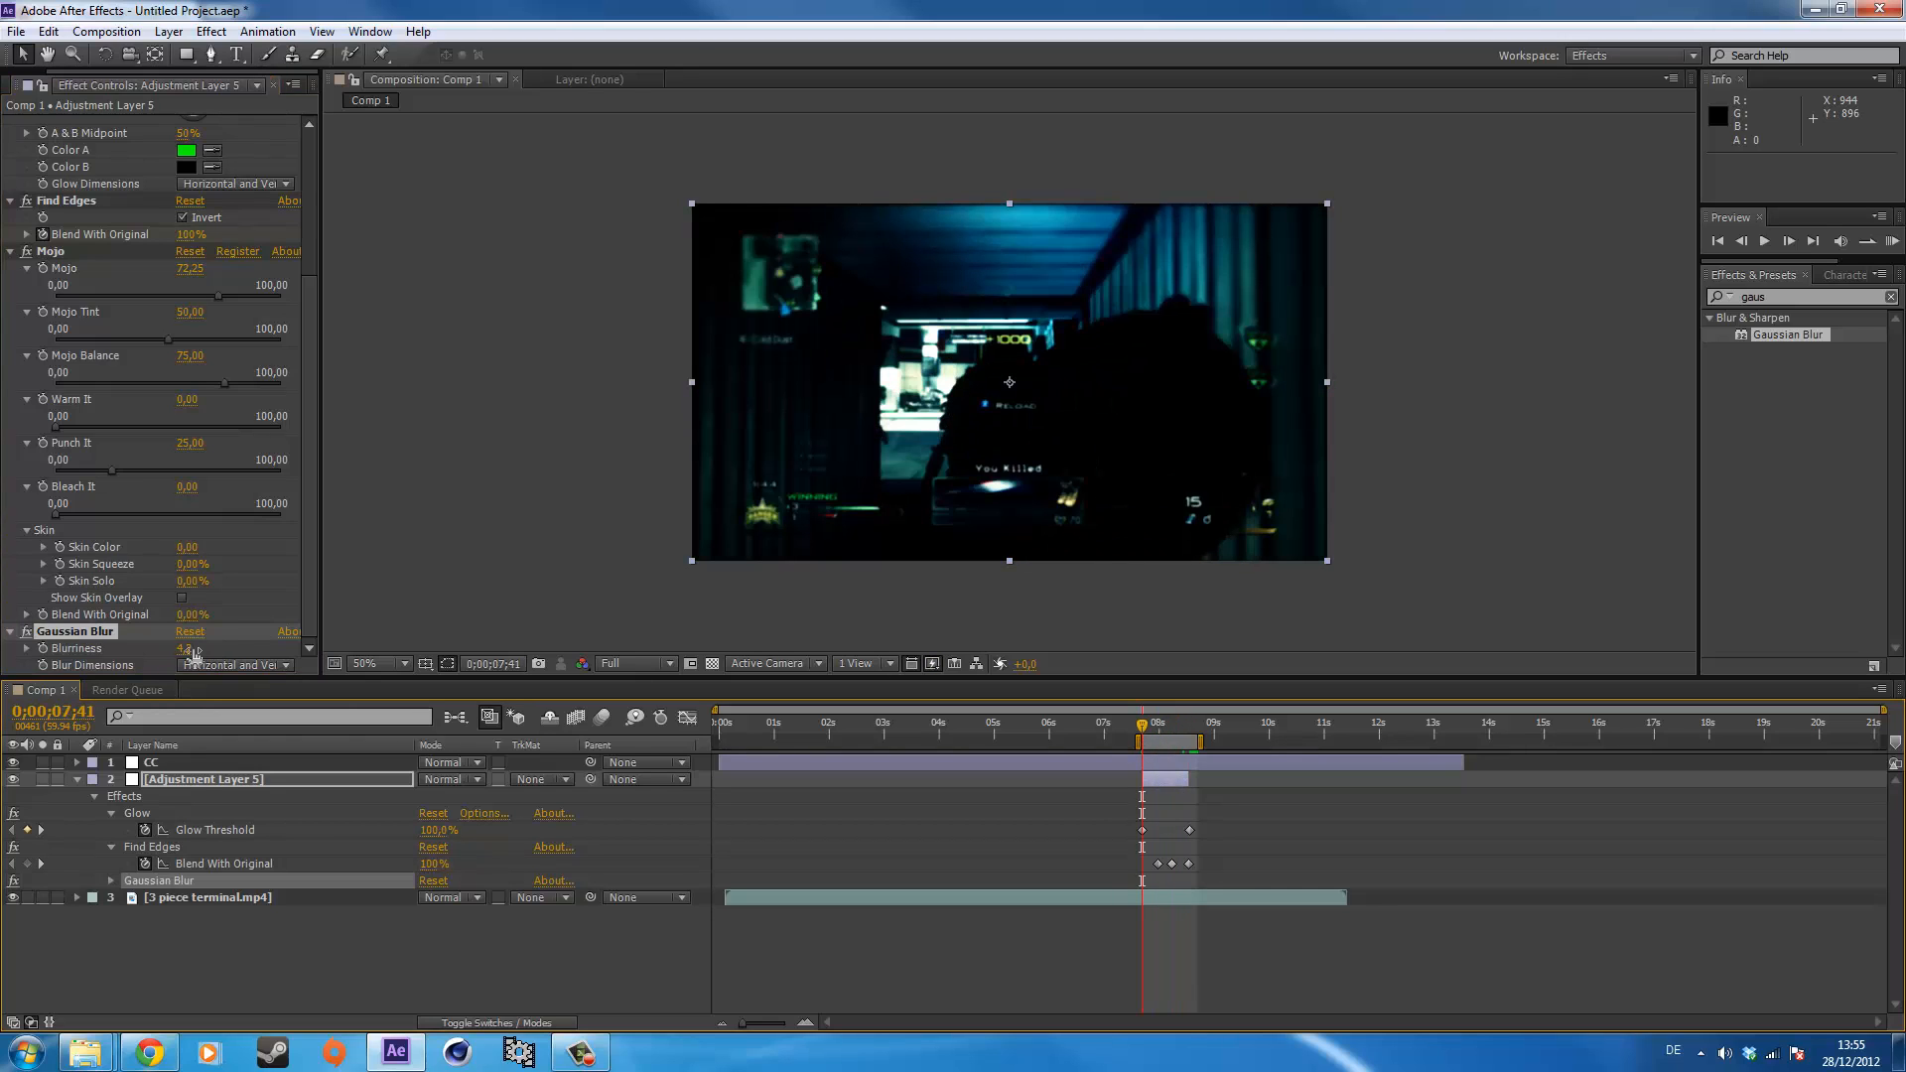
left_click(189, 647)
type("exposure")
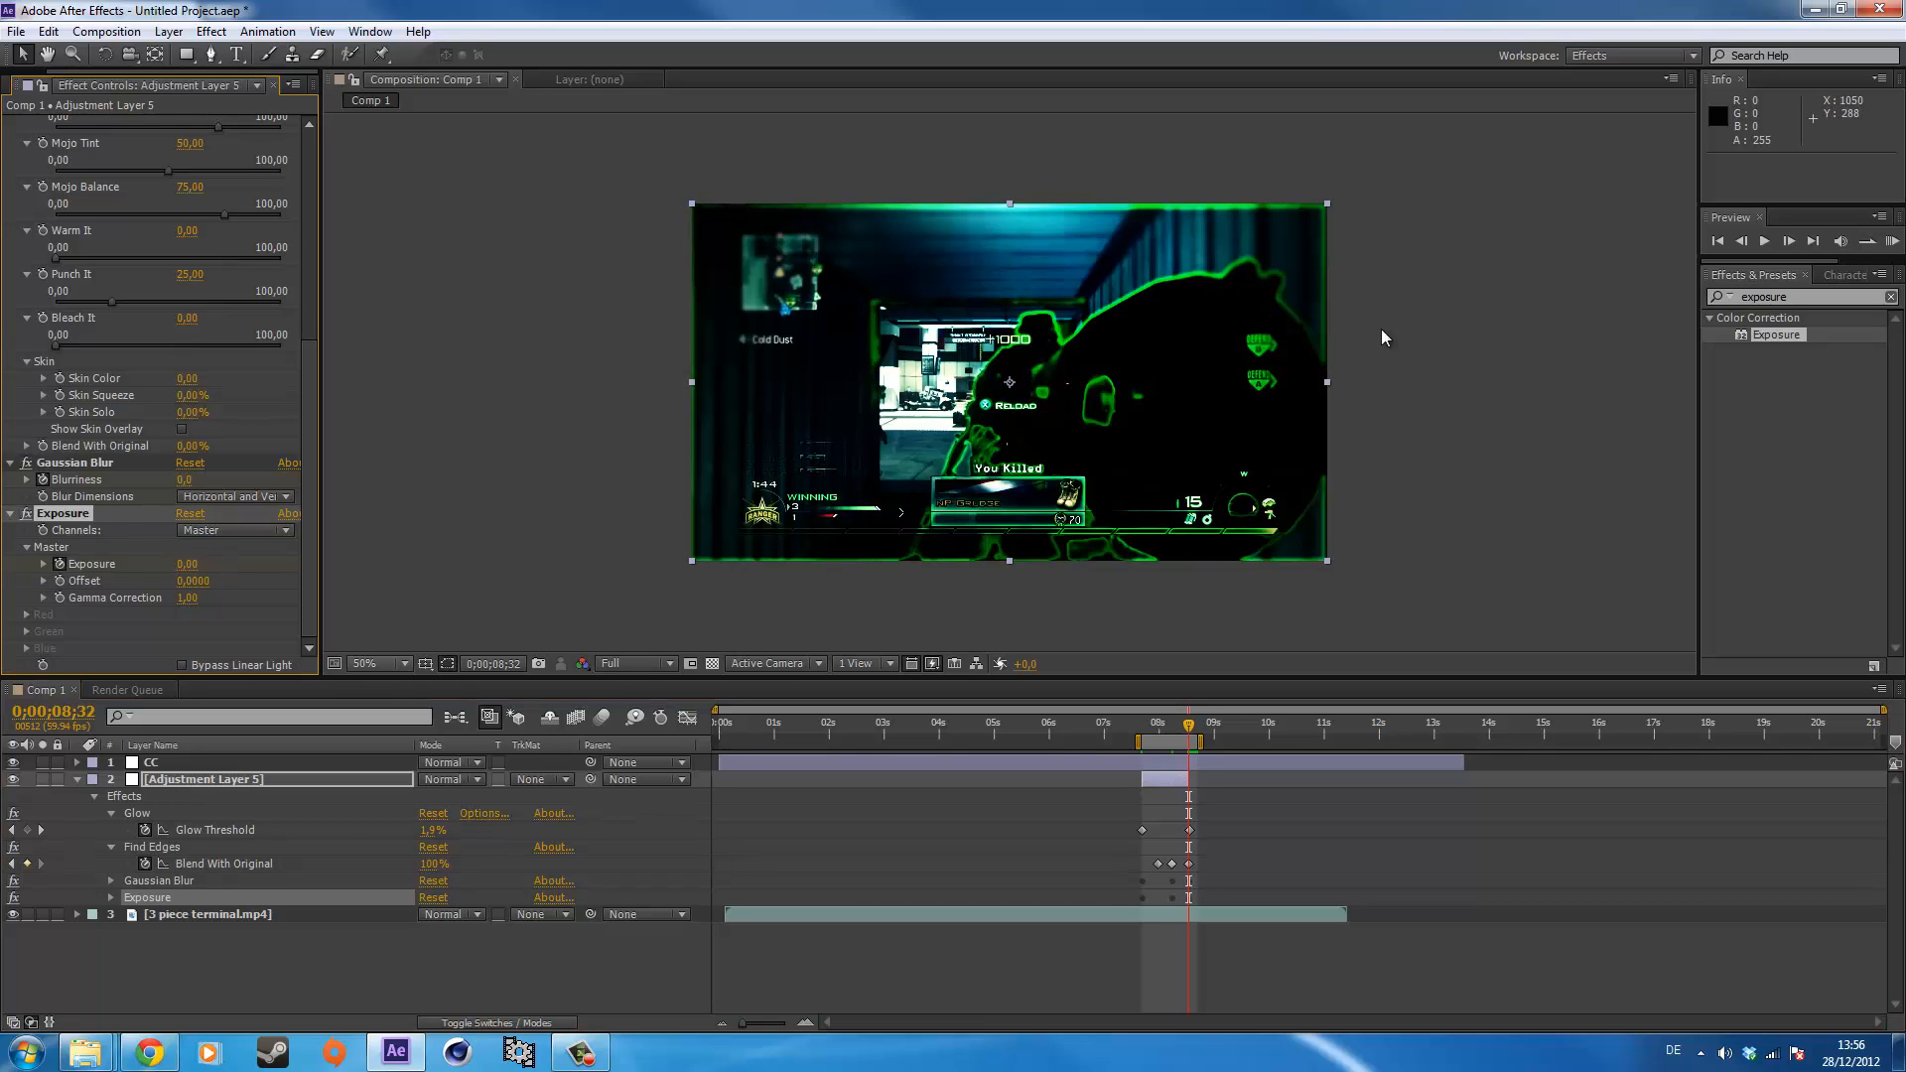
RAM preview the green outline scan with Blur and Exposure applied.
left_click(1888, 240)
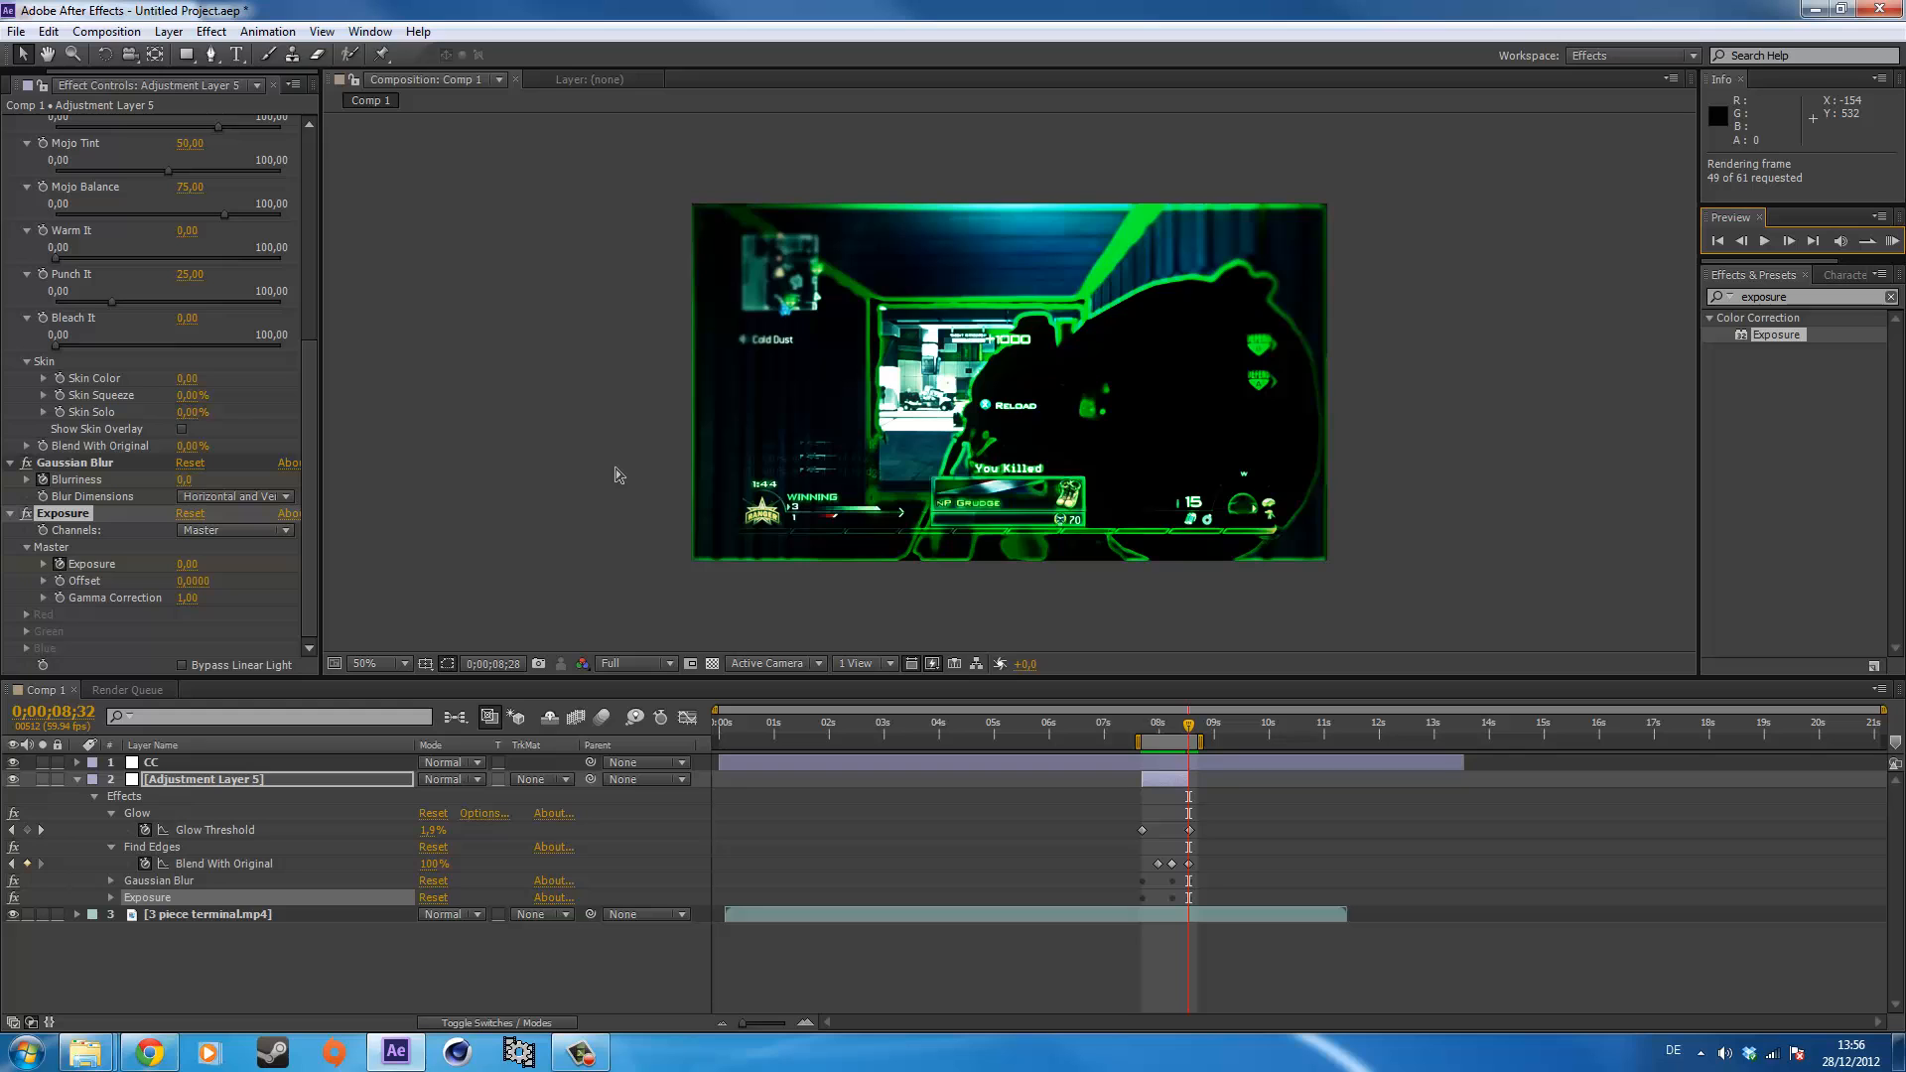
left_click(1760, 241)
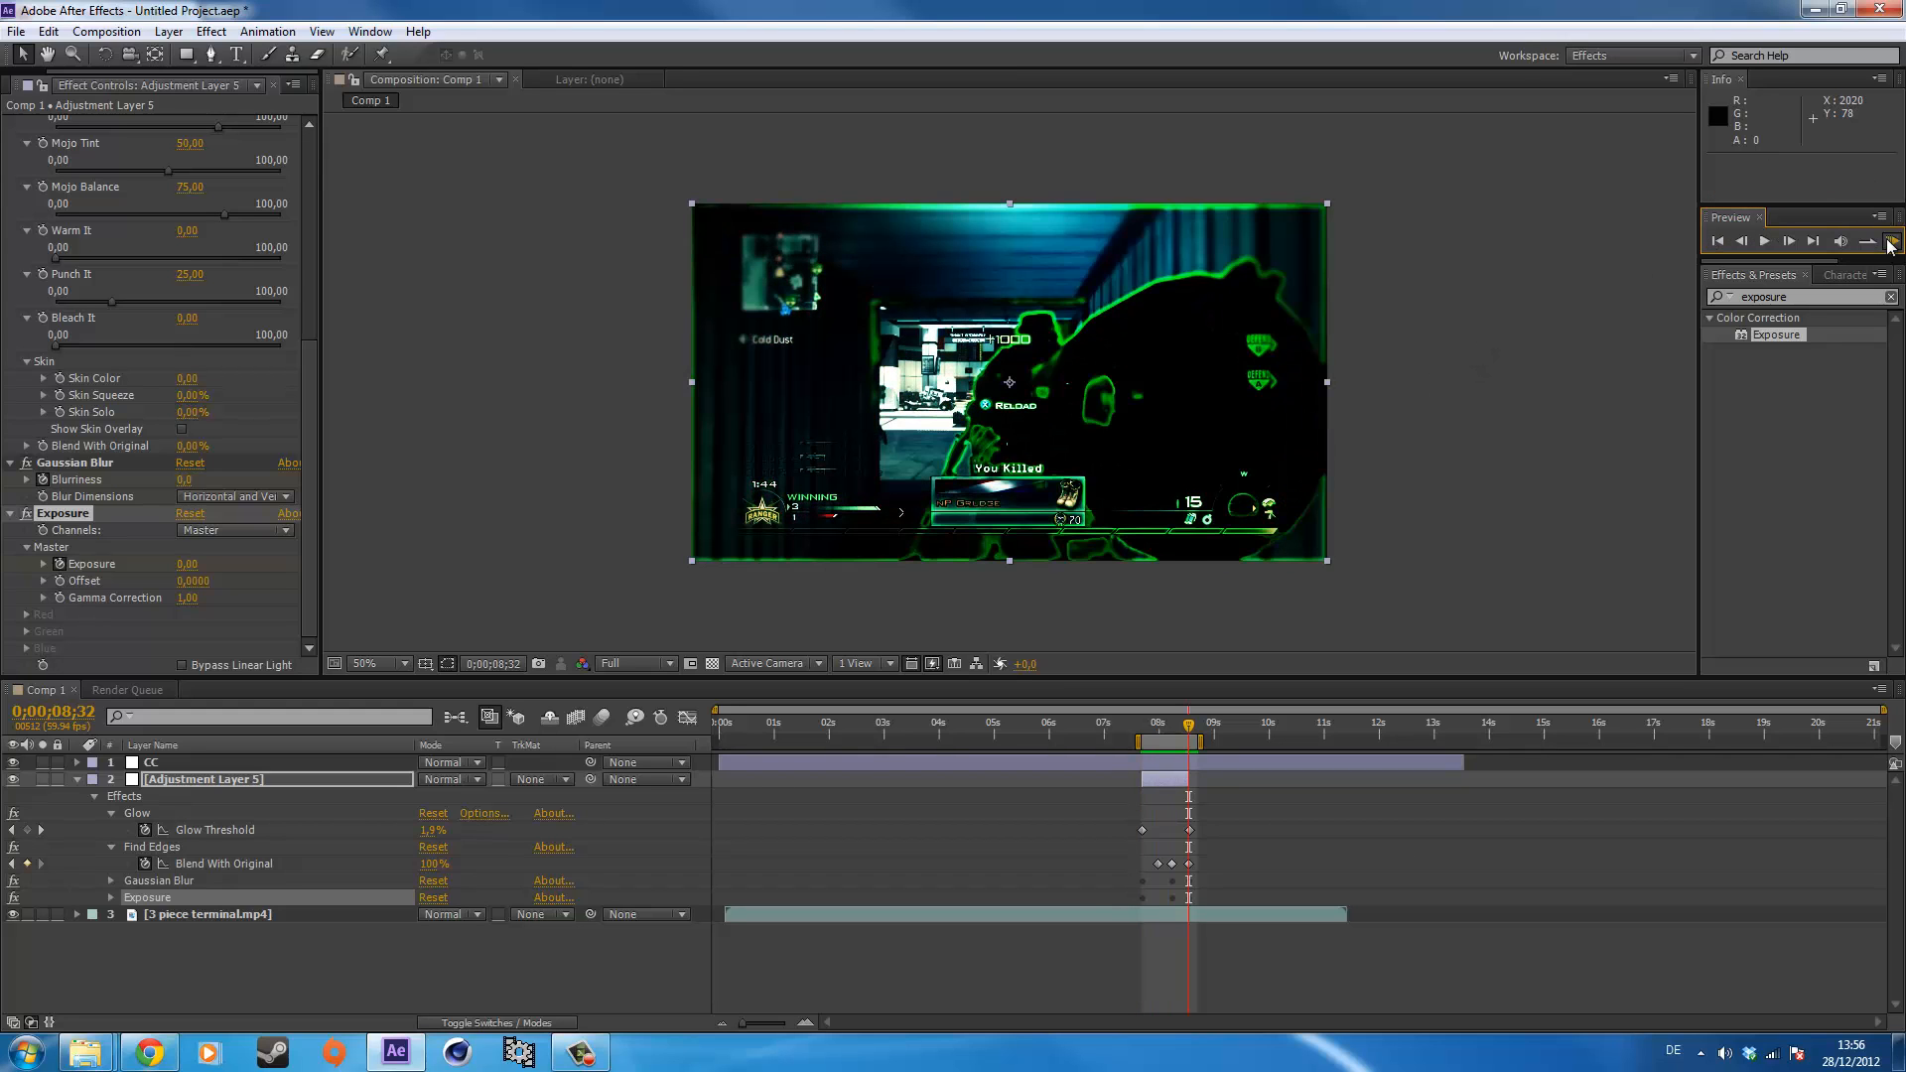
mouse_move(429, 264)
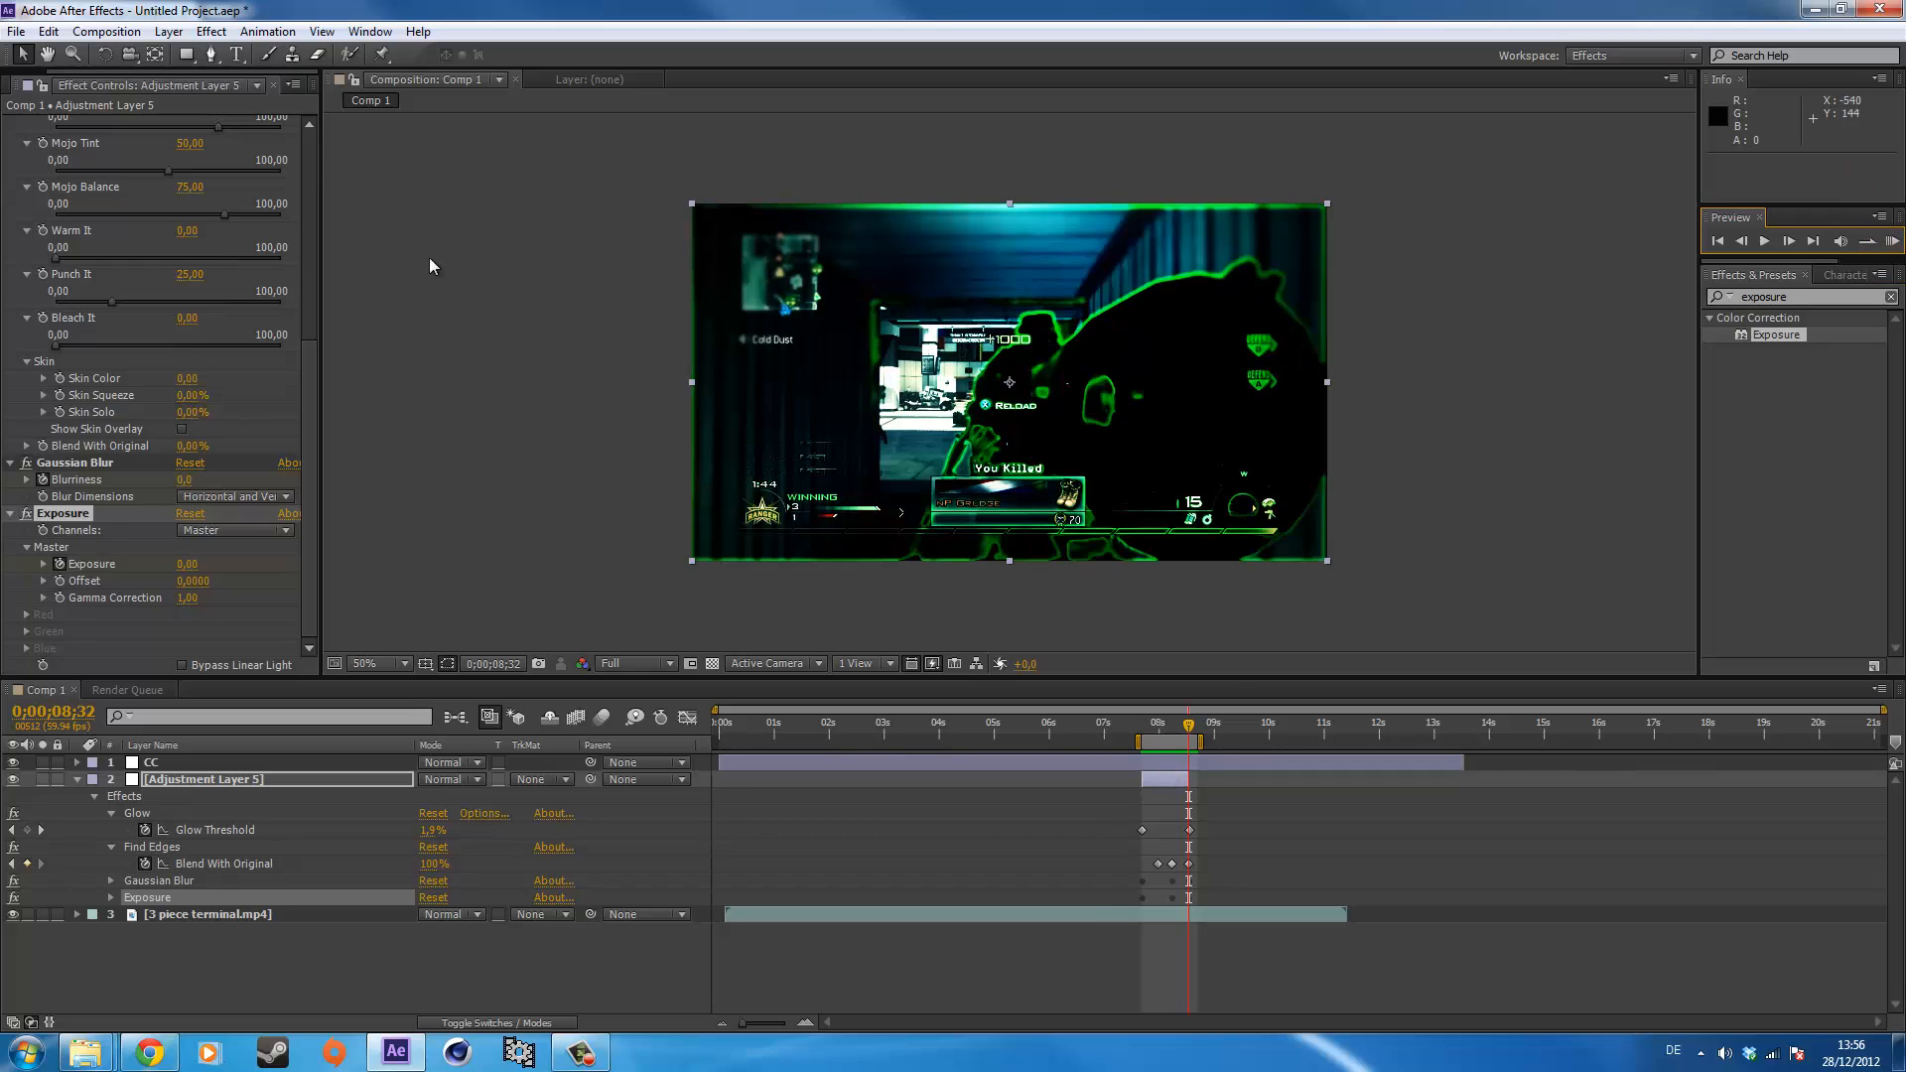
scroll("up", 3)
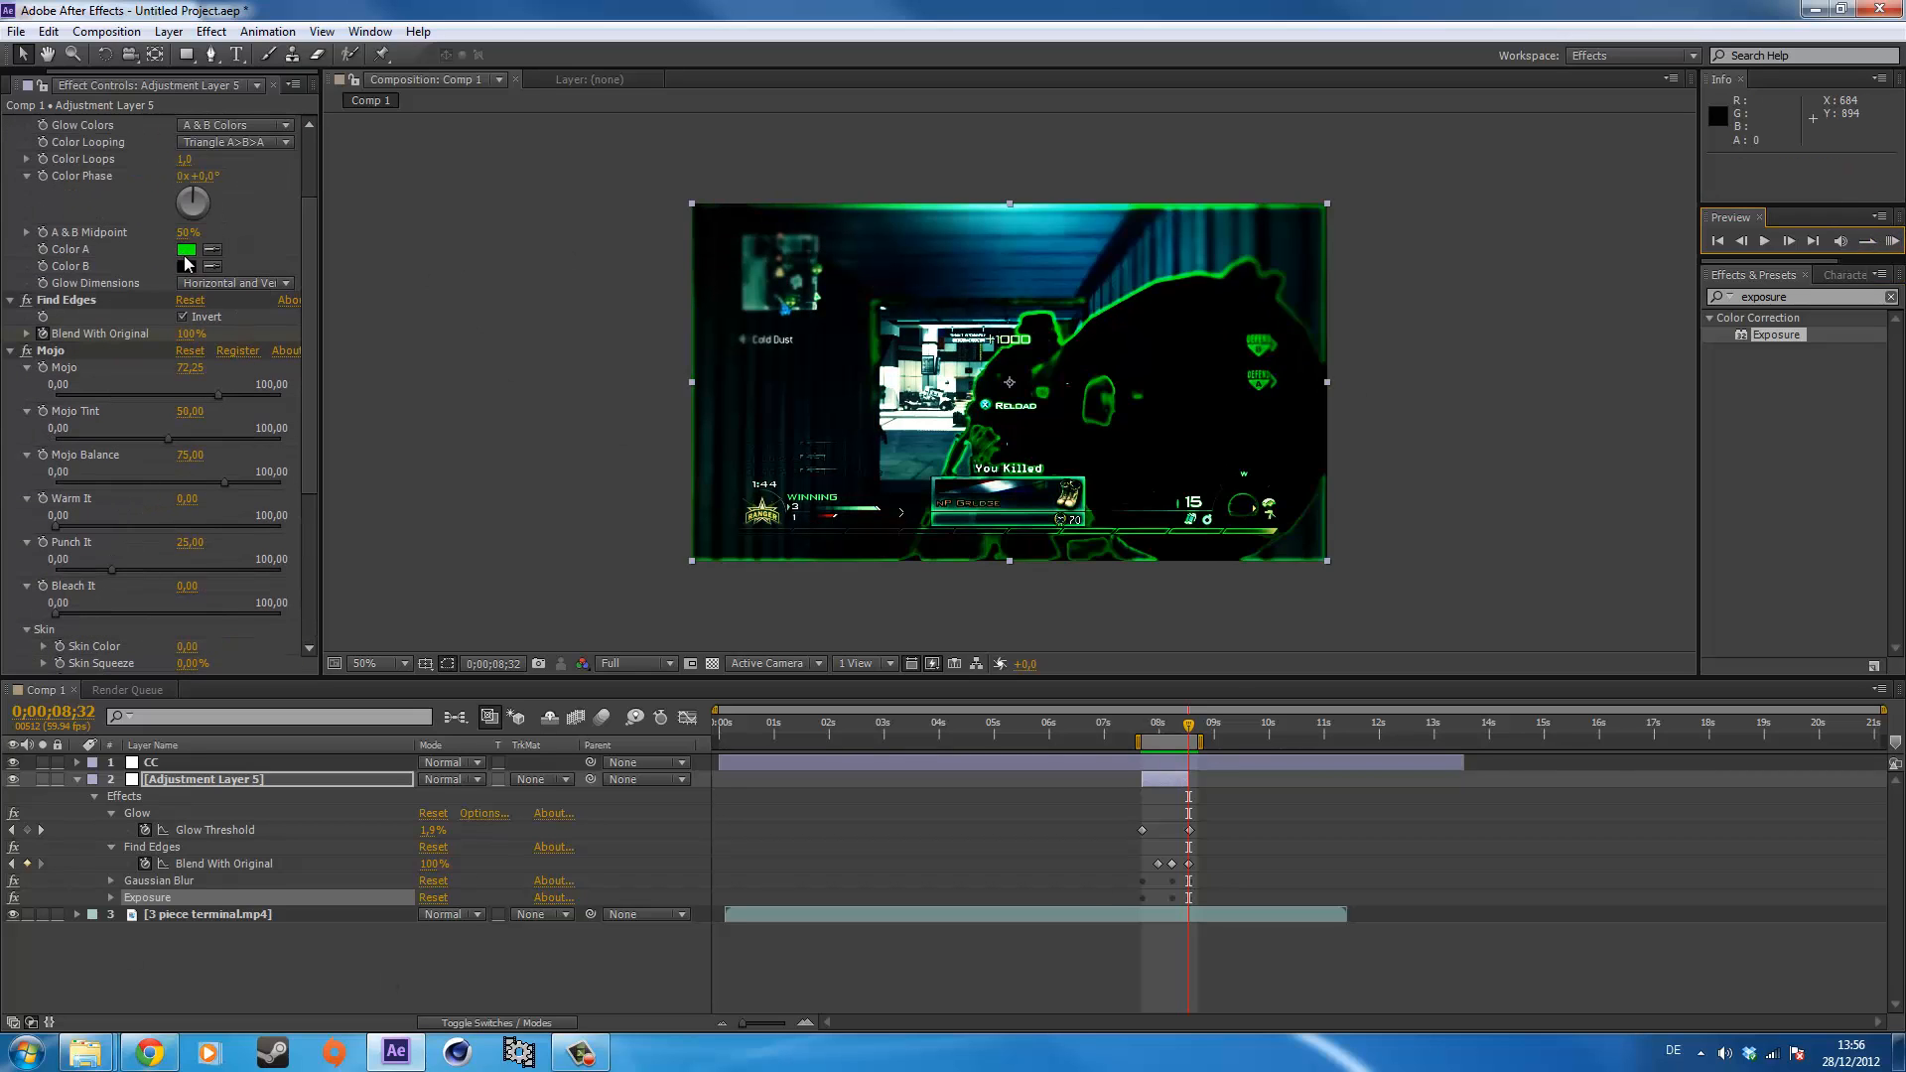
Set Glow's Color A to a bluish cyan and render a preview of the scan.
left_click(187, 250)
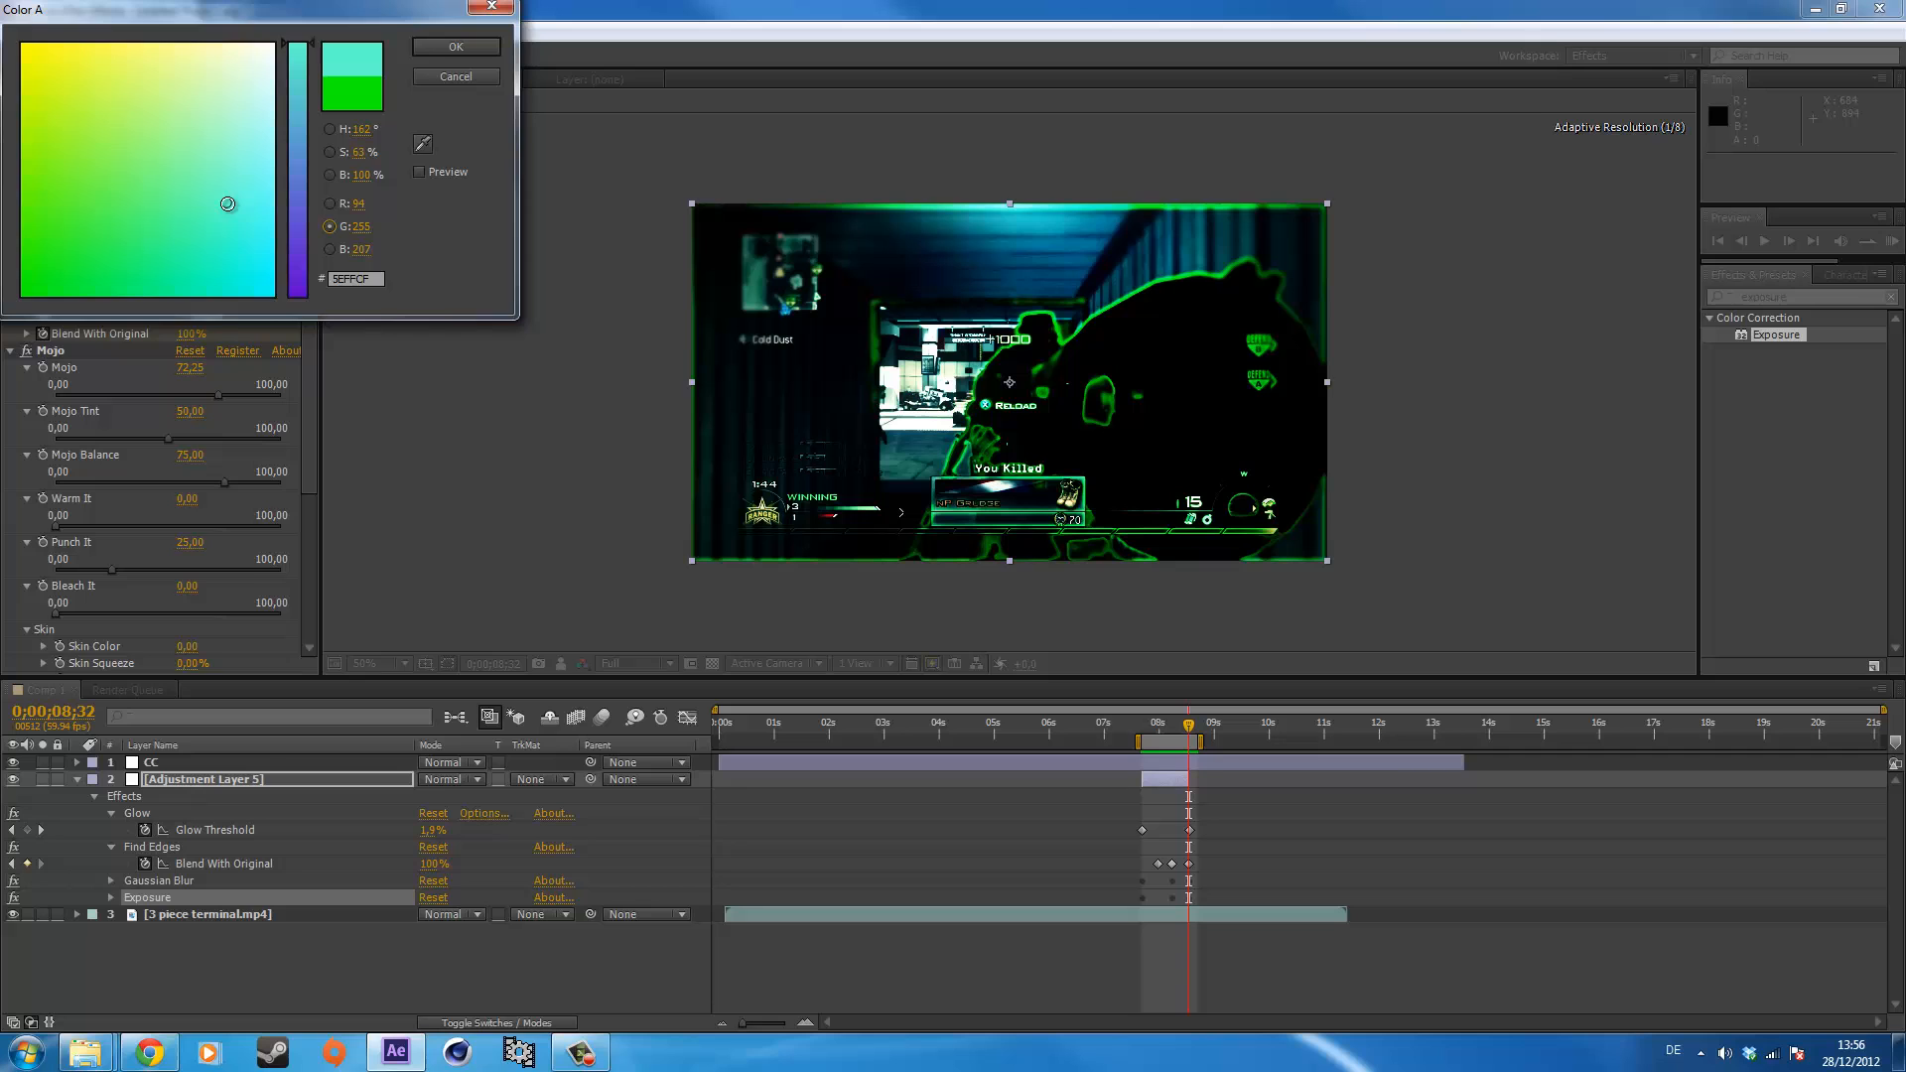
left_click(452, 46)
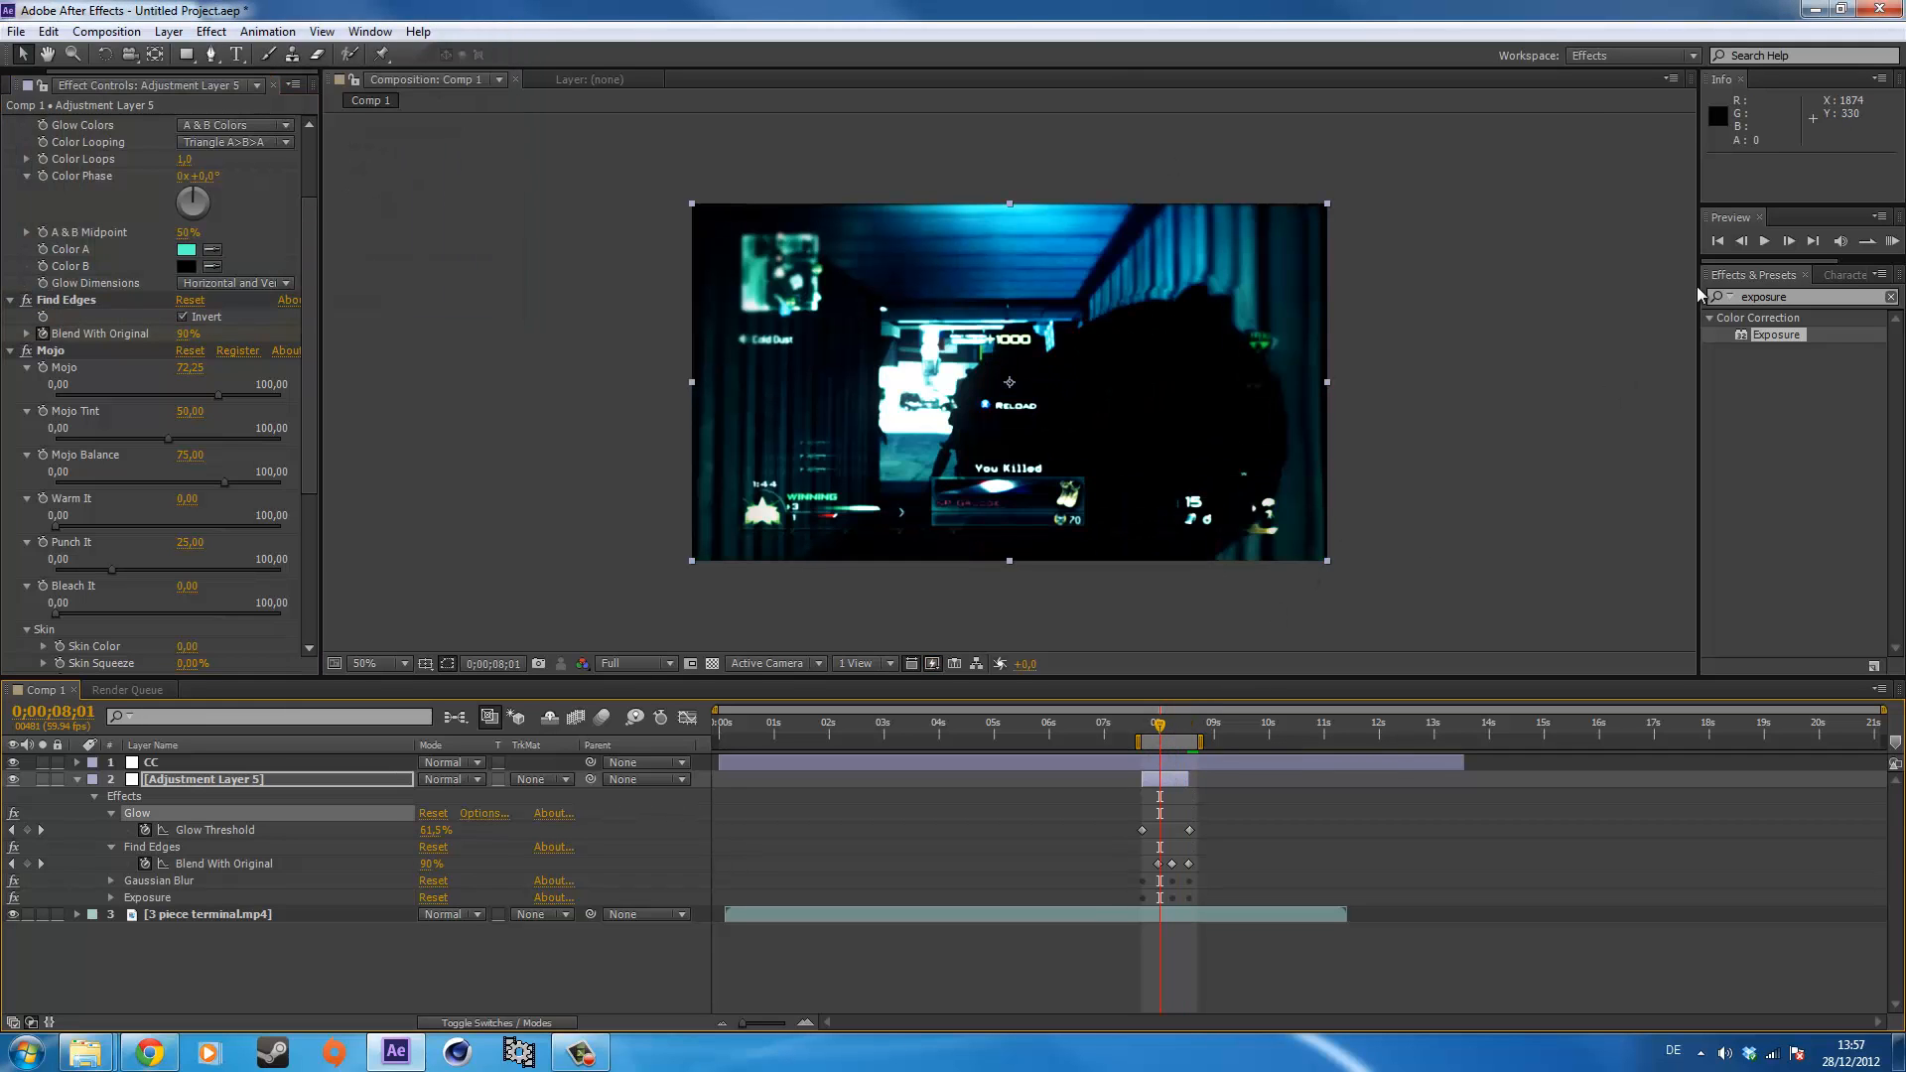
left_click(631, 663)
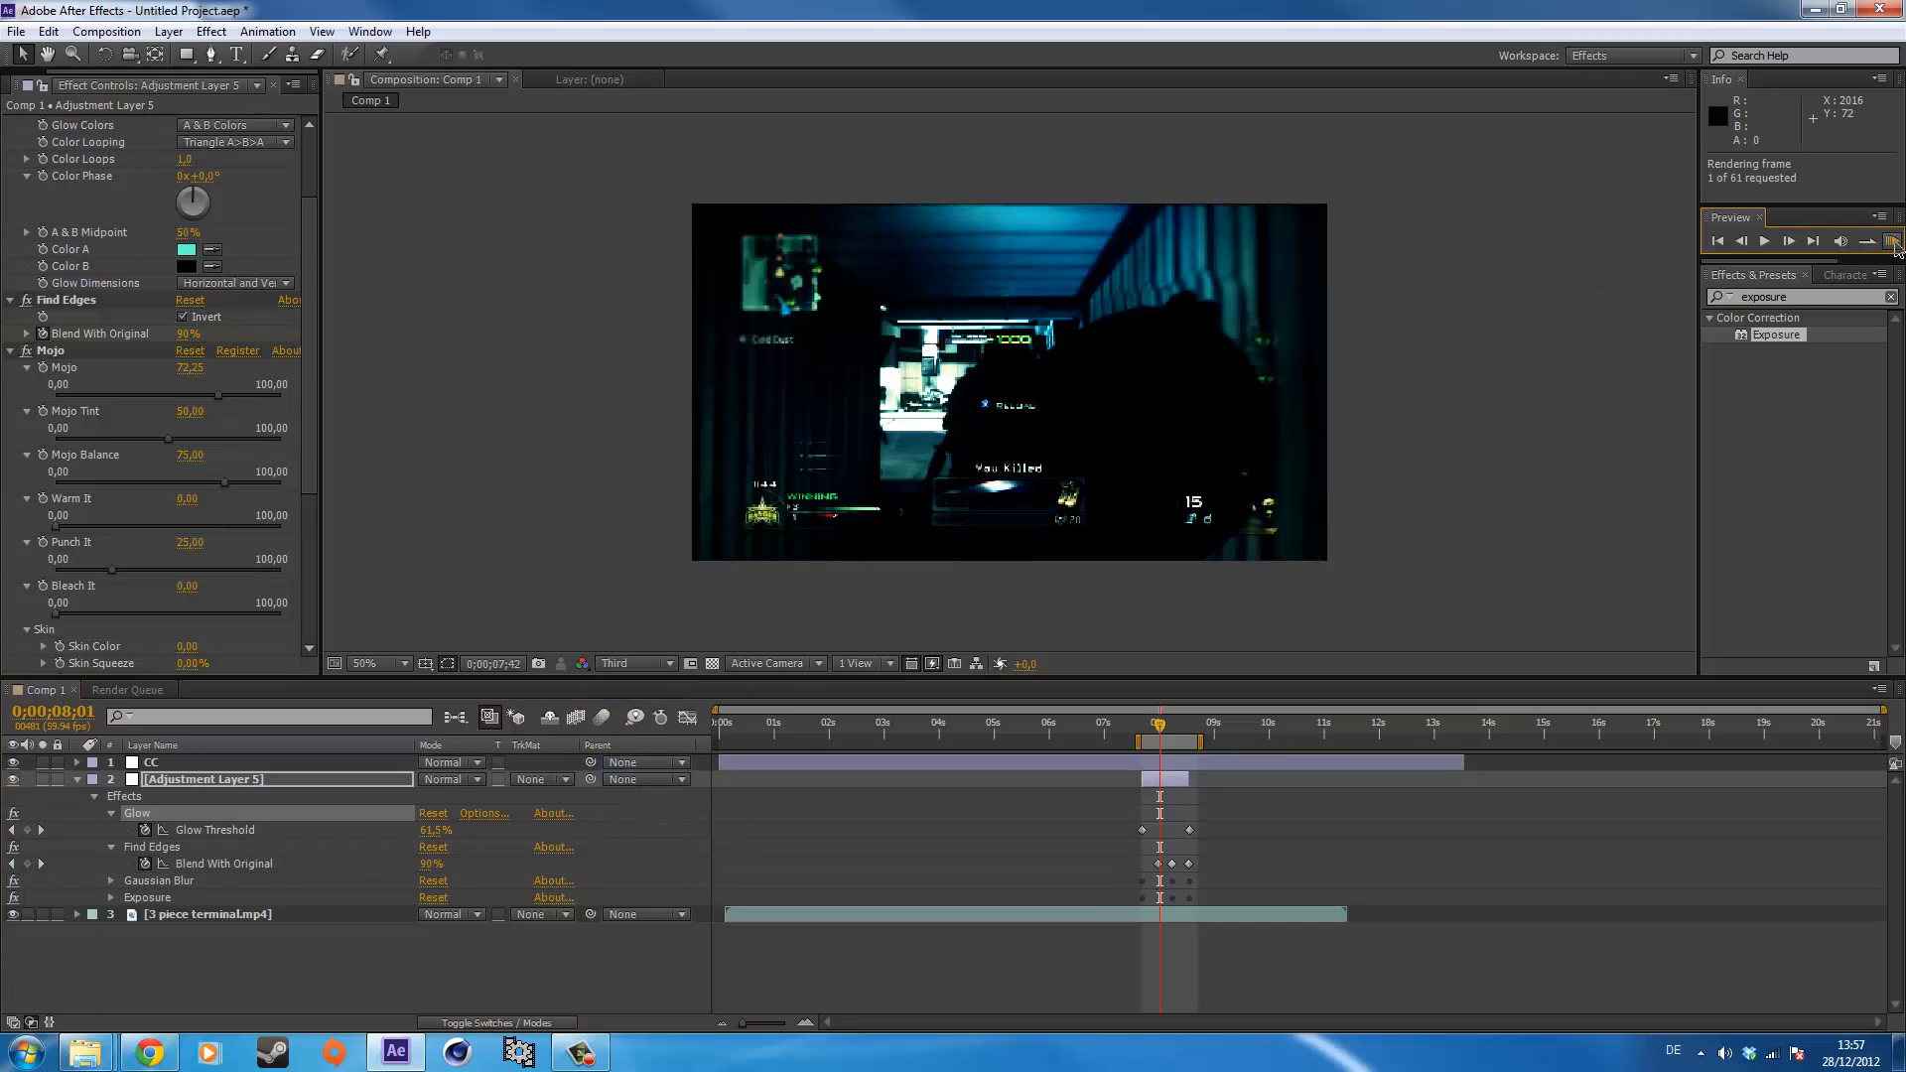
left_click(1892, 240)
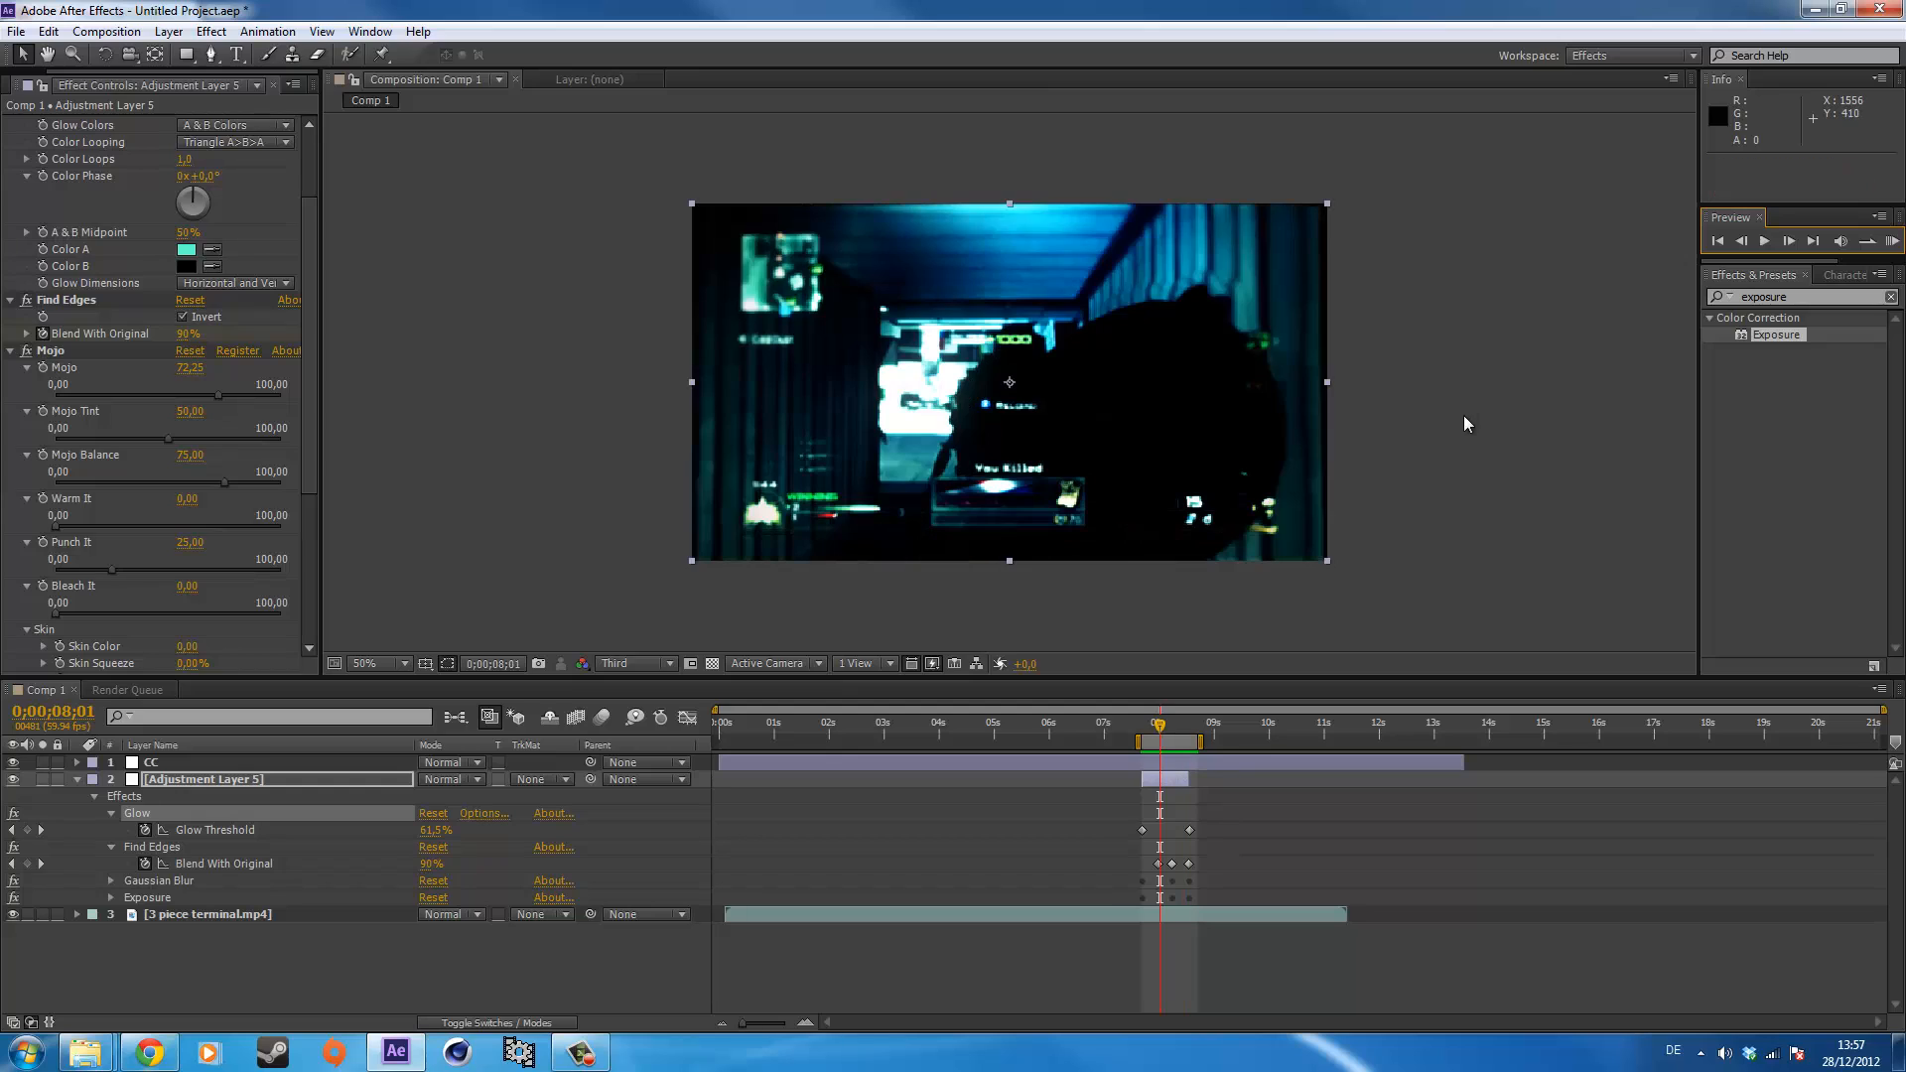
mouse_move(1754, 391)
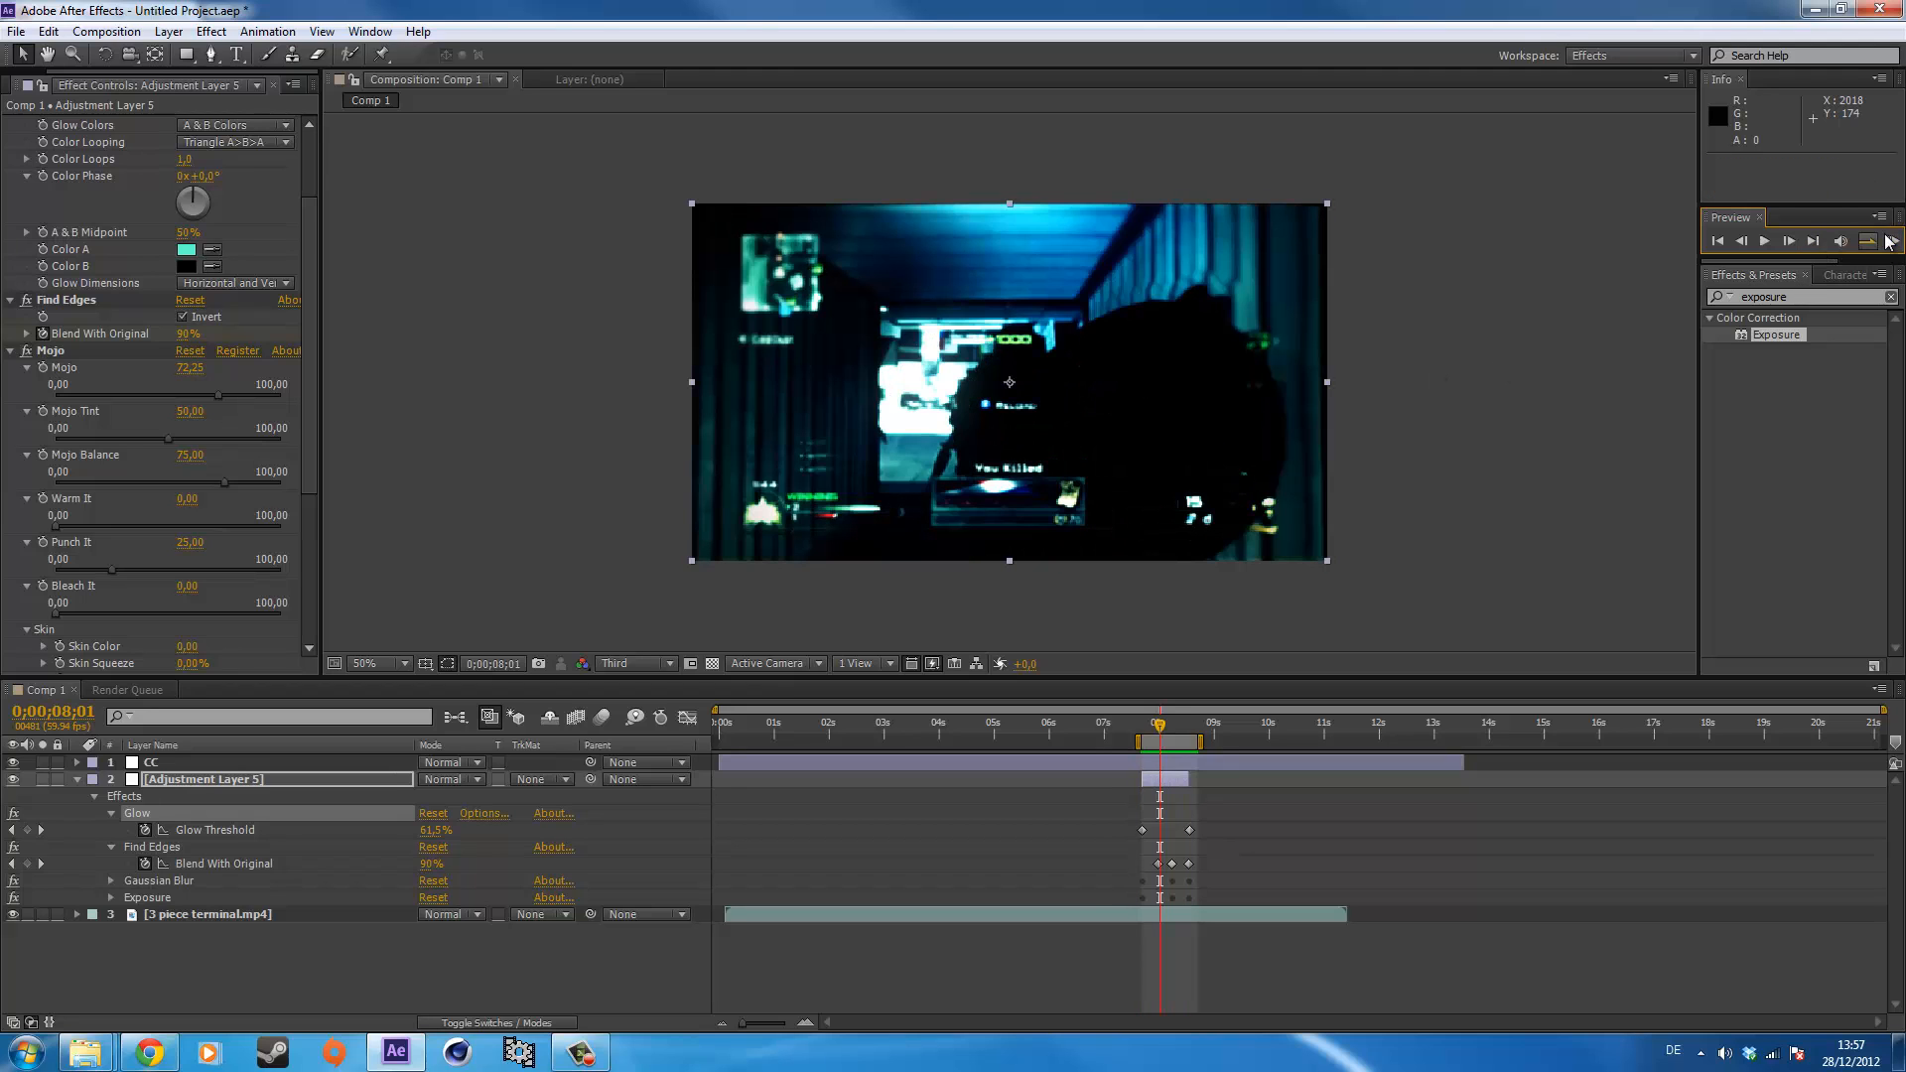
mouse_move(1503, 399)
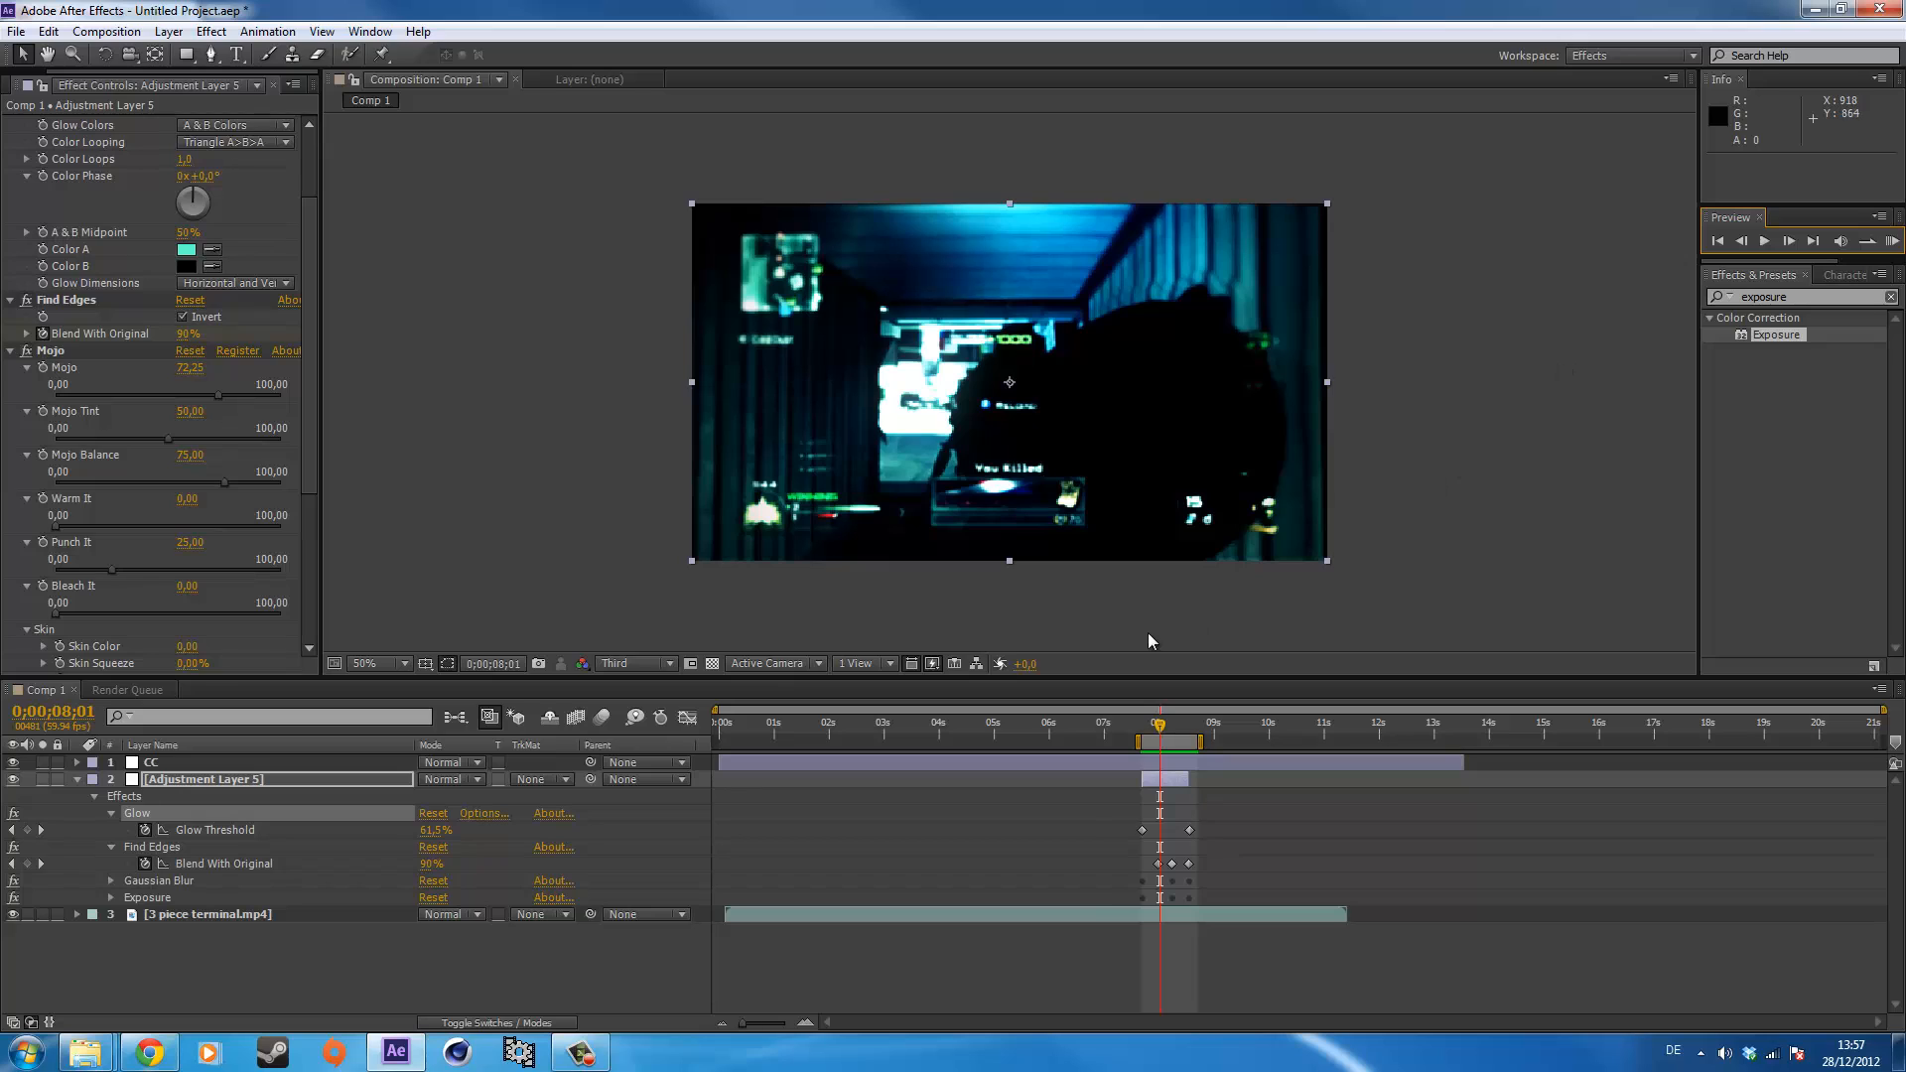
mouse_move(1449, 458)
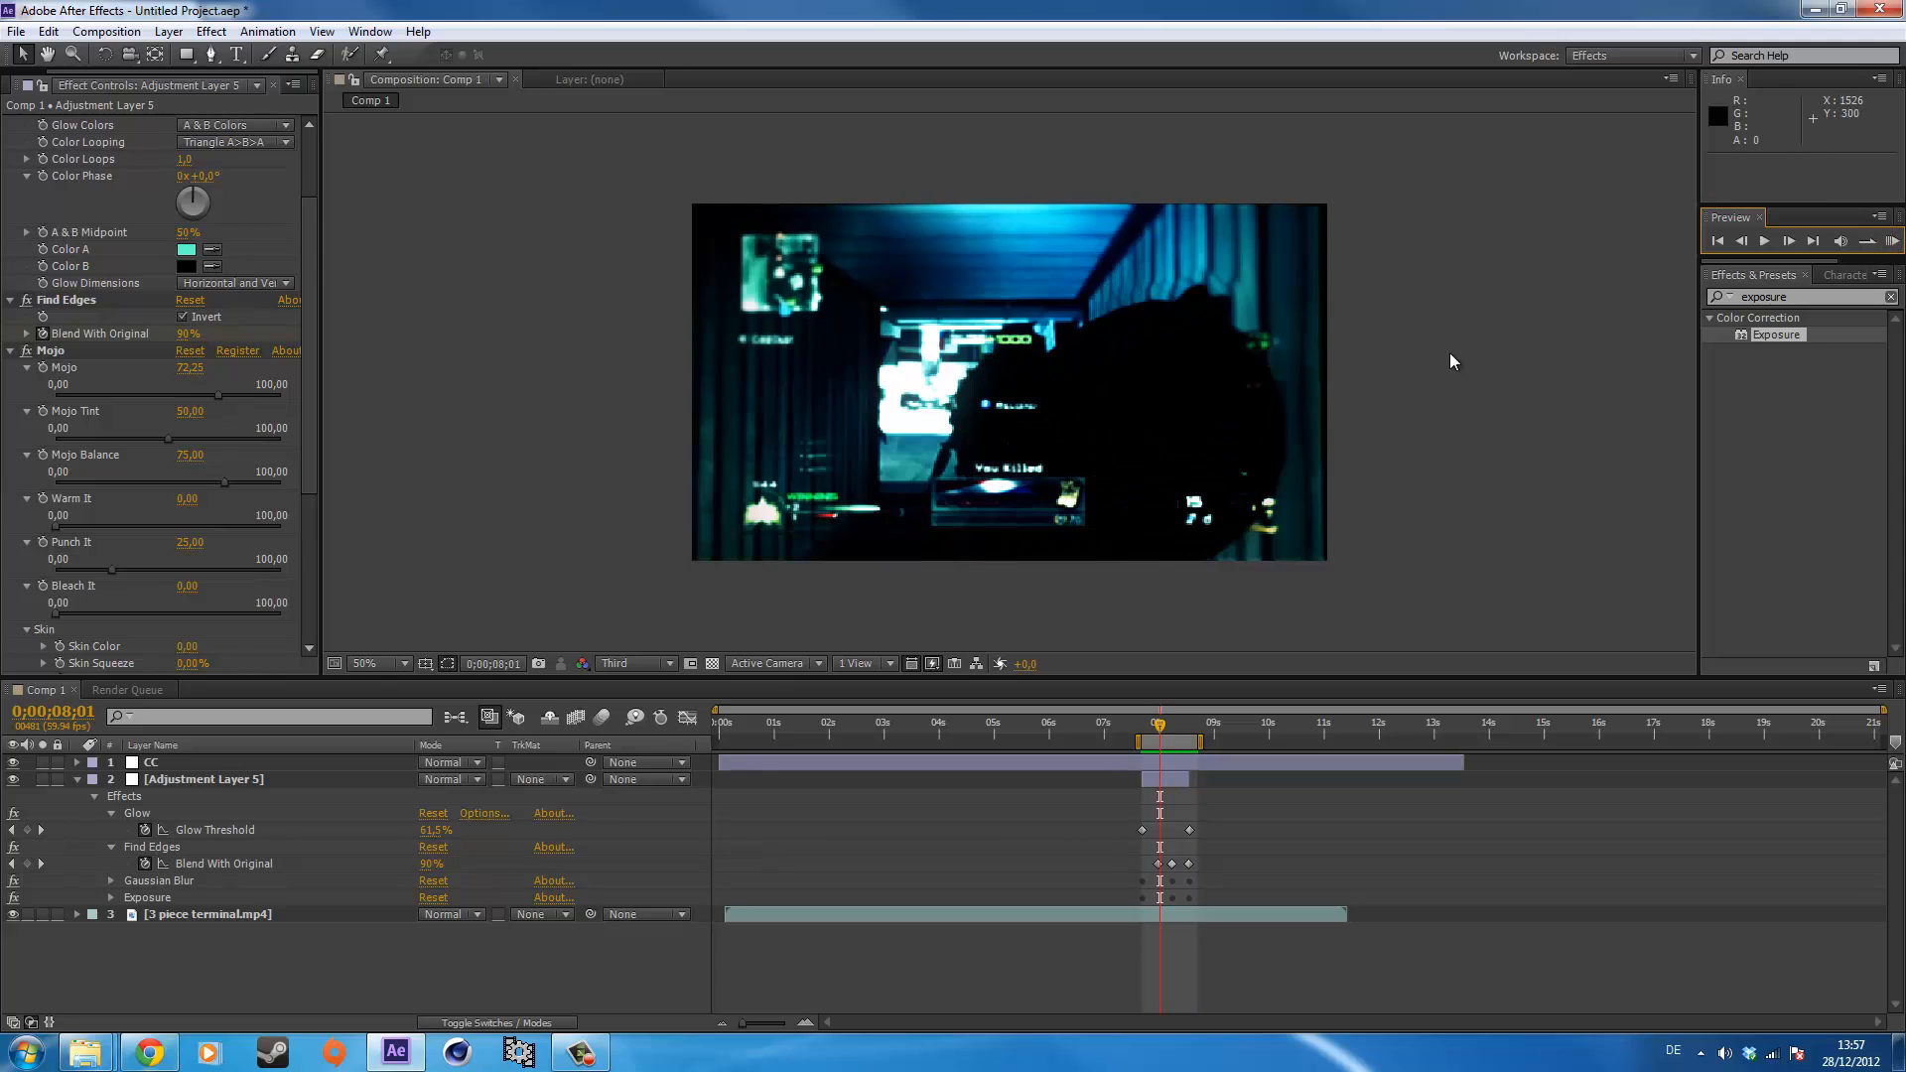
mouse_move(1844, 534)
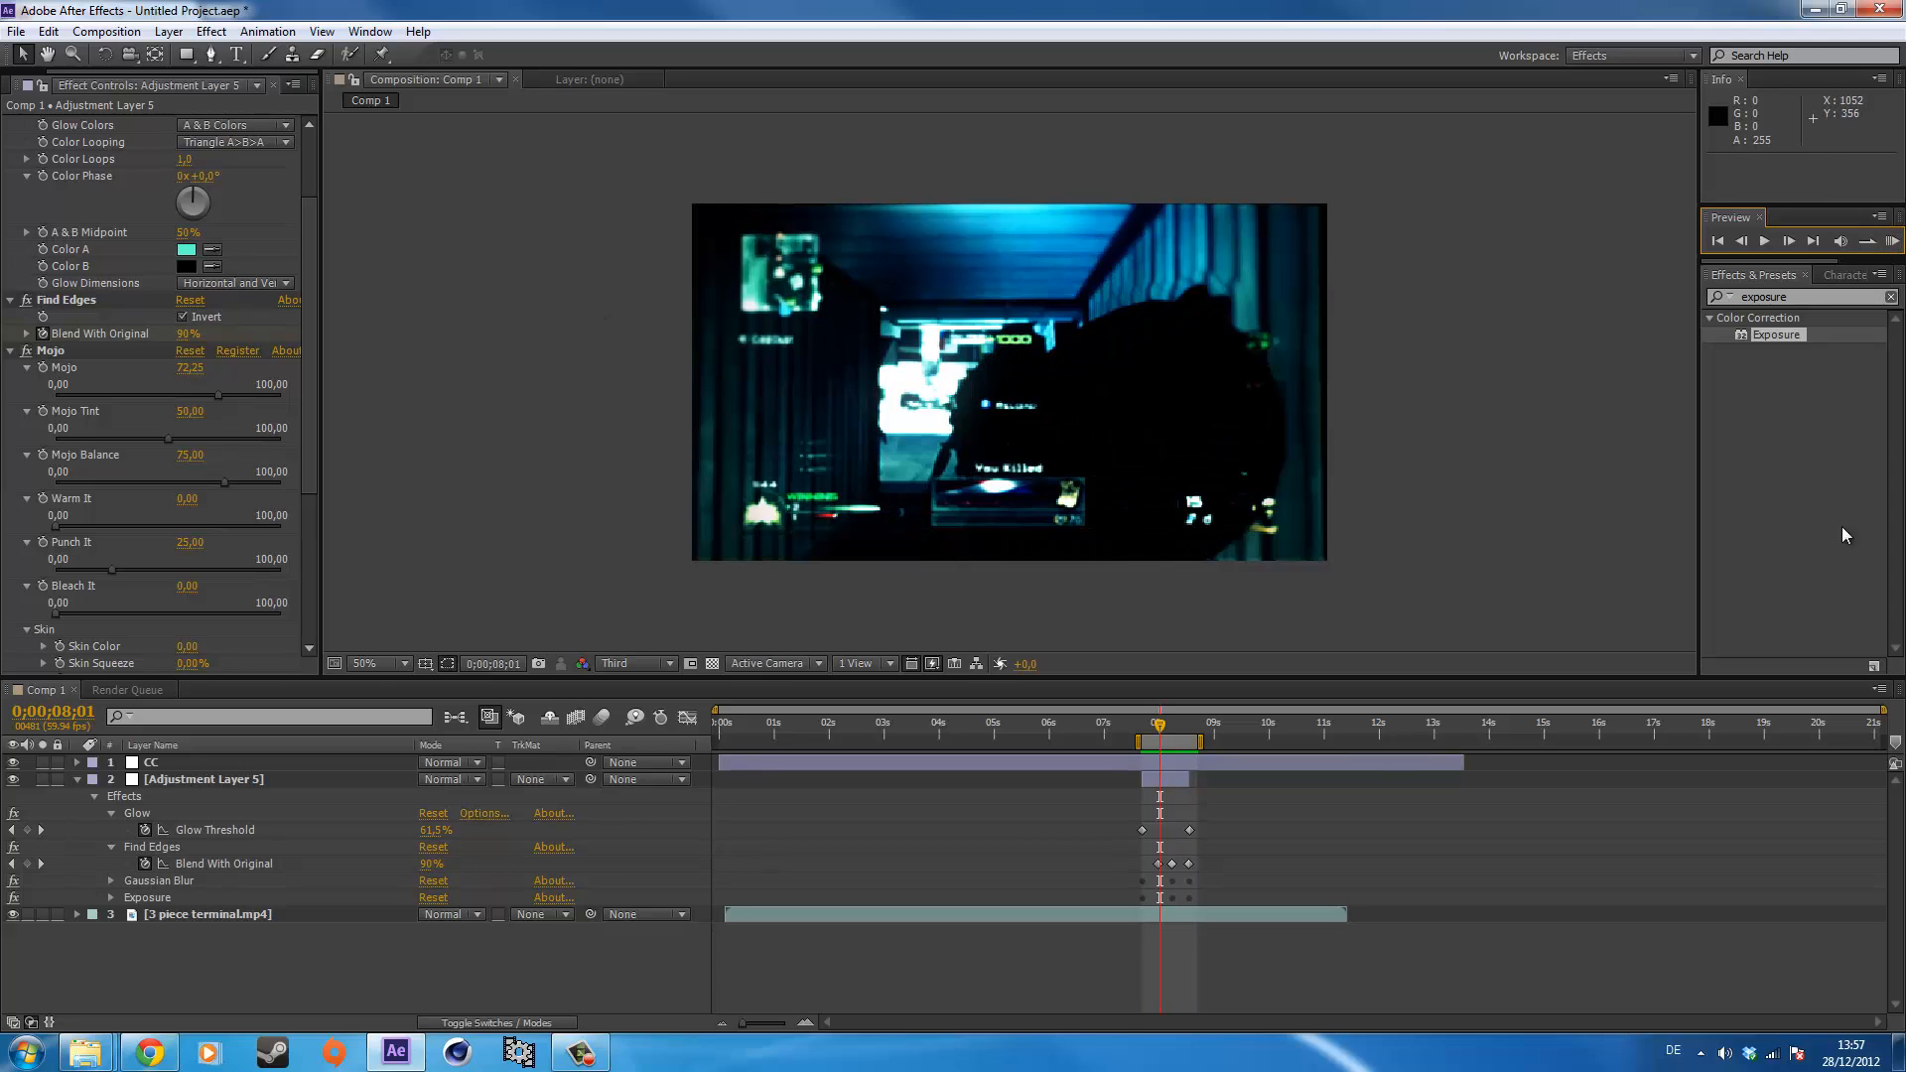